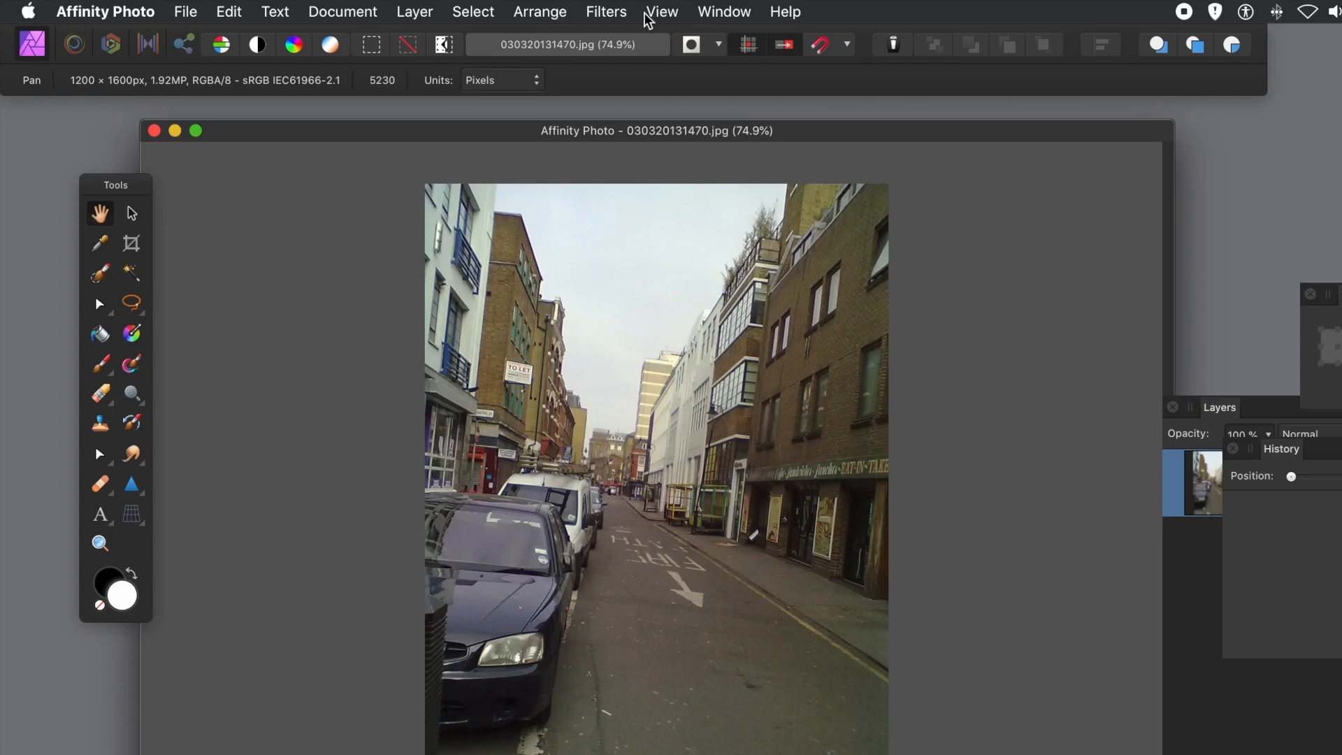
pyautogui.moveTo(619, 19)
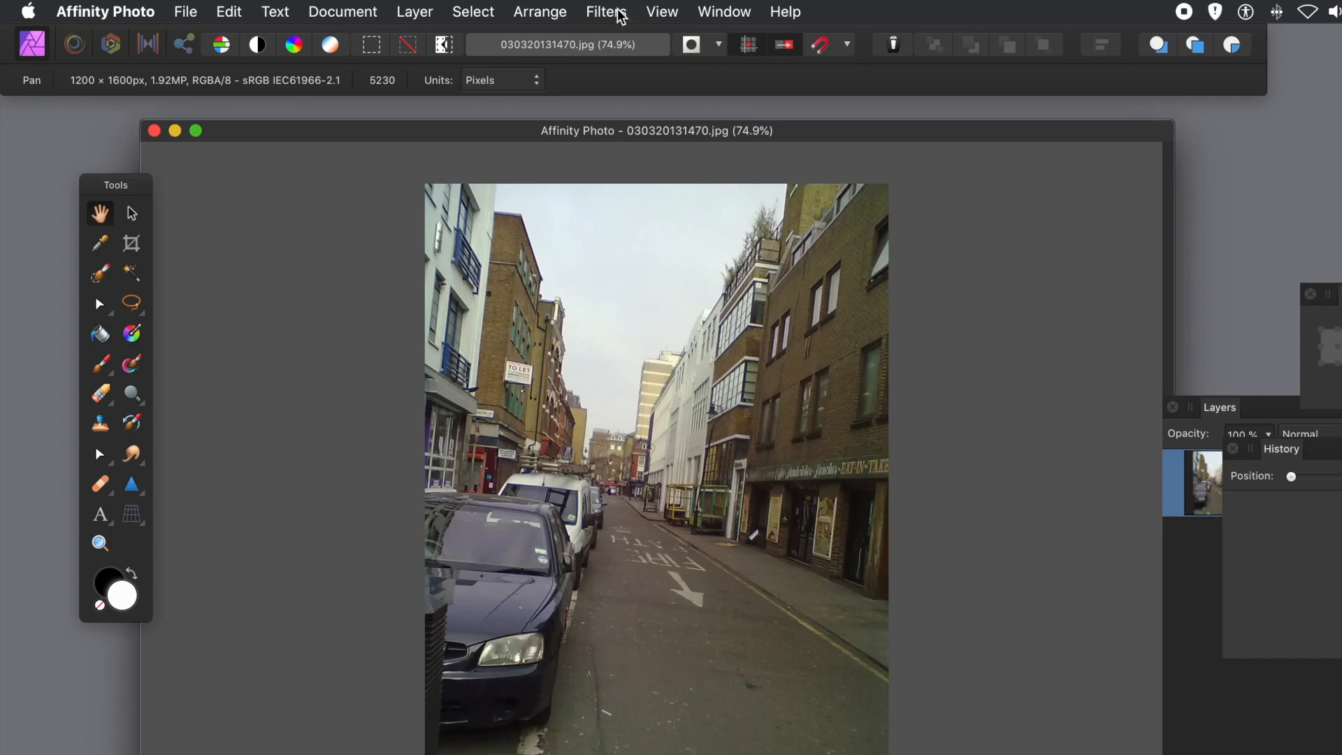
# Step: Open the Filters menu and go to Colours to find Procedural Texture
pyautogui.click(607, 12)
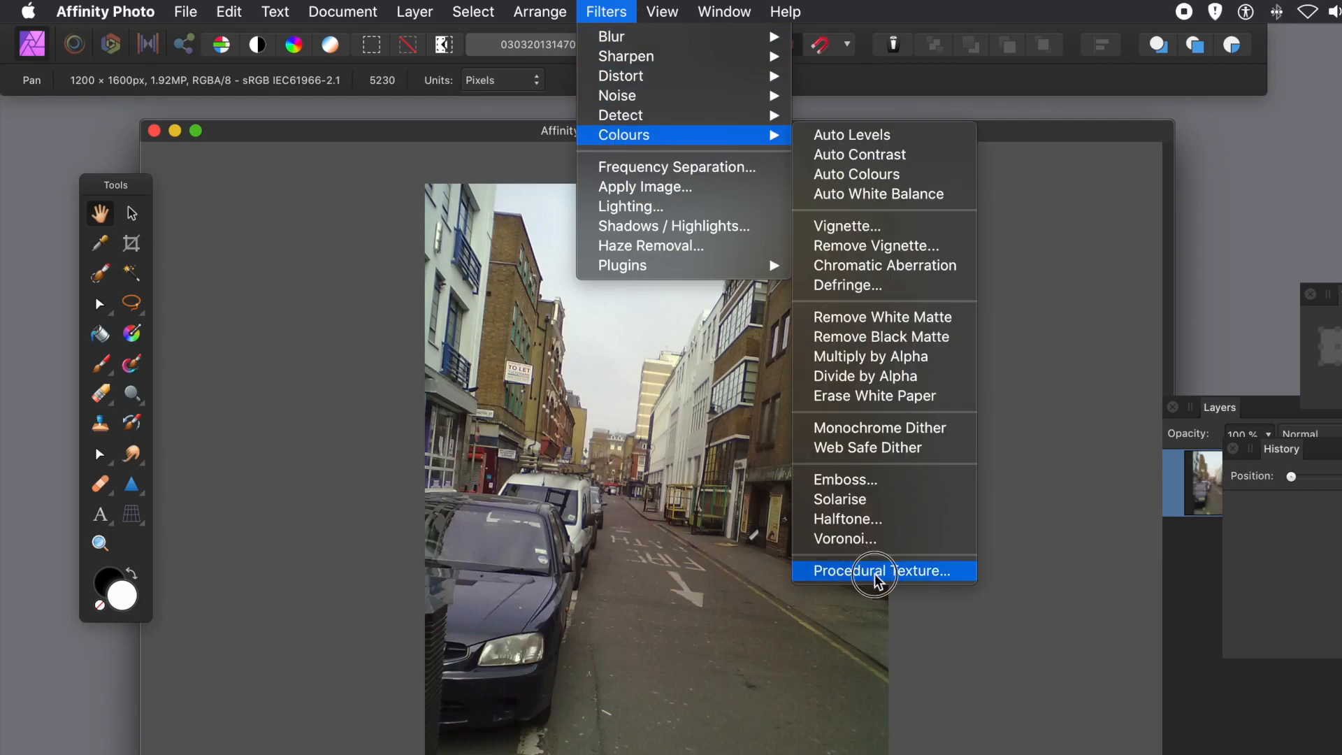
# Step: Start Procedural Texture, move its dialog aside, and add three equations for R, G and B
pyautogui.click(881, 571)
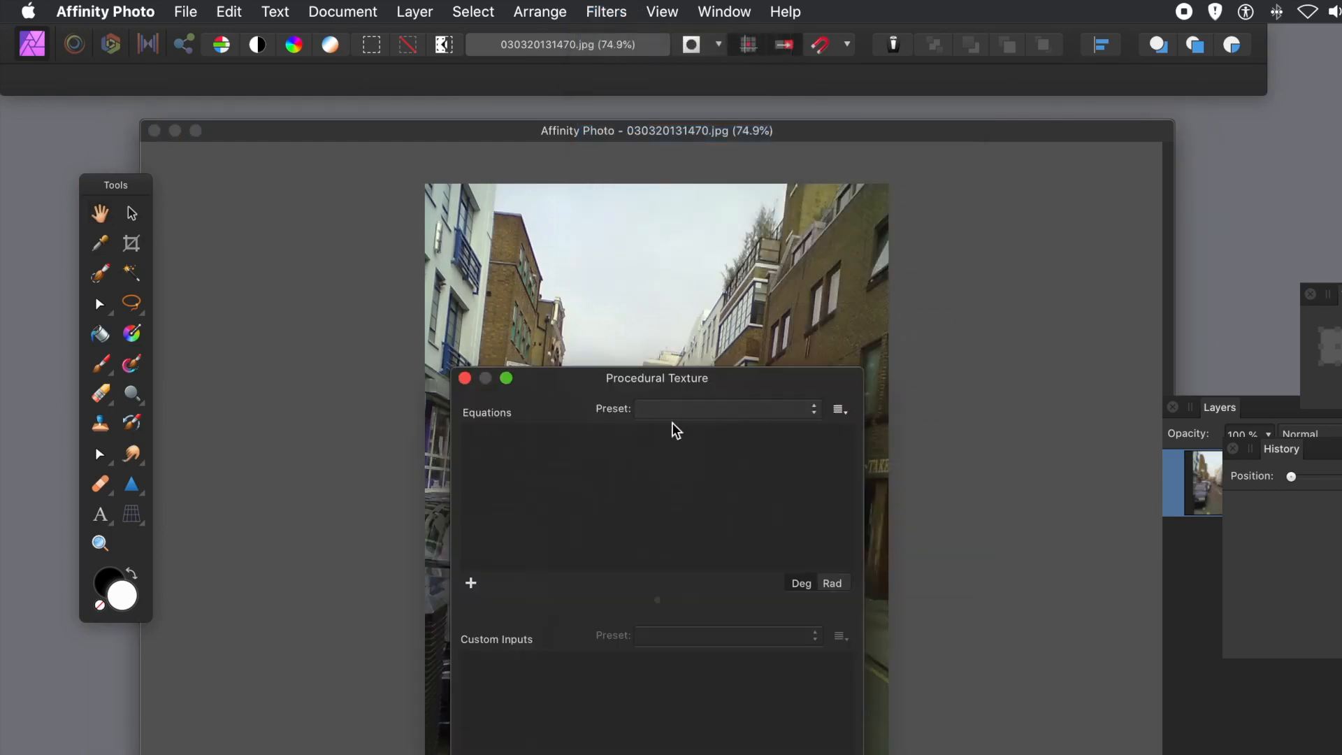
pyautogui.moveTo(657, 378); pyautogui.dragTo(995, 259)
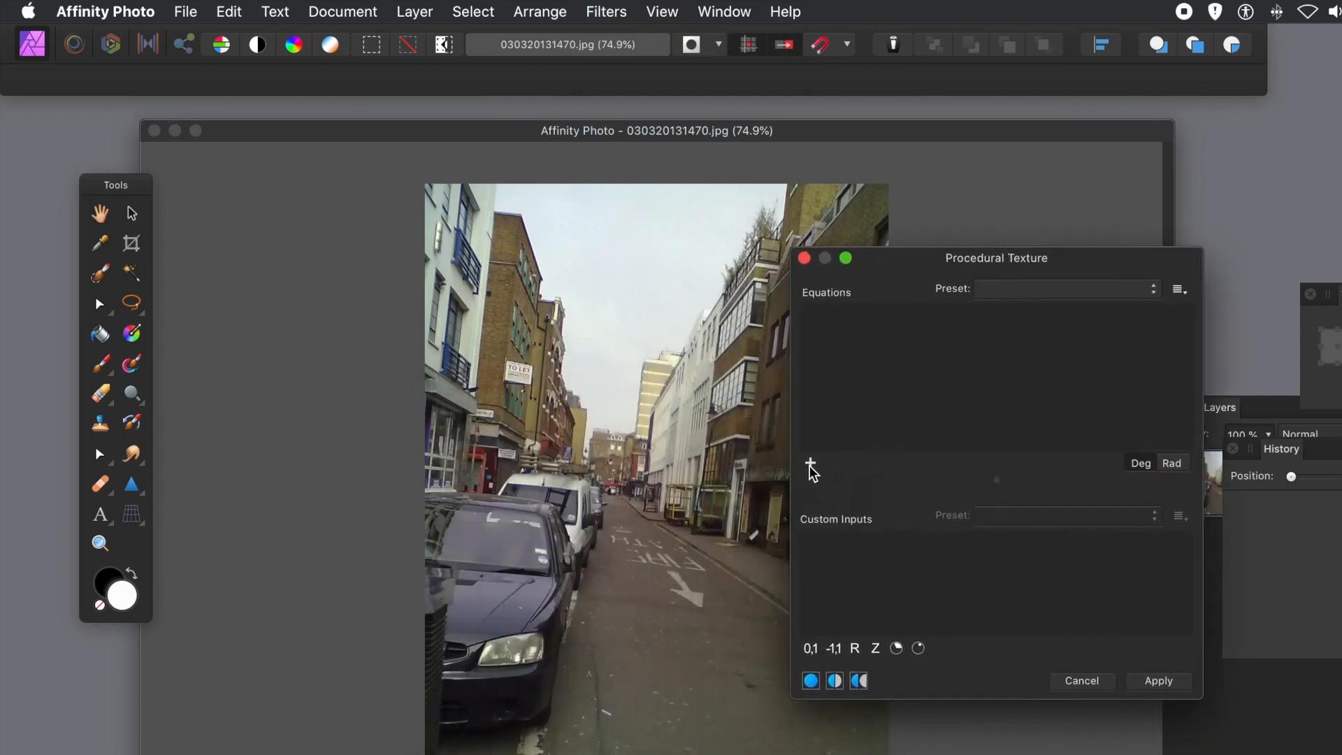
pyautogui.click(810, 463)
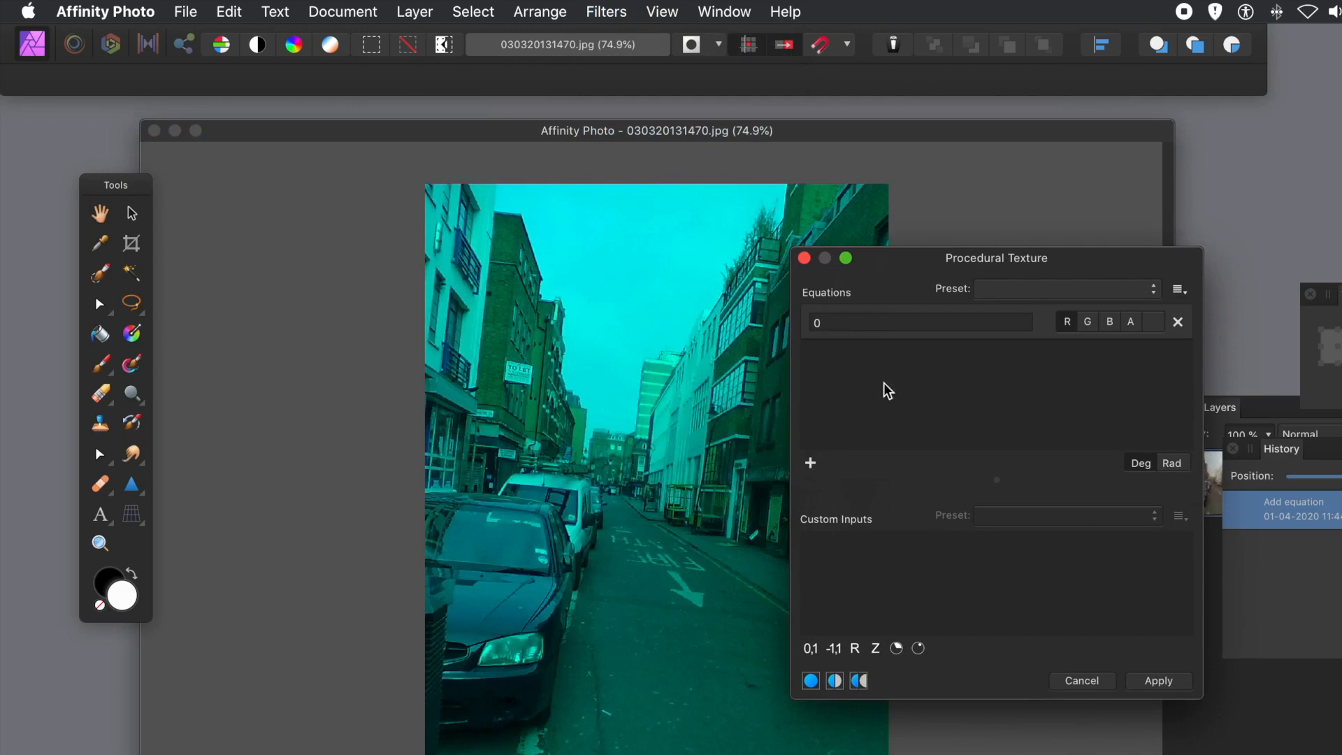
pyautogui.moveTo(805, 454)
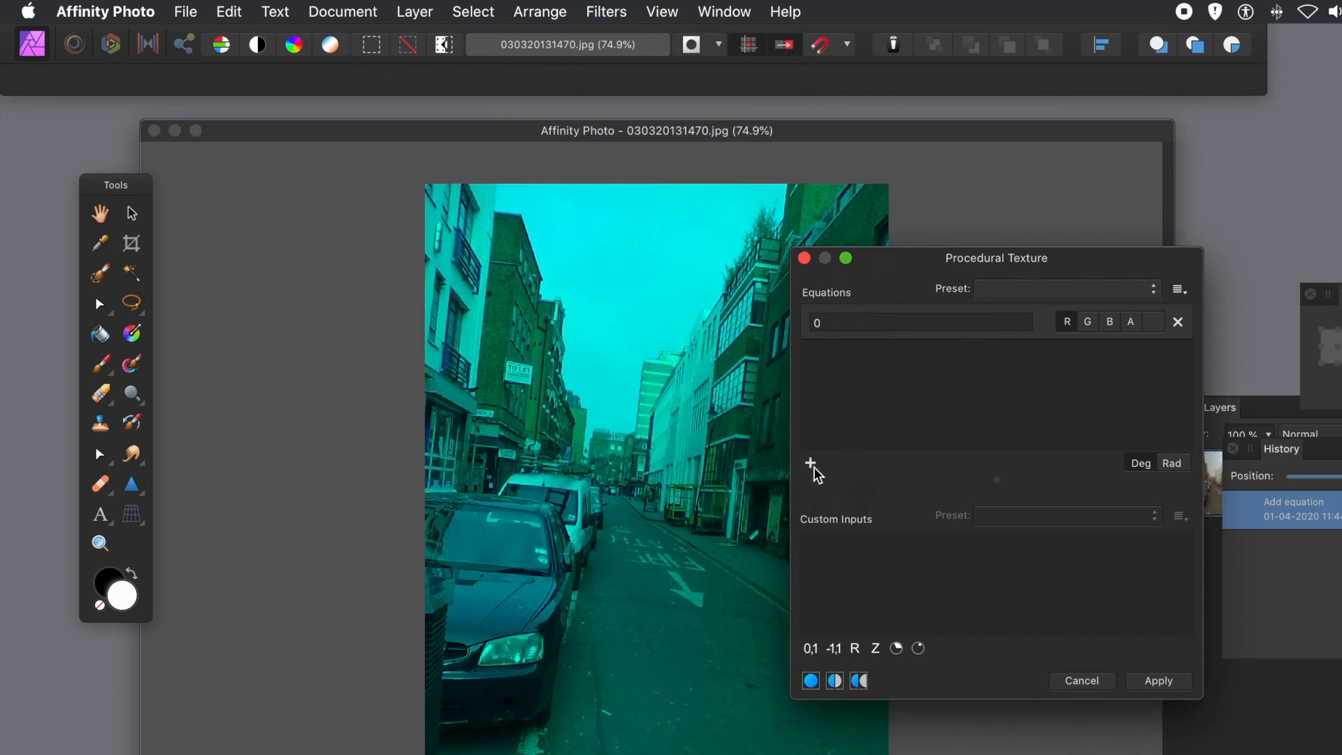
pyautogui.click(808, 464)
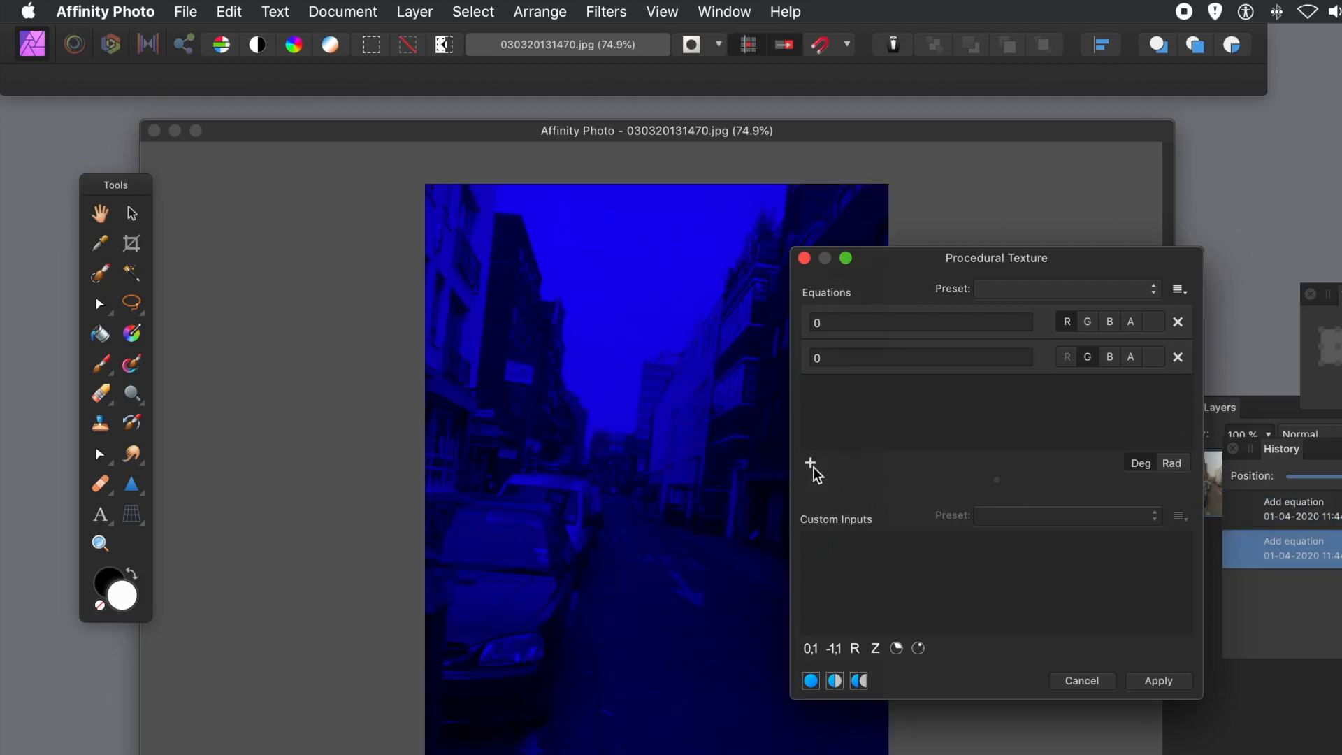
pyautogui.click(810, 463)
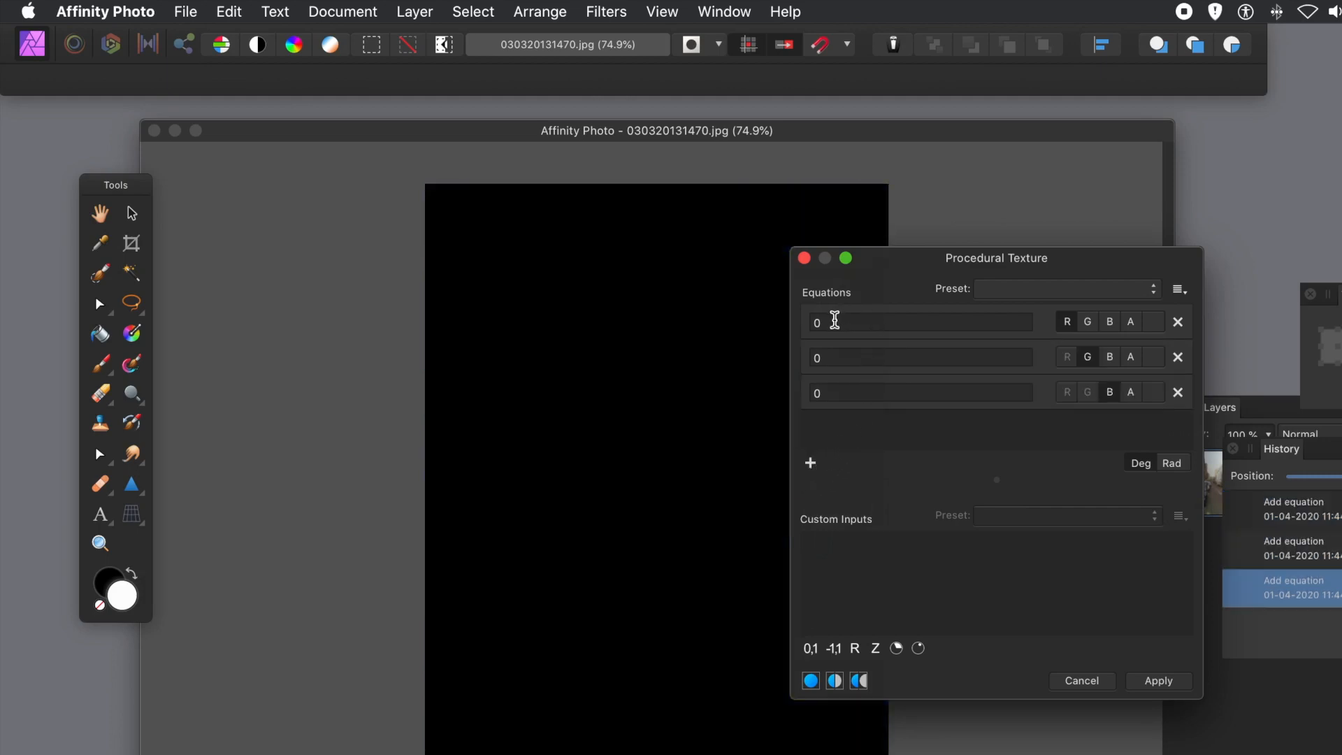
# Step: Set the red, green and blue equations to 1-R, 1-G and 1-B
pyautogui.click(919, 322)
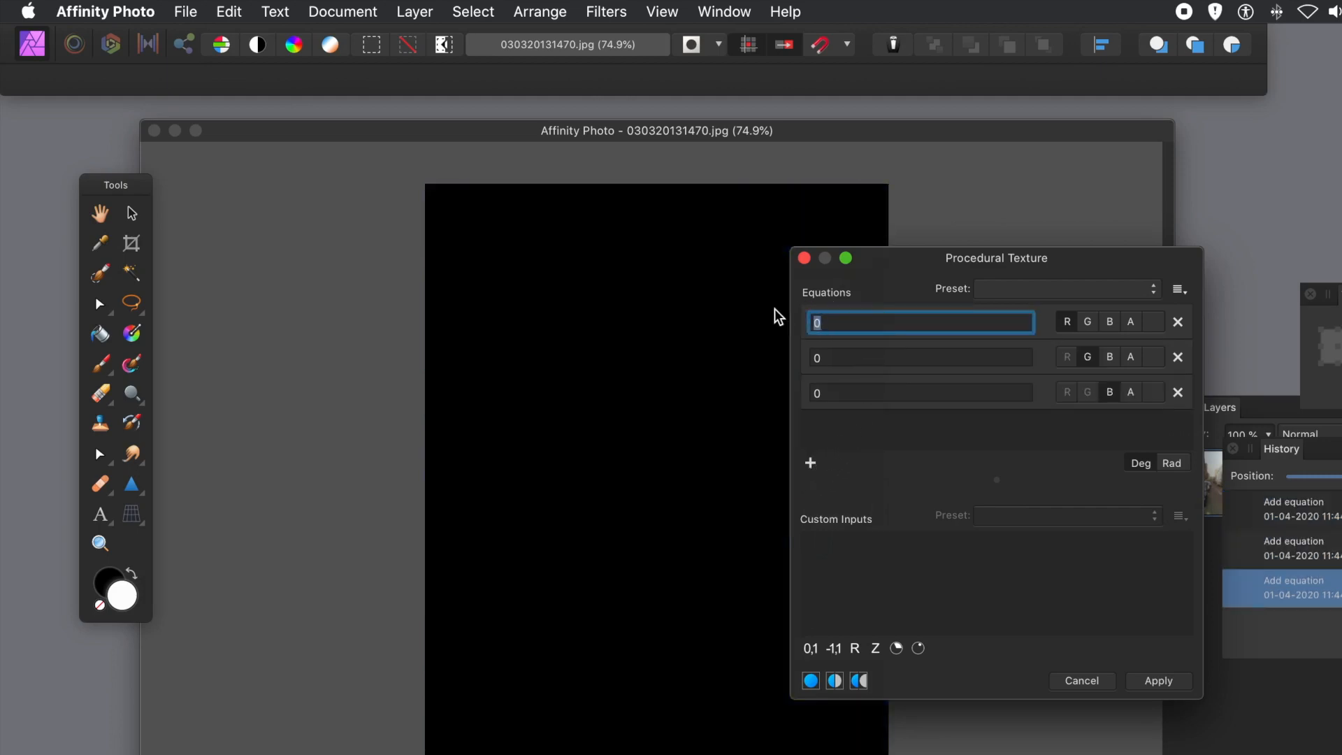
pyautogui.write('1-R')
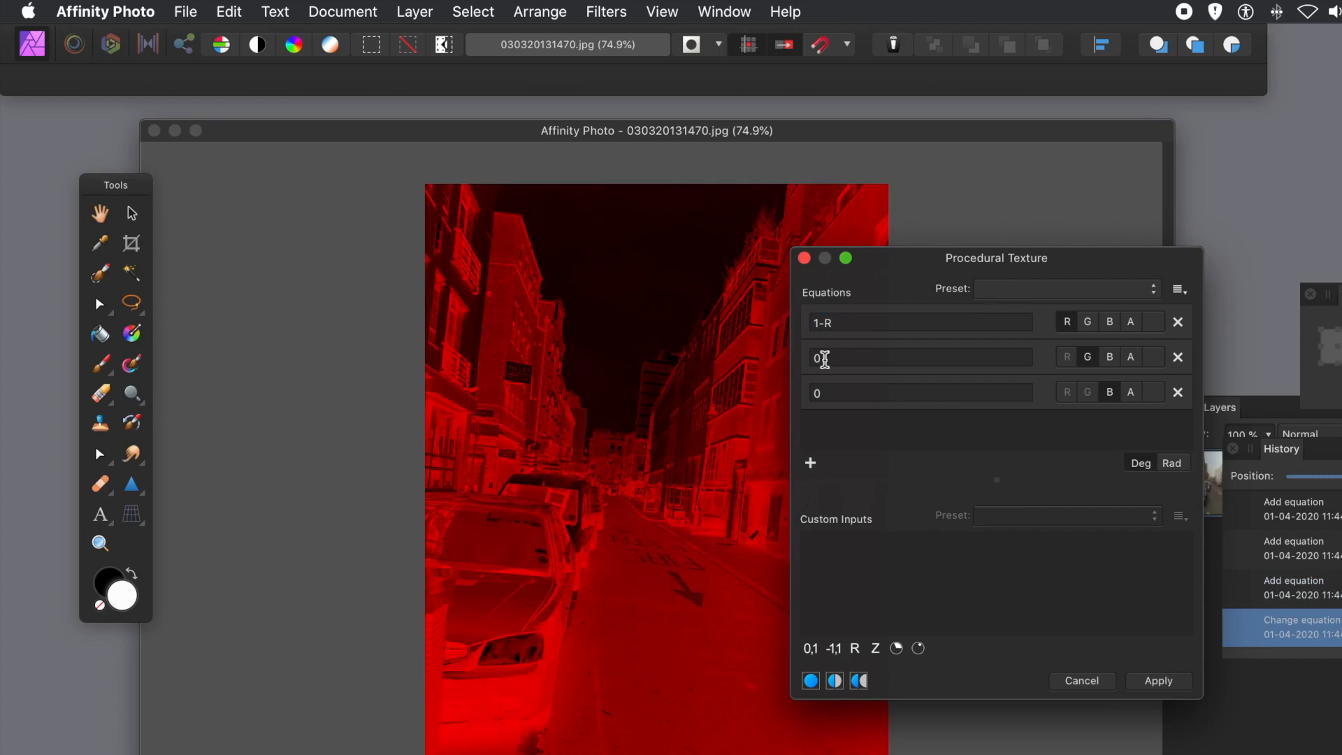
pyautogui.click(919, 357)
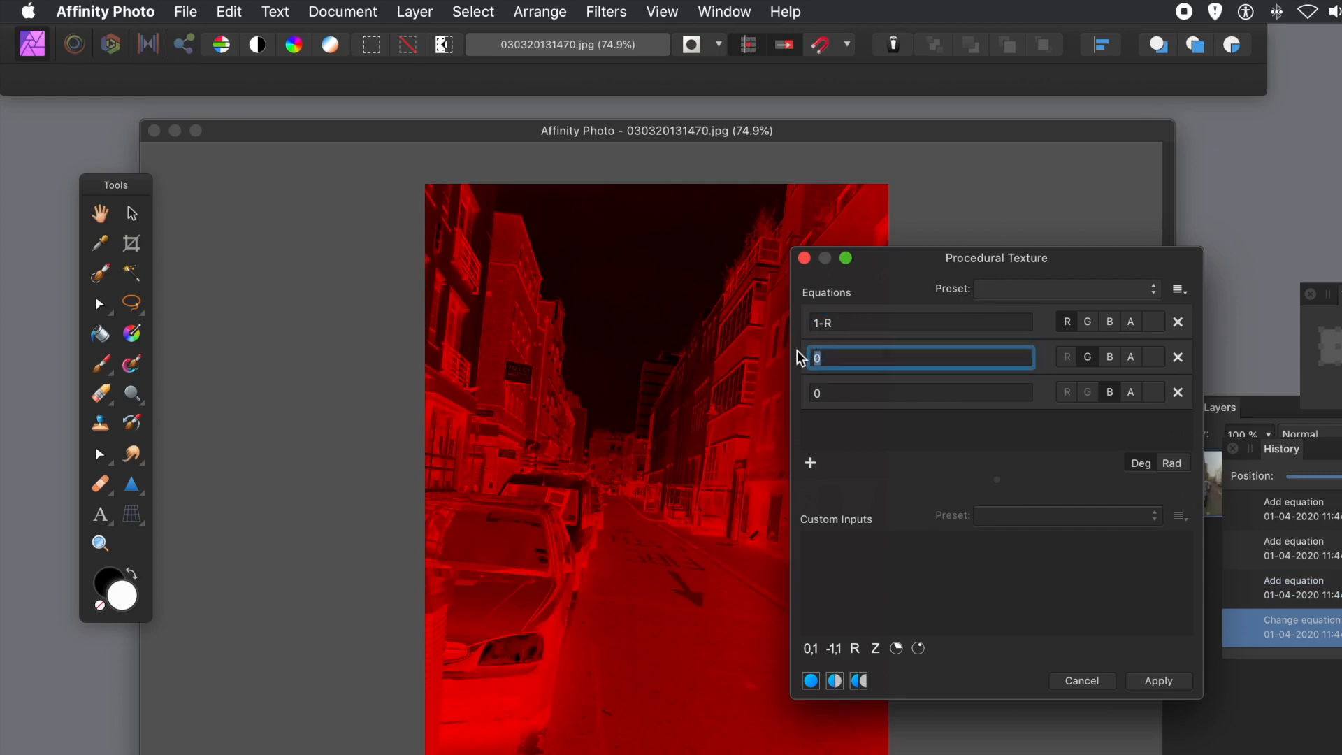
pyautogui.write('1-G')
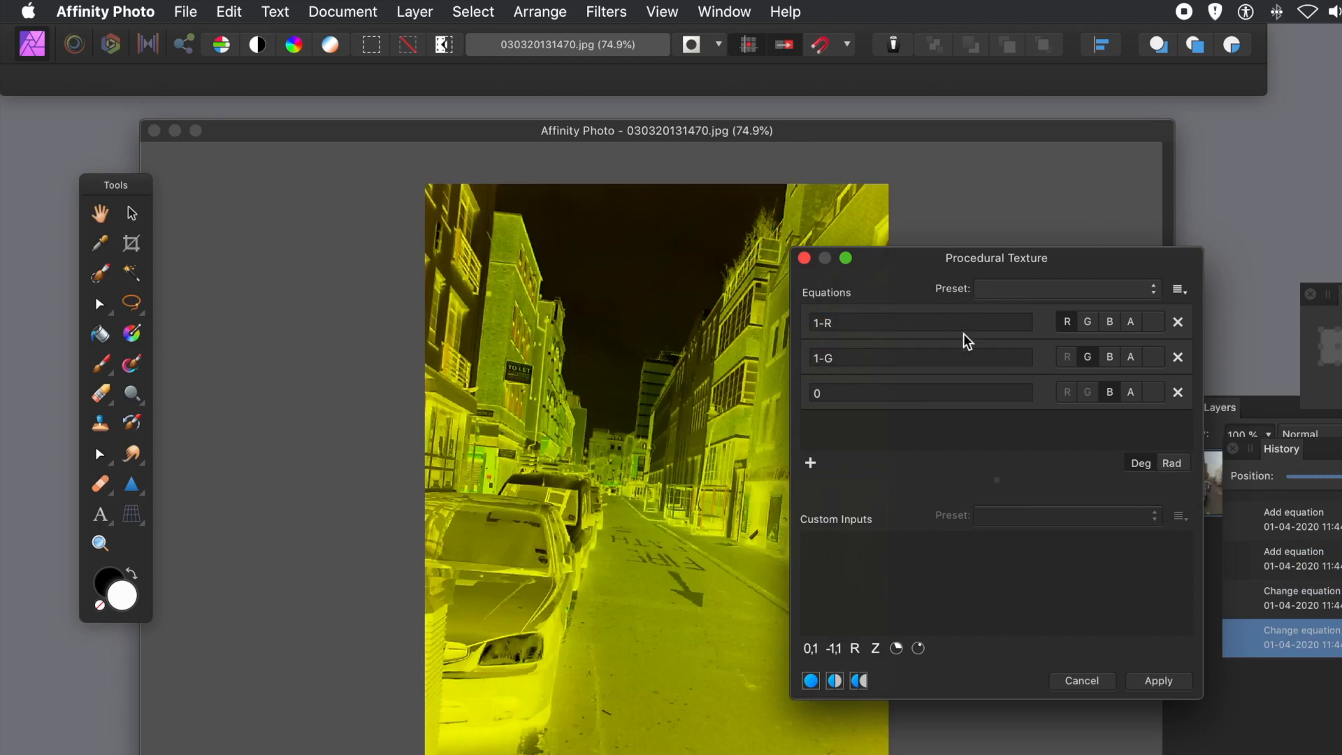
pyautogui.click(917, 392)
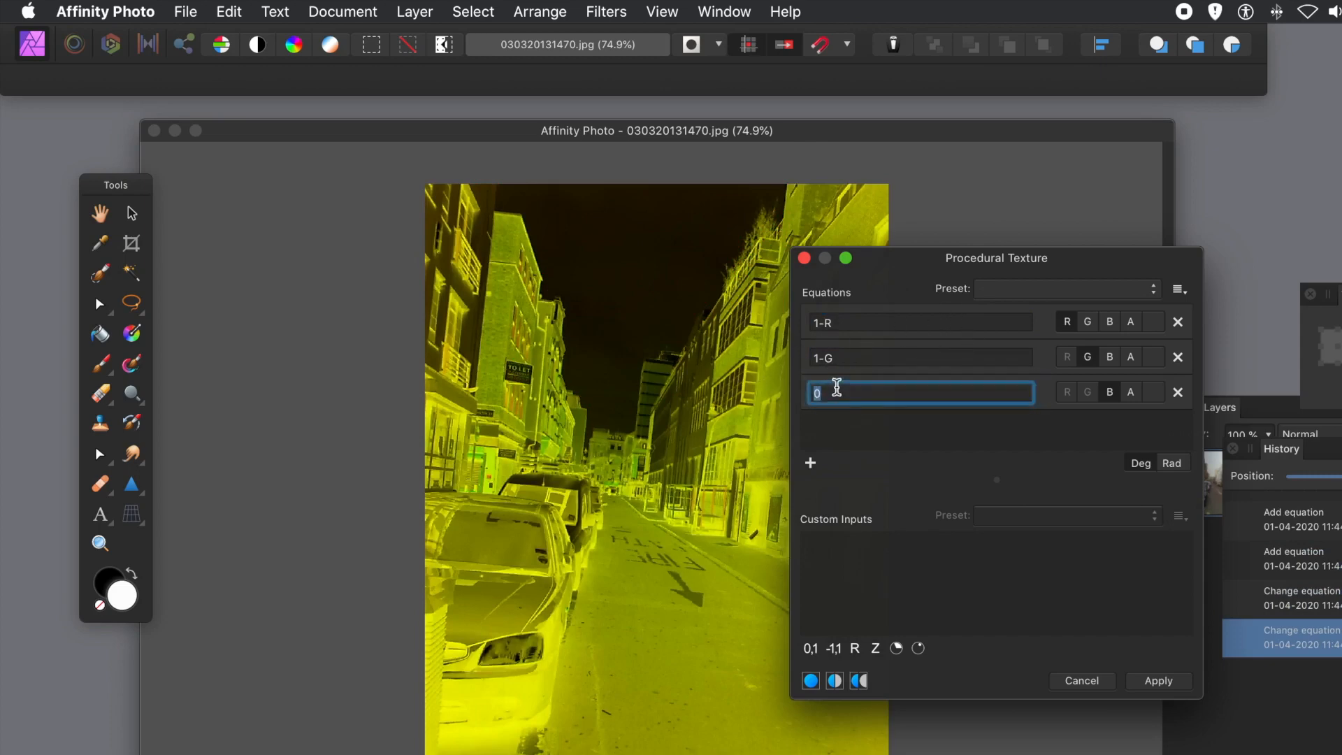
pyautogui.moveTo(768, 393)
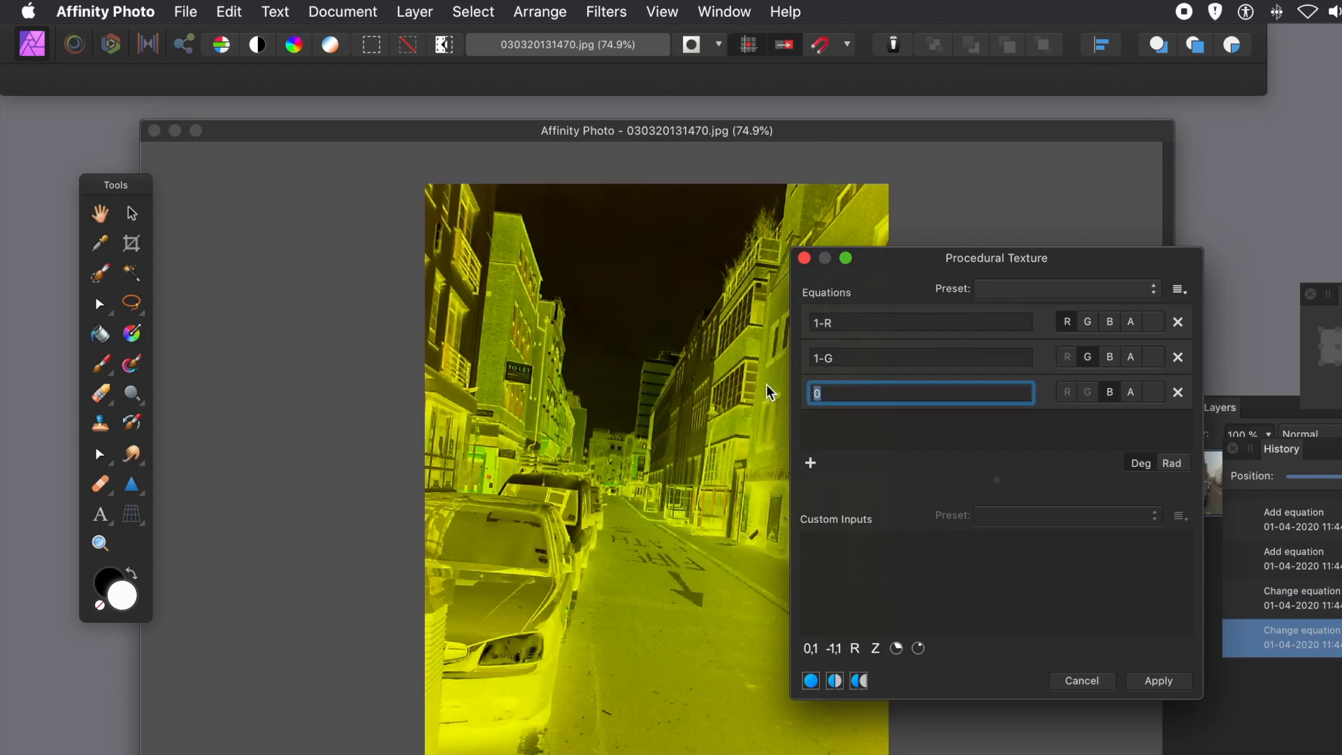
pyautogui.write('1-B')
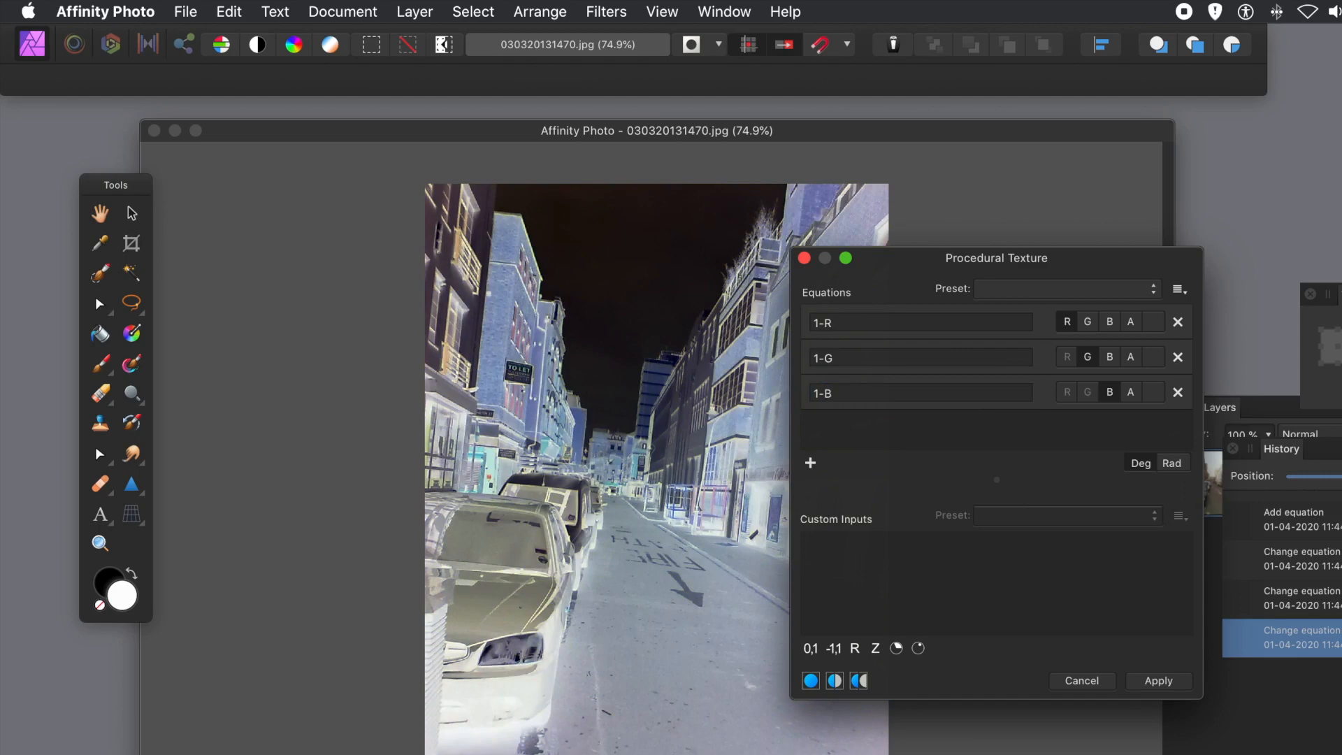
pyautogui.moveTo(883, 302)
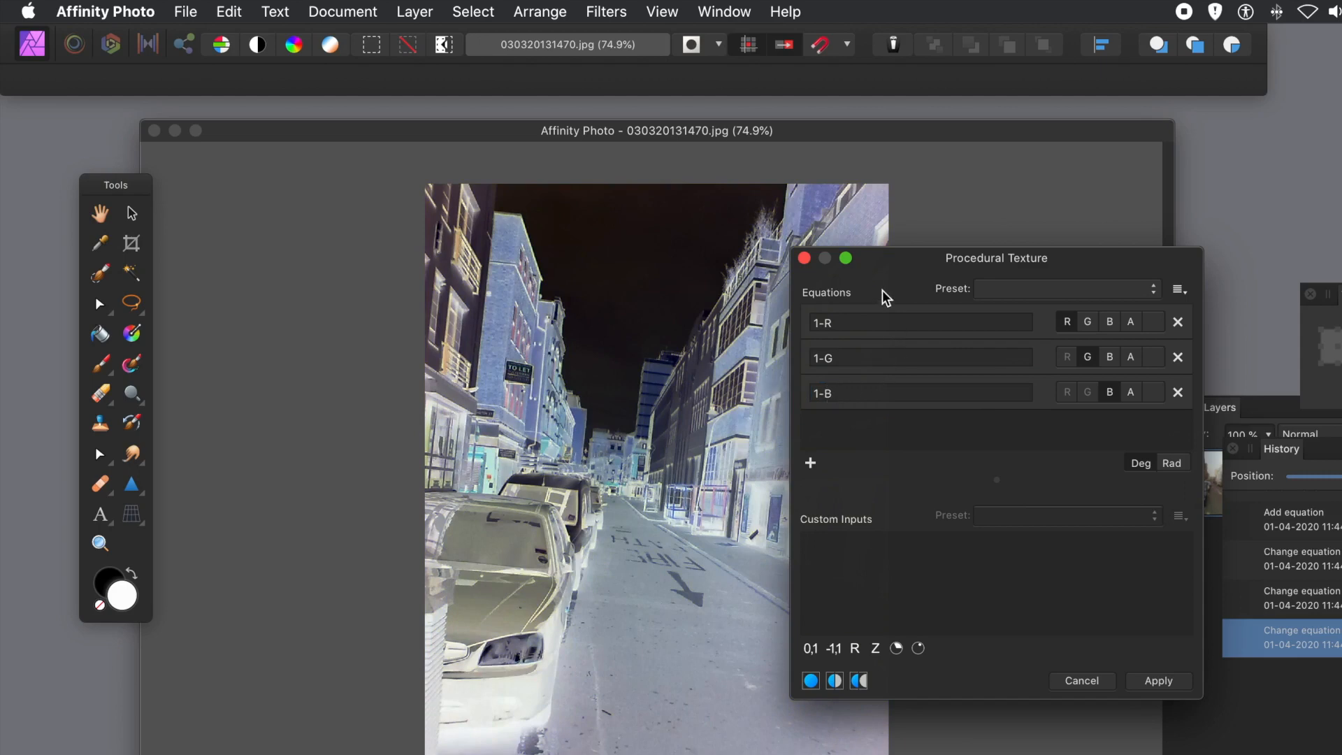
pyautogui.moveTo(859, 306)
pyautogui.write('(')
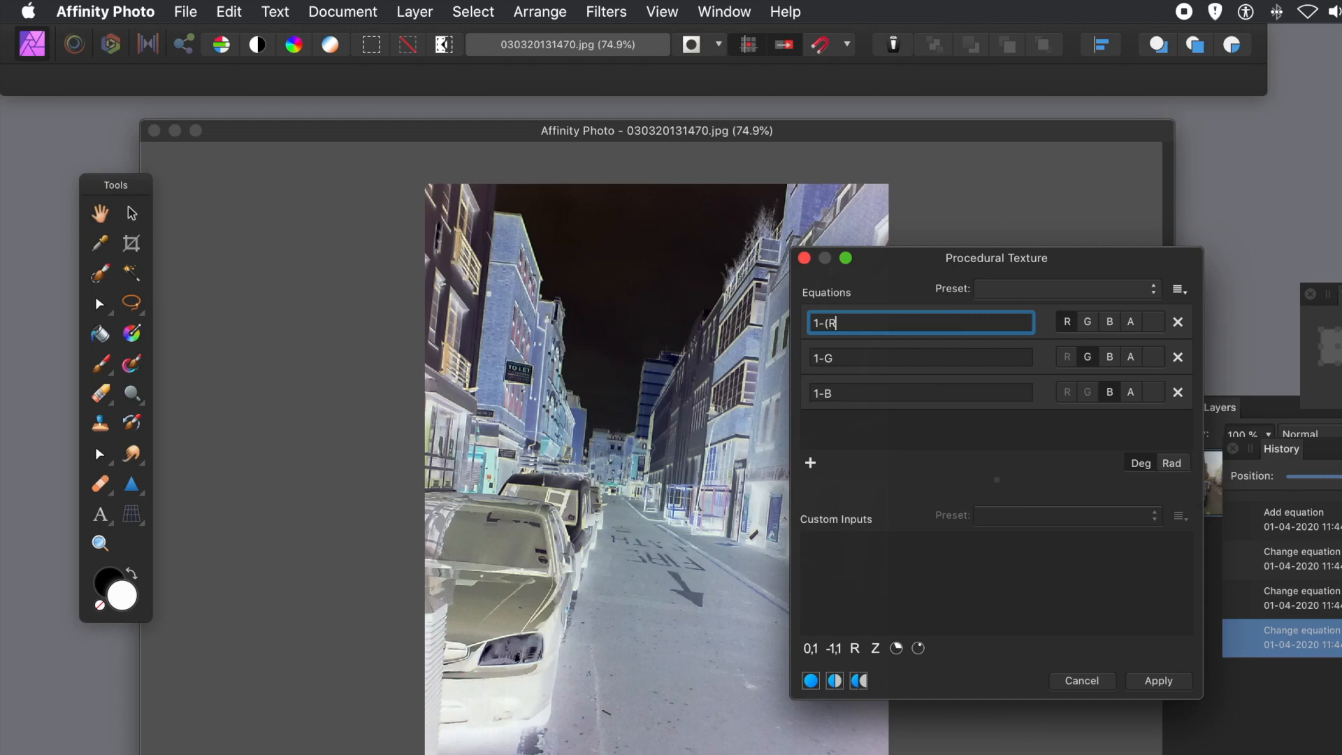
# Step: Scale the equations to 1-(R*0.2) and 1-(G*0.6), and begin scaling blue by 0.8
pyautogui.write('*')
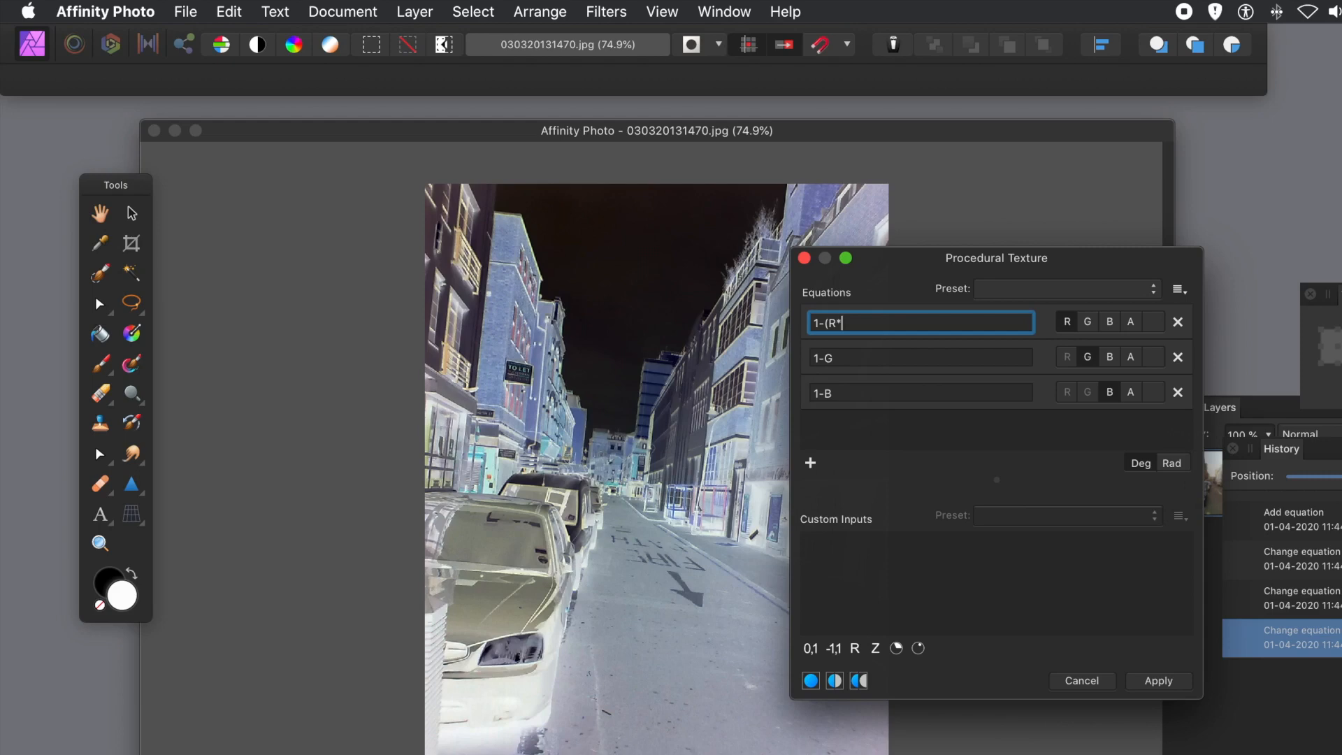
pyautogui.write('0.2)')
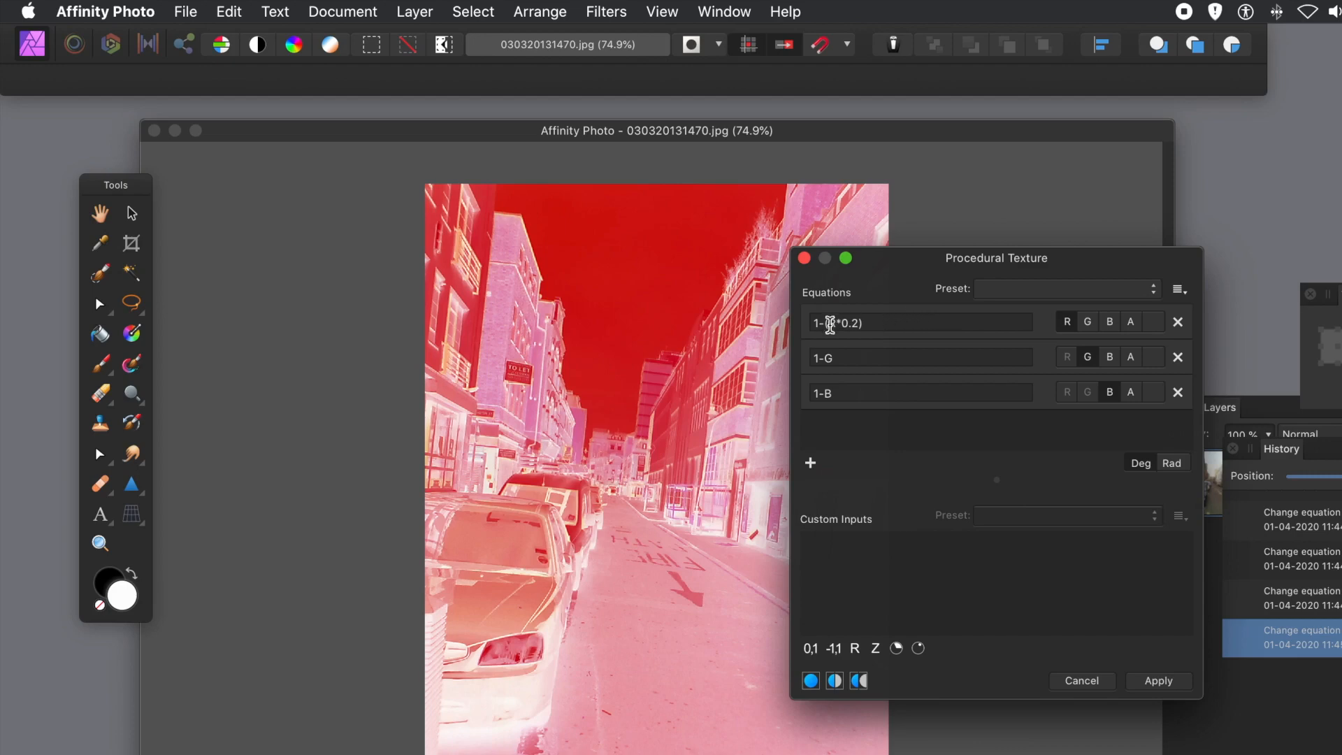
pyautogui.click(832, 356)
pyautogui.write('(G*')
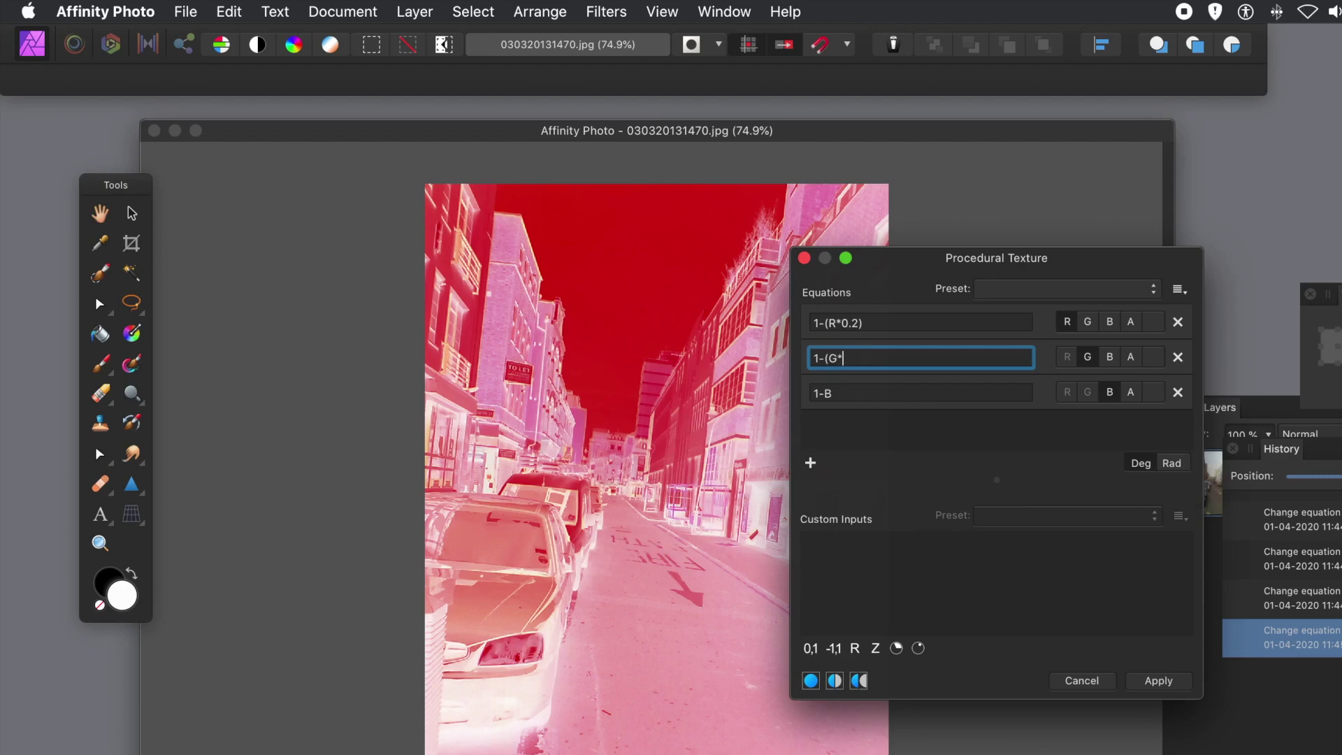
pyautogui.write('0.6)')
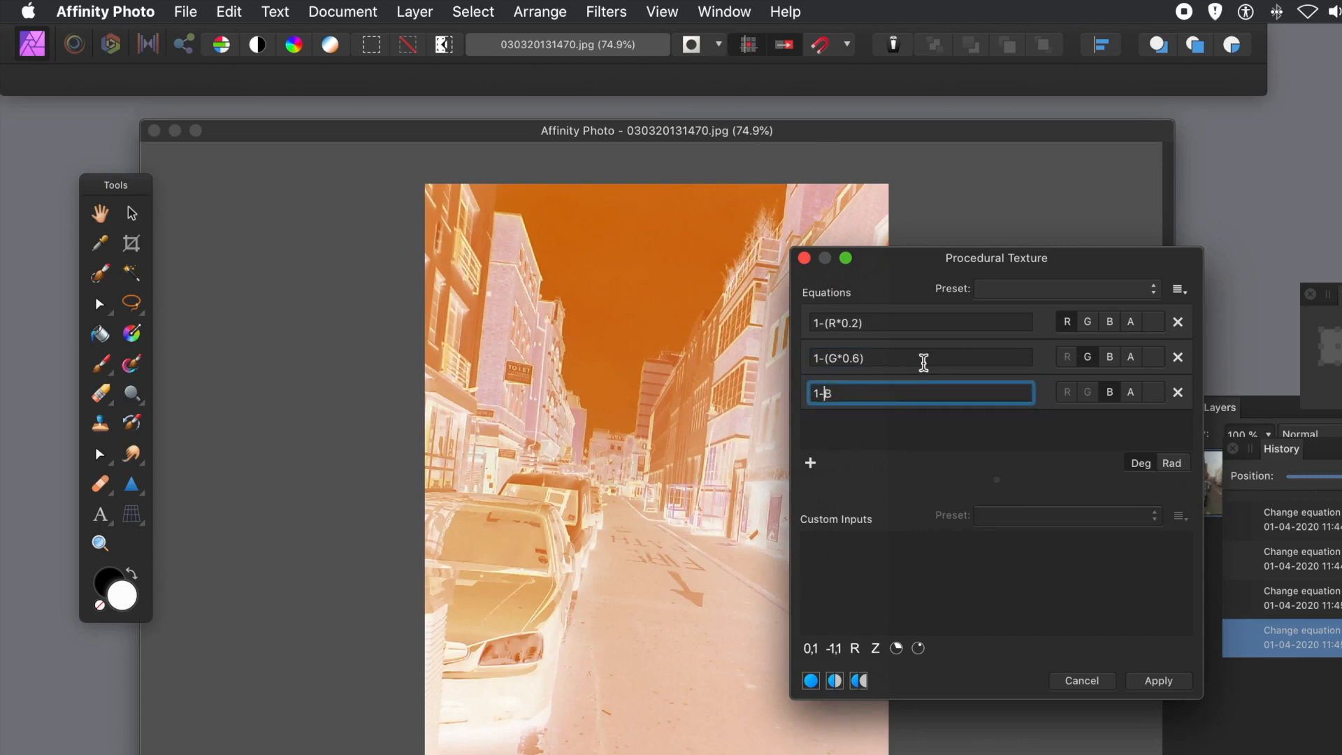
pyautogui.write('(')
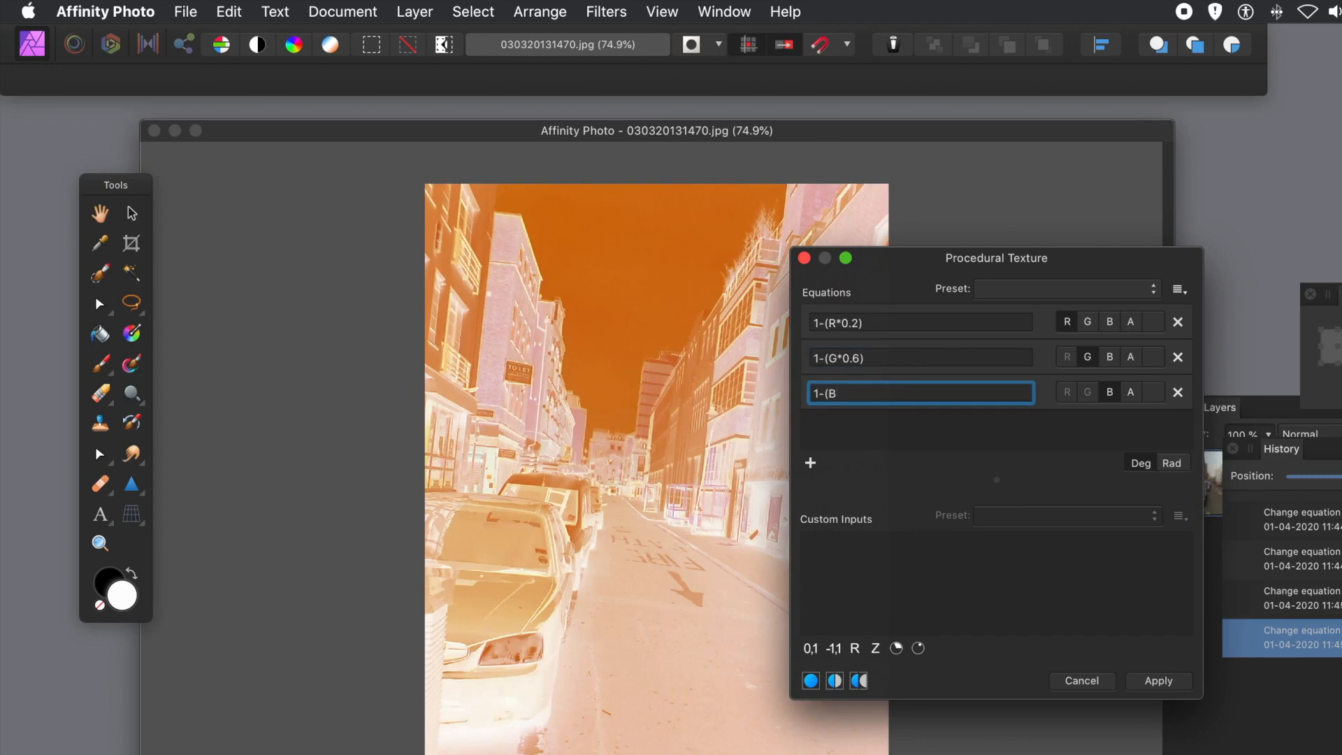
pyautogui.write('*0')
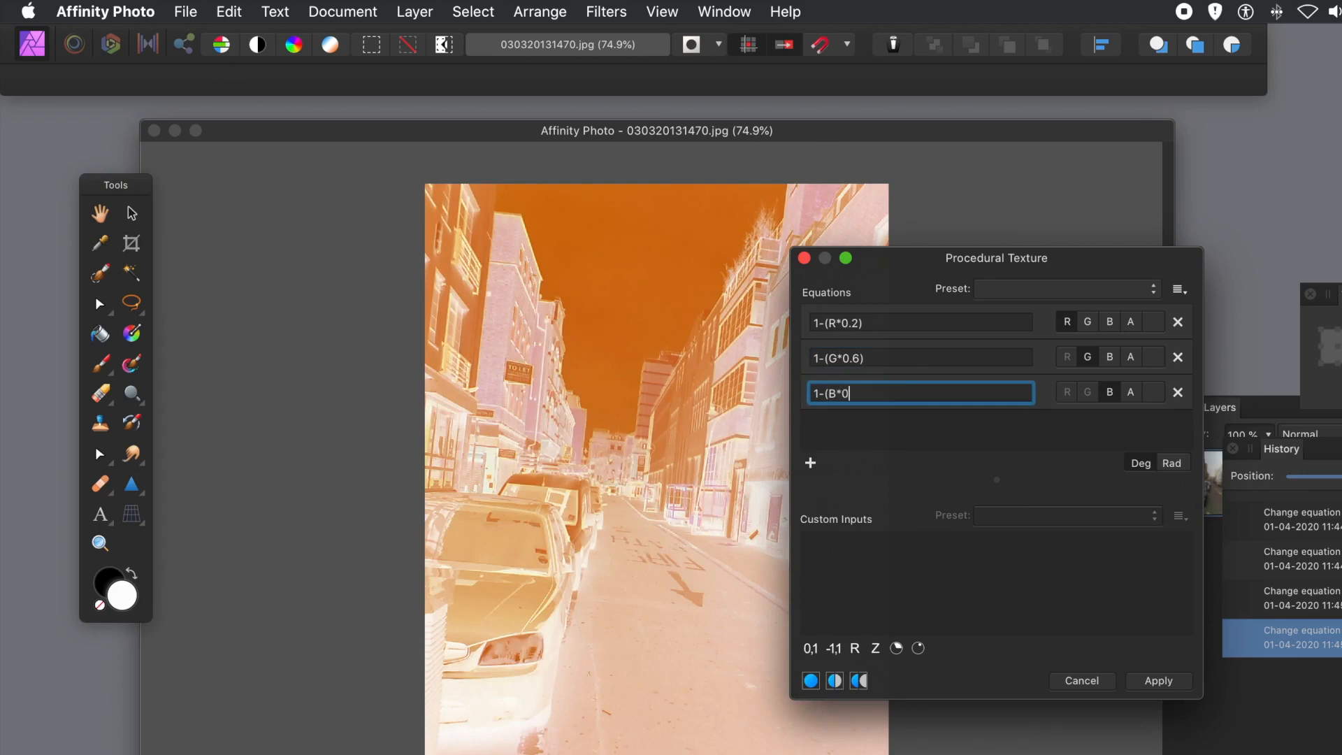
pyautogui.write('.')
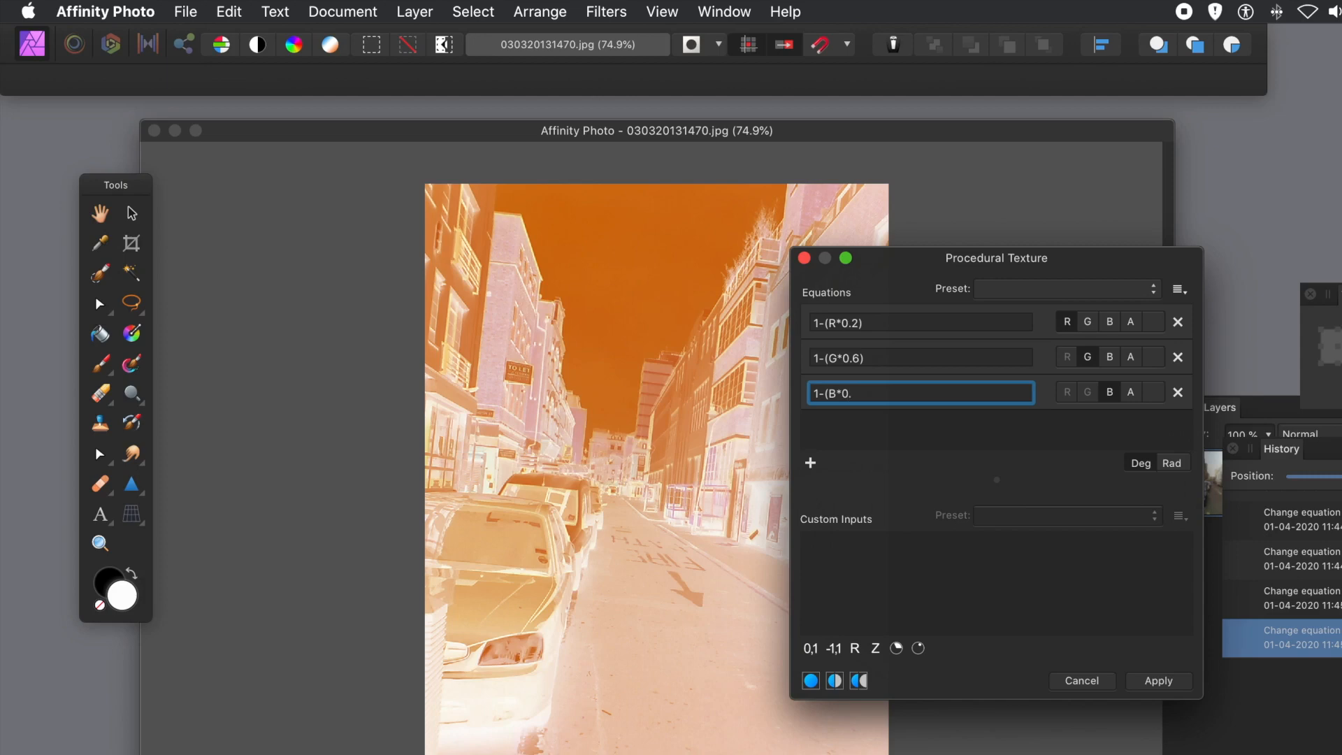
pyautogui.write('8)')
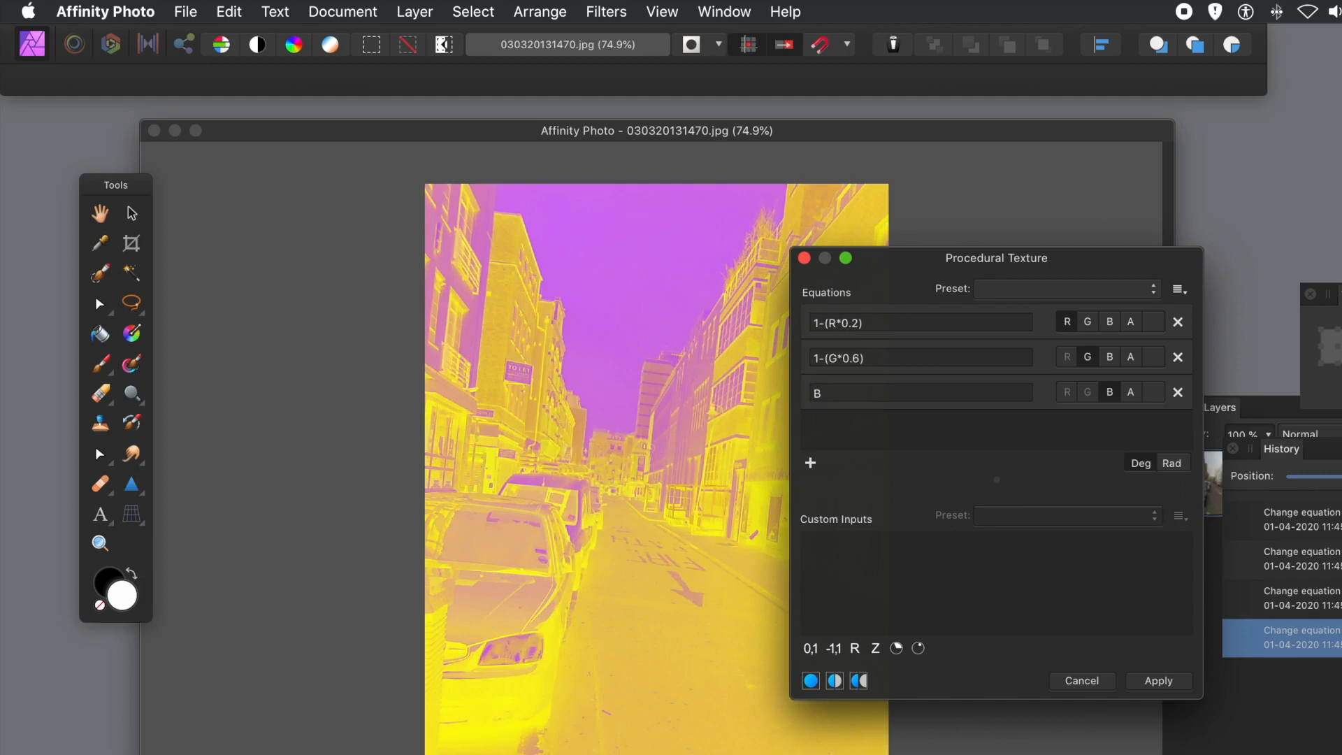
# Step: Enter 1-(B*0.8) as the blue channel equation
pyautogui.write('1-(B*0.8)')
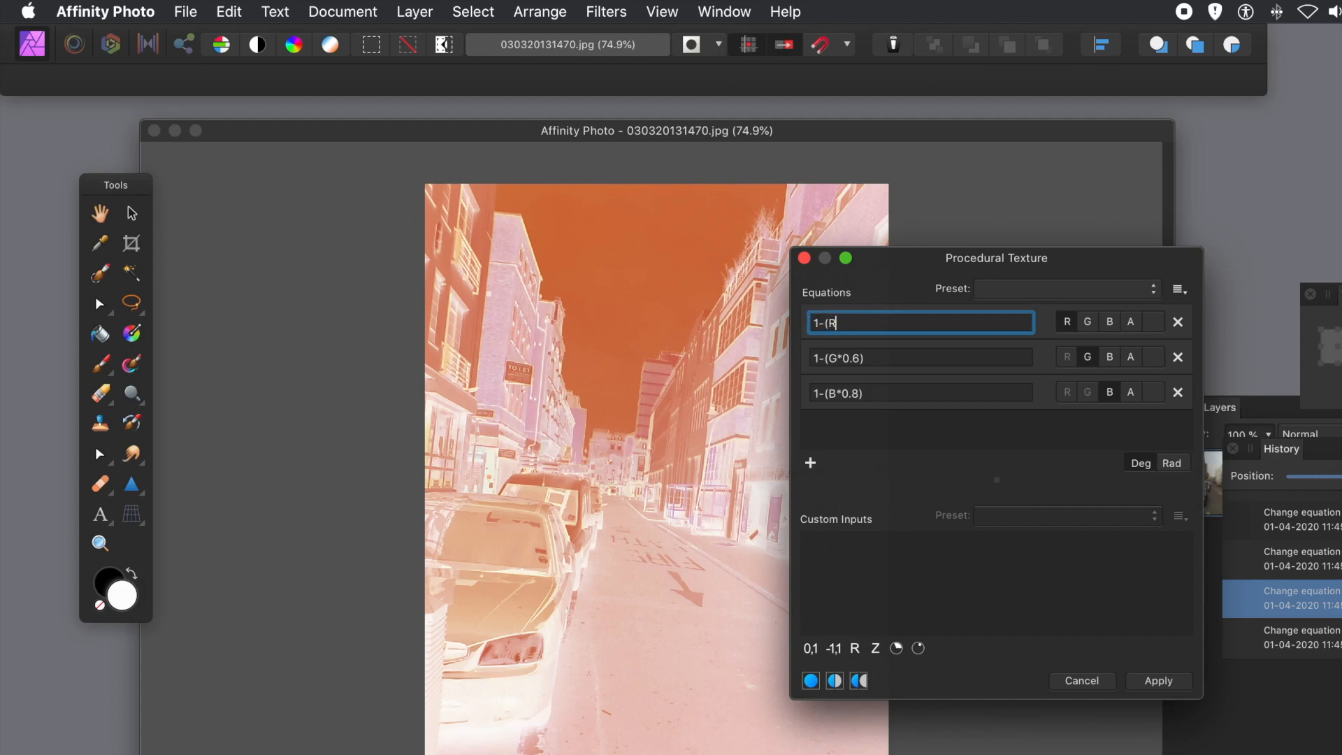
# Step: Rewrite the red equation to mix channels as 1-(0.2*R+0.4*G-0.4*B)
pyautogui.write('+G')
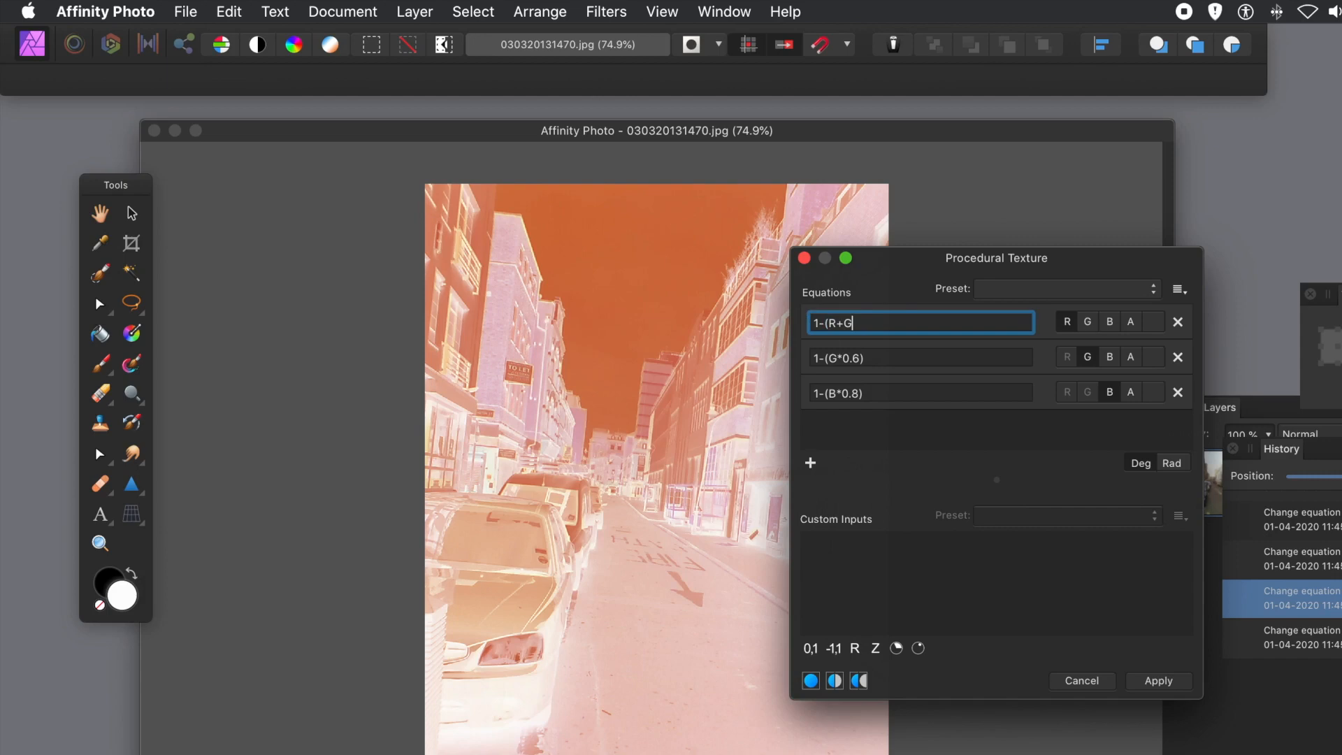
pyautogui.write('+B)')
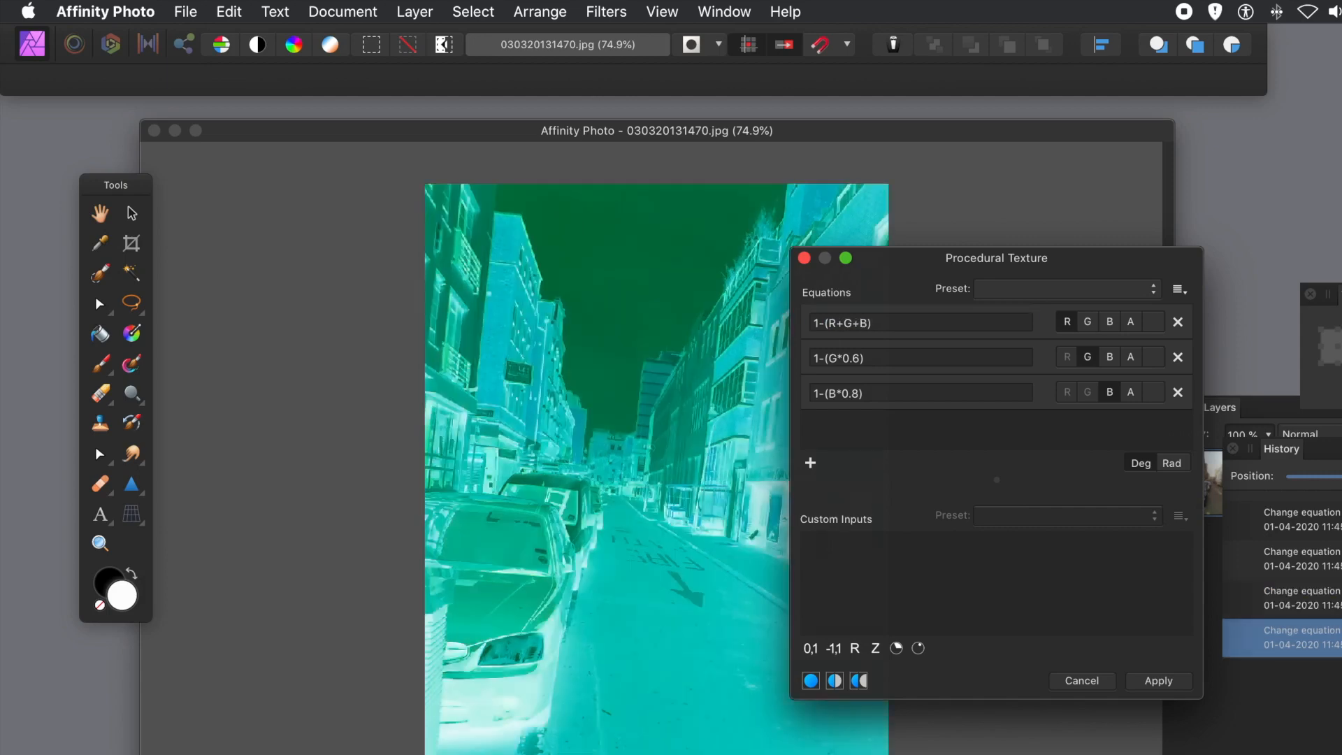
pyautogui.click(824, 322)
pyautogui.write('0')
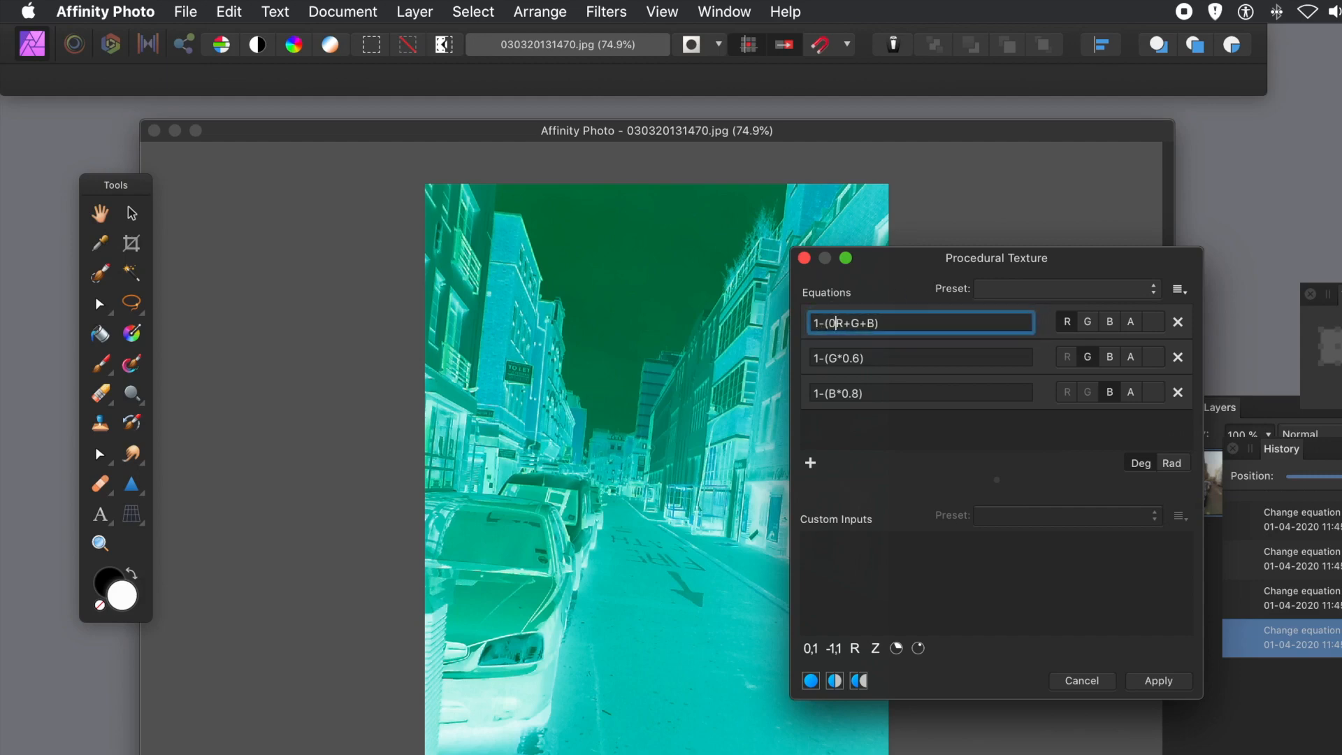
pyautogui.write('.2*')
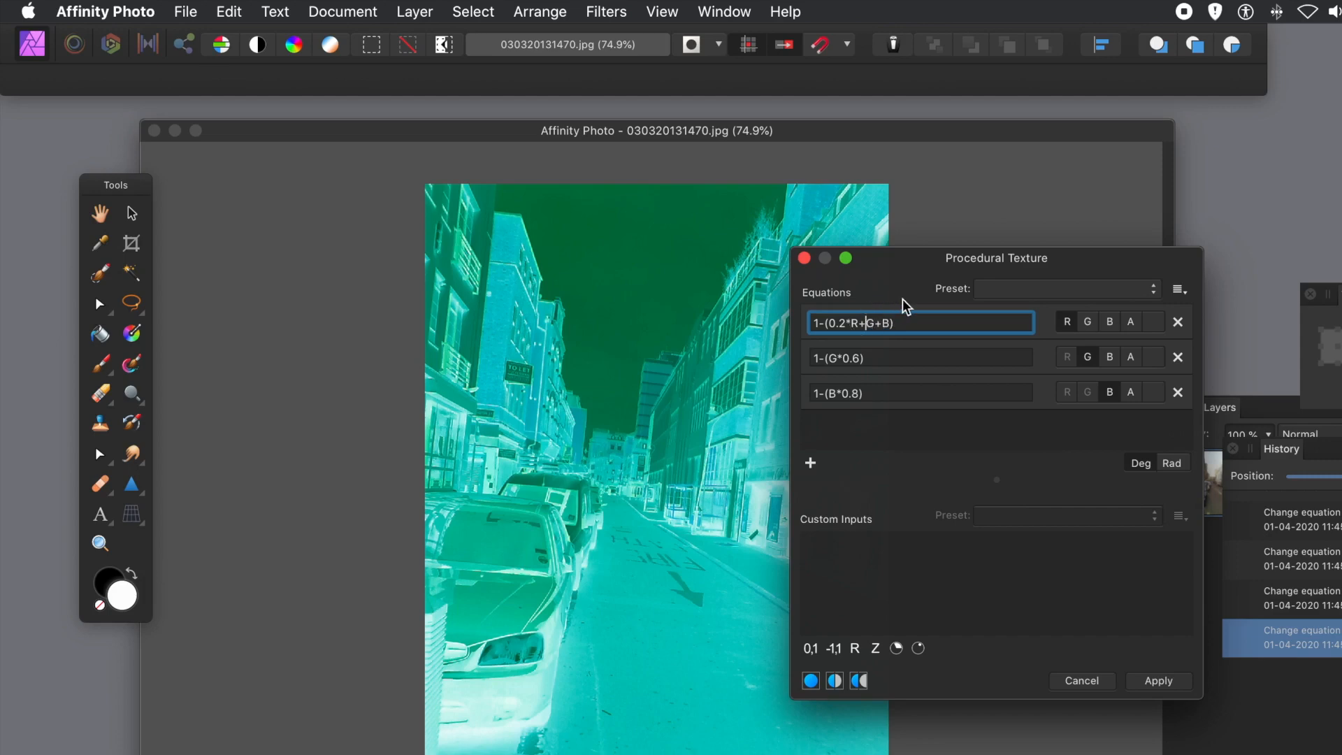
pyautogui.write('0.4')
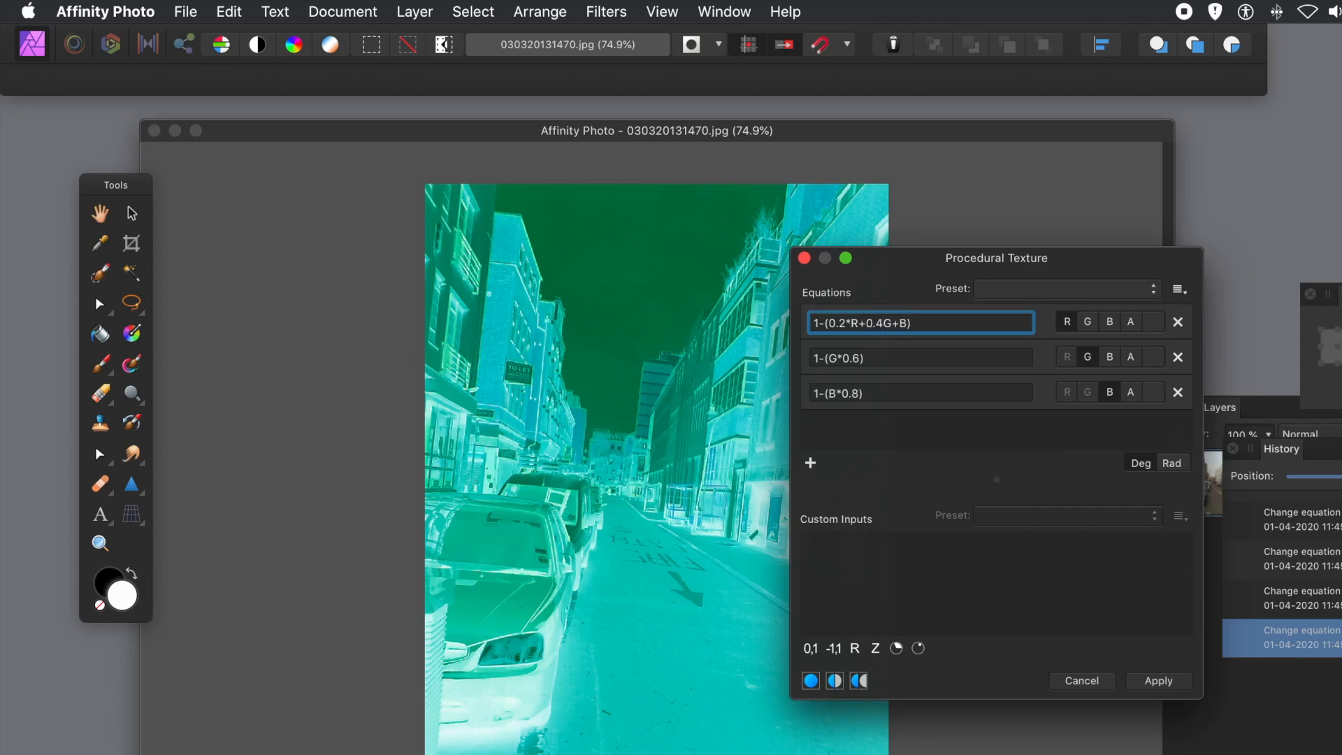
pyautogui.click(885, 322)
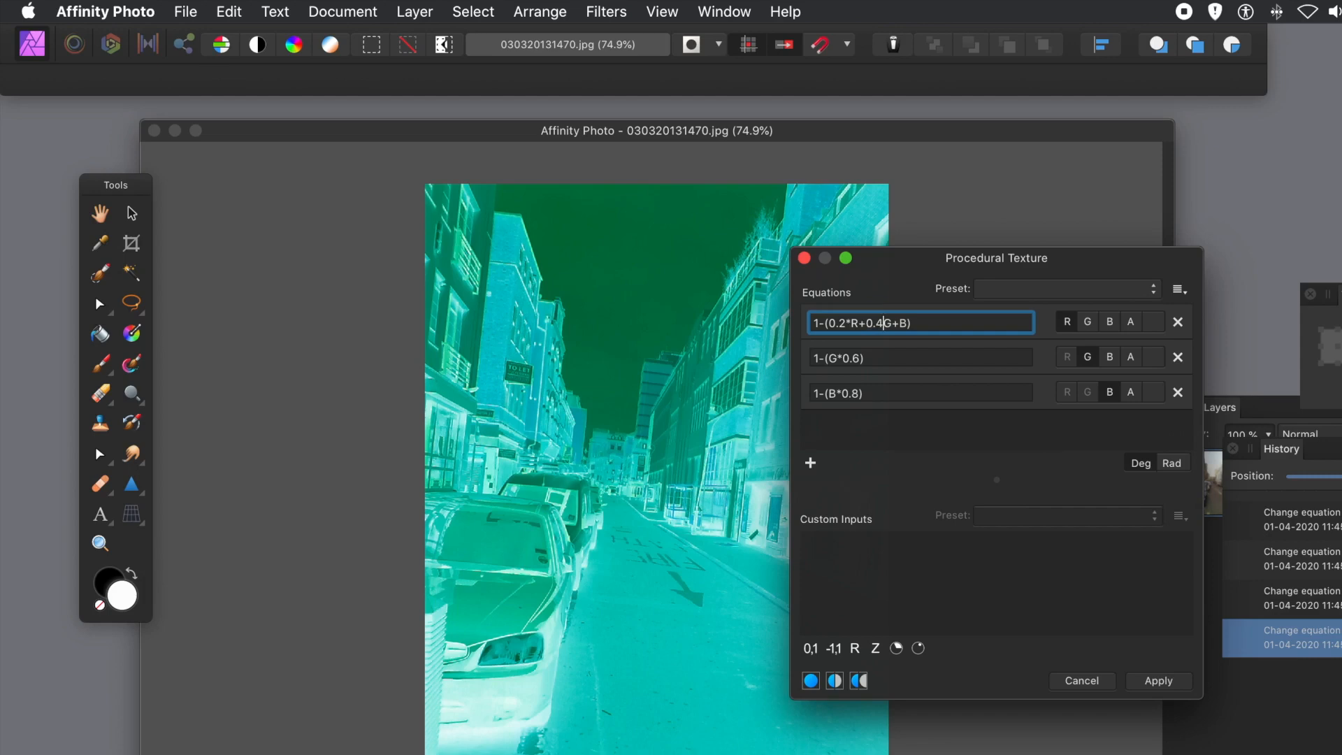
pyautogui.write('*')
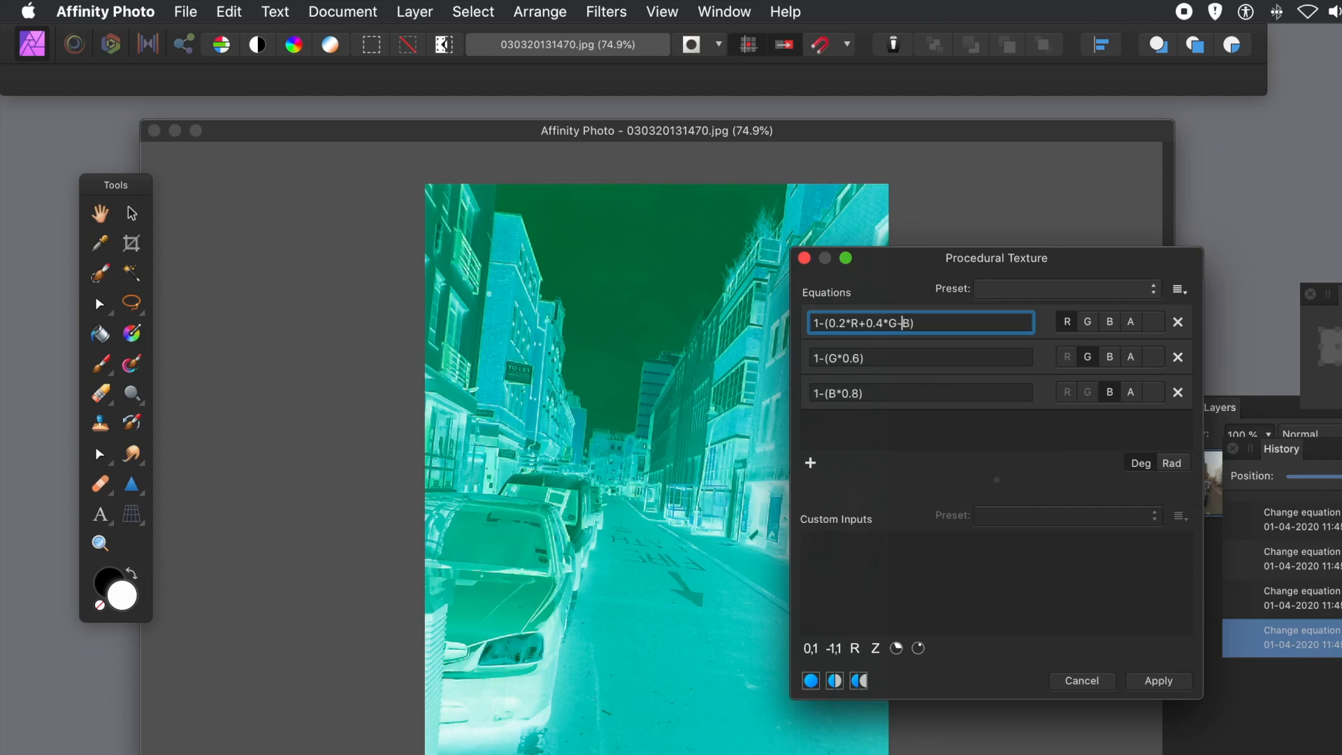
pyautogui.write('0.4*')
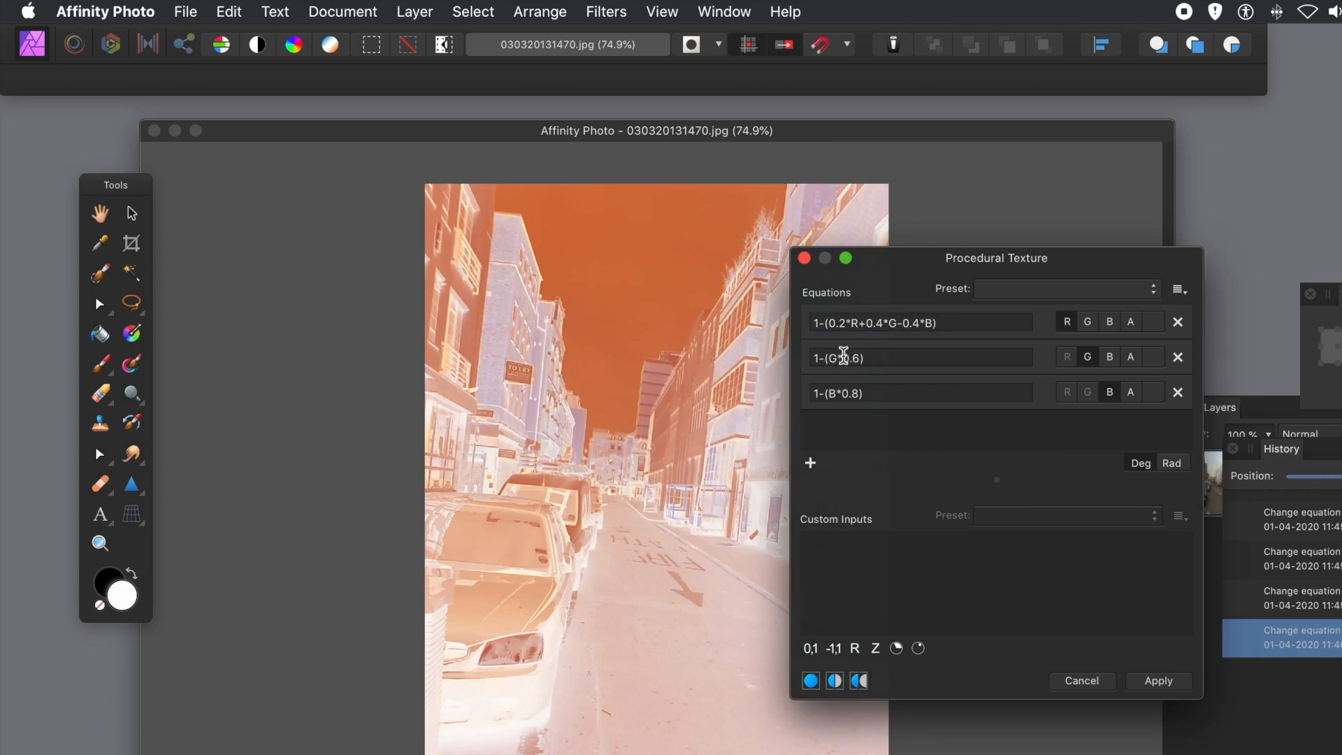
pyautogui.click(951, 321)
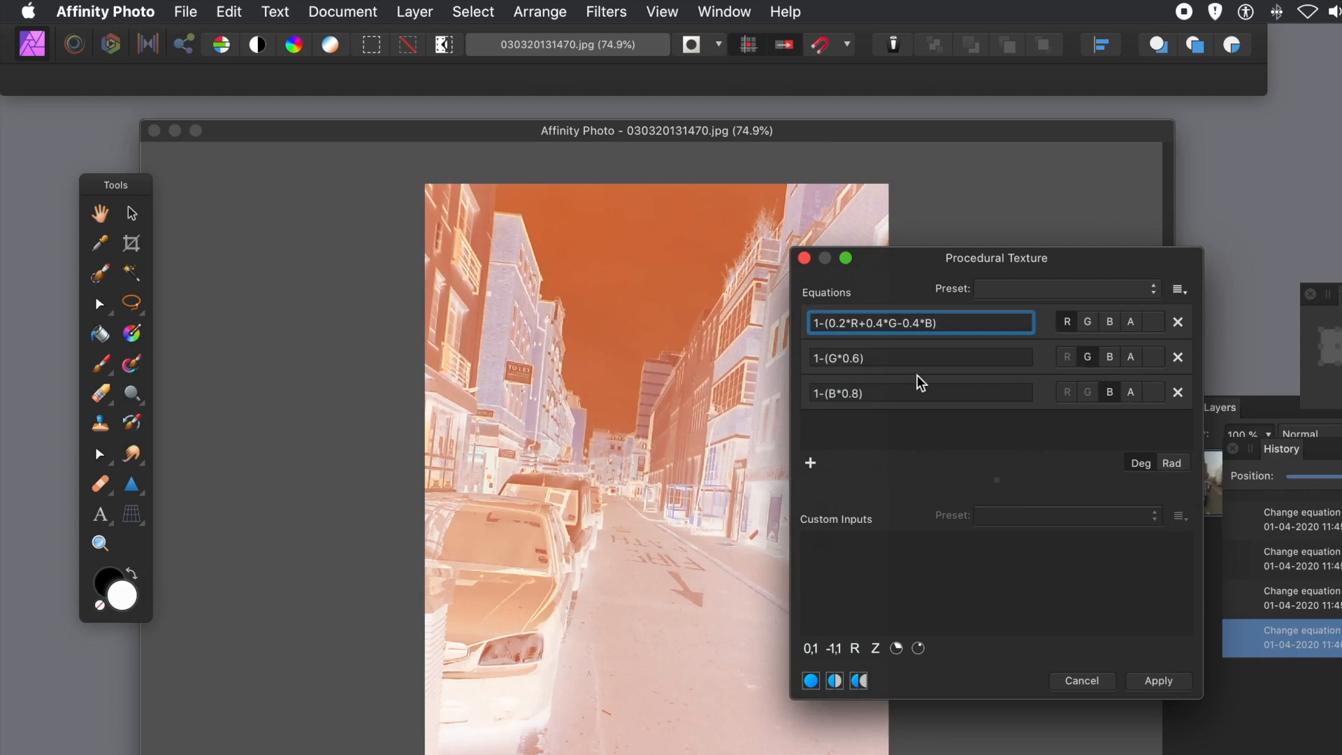
pyautogui.moveTo(810, 362)
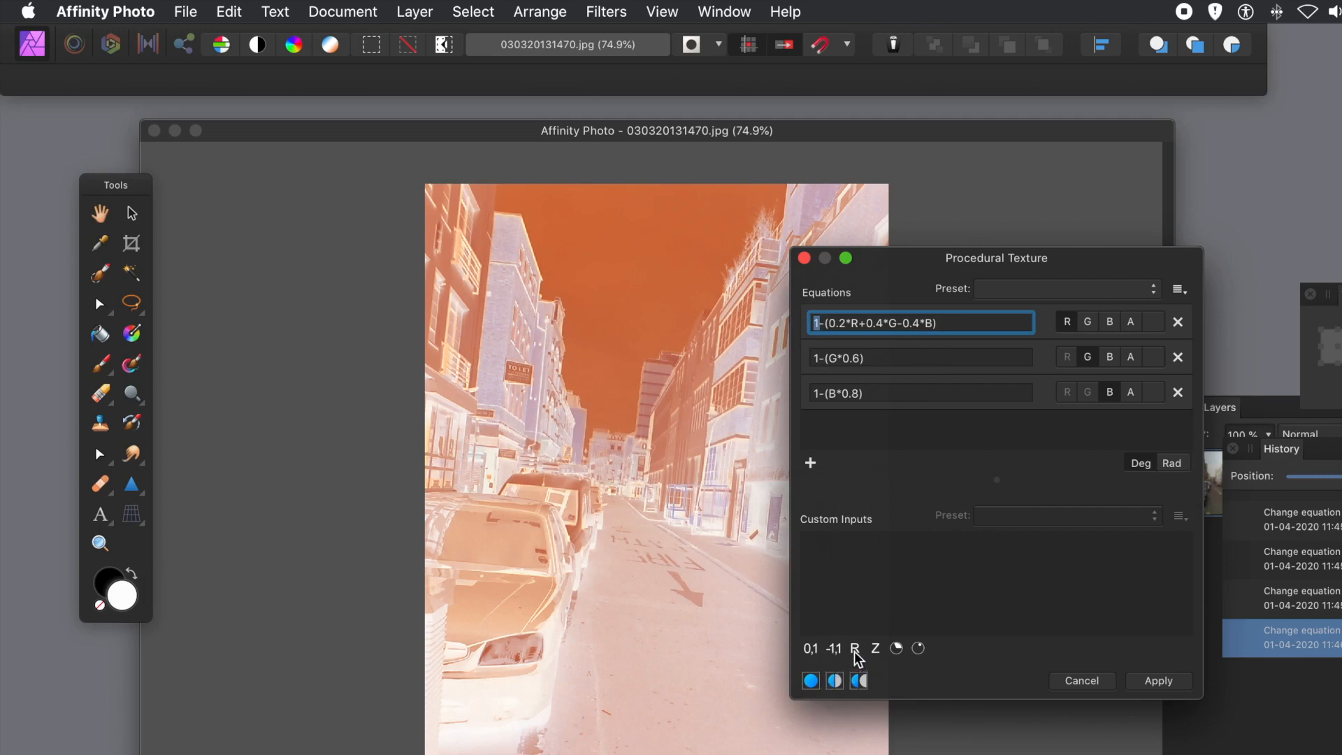
pyautogui.moveTo(857, 681)
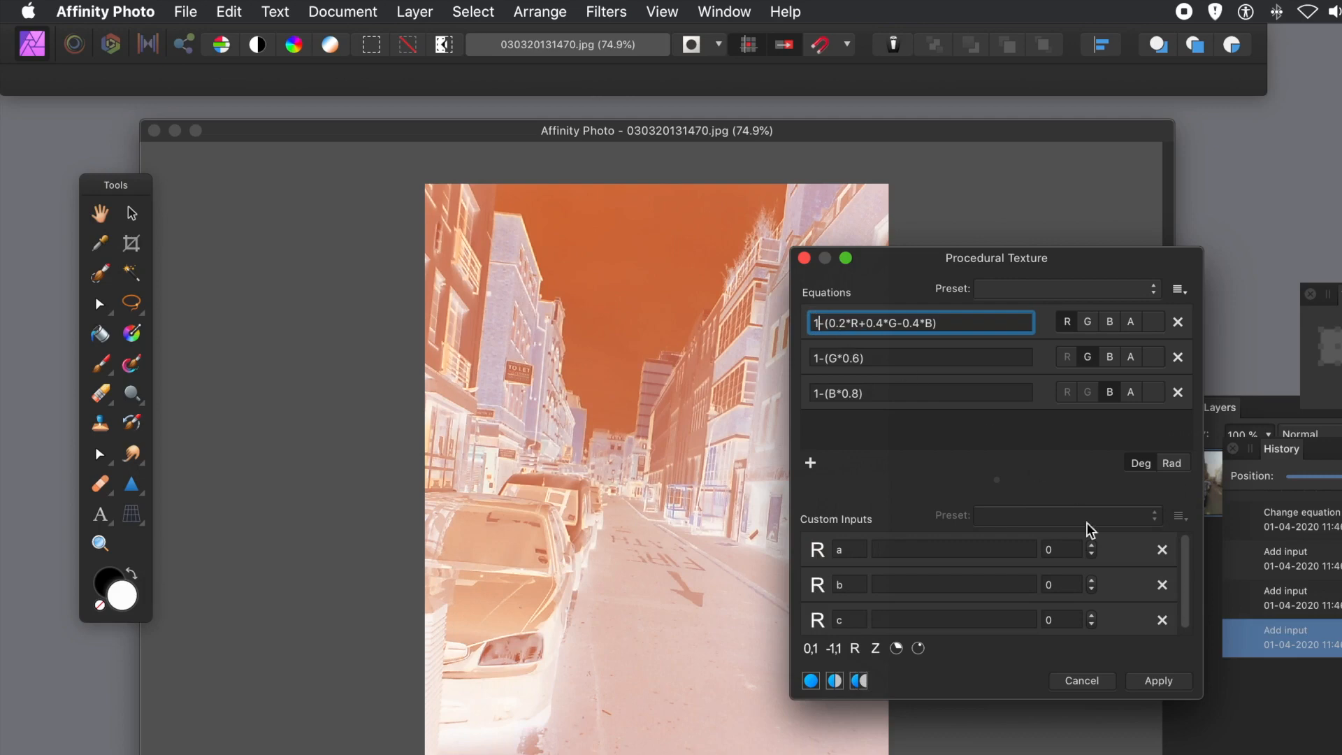
# Step: Set custom input a to 1 and start the red equation with a
pyautogui.click(1057, 549)
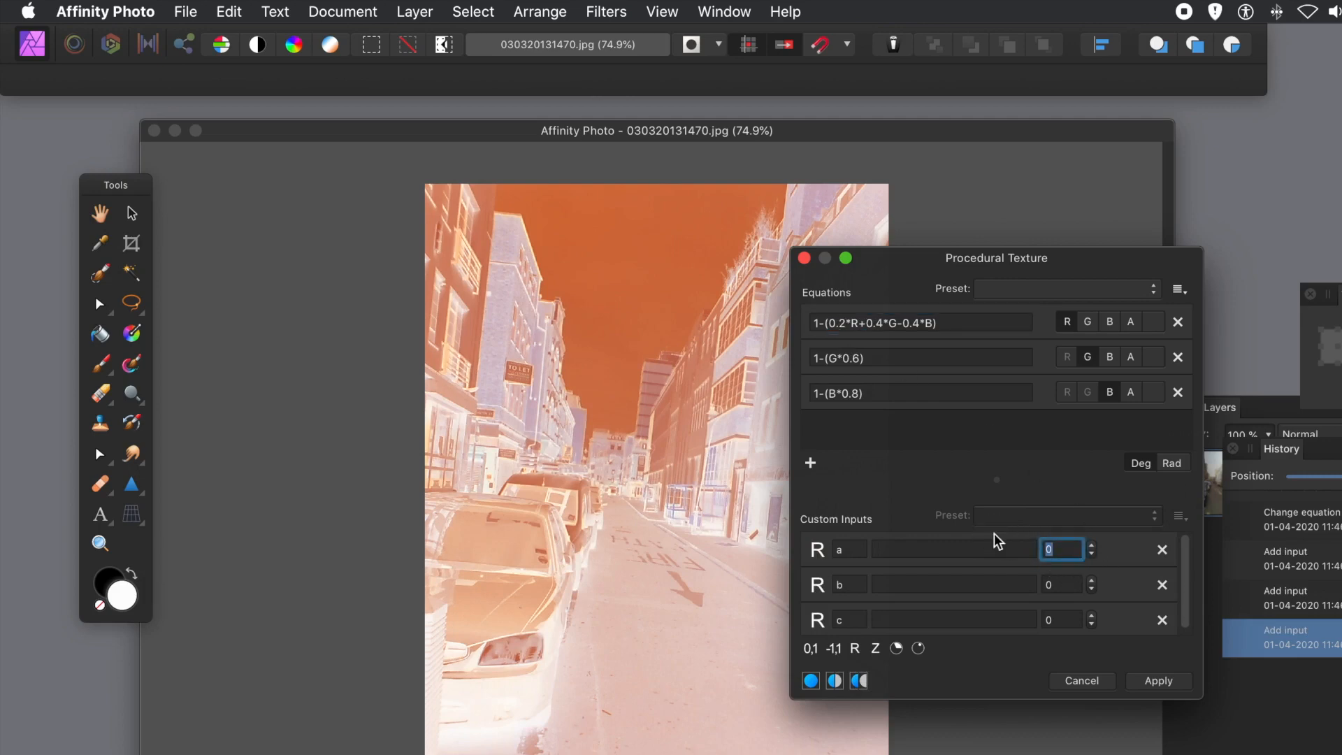
pyautogui.write('1')
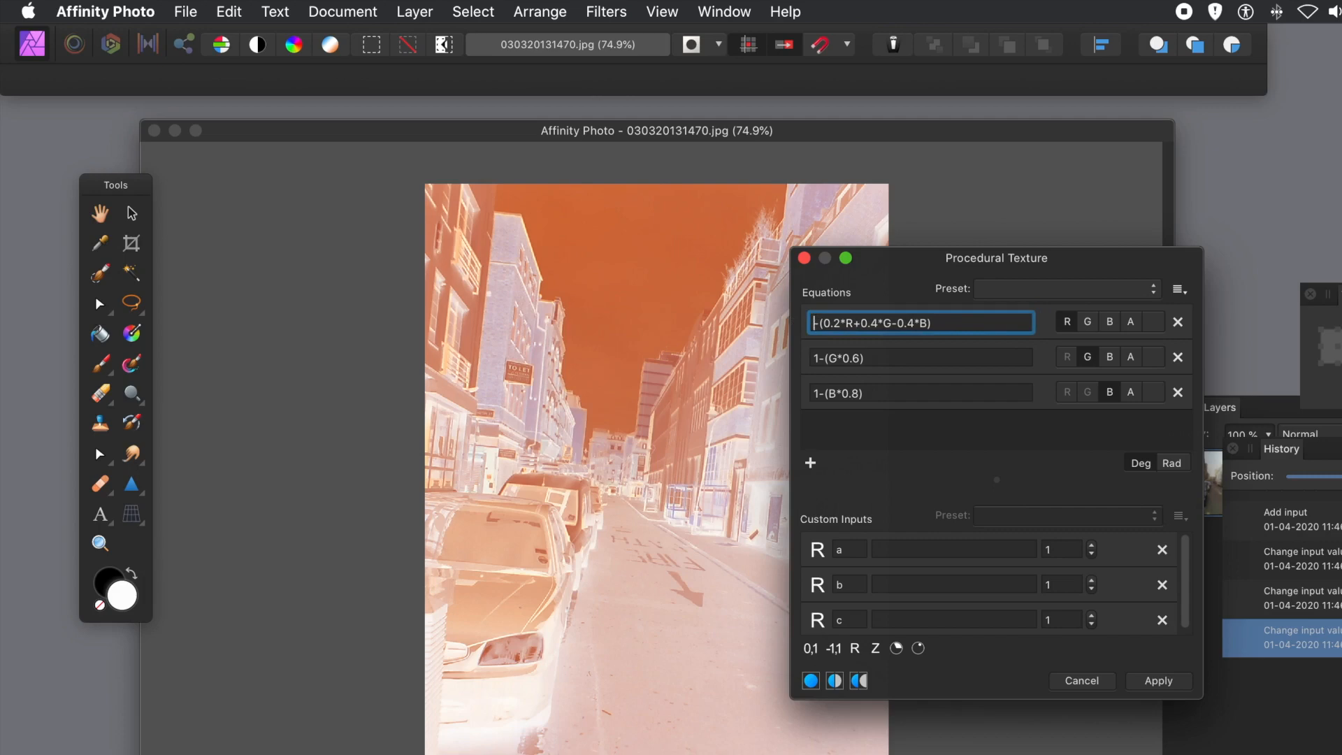
pyautogui.write('a')
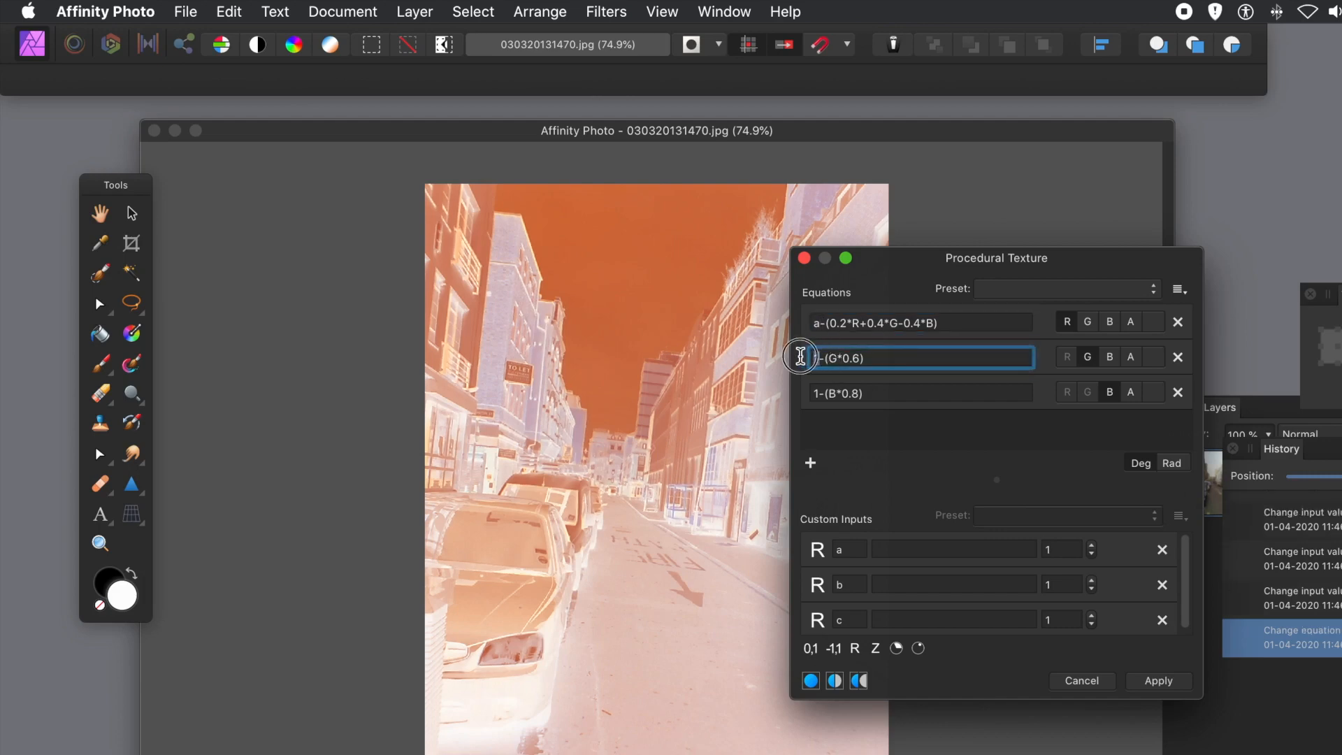
# Step: Replace the leading 1 with b in the green equation and c in the blue one
pyautogui.write('b')
pyautogui.click(920, 393)
pyautogui.write('c')
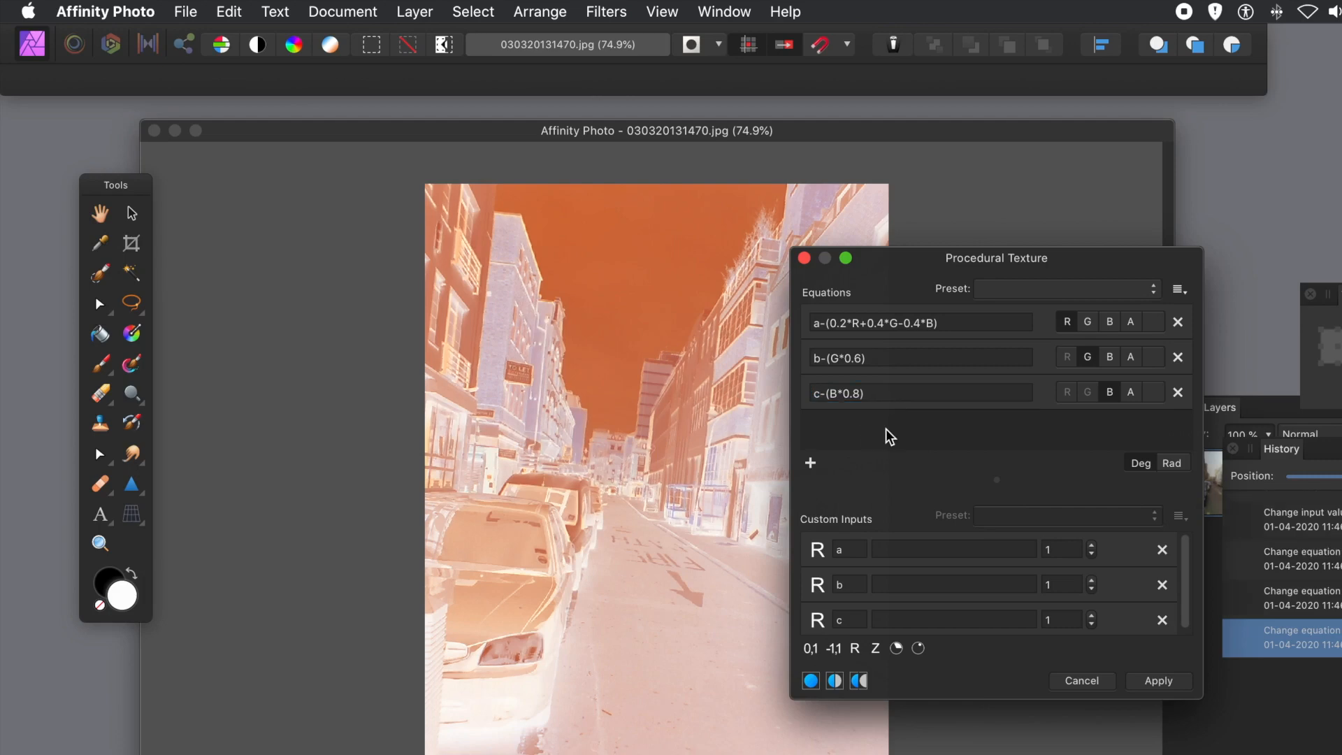
pyautogui.click(898, 392)
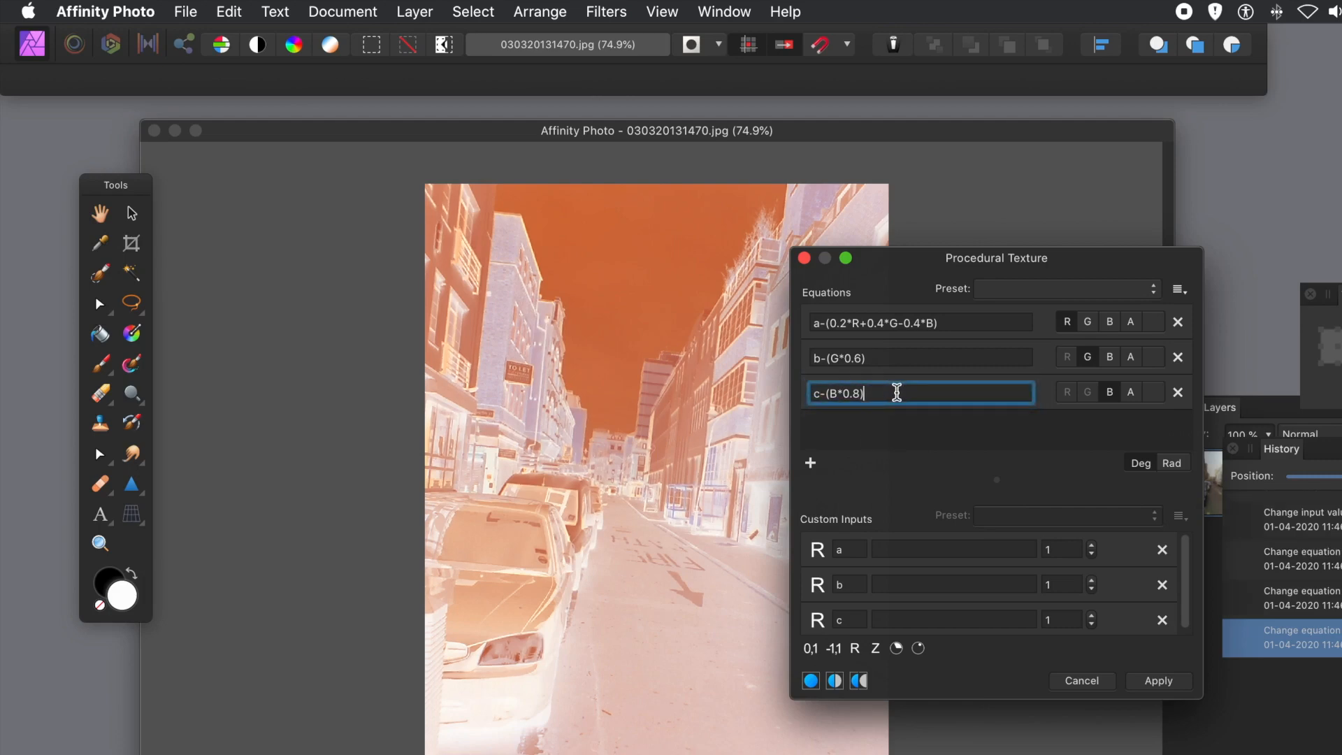
pyautogui.click(870, 423)
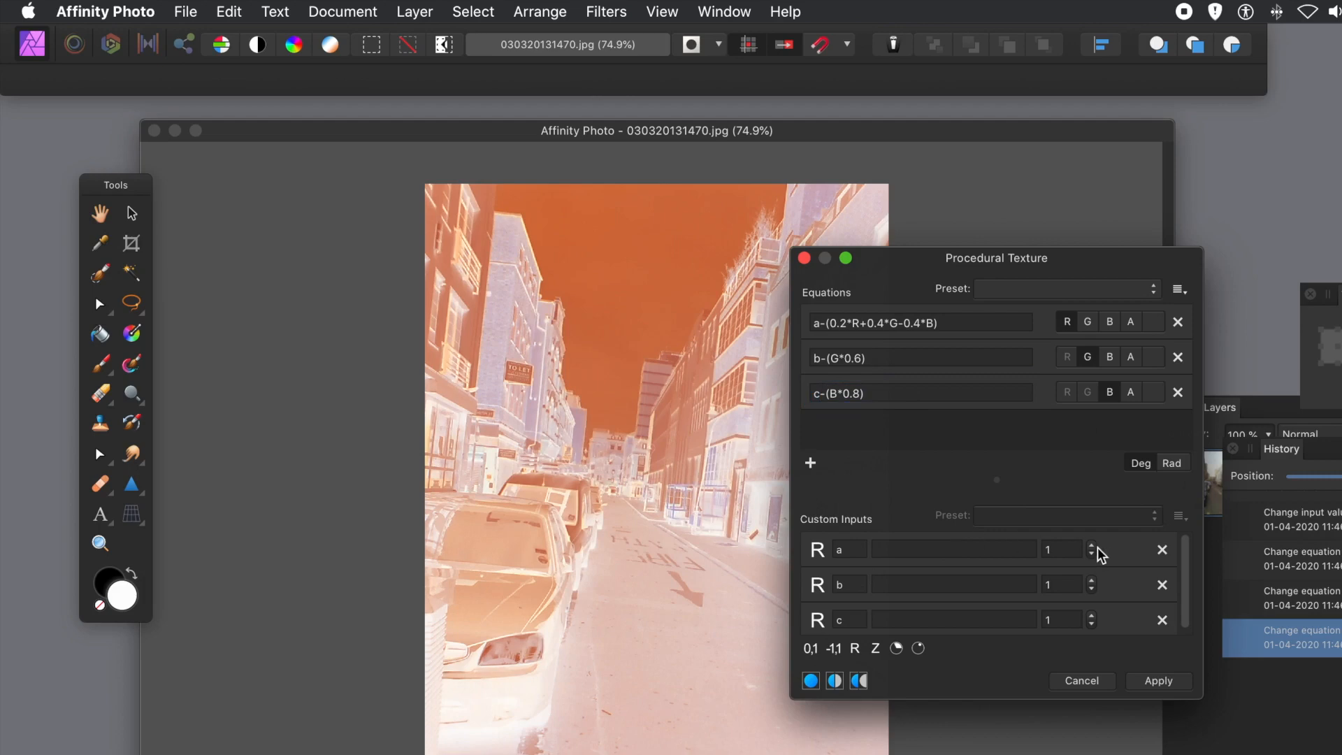
# Step: Step input a up to 2, down to 0, and back to 2 to preview
pyautogui.click(1089, 545)
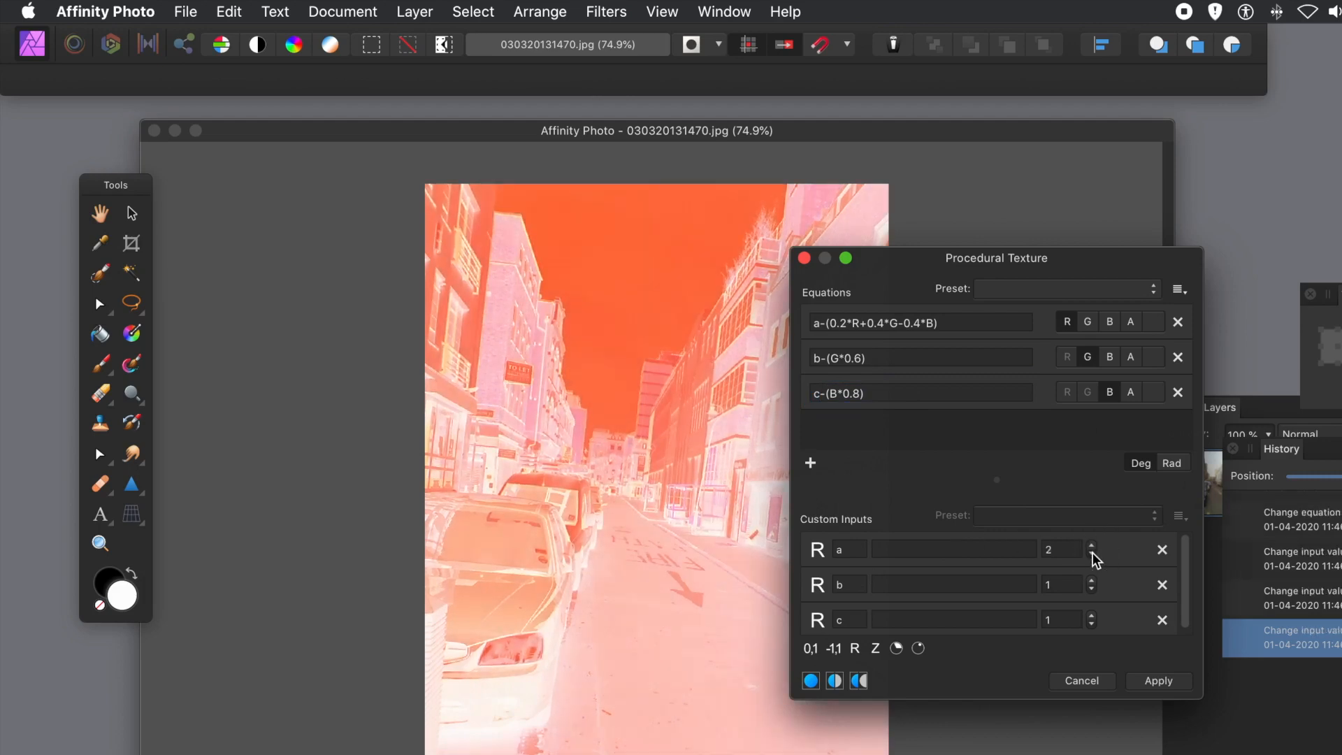
pyautogui.click(1091, 554)
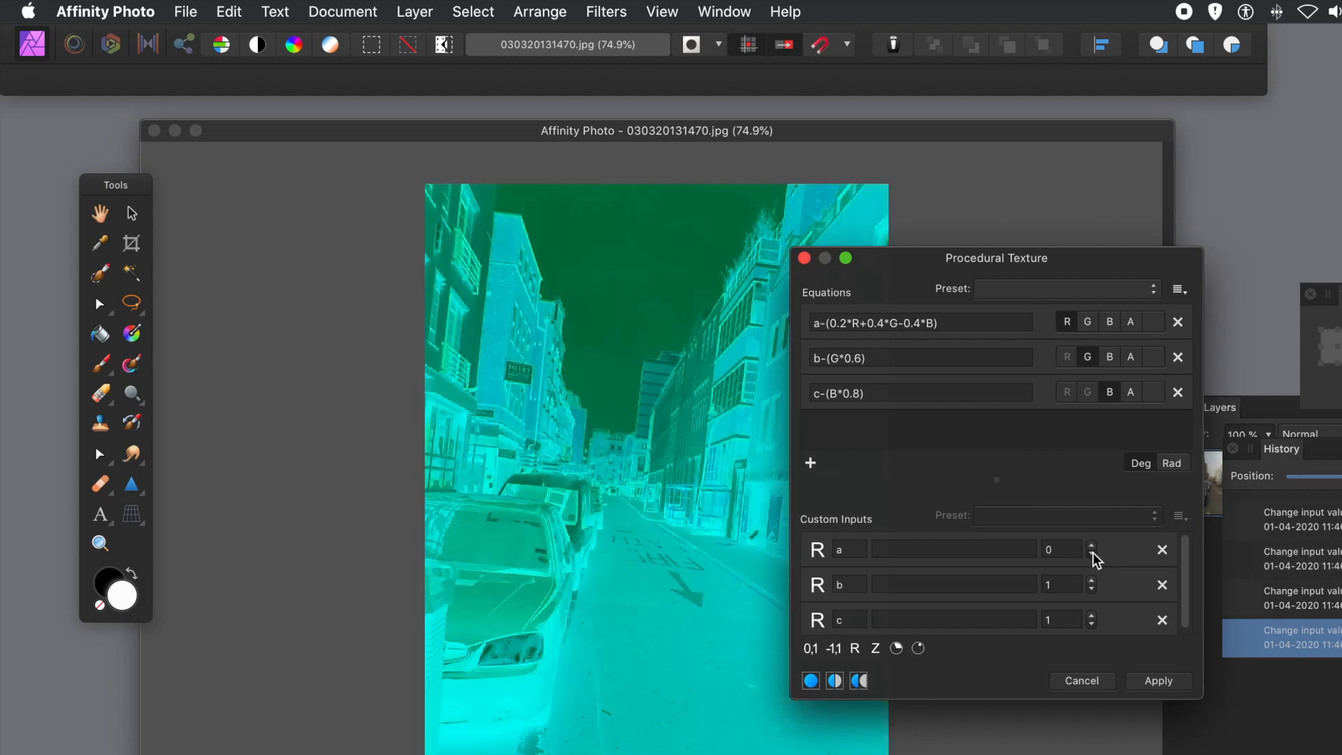
pyautogui.click(1091, 543)
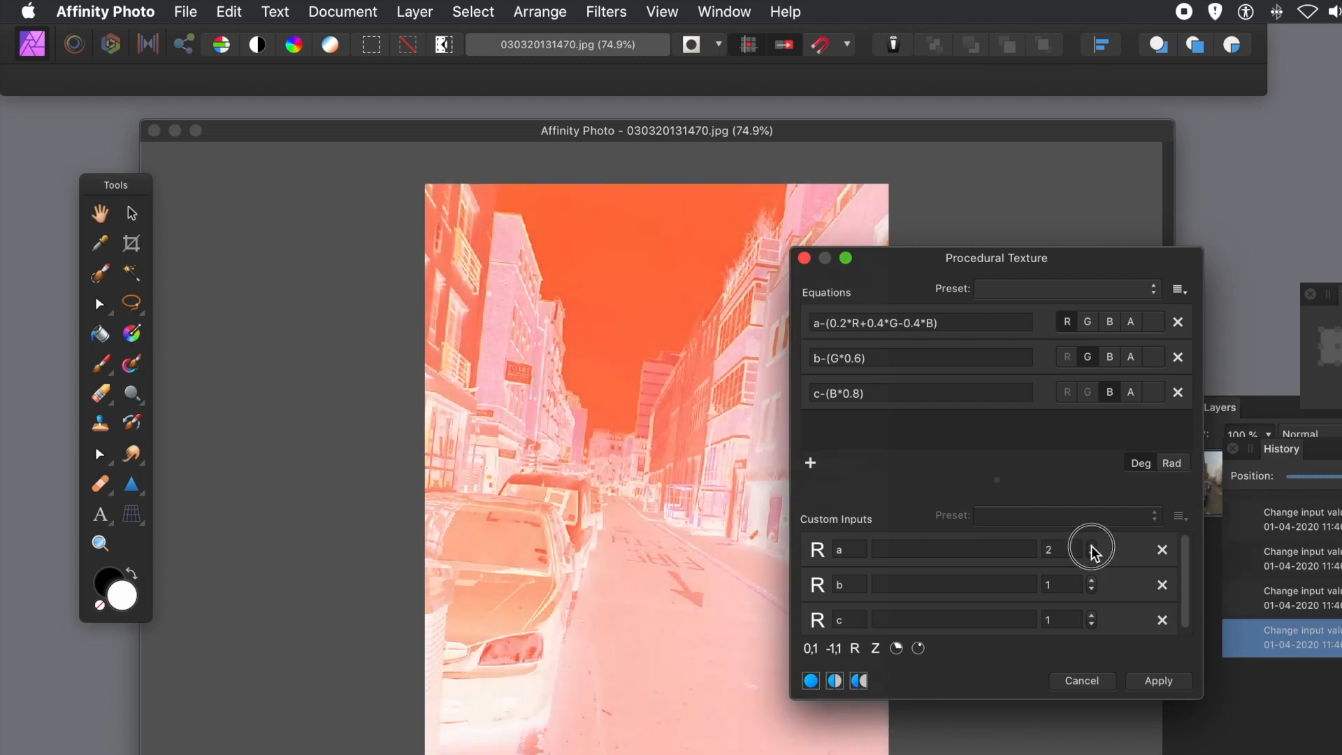
# Step: Try typed values for input a, settle on 1, and set input b to 1.2
pyautogui.click(1059, 549)
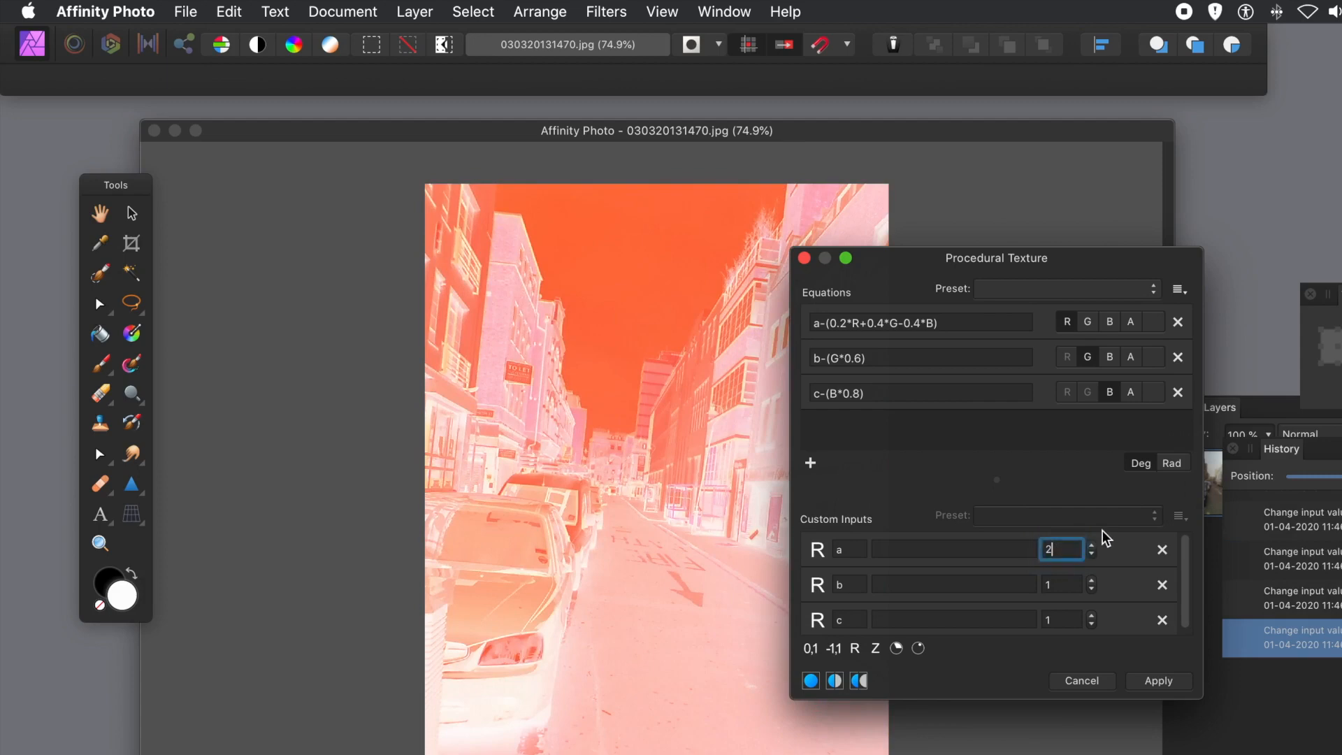
pyautogui.write('.2')
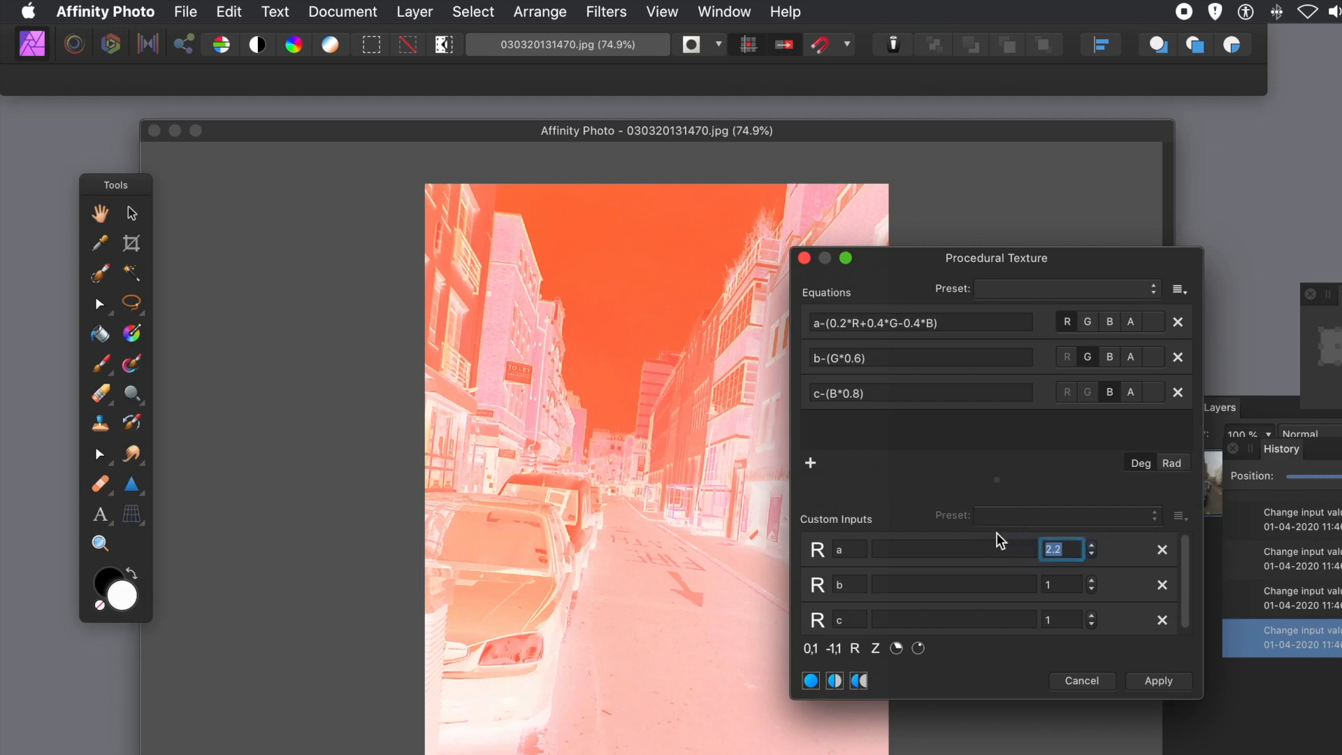
pyautogui.write('1')
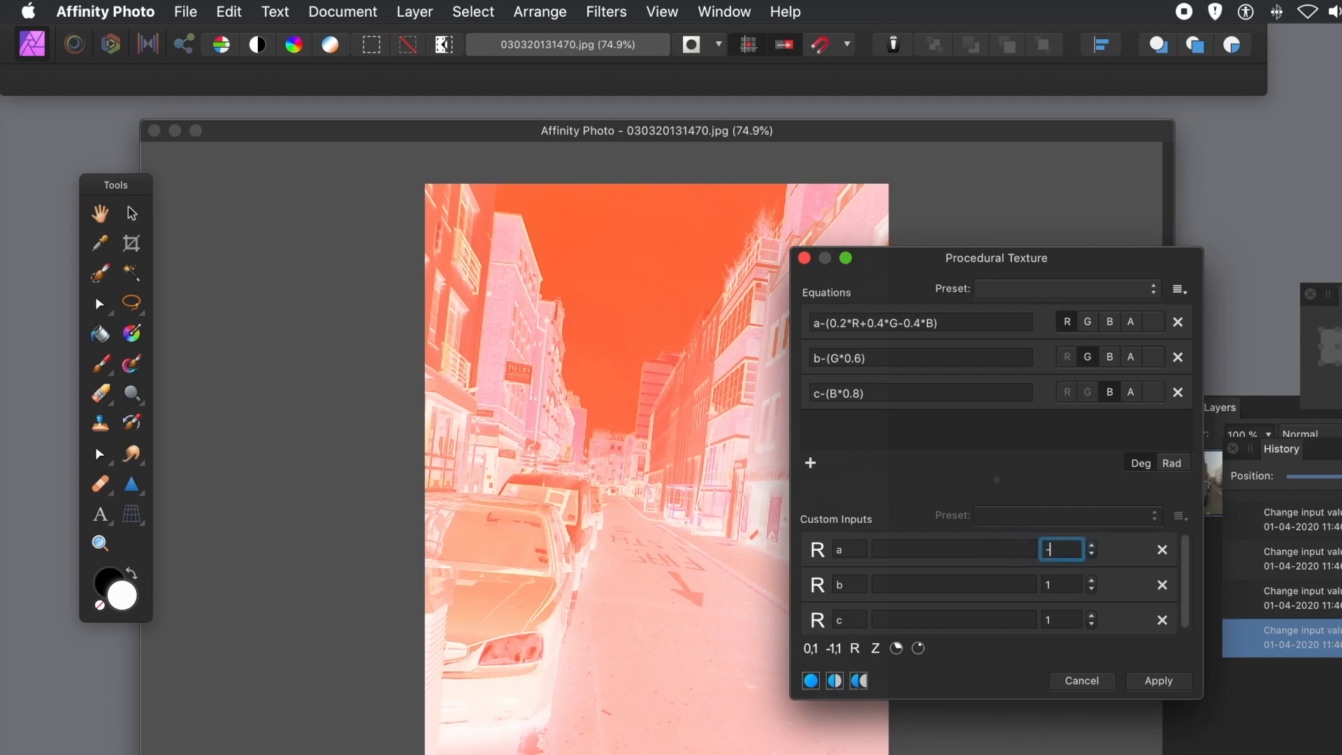
pyautogui.write('-0.23')
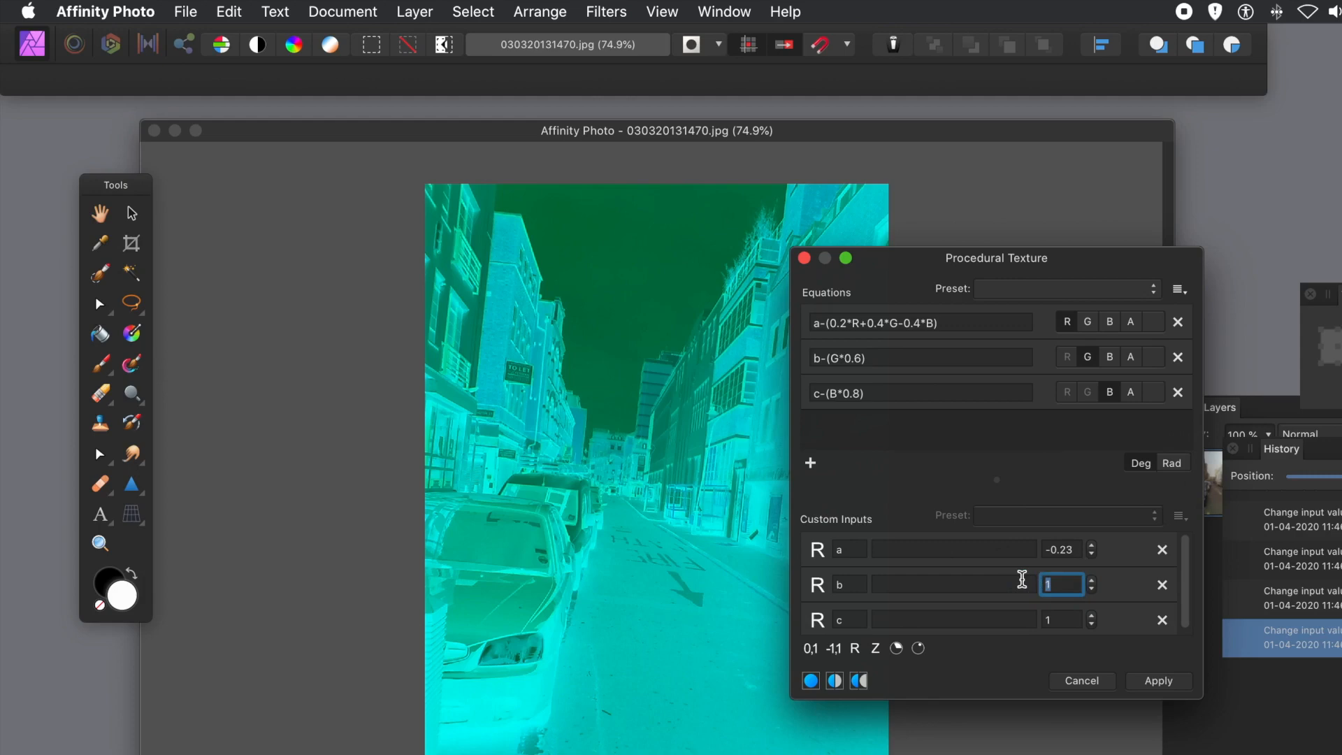
pyautogui.write('-')
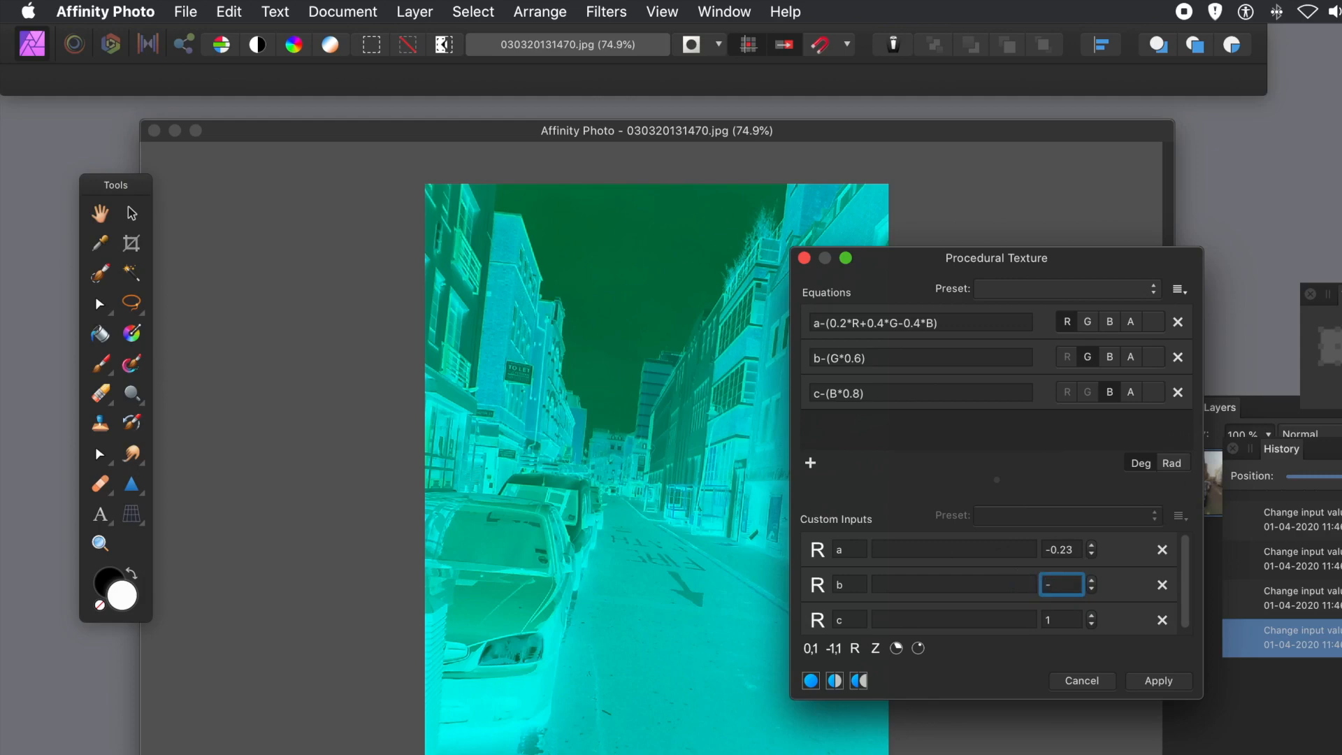
pyautogui.write('-0.4')
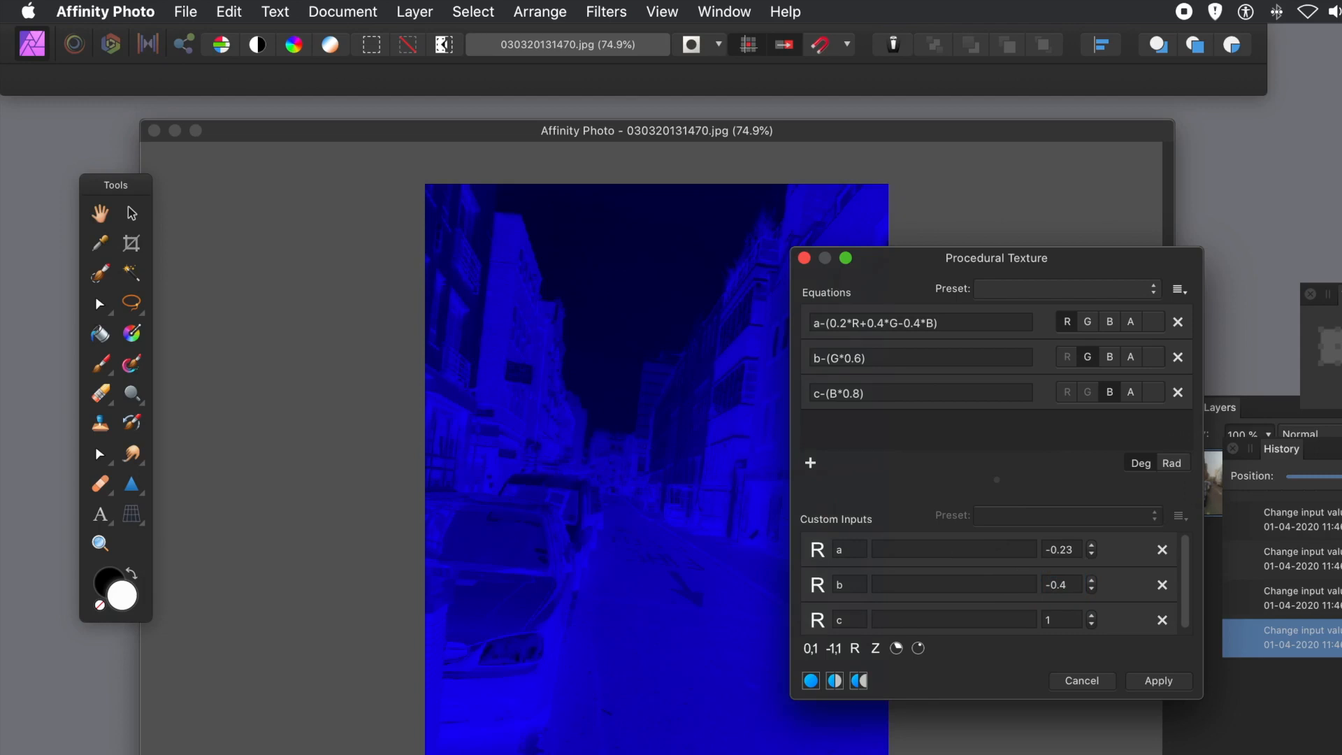
pyautogui.moveTo(1053, 570)
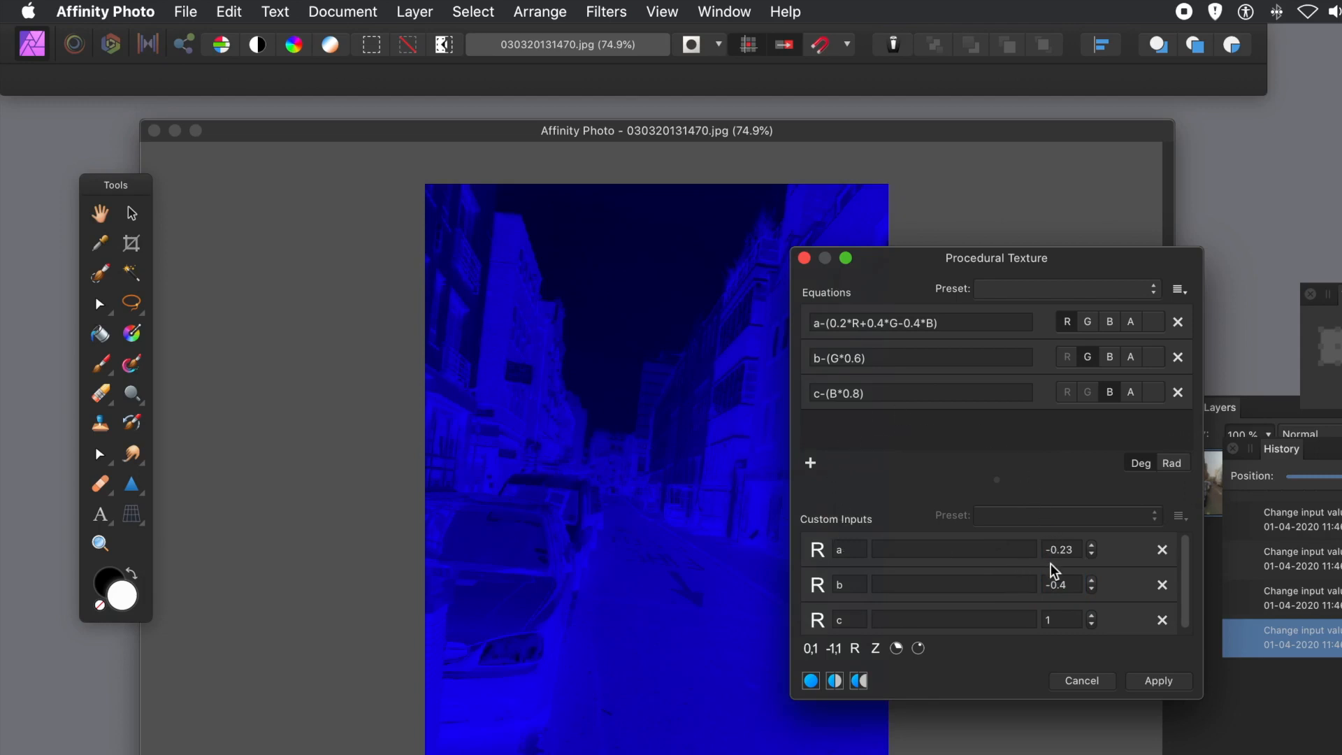
pyautogui.click(1061, 584)
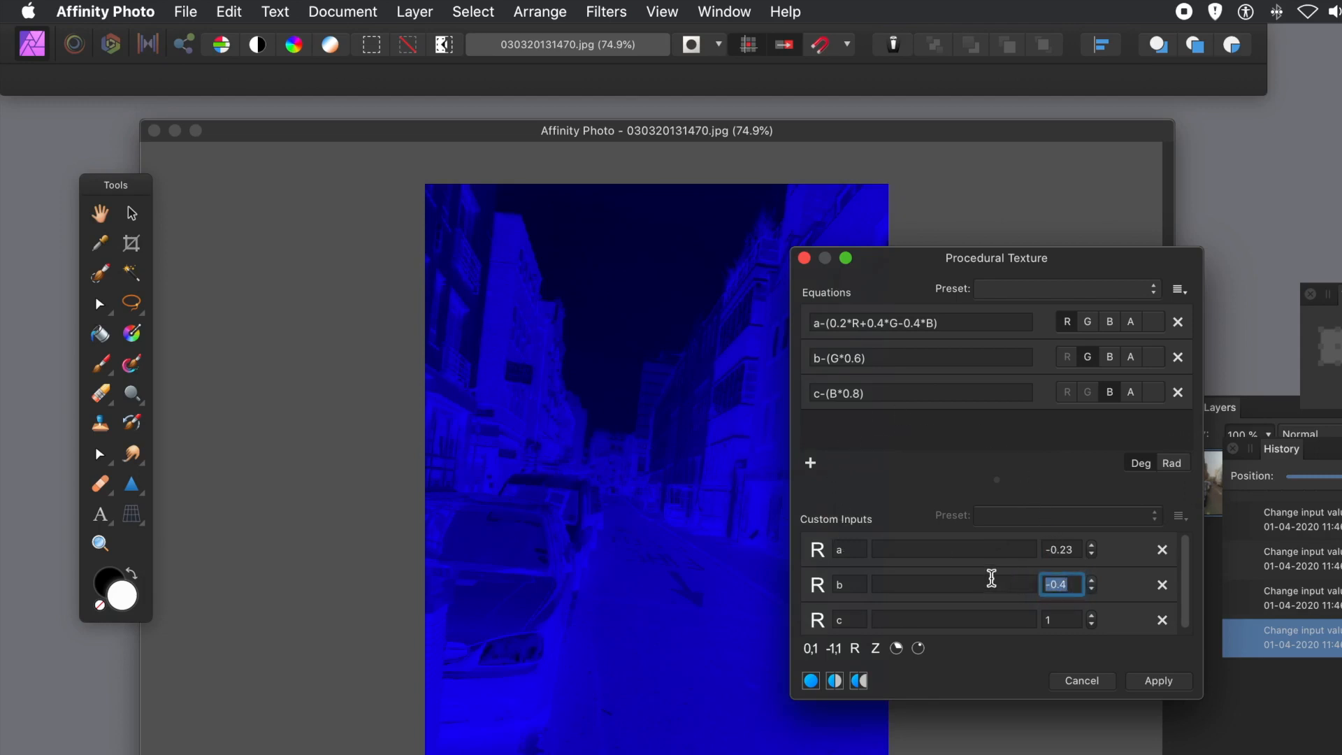
pyautogui.write('1.2')
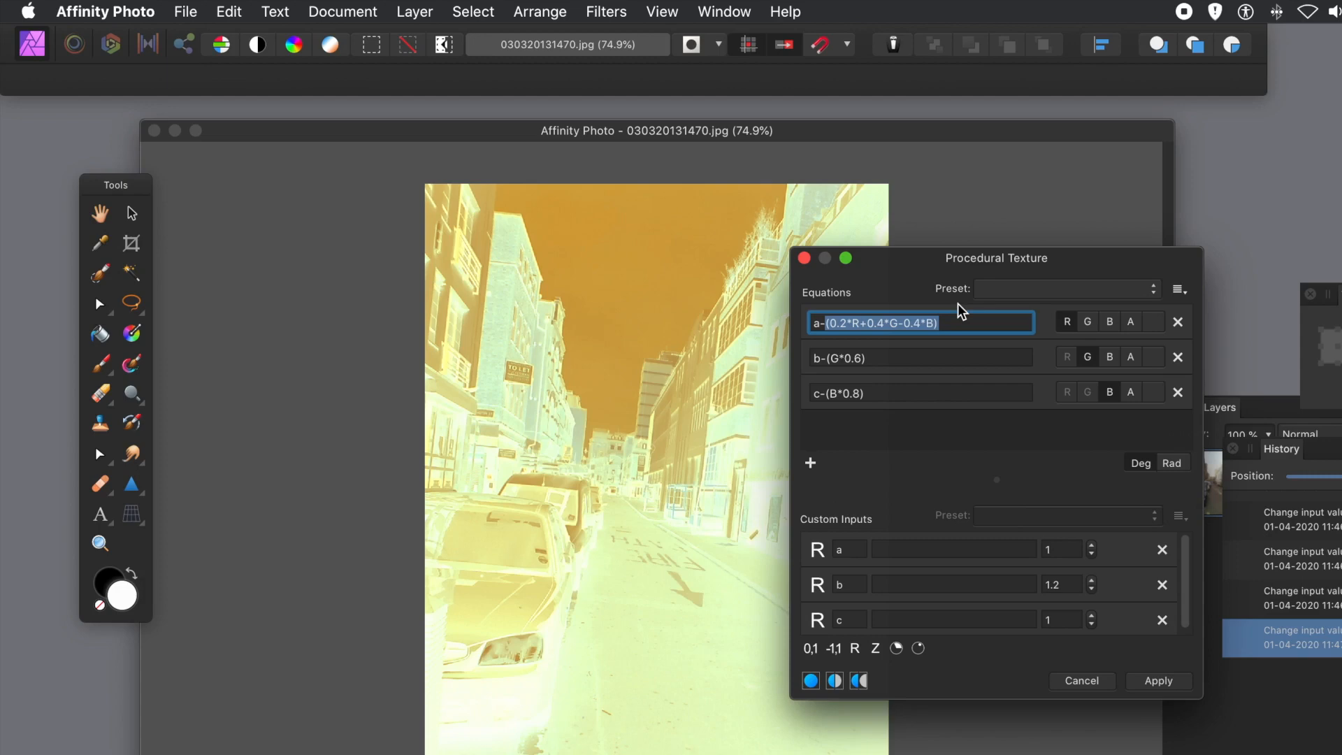
# Step: Retype the red equation as a-R and the blue as c-(B*0.8), then edit red again
pyautogui.write('a-R')
pyautogui.click(921, 358)
pyautogui.write('b-G')
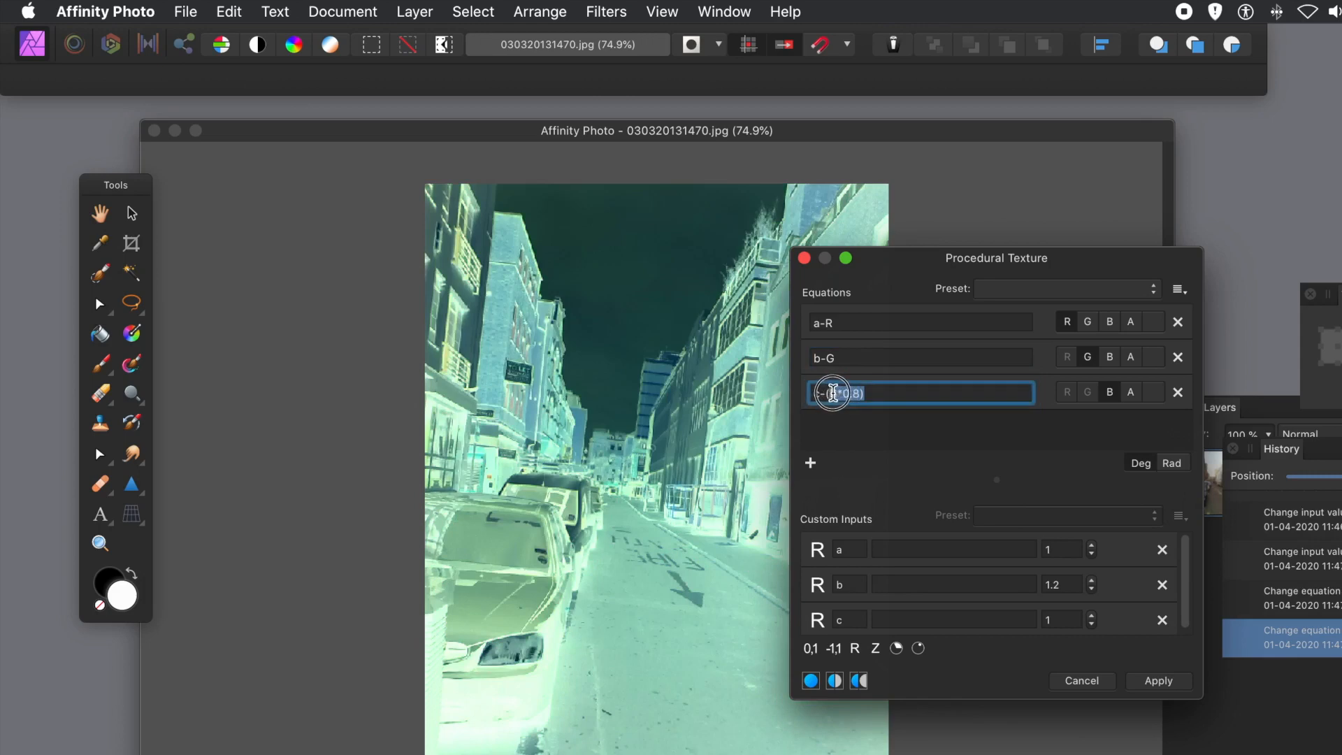
pyautogui.write('c-(B*0.8)')
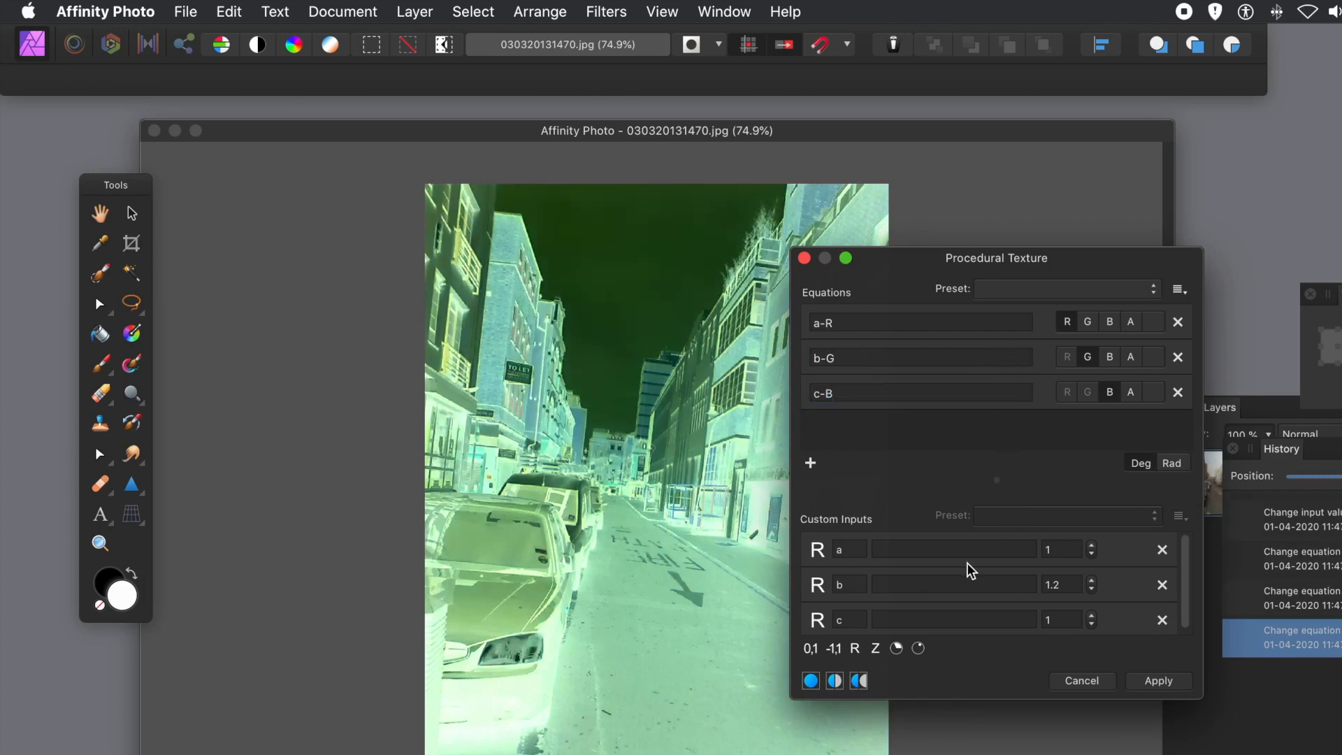
pyautogui.moveTo(849, 350)
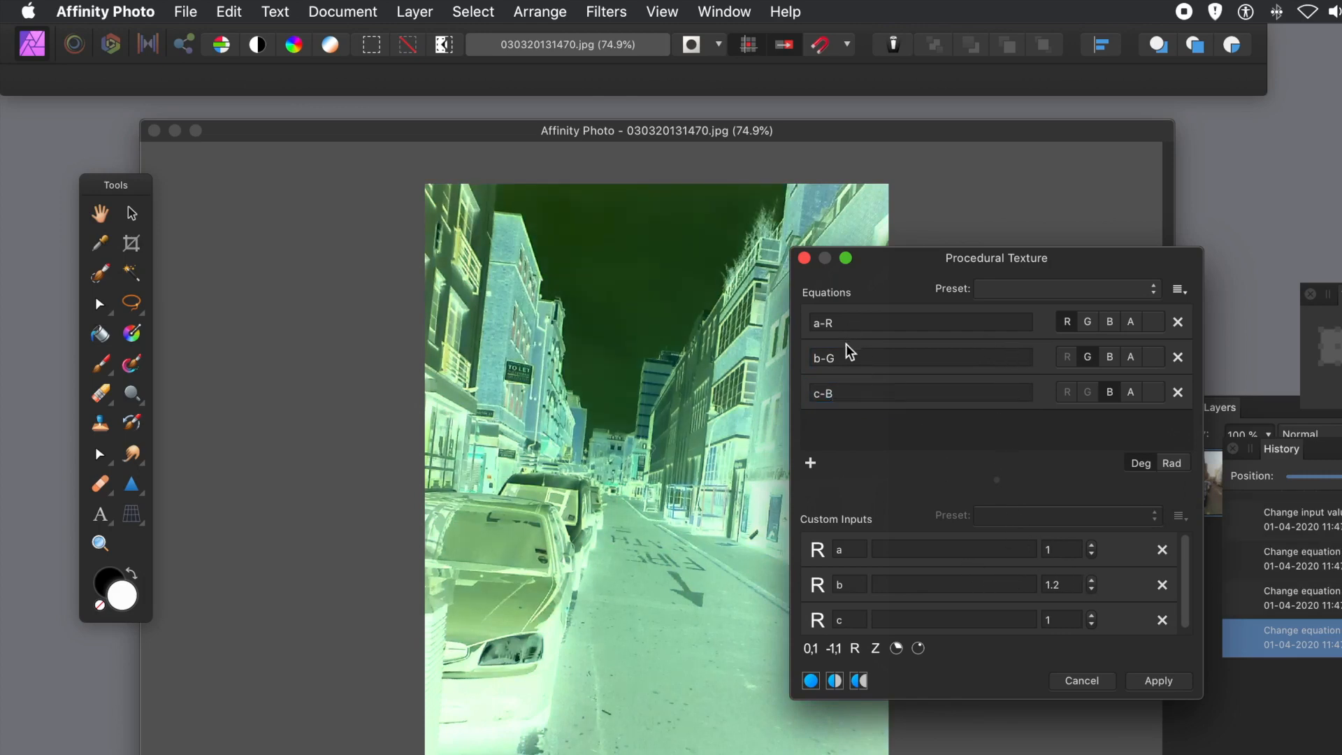
pyautogui.click(833, 322)
pyautogui.write('d*')
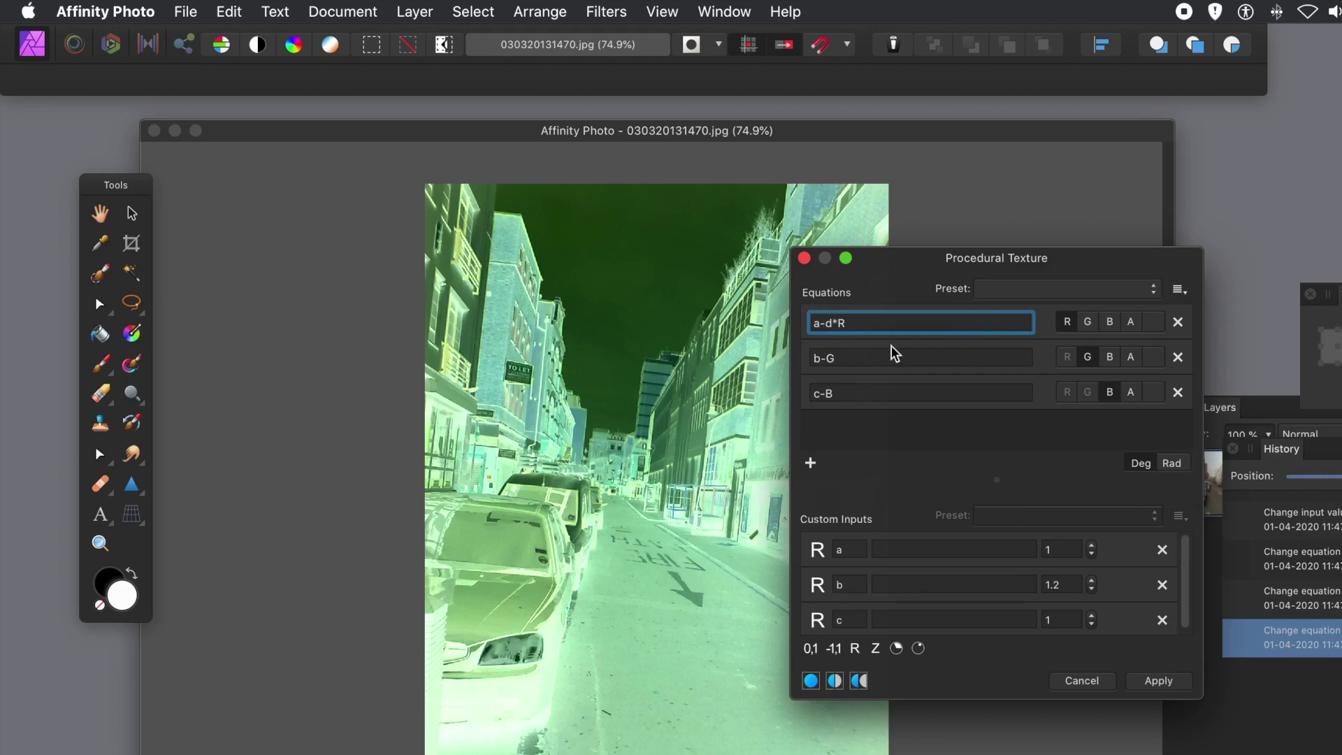
# Step: Complete the green equation as b-e*G and the blue equation as c-f*B
pyautogui.click(919, 357)
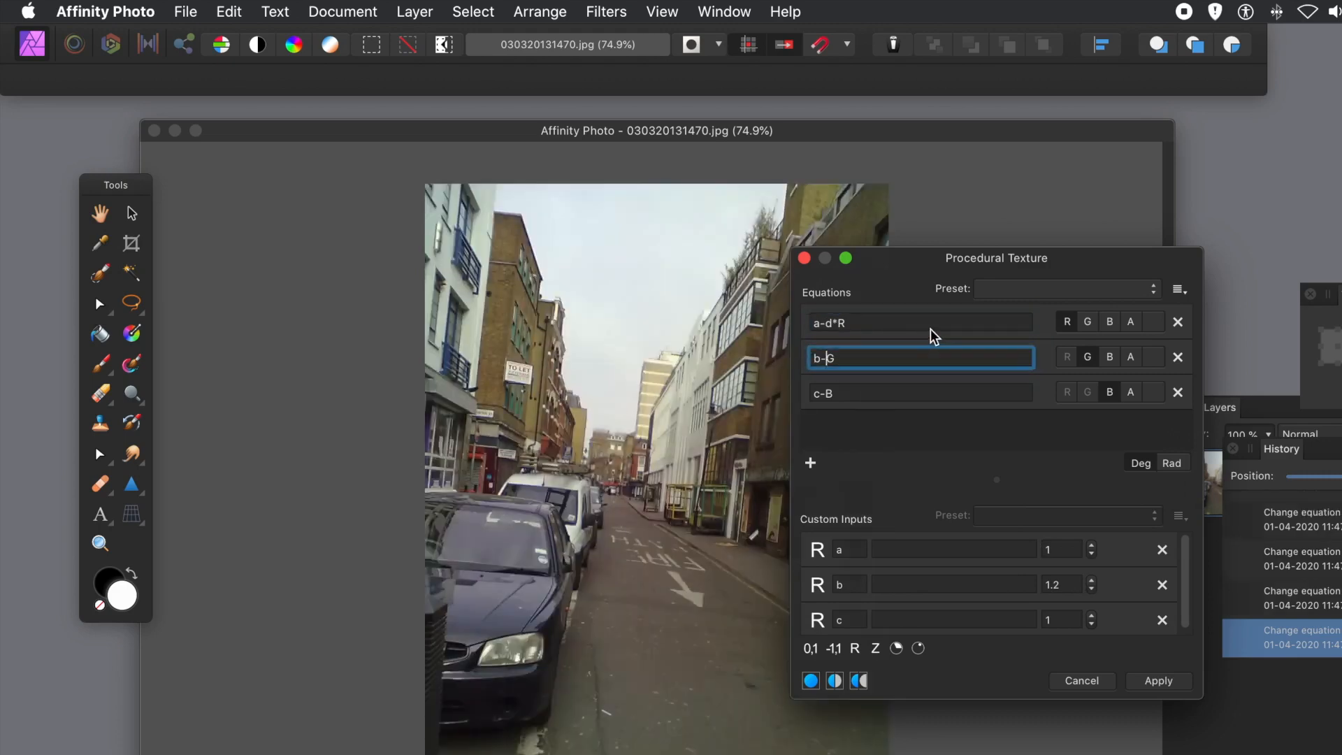
pyautogui.write('e')
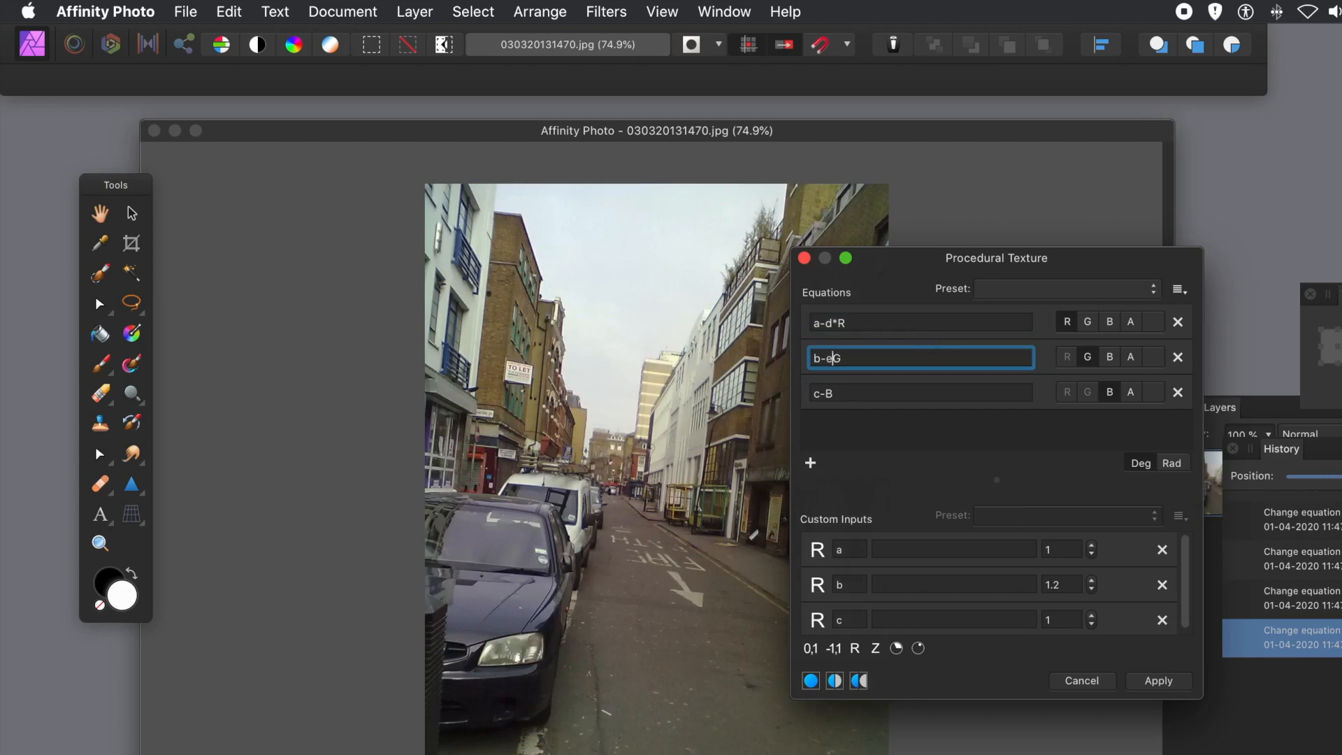
pyautogui.write('*')
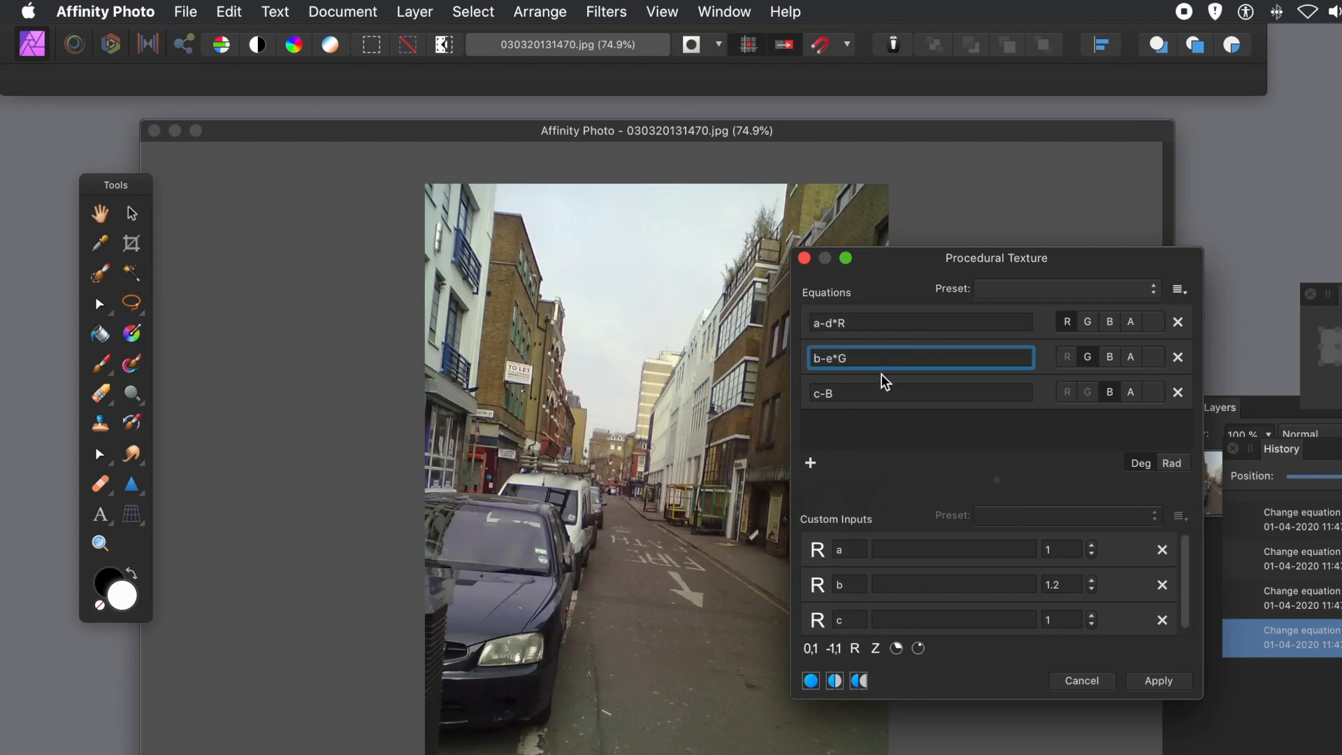
pyautogui.click(920, 392)
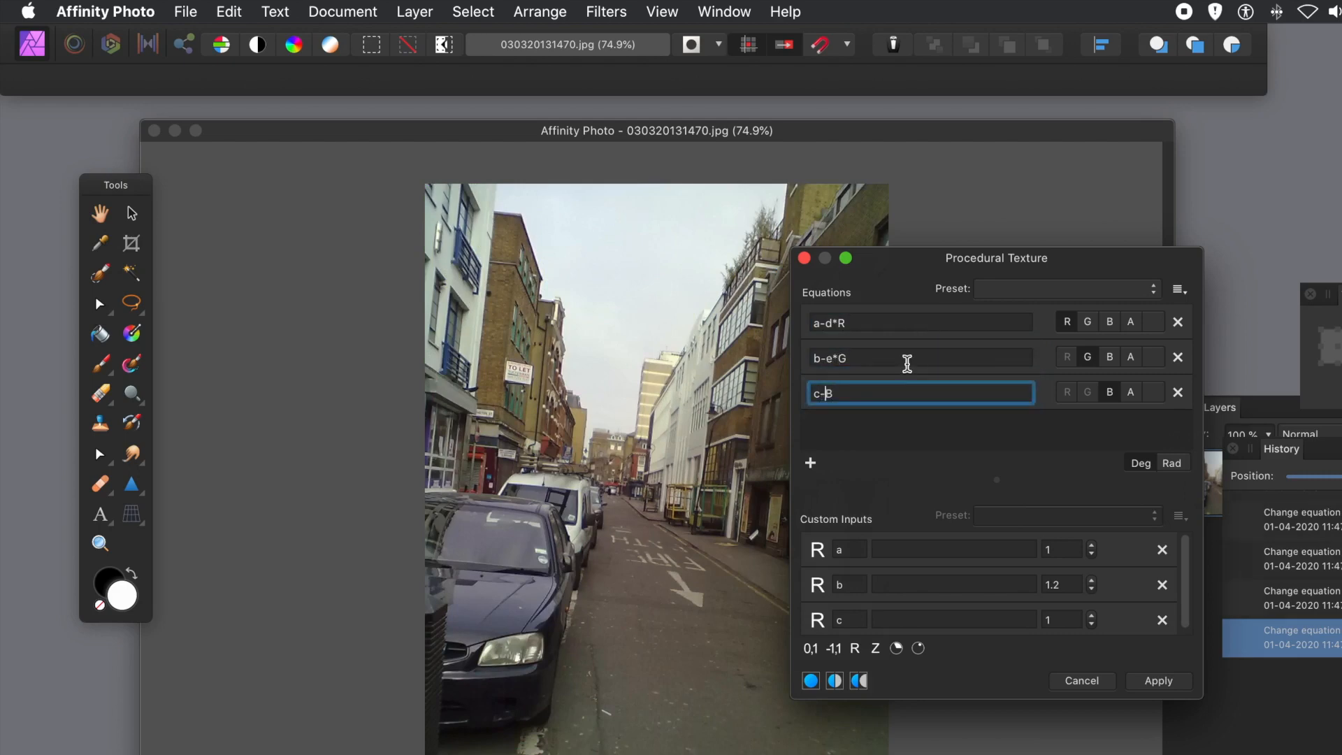
pyautogui.write('f')
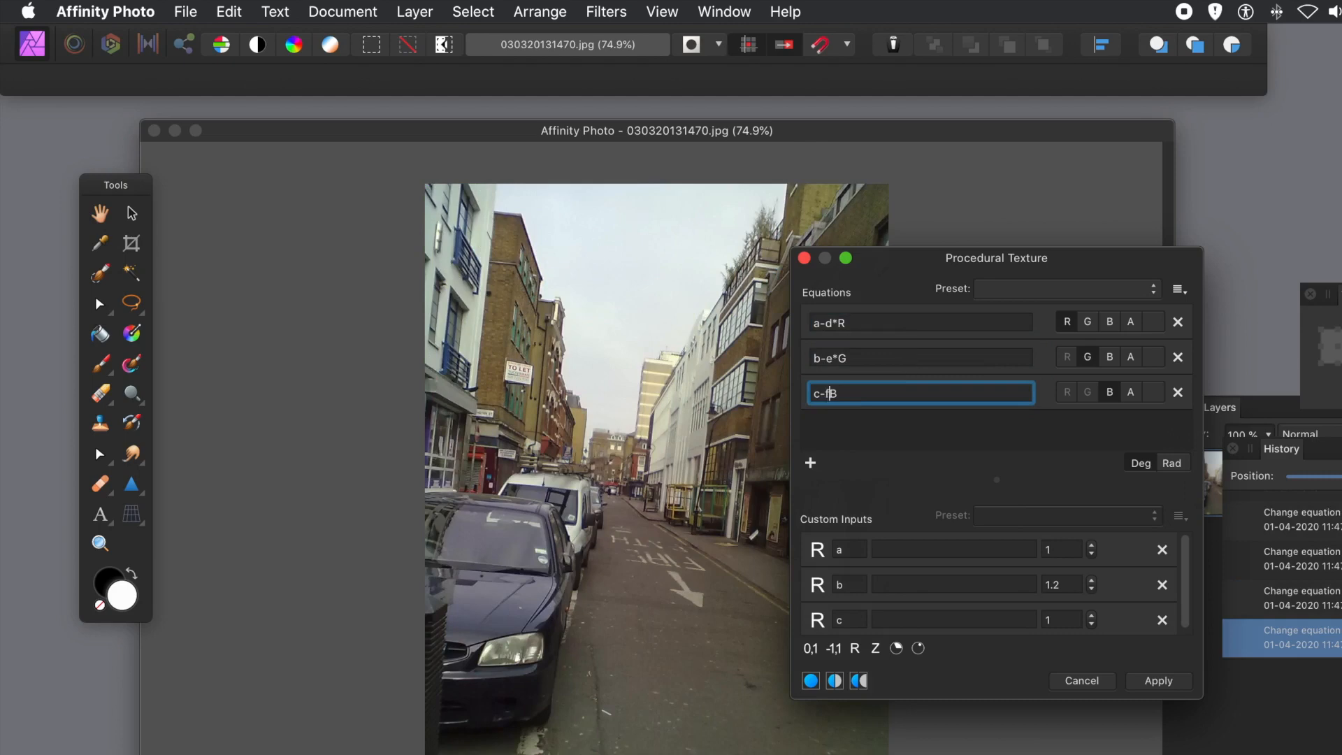
pyautogui.write('*B')
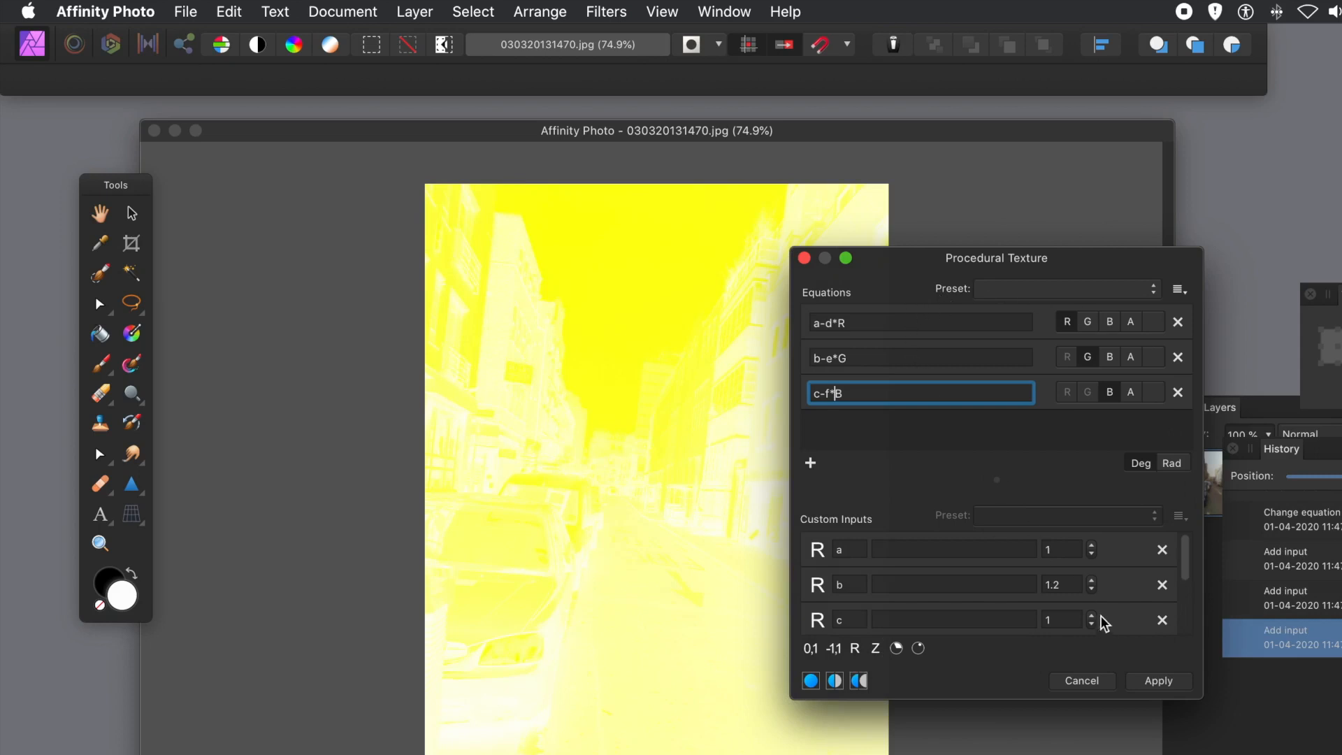
pyautogui.moveTo(1214, 586)
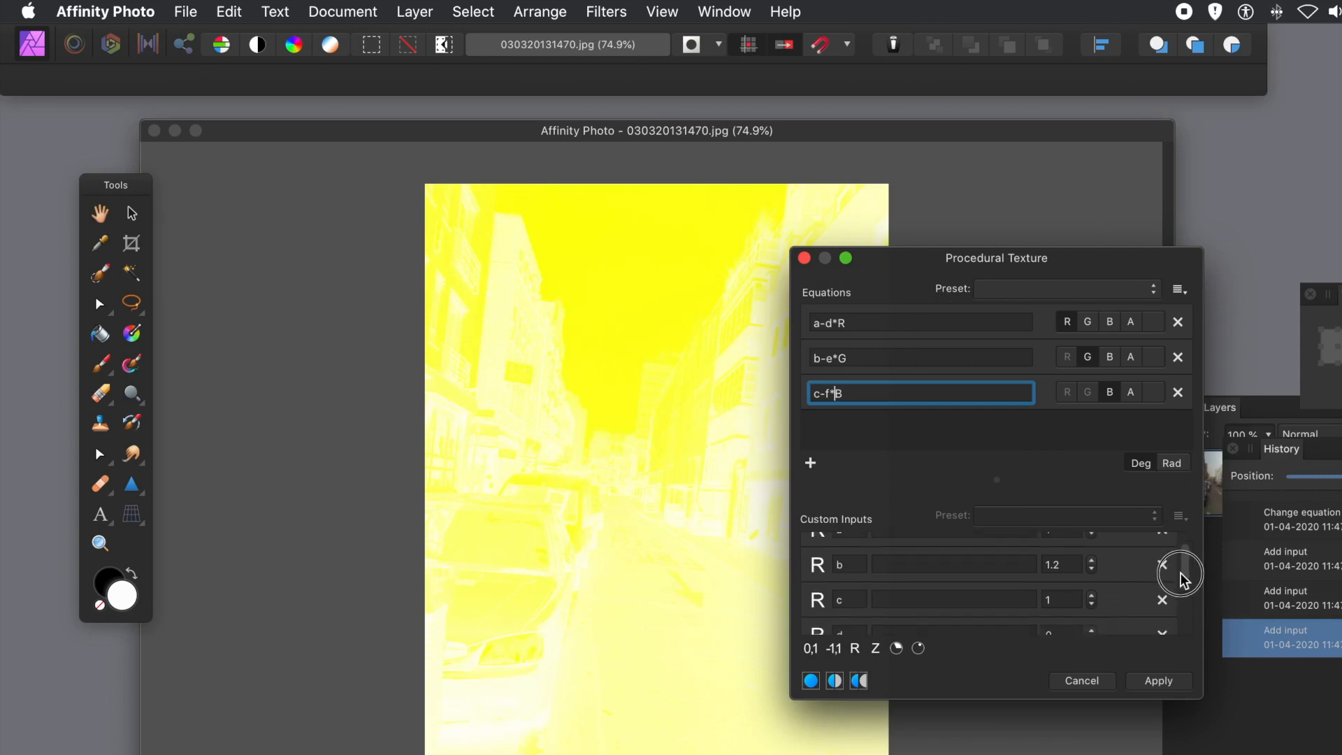
# Step: Set the values of custom inputs d, e and f to 1
pyautogui.scroll(-3)
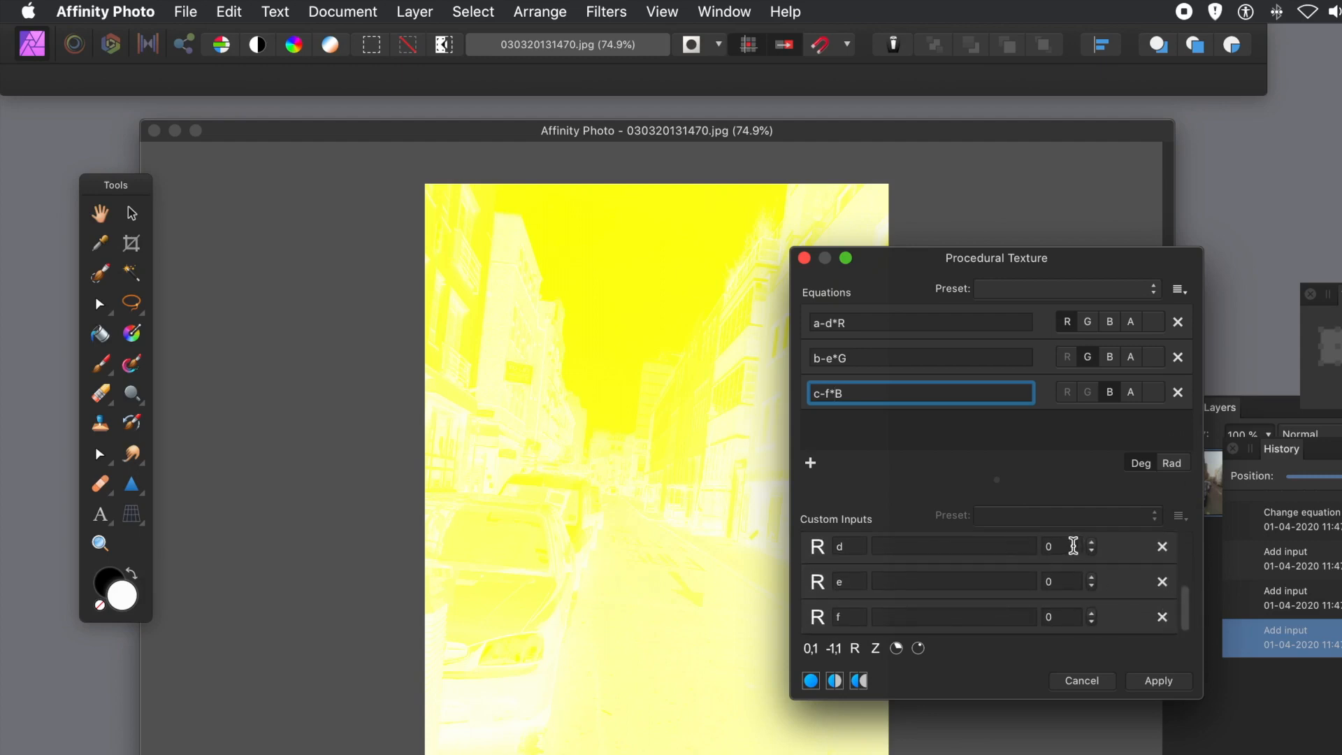
pyautogui.click(1050, 546)
pyautogui.write('1')
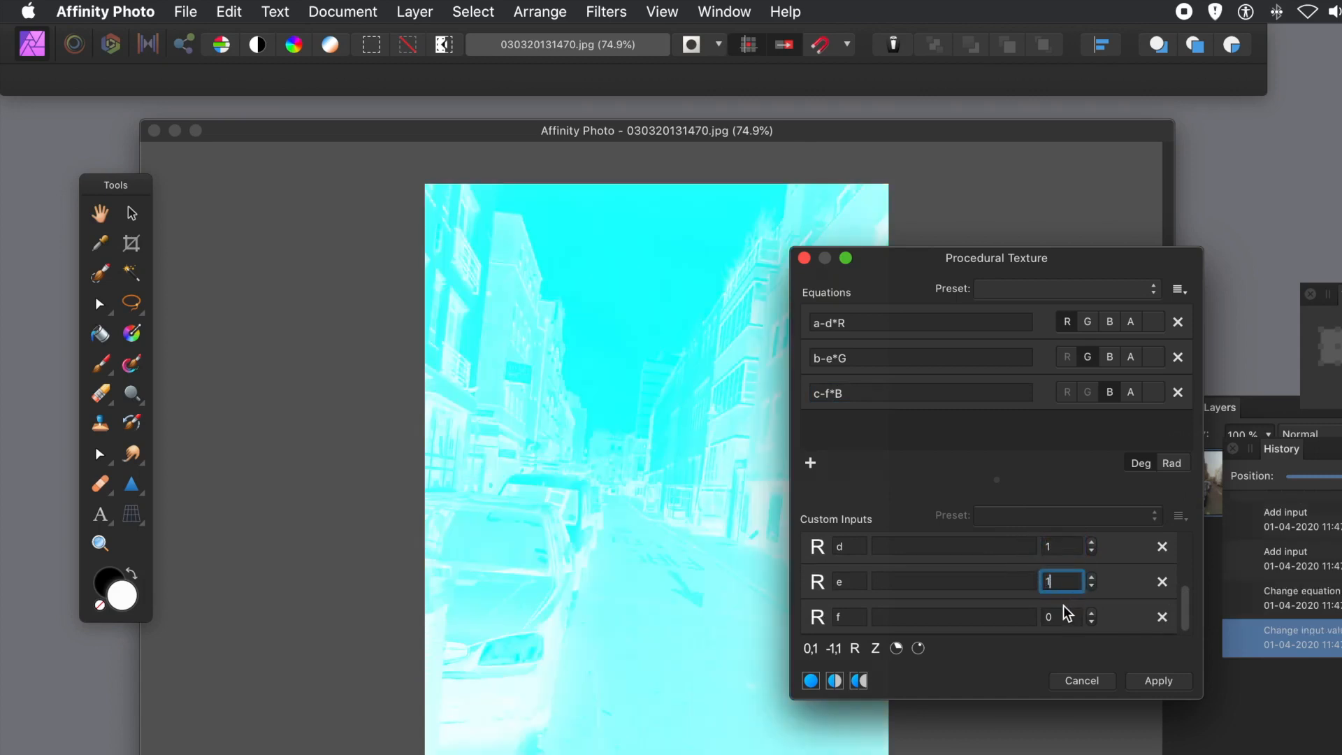
pyautogui.click(1061, 616)
pyautogui.write('1')
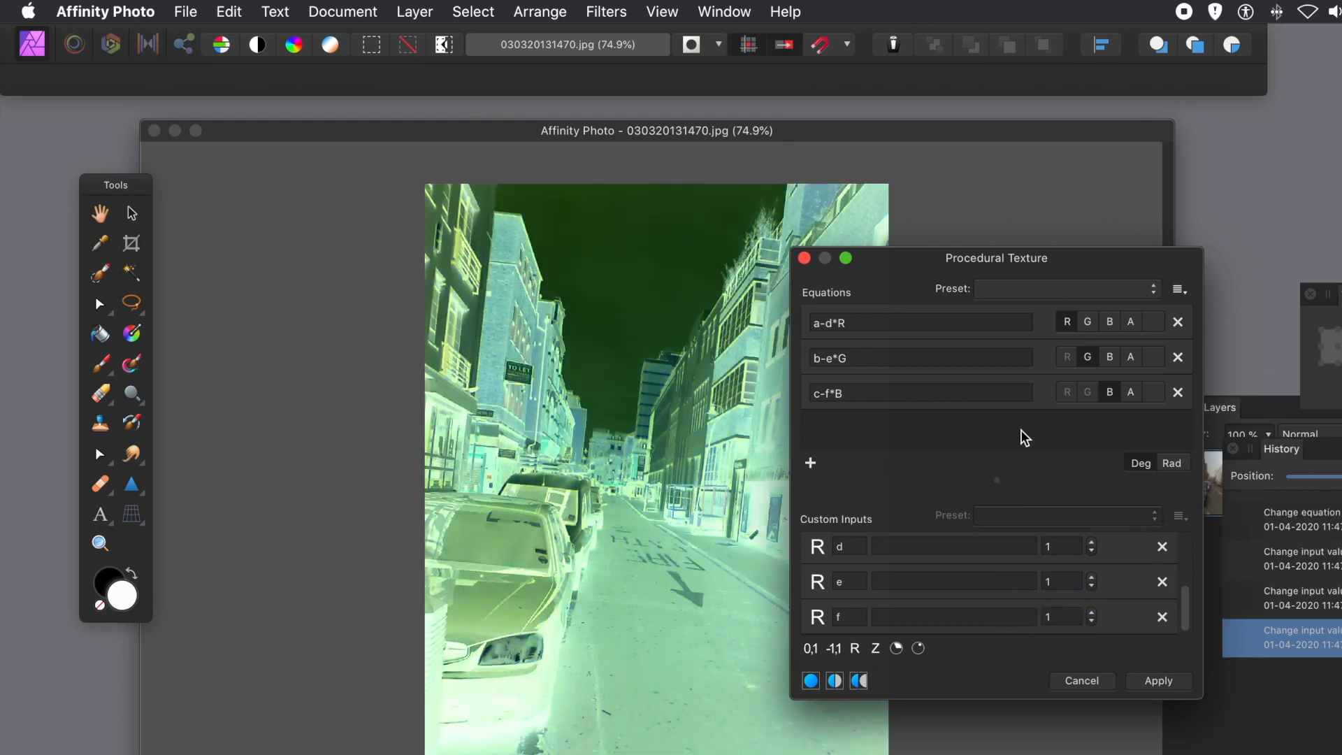
pyautogui.moveTo(1035, 436)
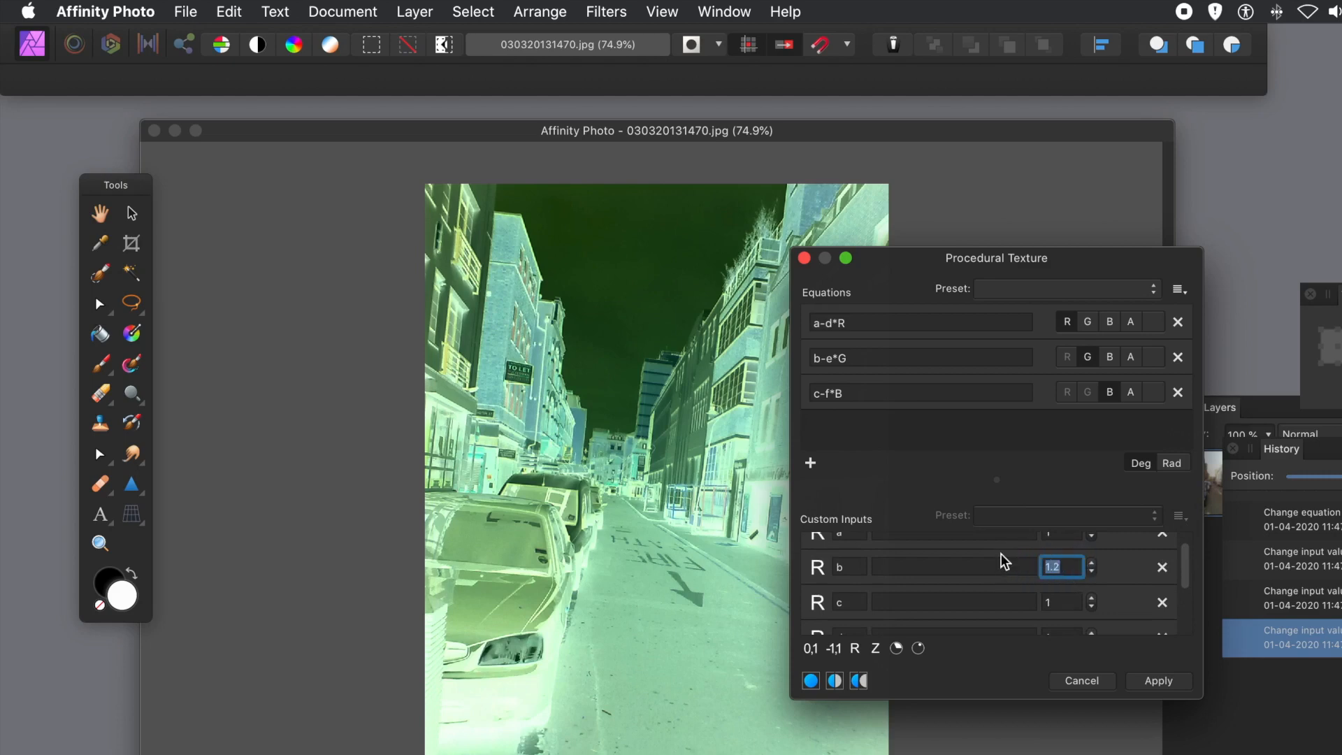
# Step: Set custom input b to 0.3, e to -0.5 and d to 2
pyautogui.write('0.')
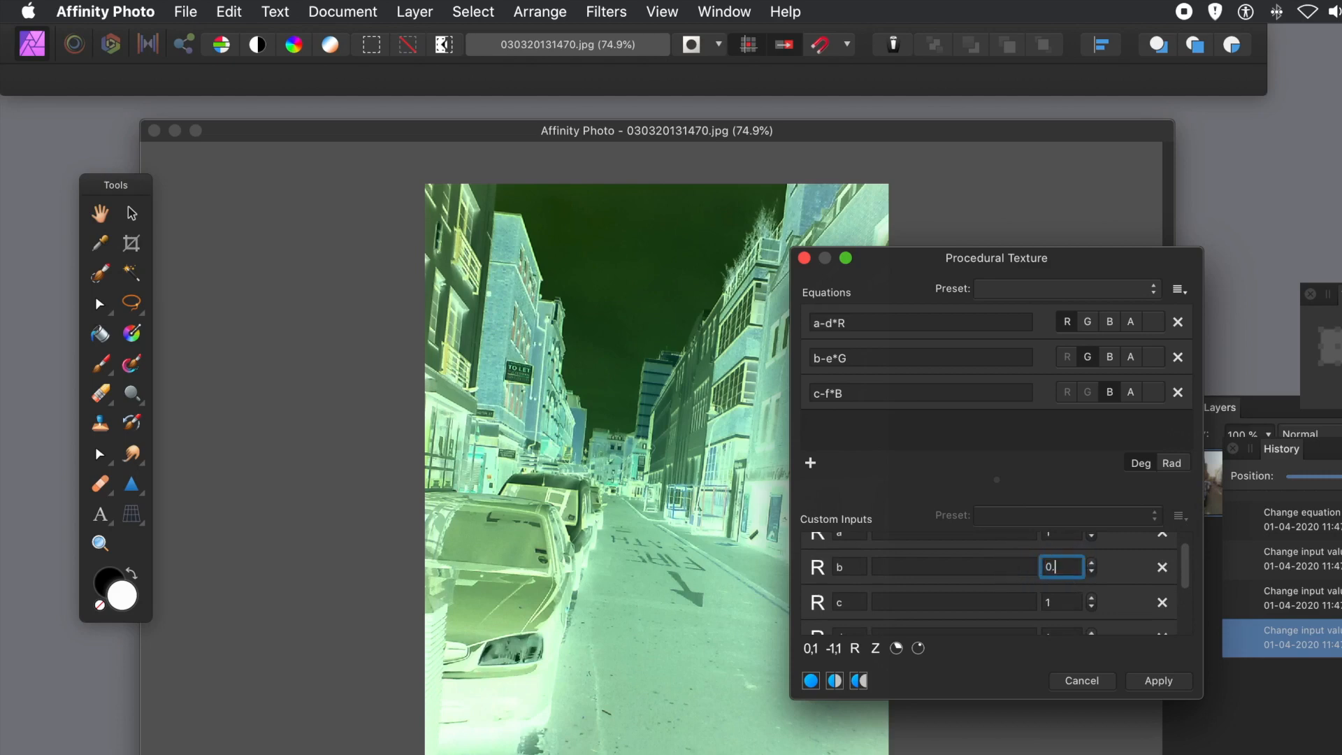
pyautogui.write('0.3')
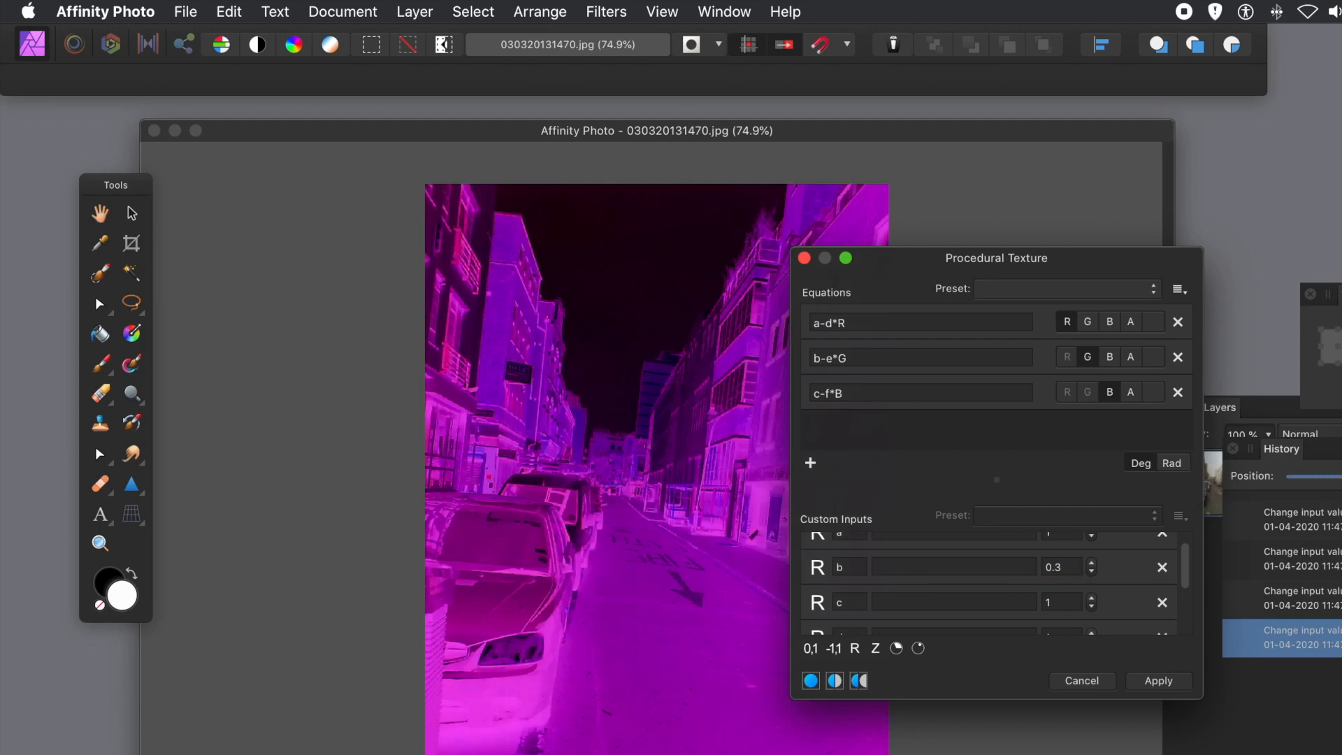
pyautogui.moveTo(1104, 510)
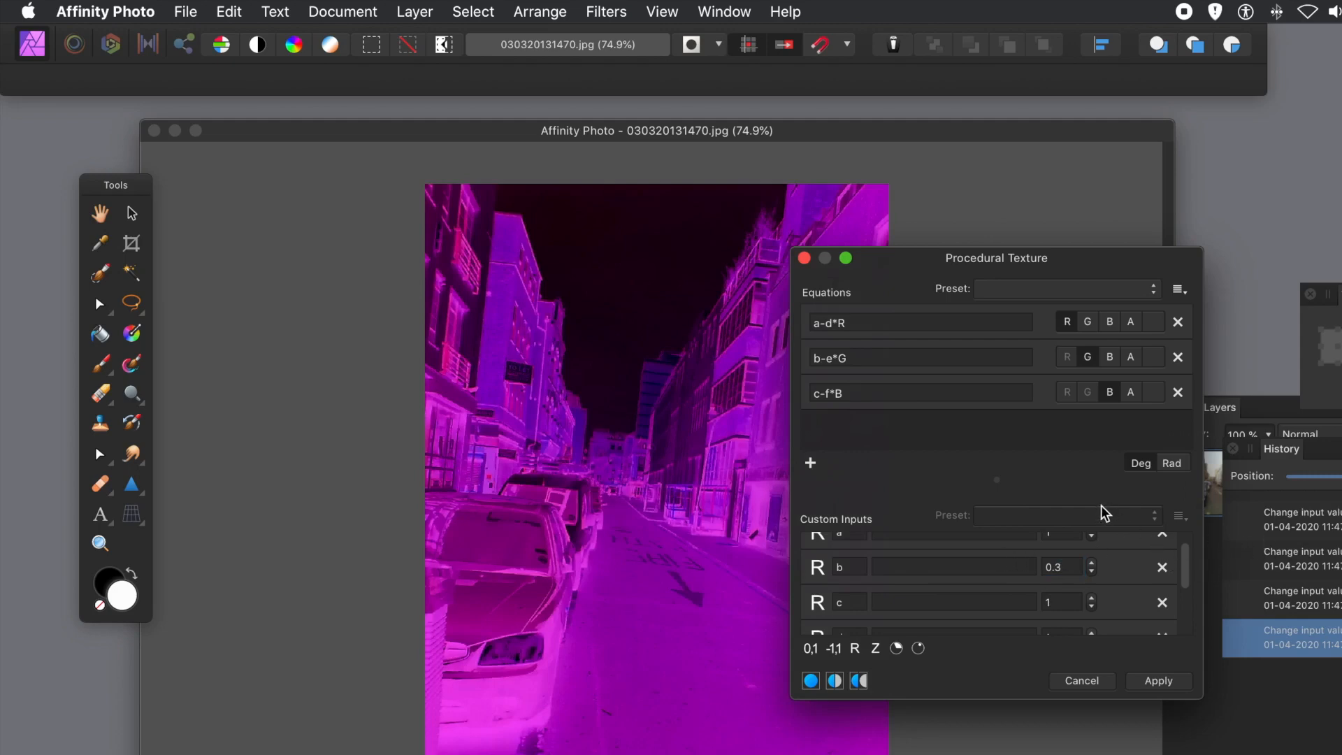
pyautogui.moveTo(1143, 558)
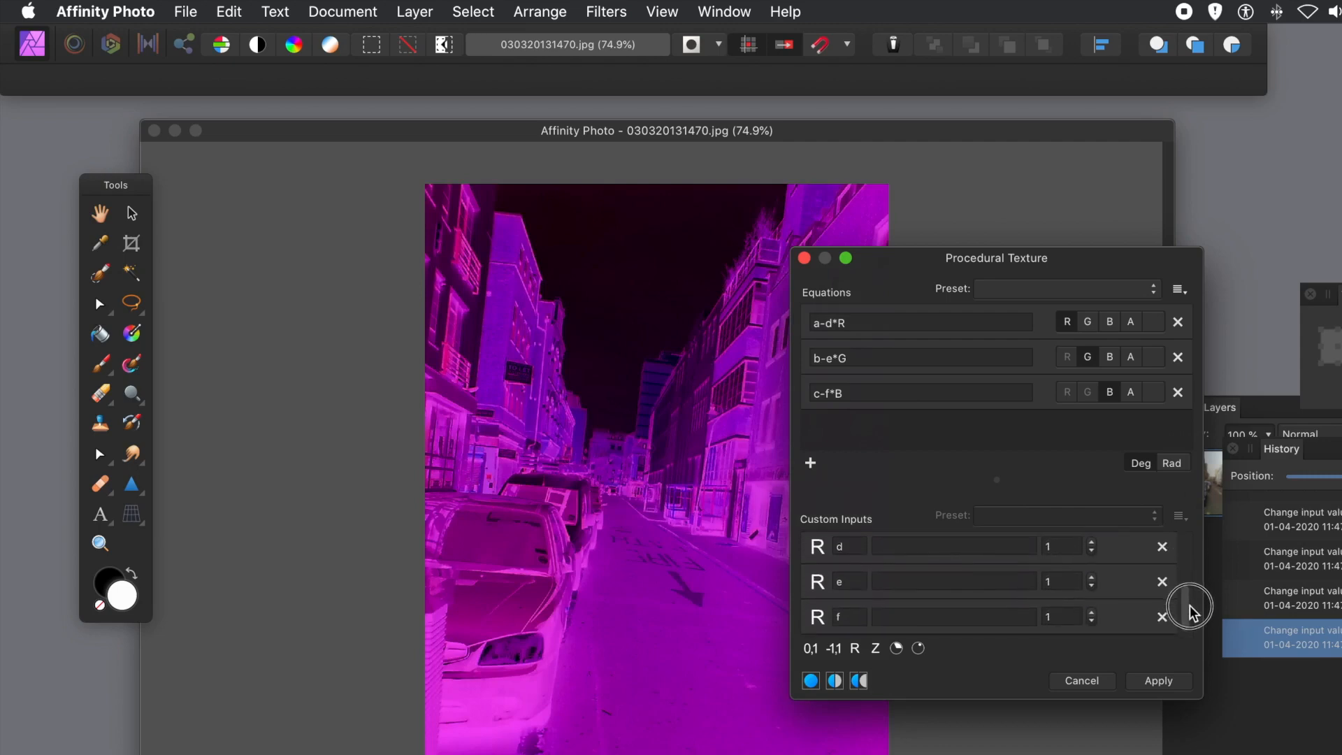
pyautogui.click(1060, 581)
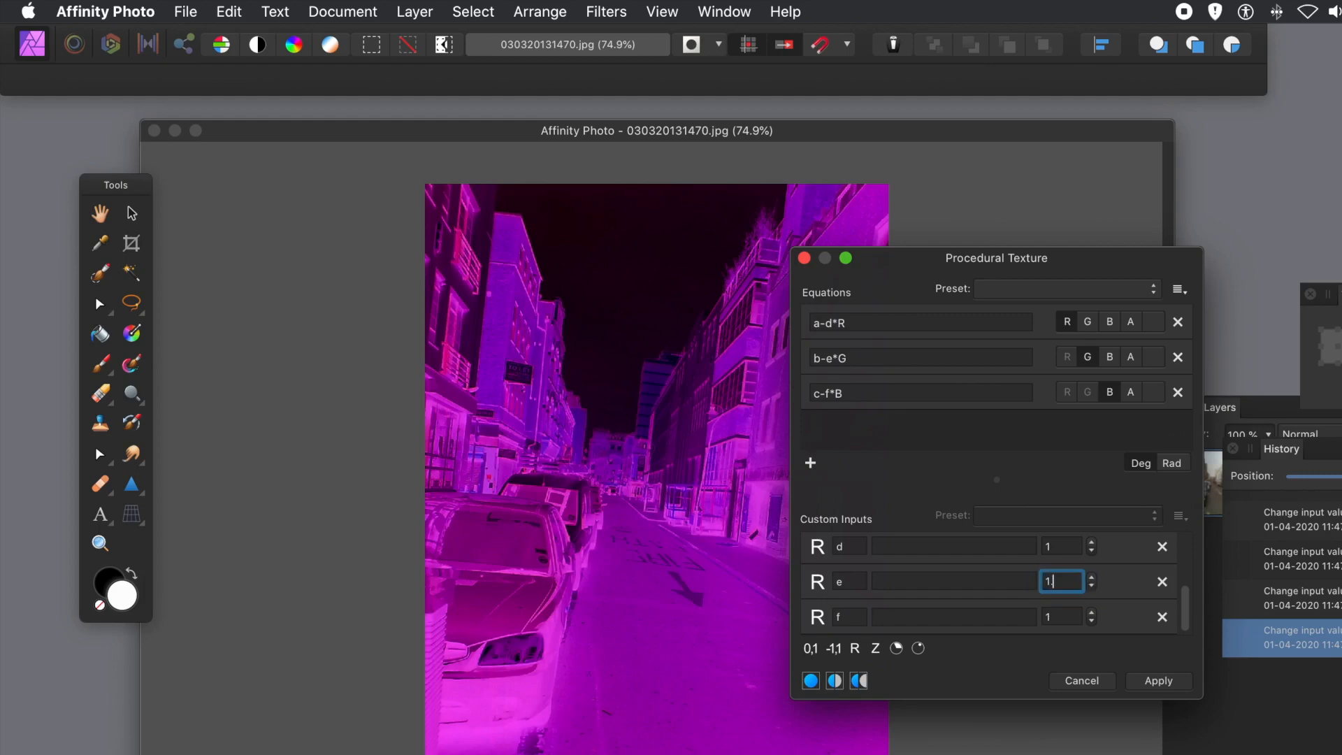
pyautogui.write('1.3')
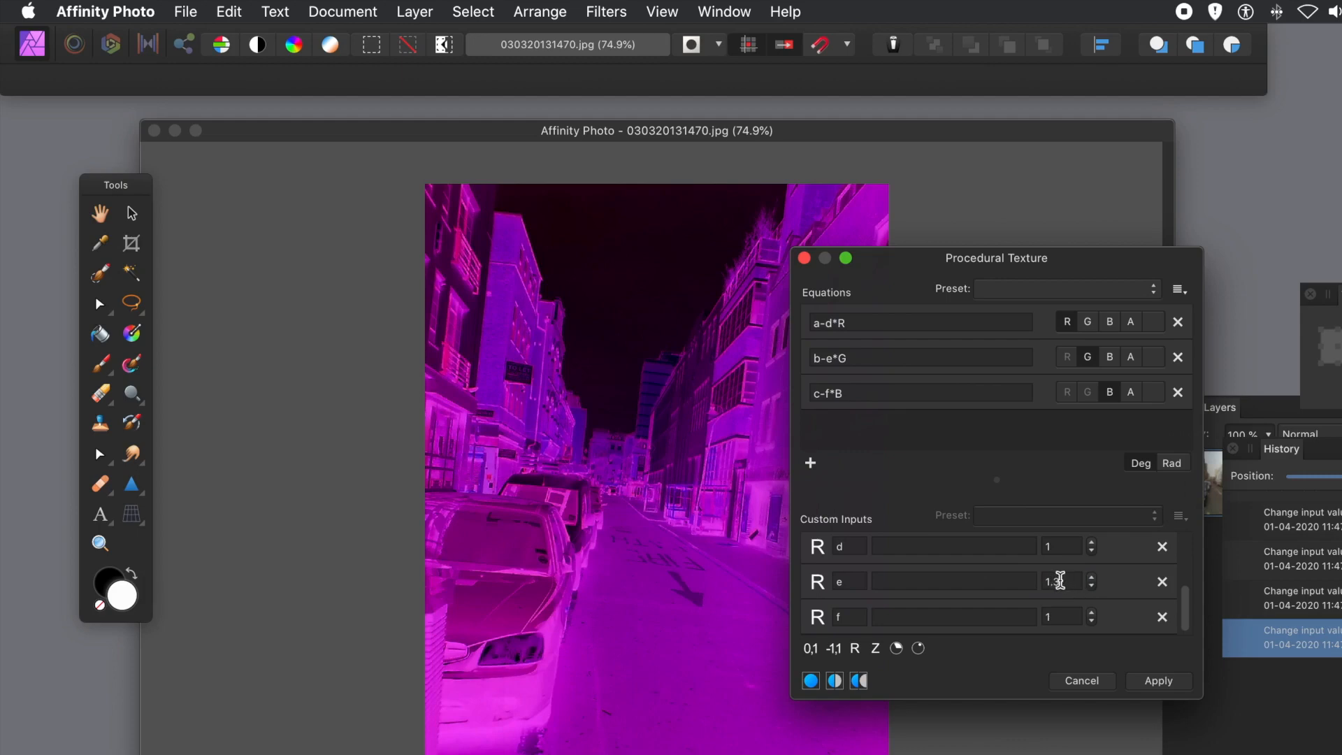
pyautogui.write('0')
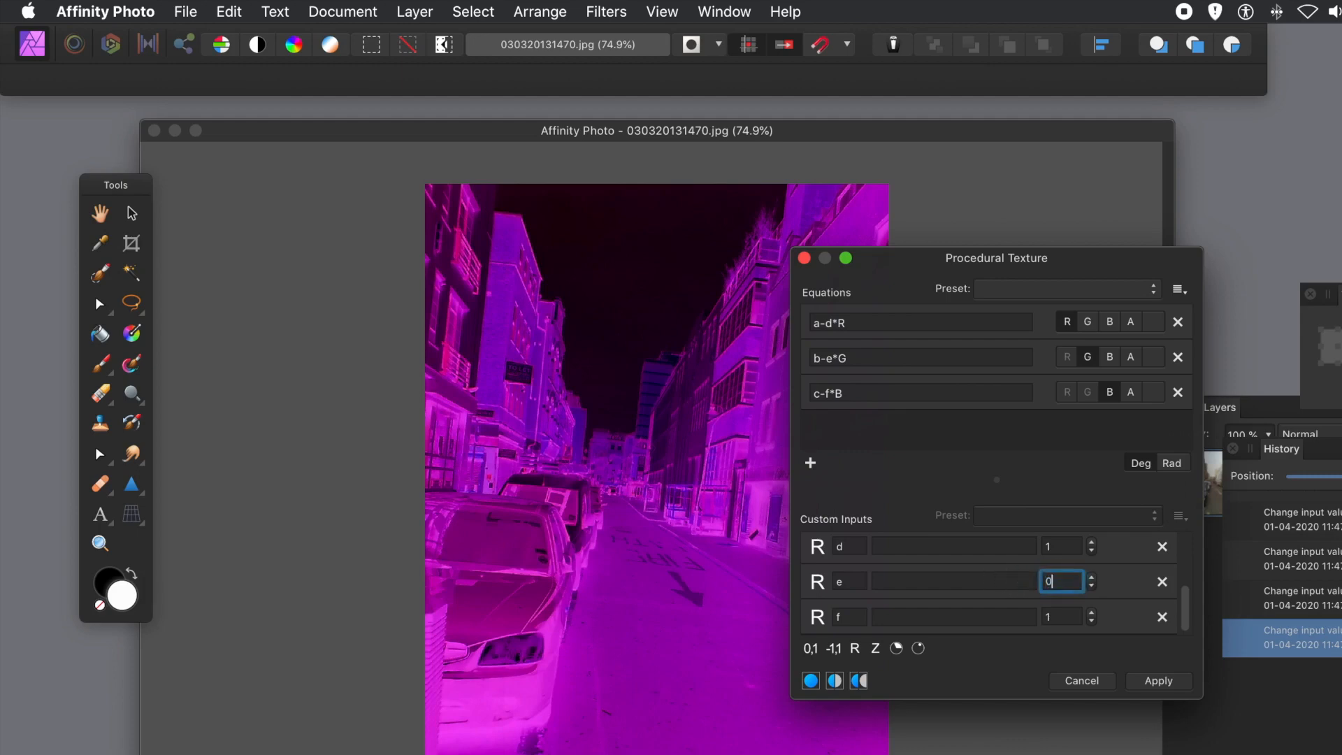
pyautogui.write('0.5')
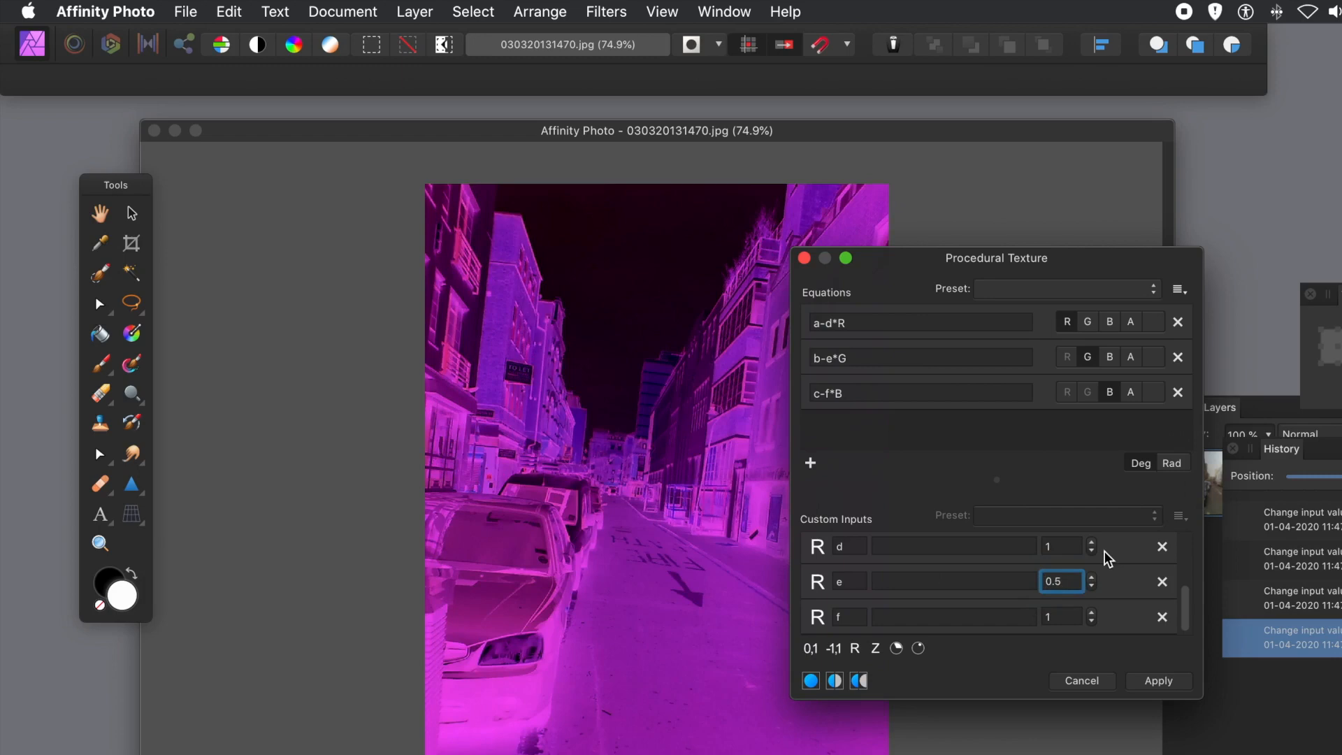
pyautogui.write('-0.5')
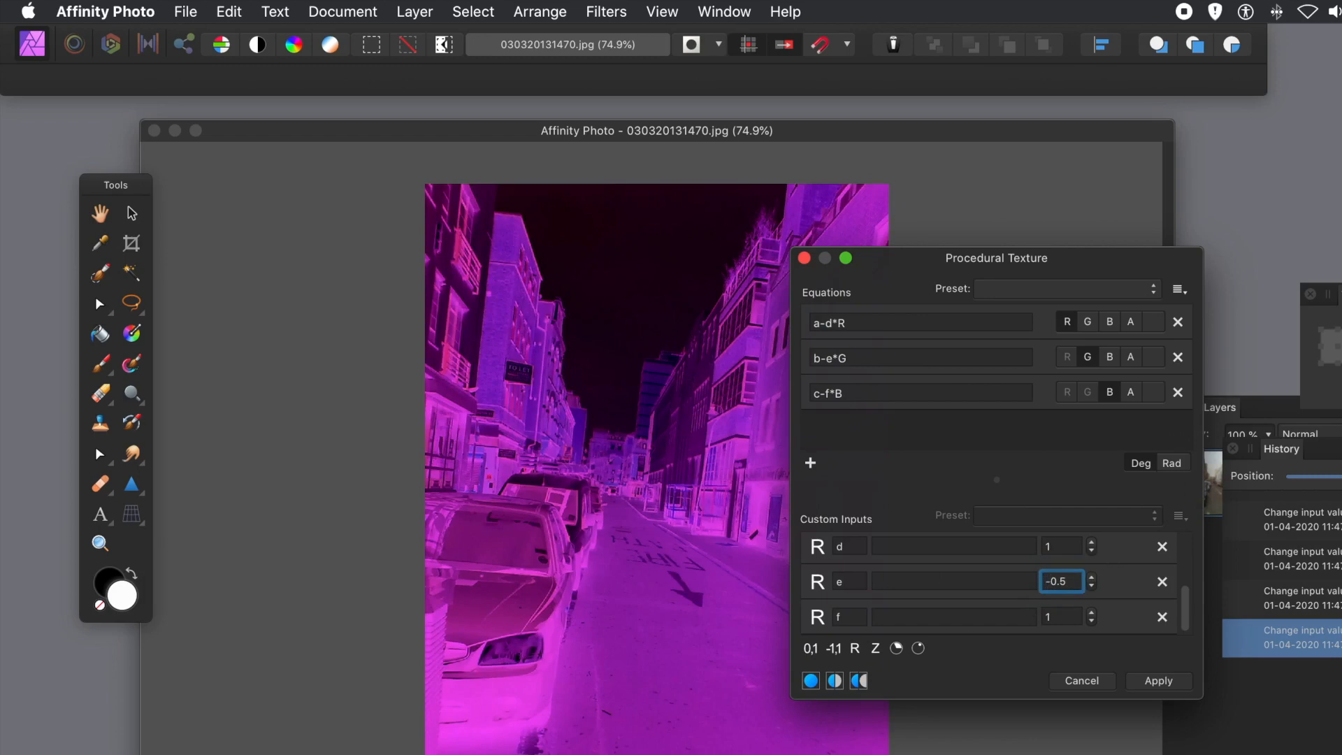
pyautogui.moveTo(1109, 557)
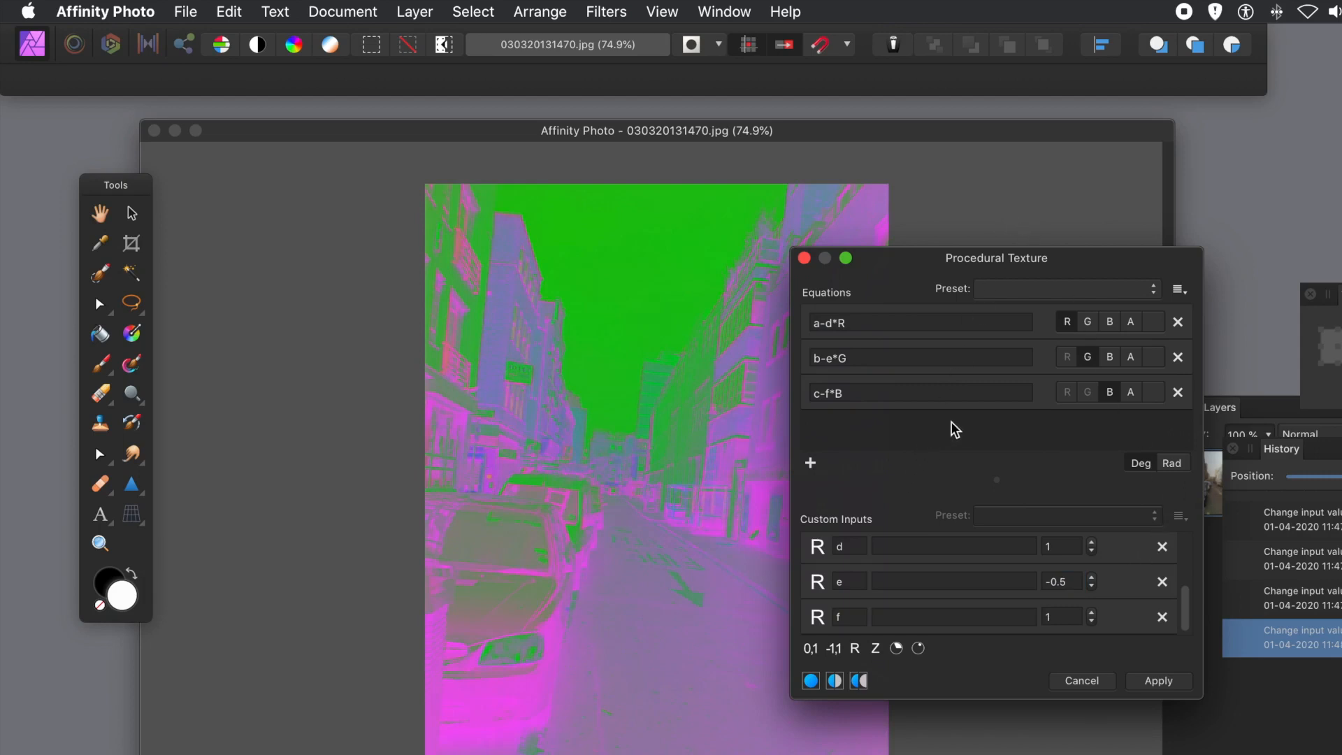
pyautogui.moveTo(877, 574)
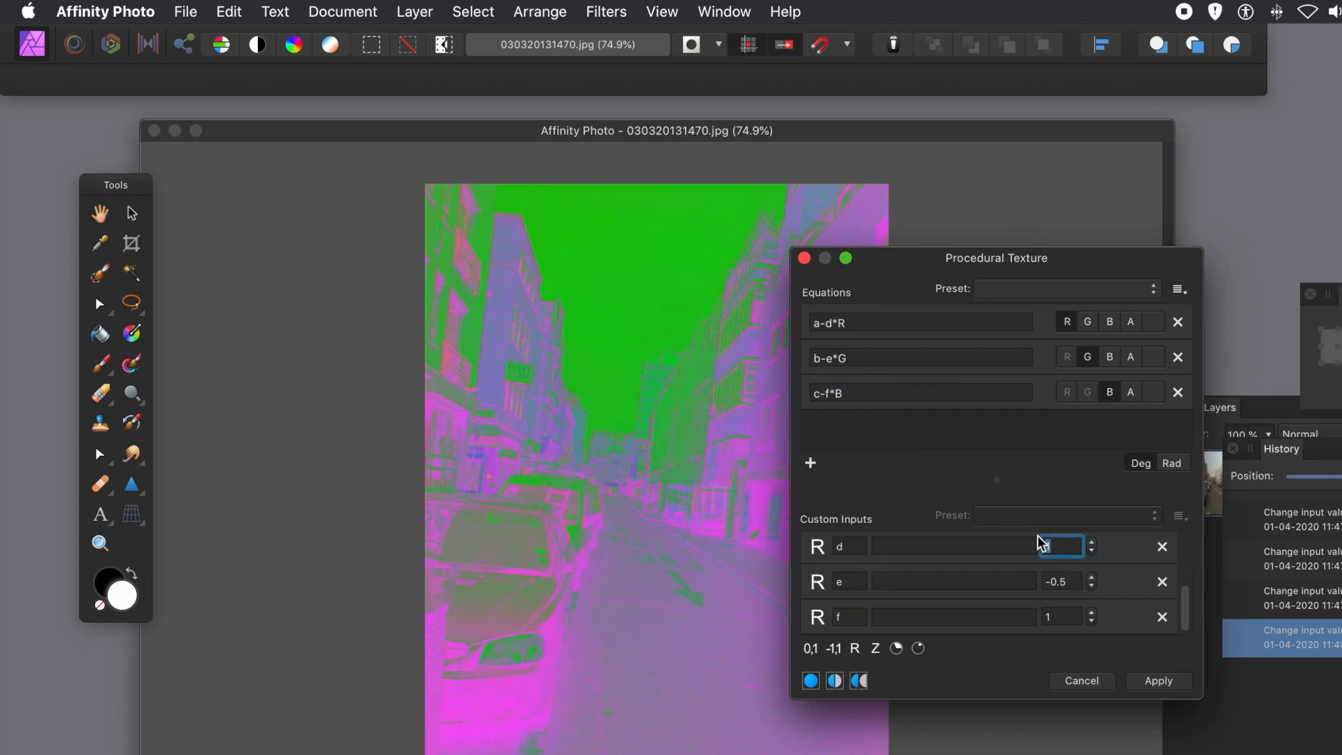
pyautogui.write('2')
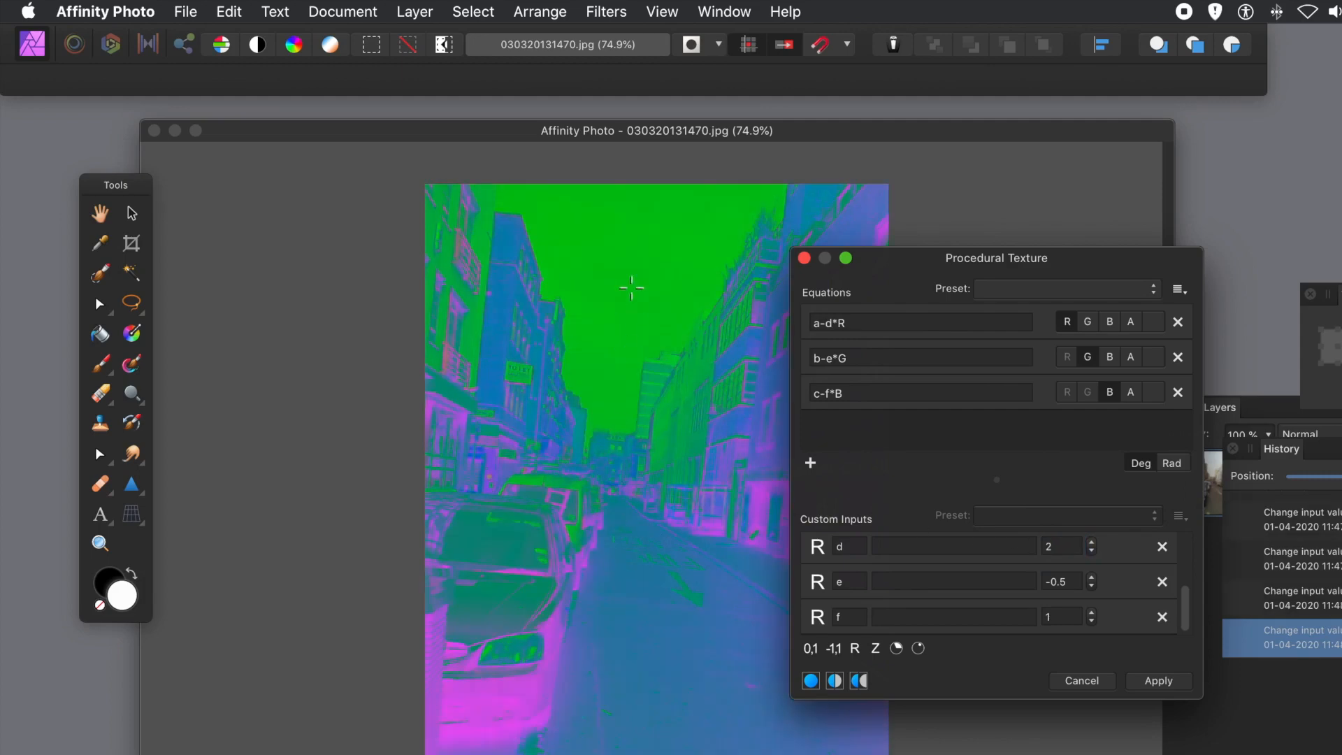
pyautogui.click(865, 393)
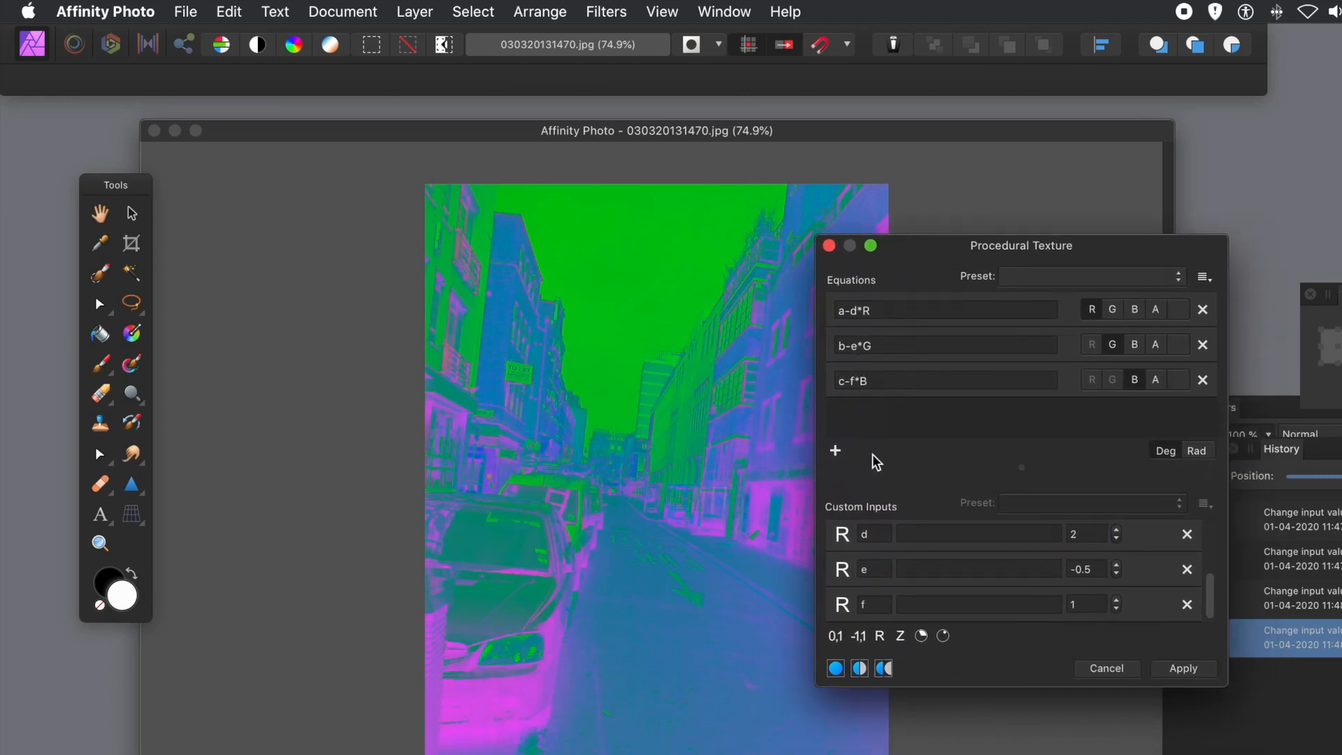
# Step: Wrap the red equation in oscsin so it reads a-oscsin(d*R)
pyautogui.click(853, 311)
pyautogui.write('d')
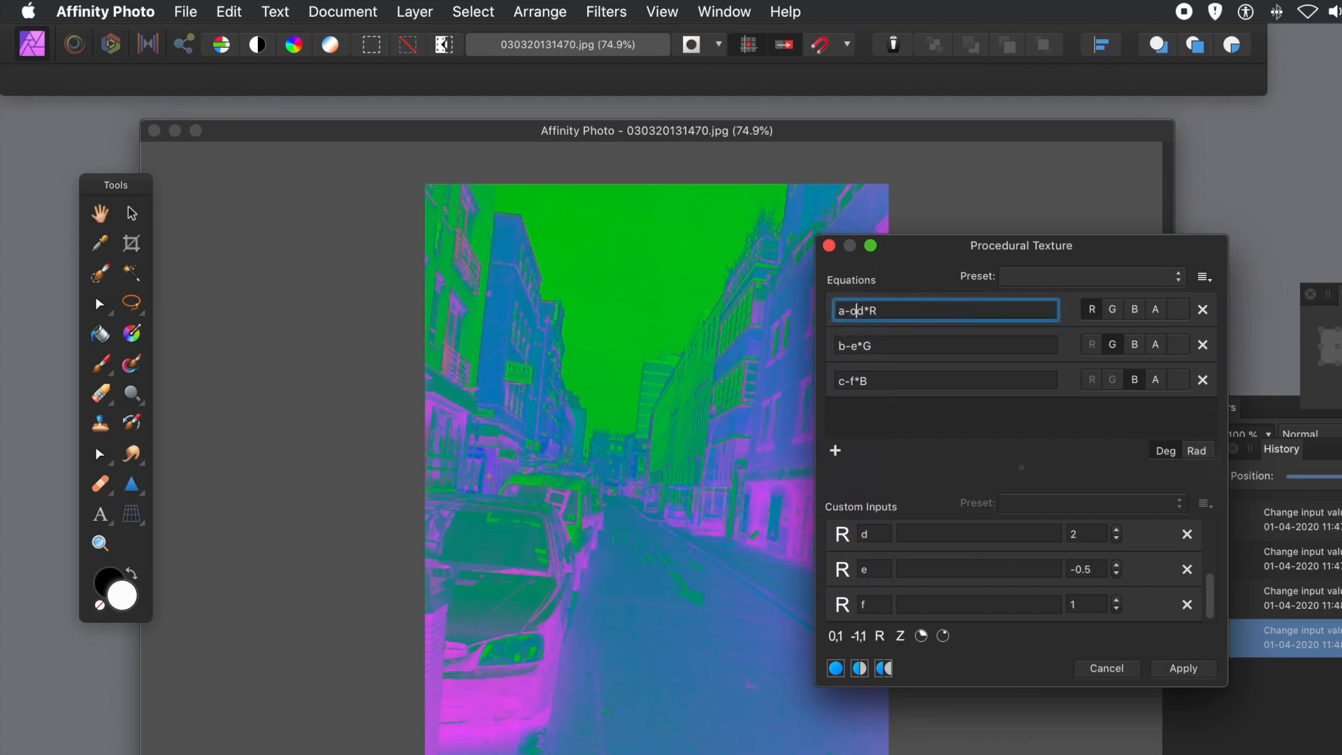
pyautogui.write('oscs')
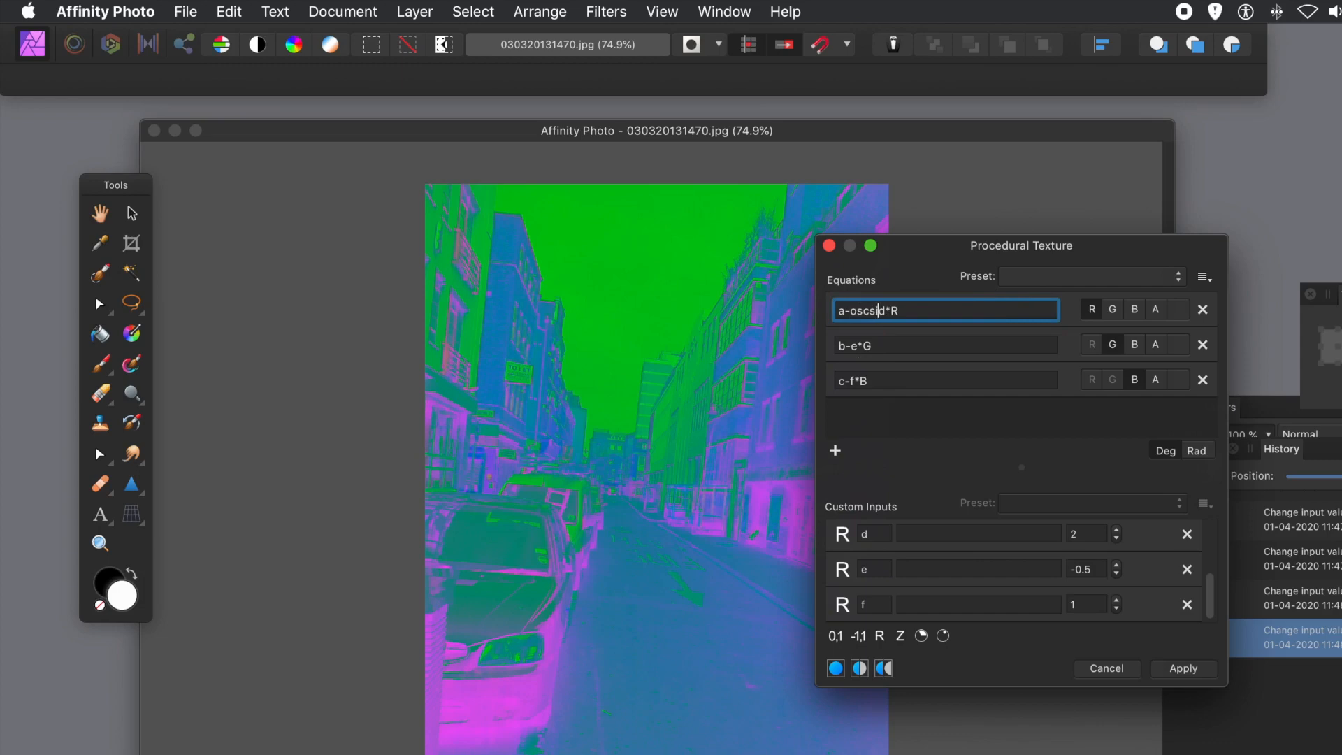
pyautogui.write('in(')
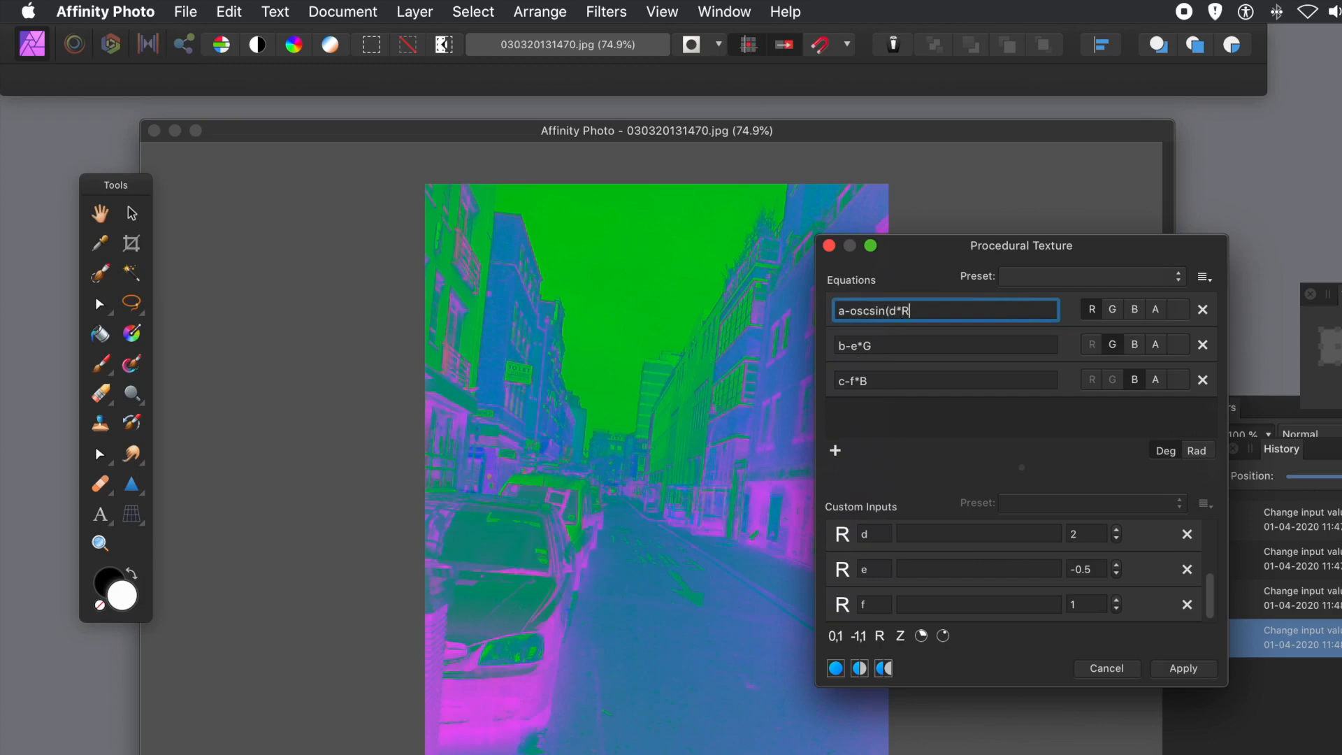
pyautogui.write(')')
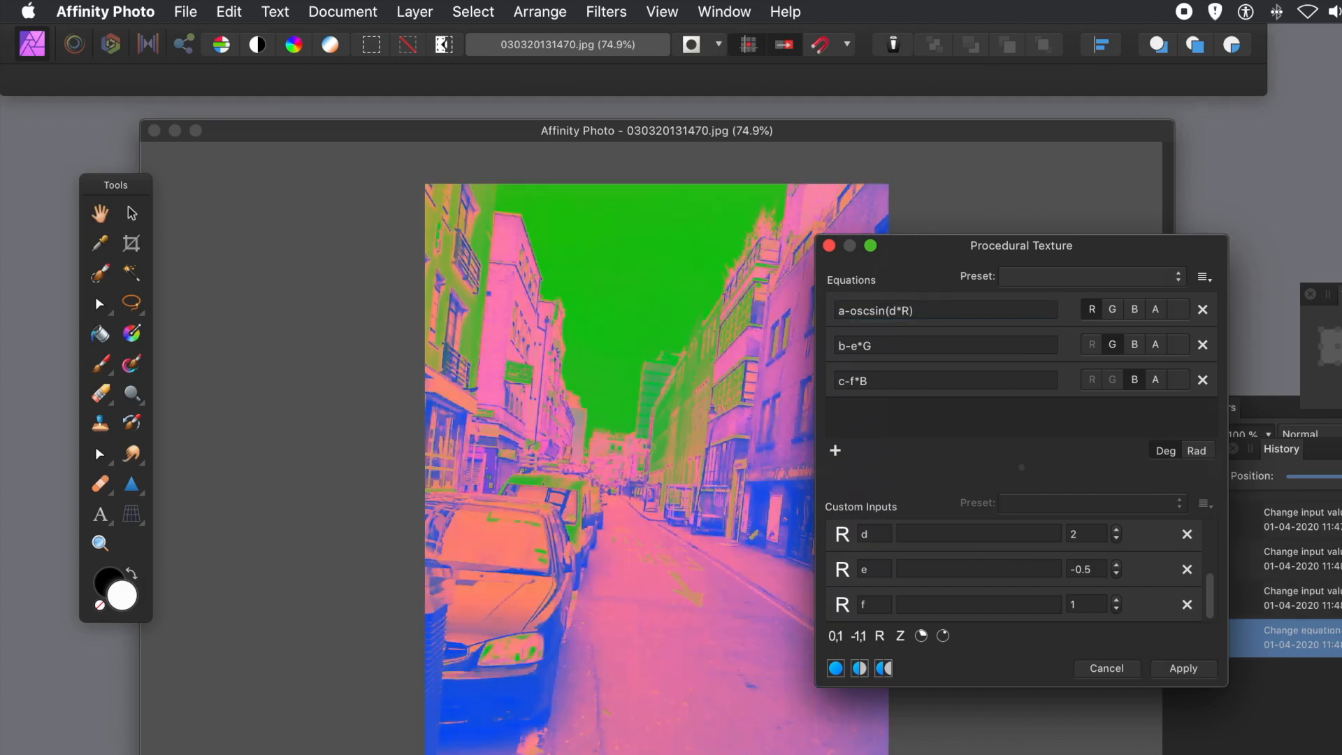
pyautogui.moveTo(910, 273)
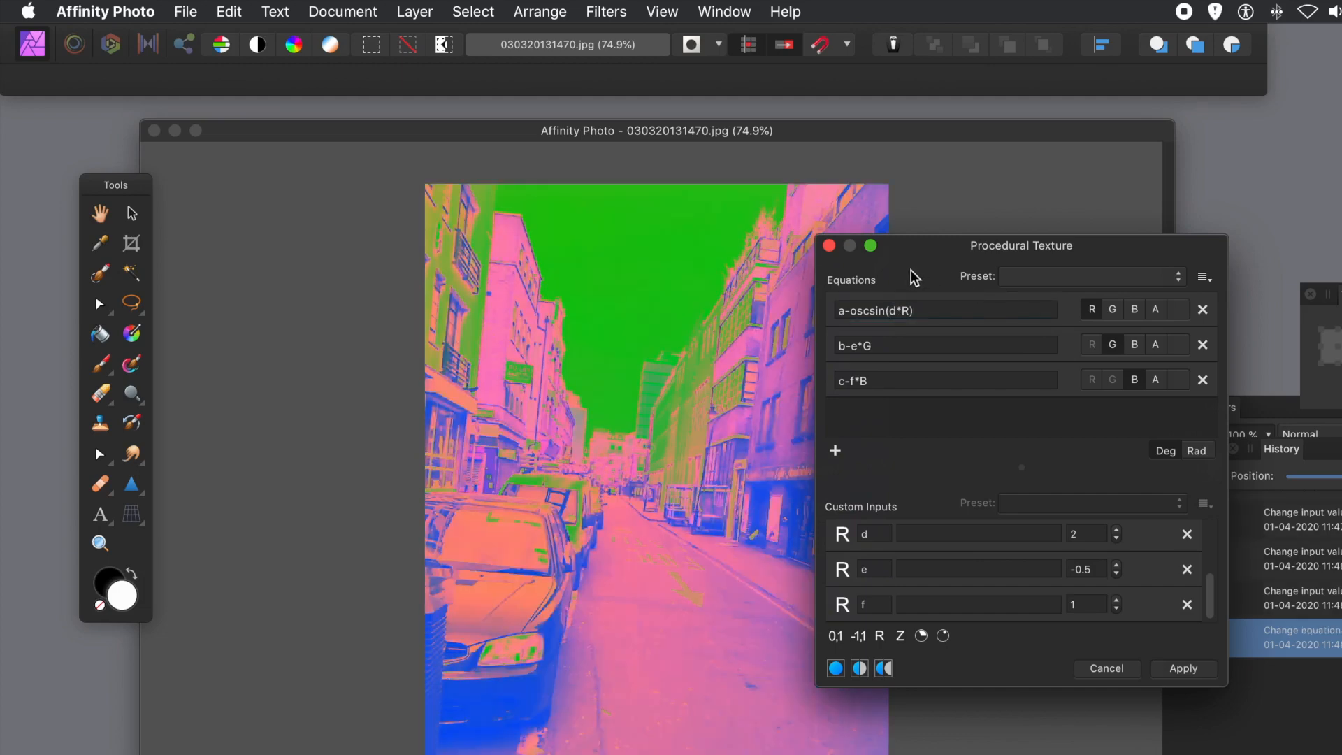
# Step: Change the green equation to b-oscsin(e*G,5) and append *B to the blue equation
pyautogui.click(919, 310)
pyautogui.write('oscs')
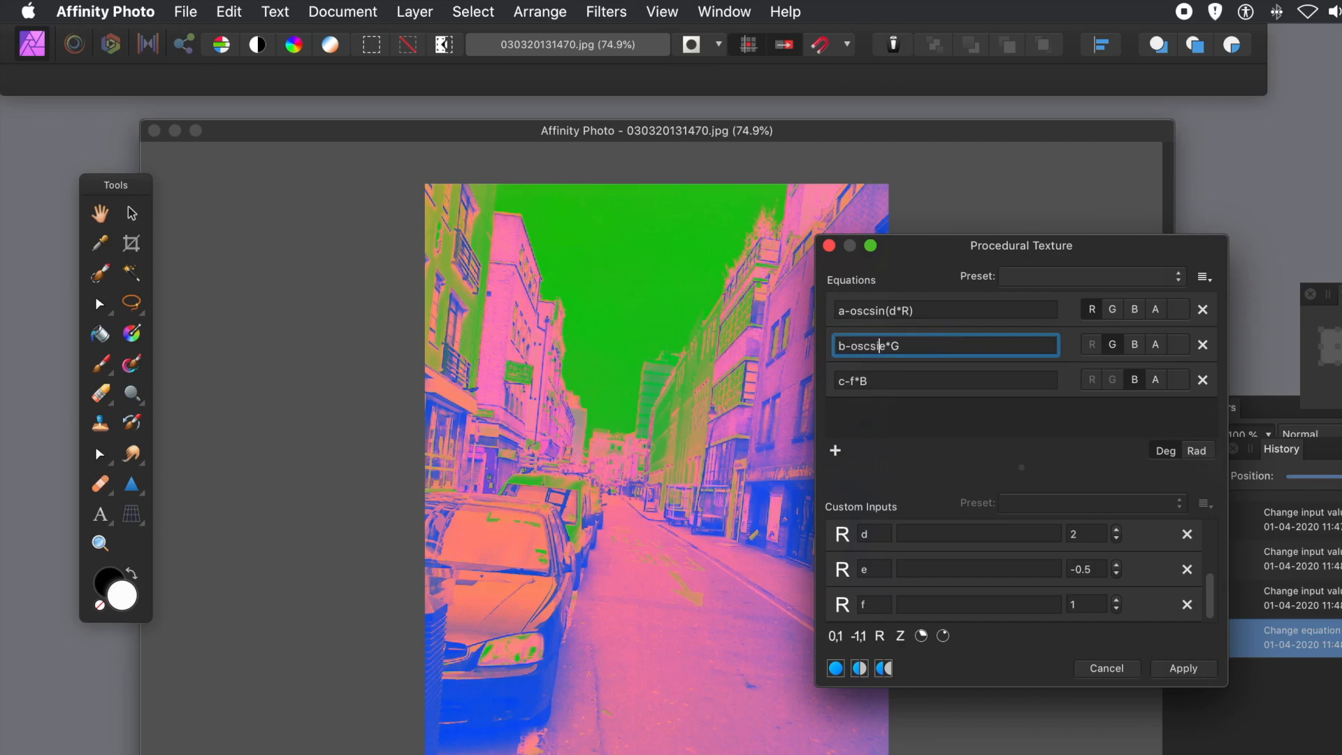
pyautogui.write('in(')
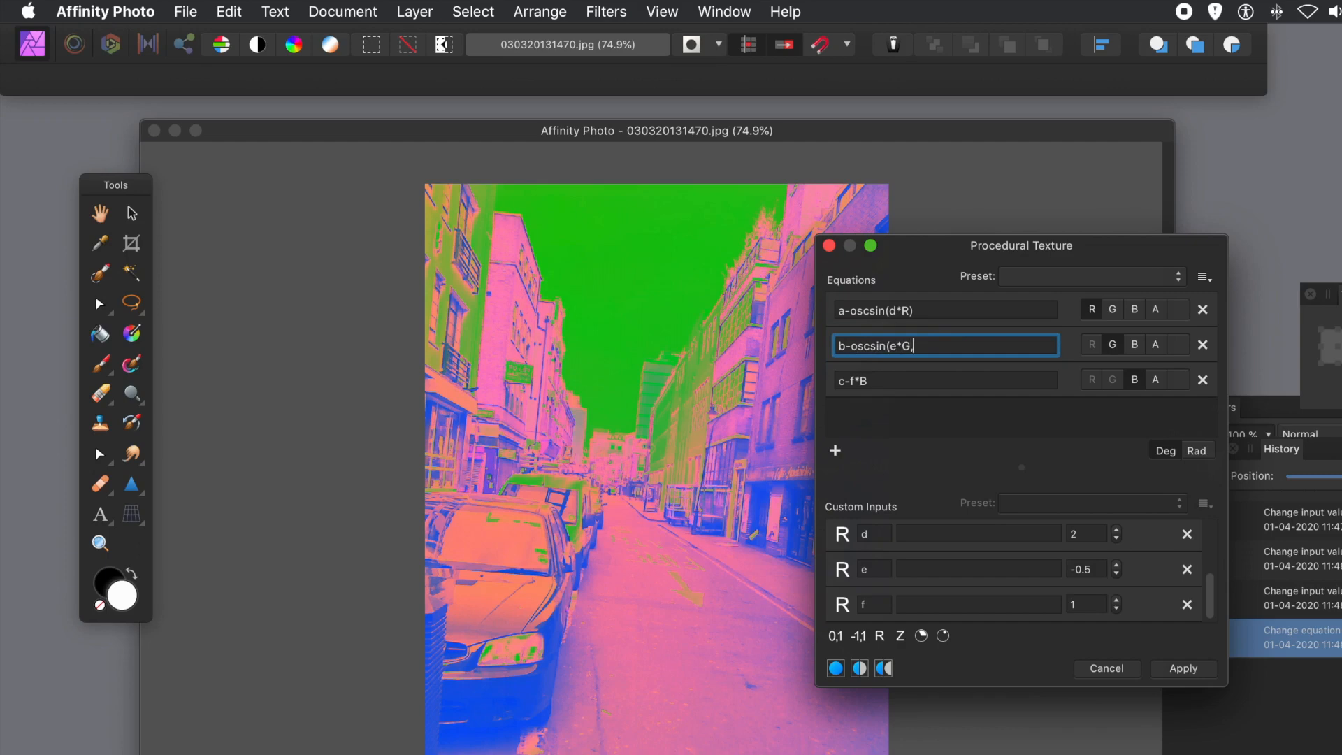
pyautogui.write(',2)')
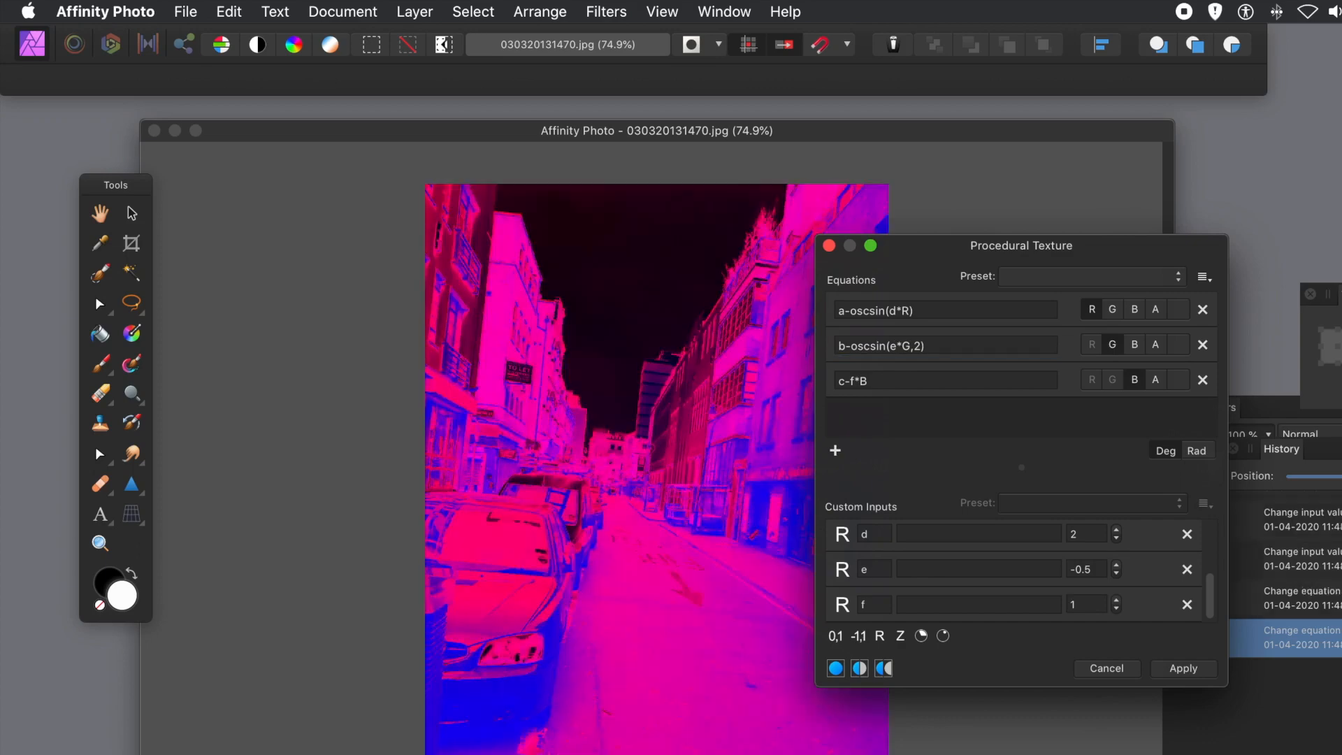
pyautogui.moveTo(883, 347)
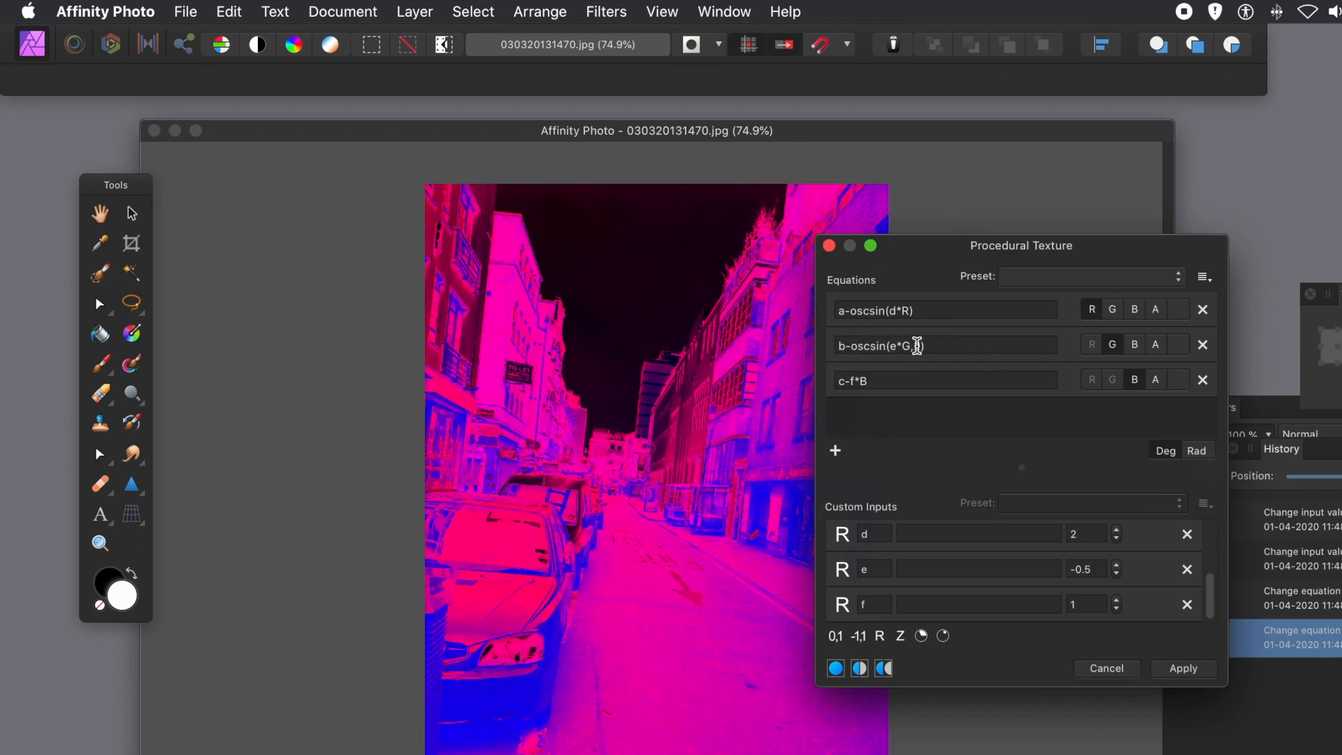
pyautogui.write(',2')
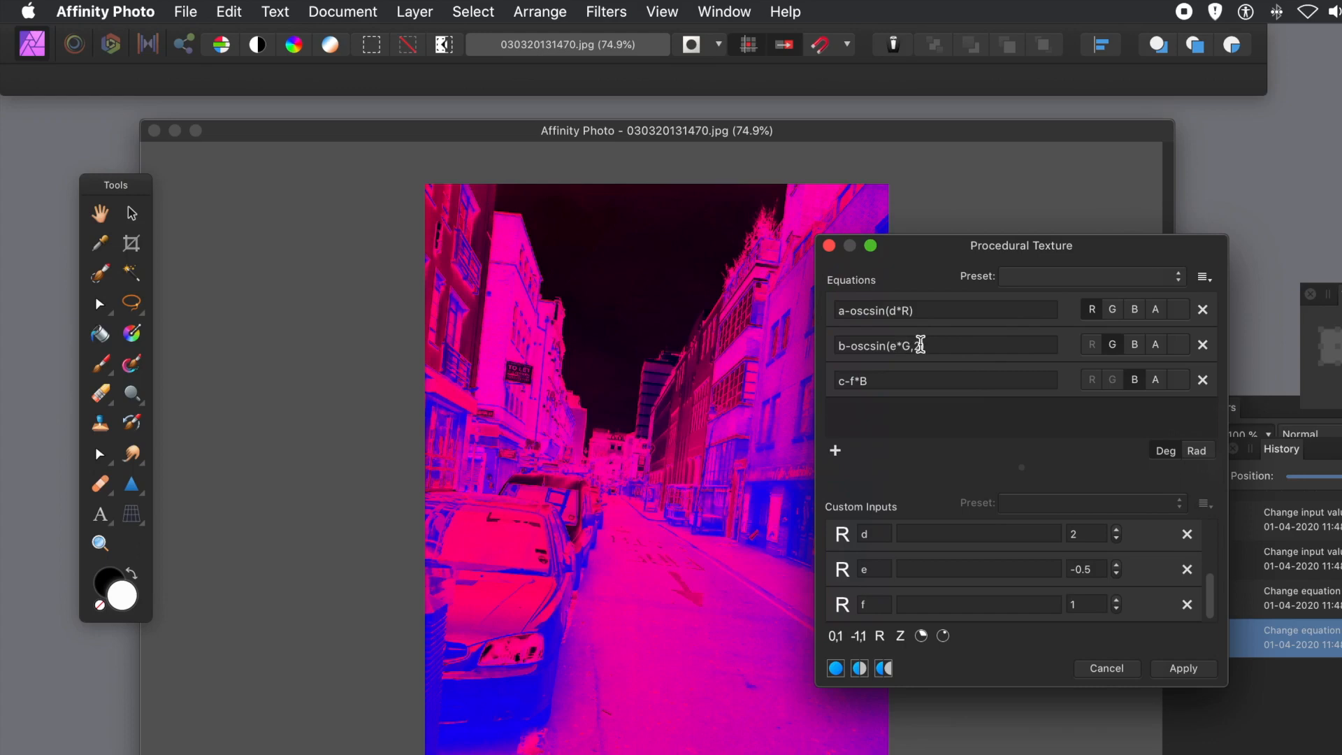
pyautogui.click(916, 345)
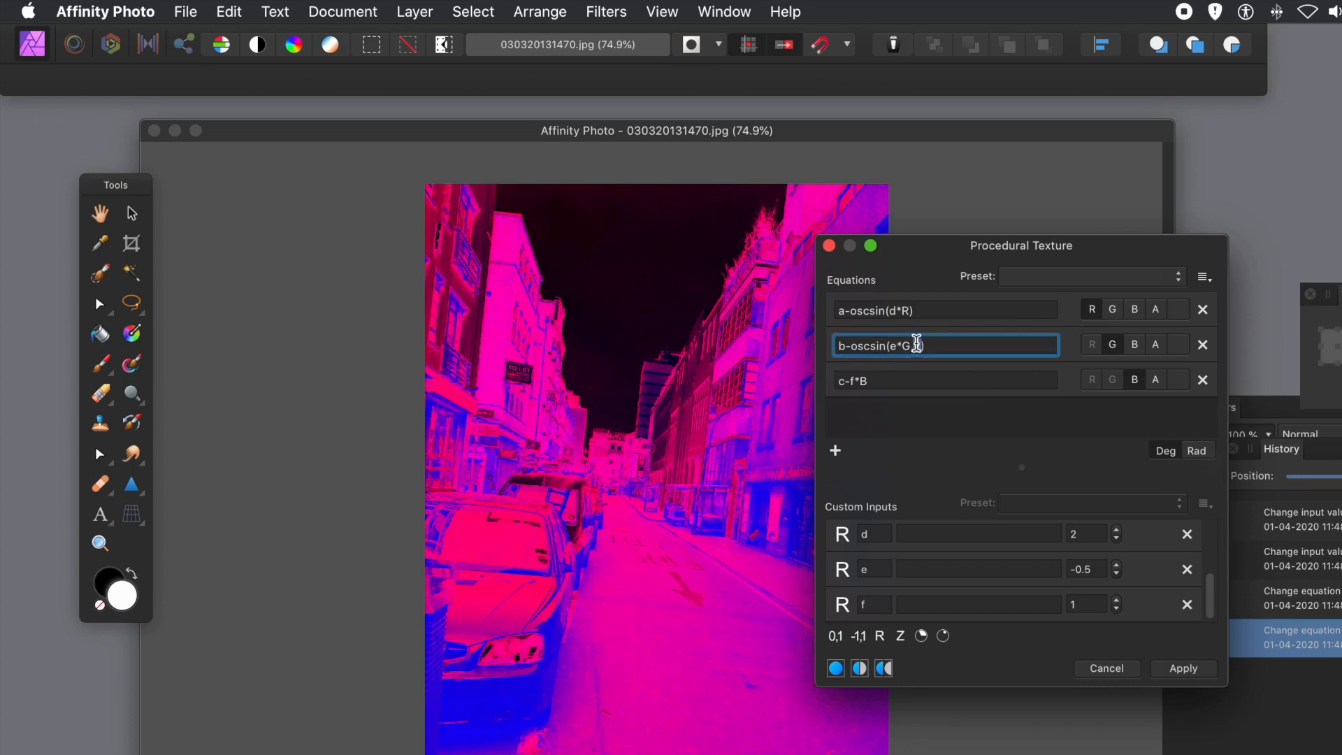
pyautogui.write(',5)')
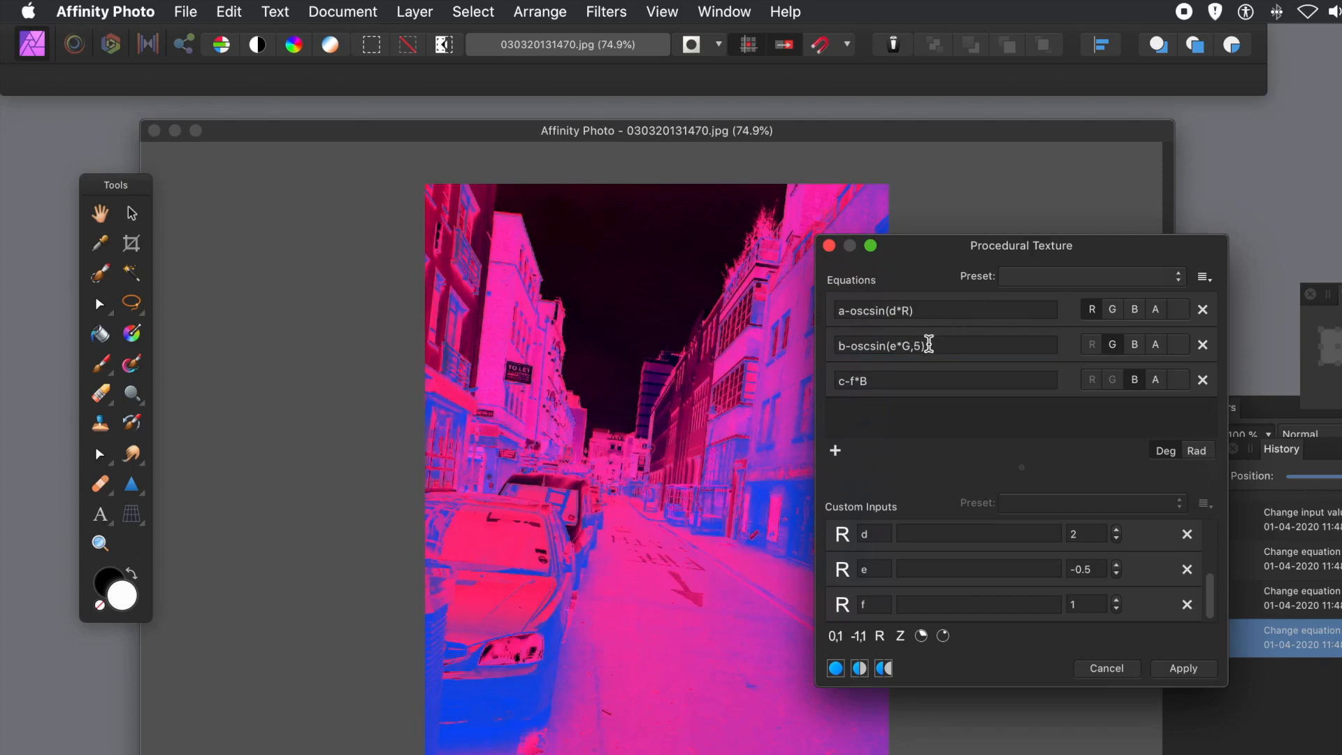
pyautogui.moveTo(877, 376)
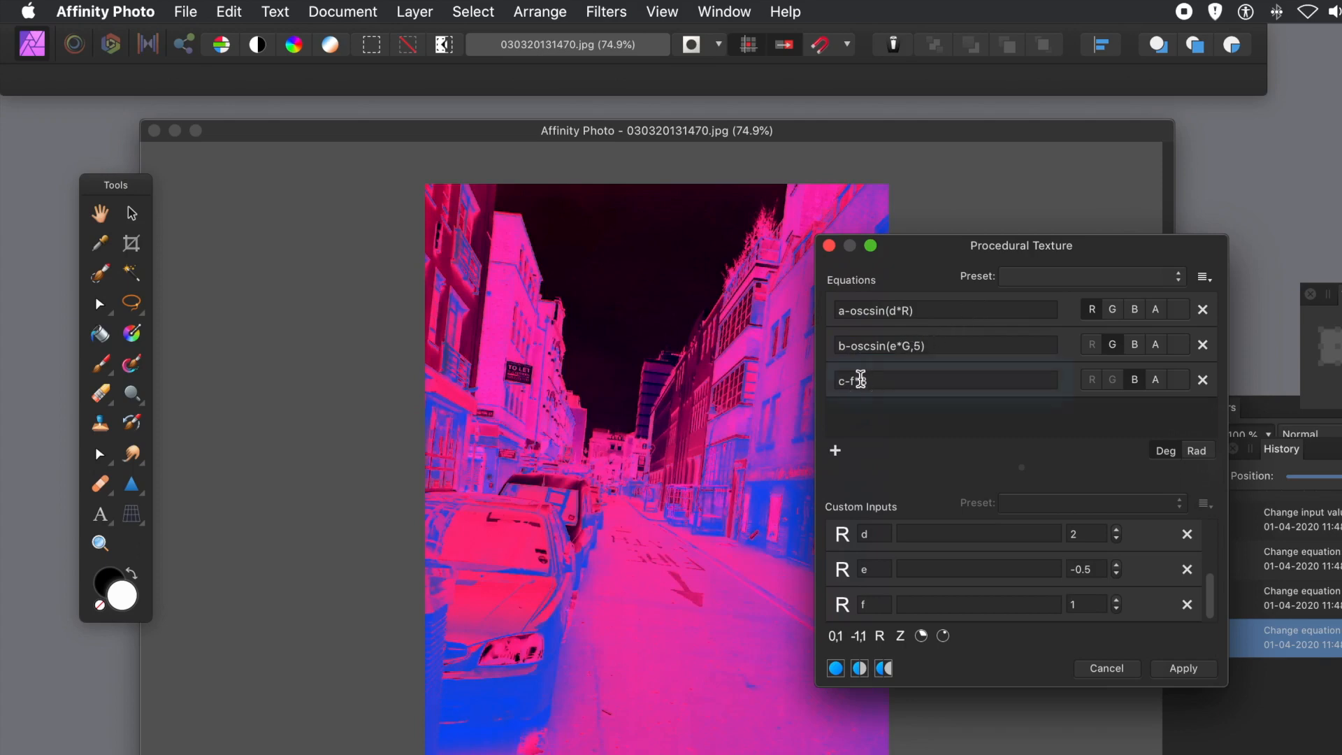
pyautogui.write('*B')
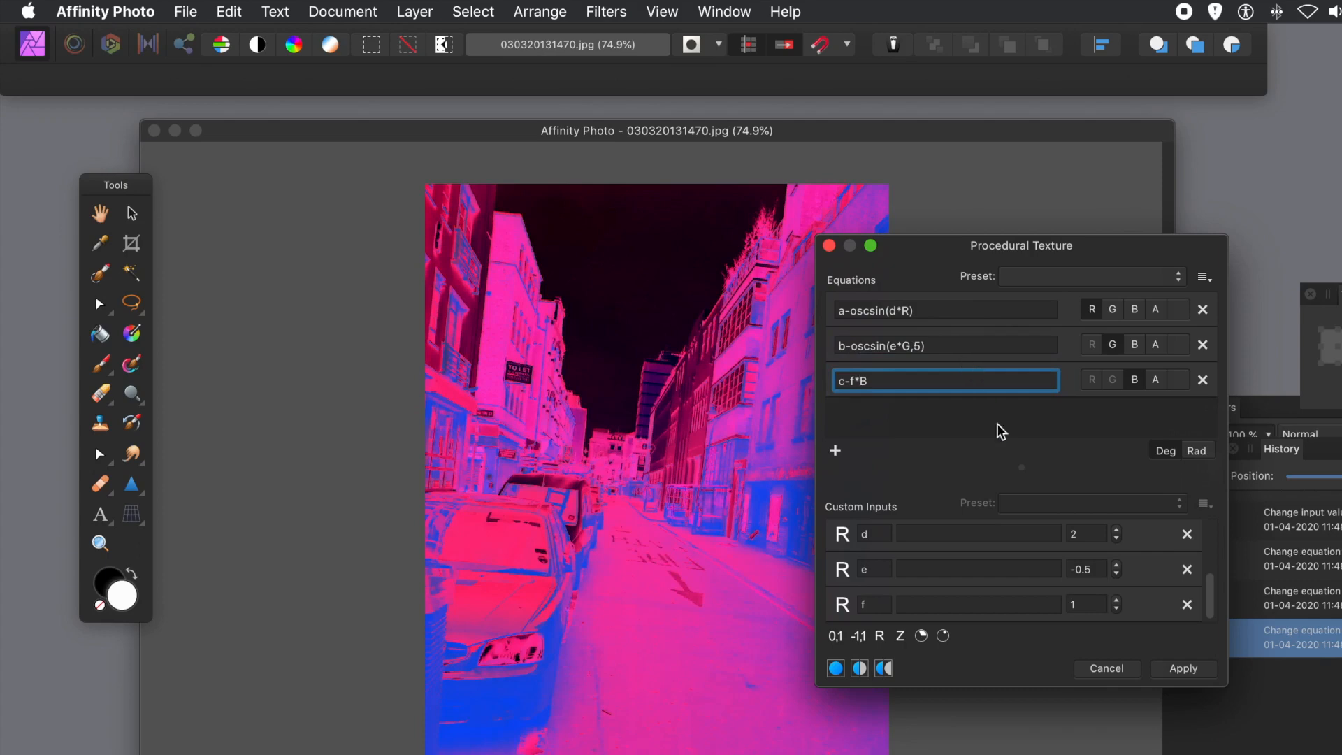
pyautogui.moveTo(941, 314)
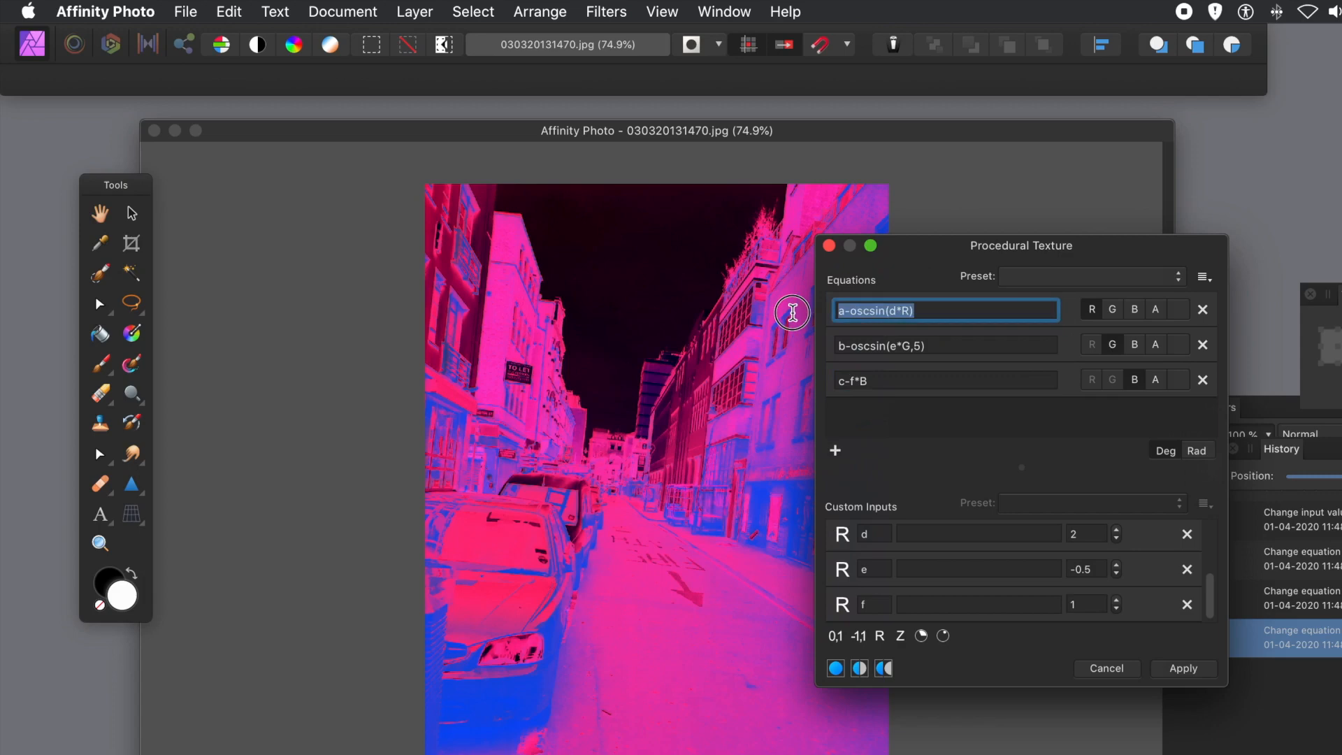
# Step: Replace the red, green and blue equations with 1-R, 1-G and 1-B
pyautogui.write('1-')
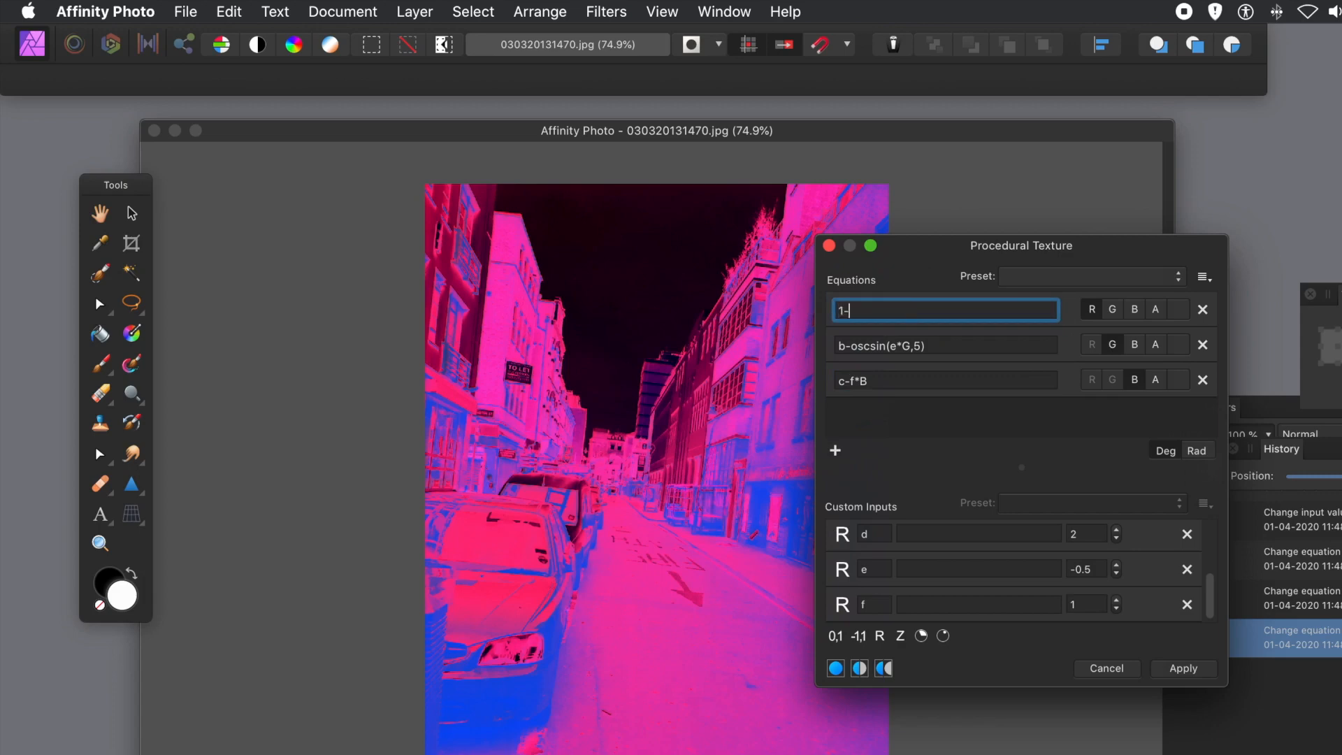
pyautogui.write('R')
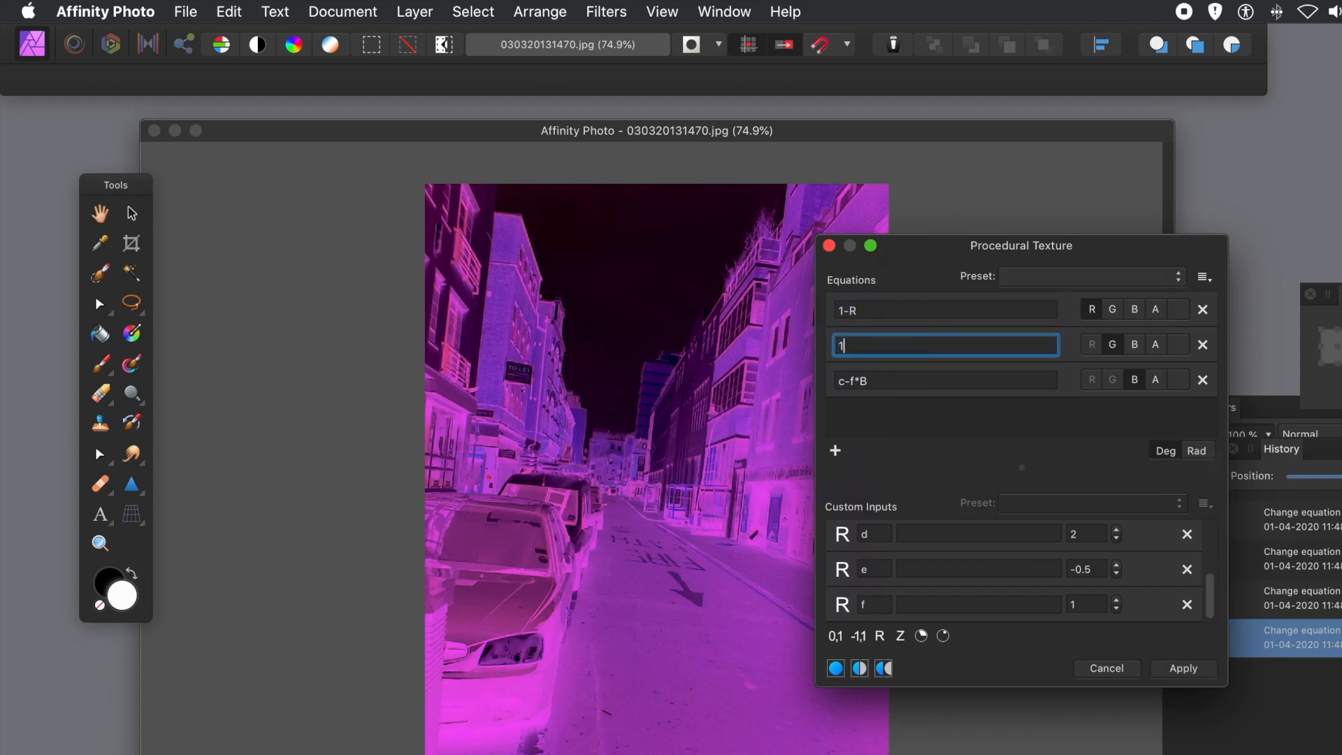
pyautogui.write('1-G')
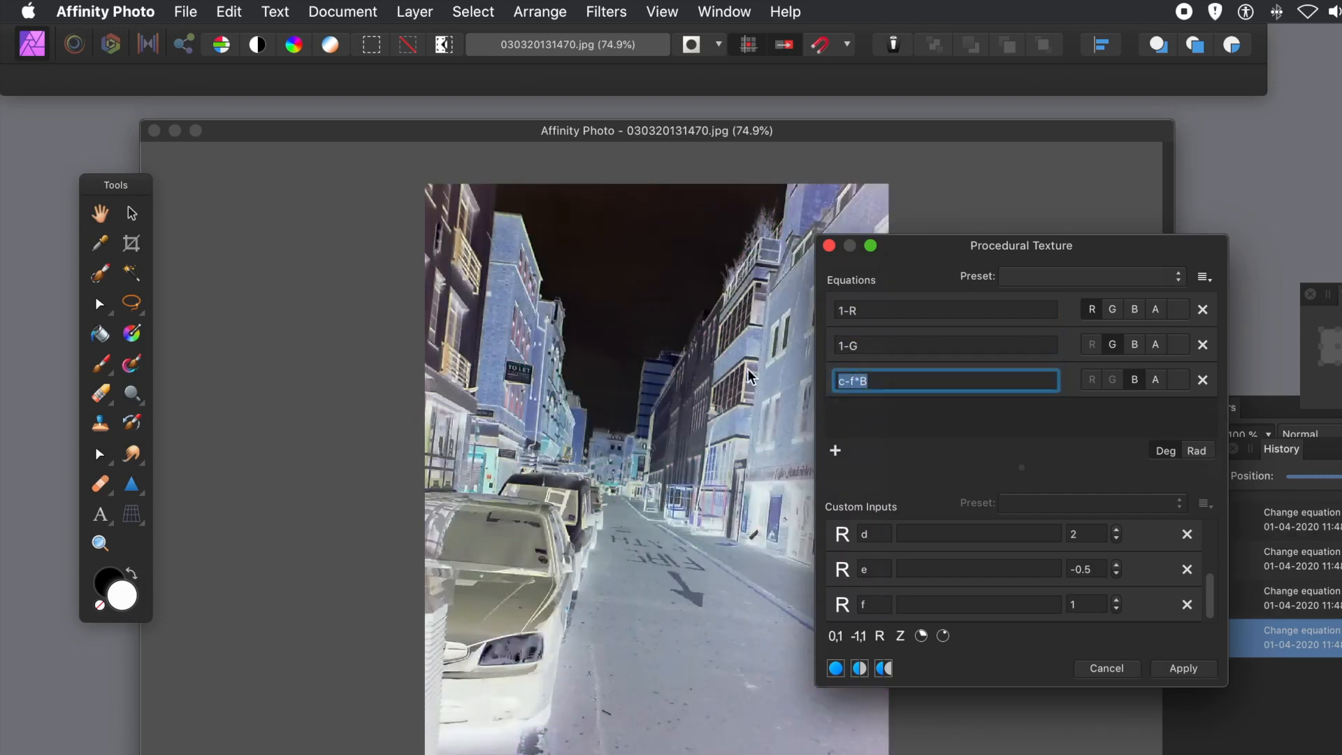
pyautogui.write('1-B')
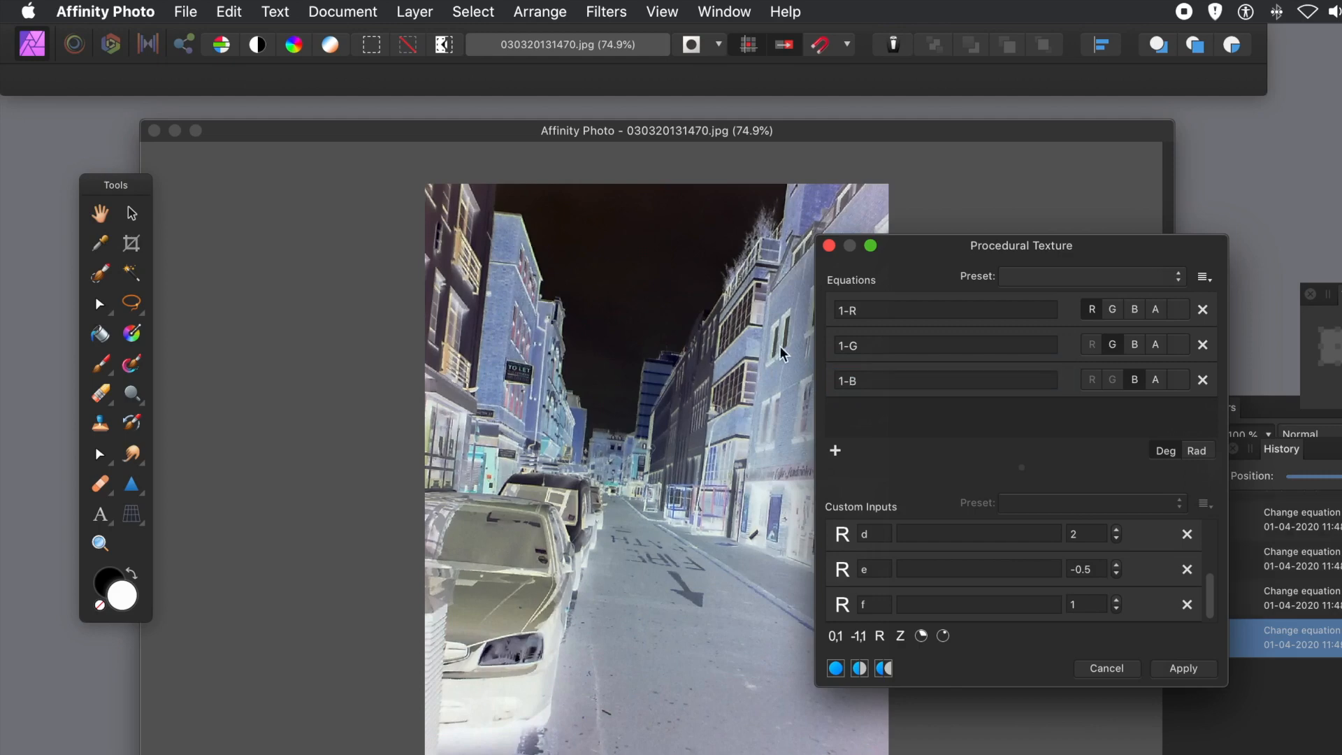
pyautogui.moveTo(686, 629)
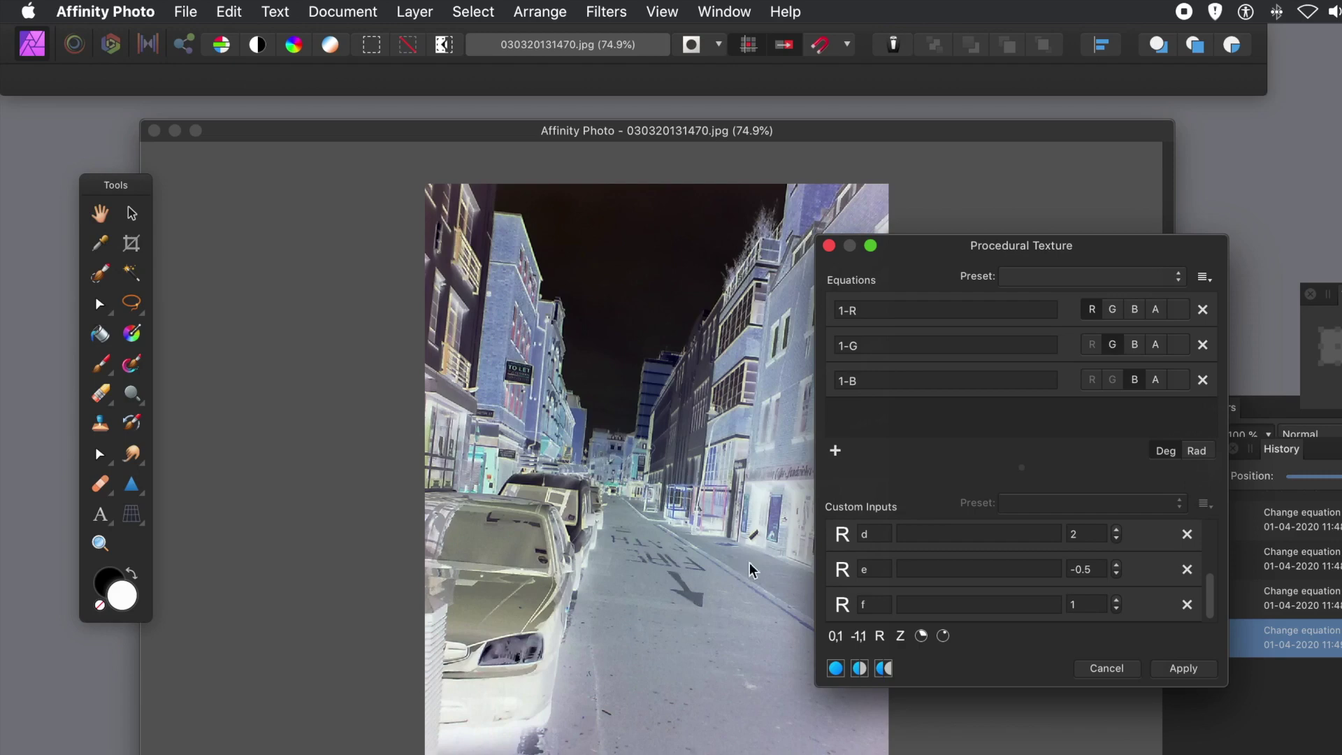
pyautogui.moveTo(833, 600)
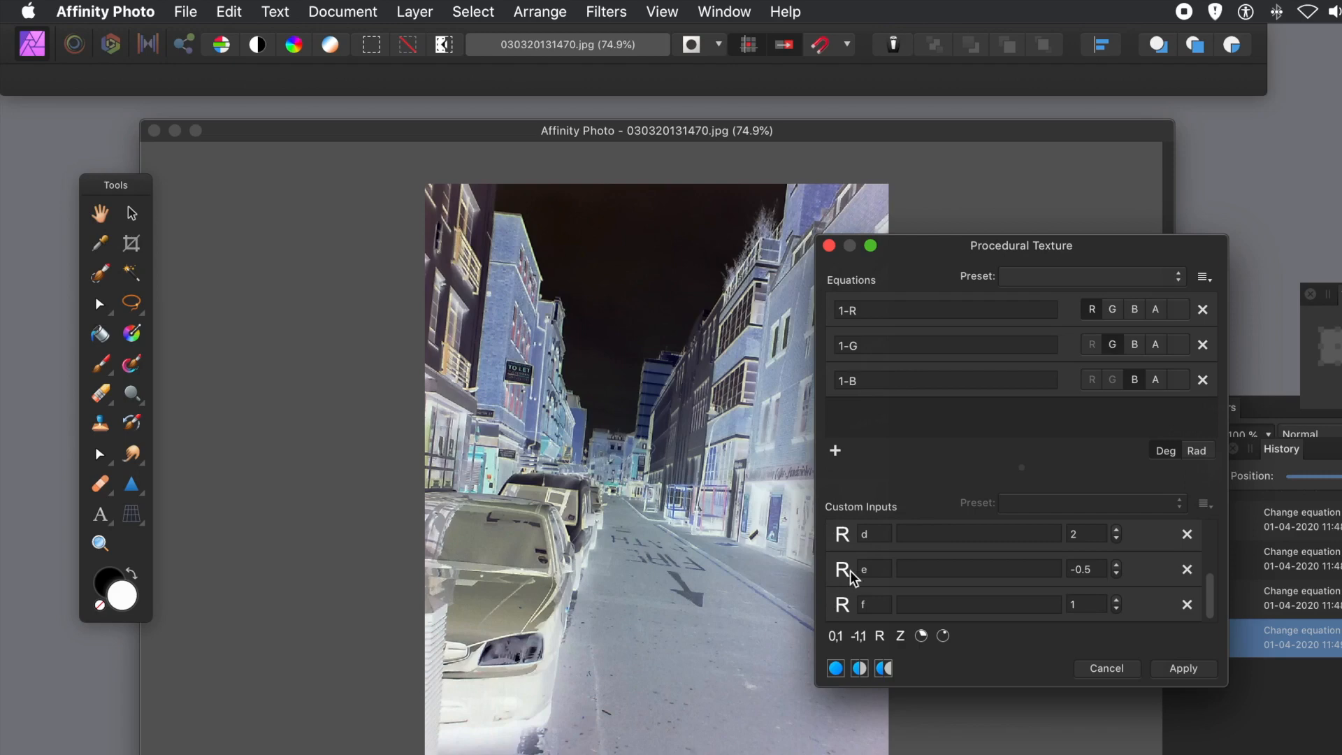
pyautogui.click(1202, 276)
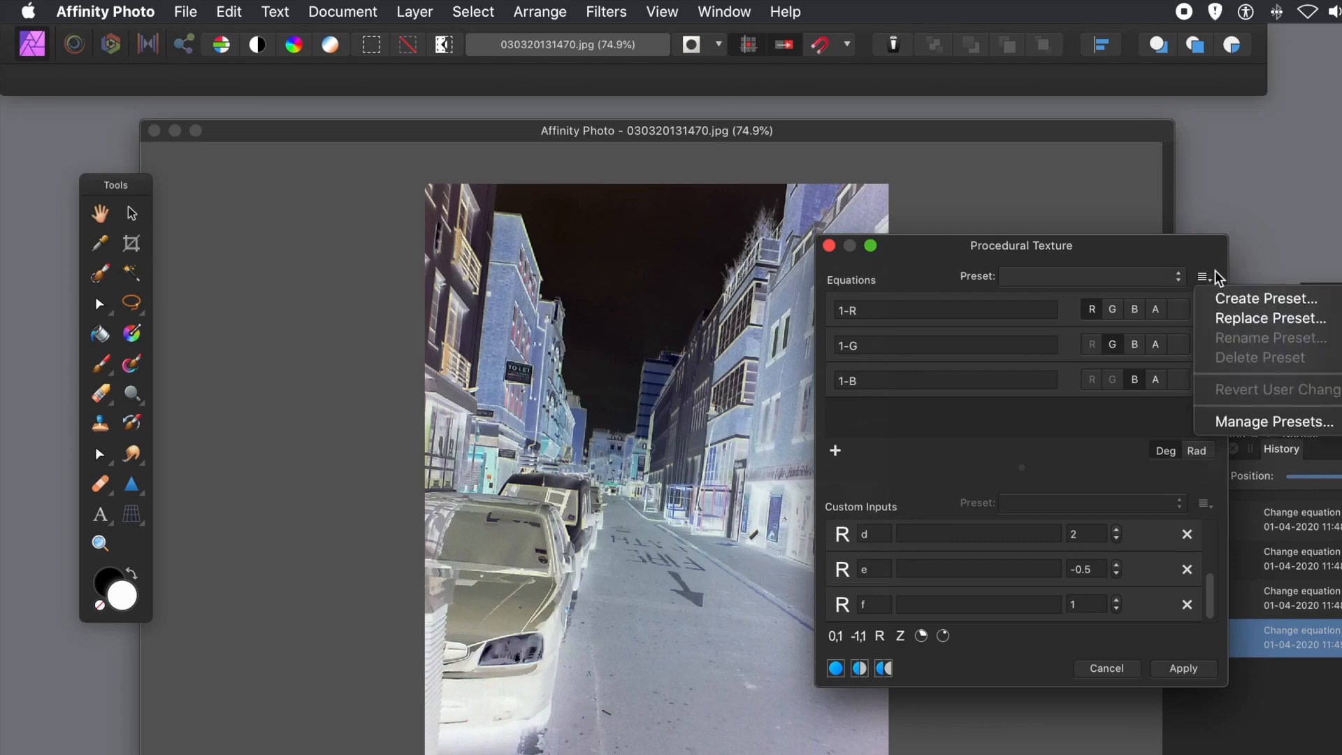
pyautogui.moveTo(1262, 299)
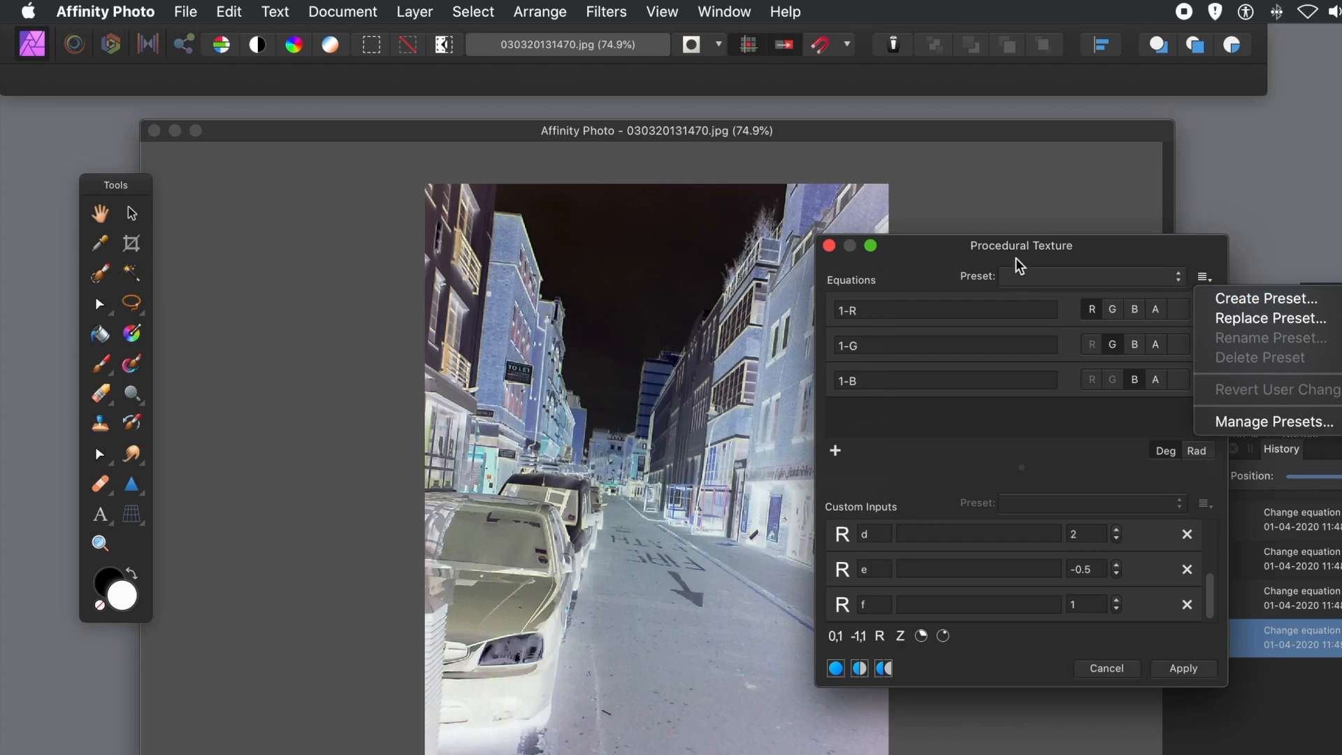
pyautogui.click(1018, 259)
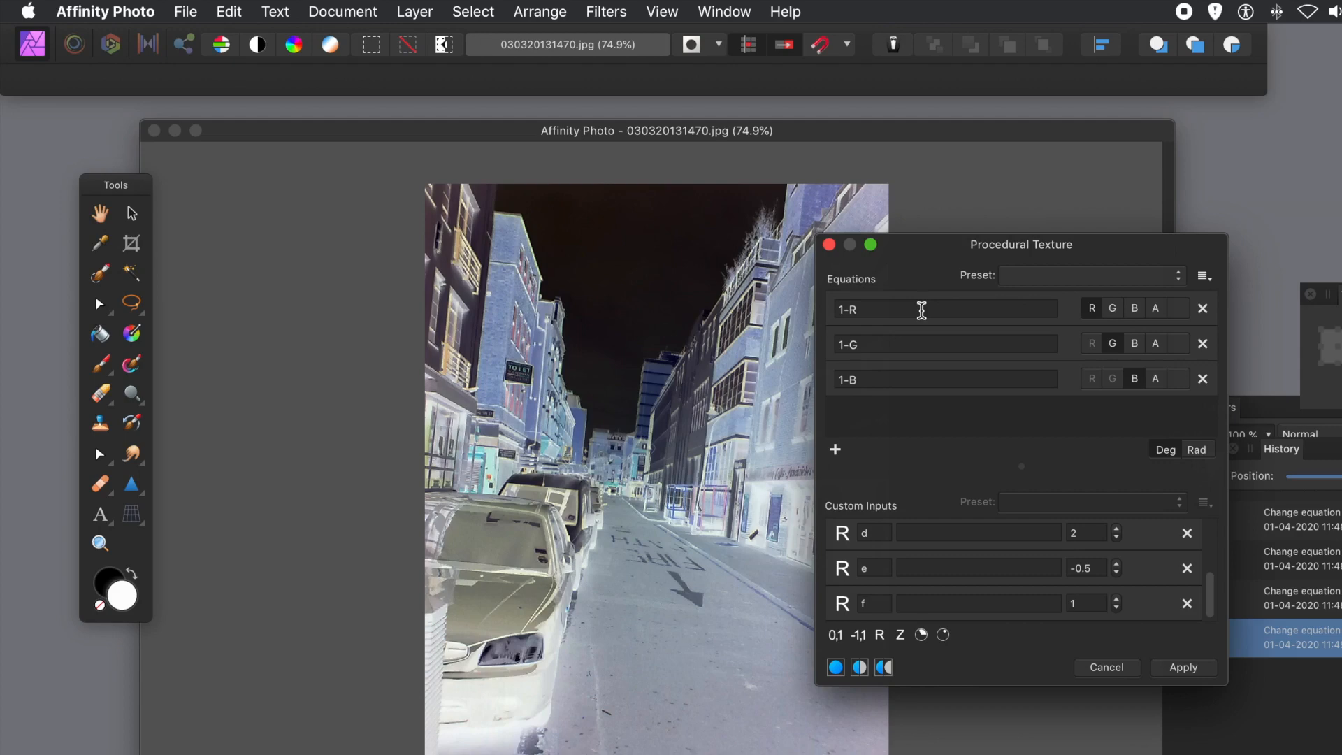
pyautogui.moveTo(1144, 634)
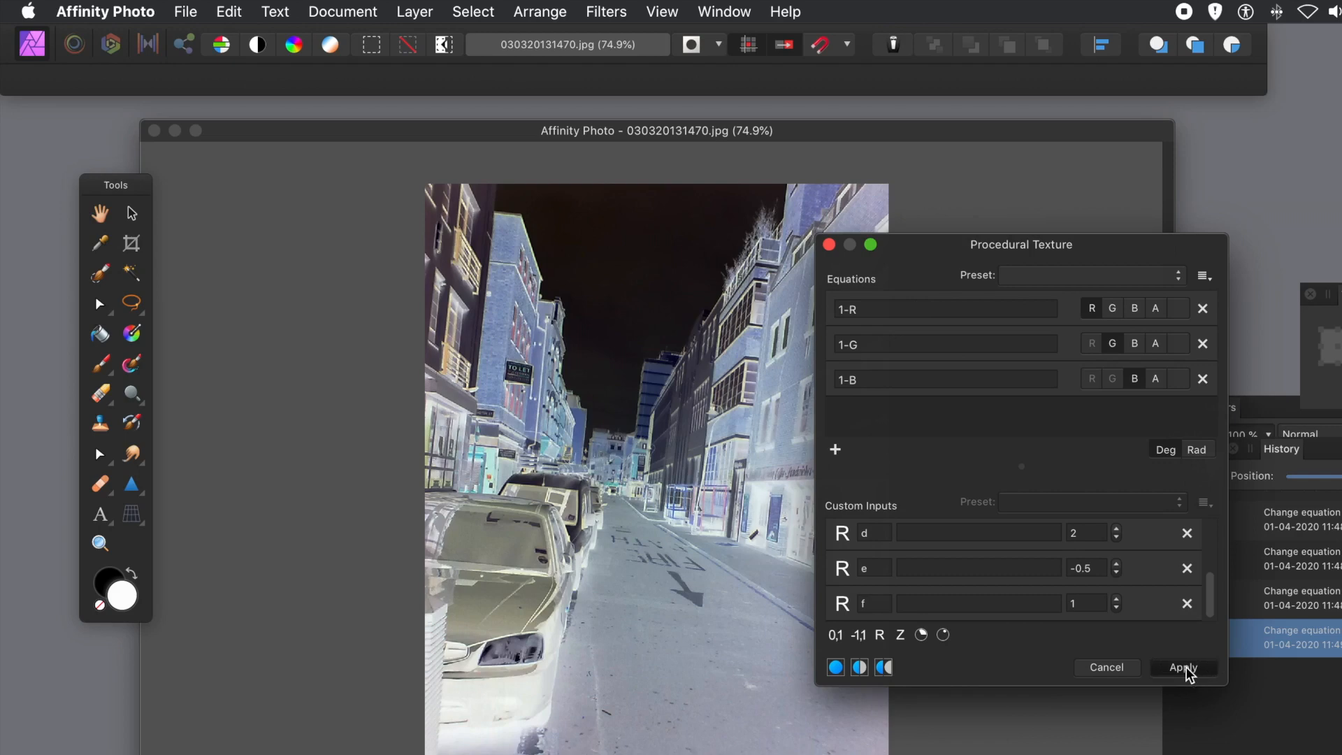
# Step: Apply the inverted Procedural Texture and browse the Layer menu for live filters
pyautogui.click(1183, 667)
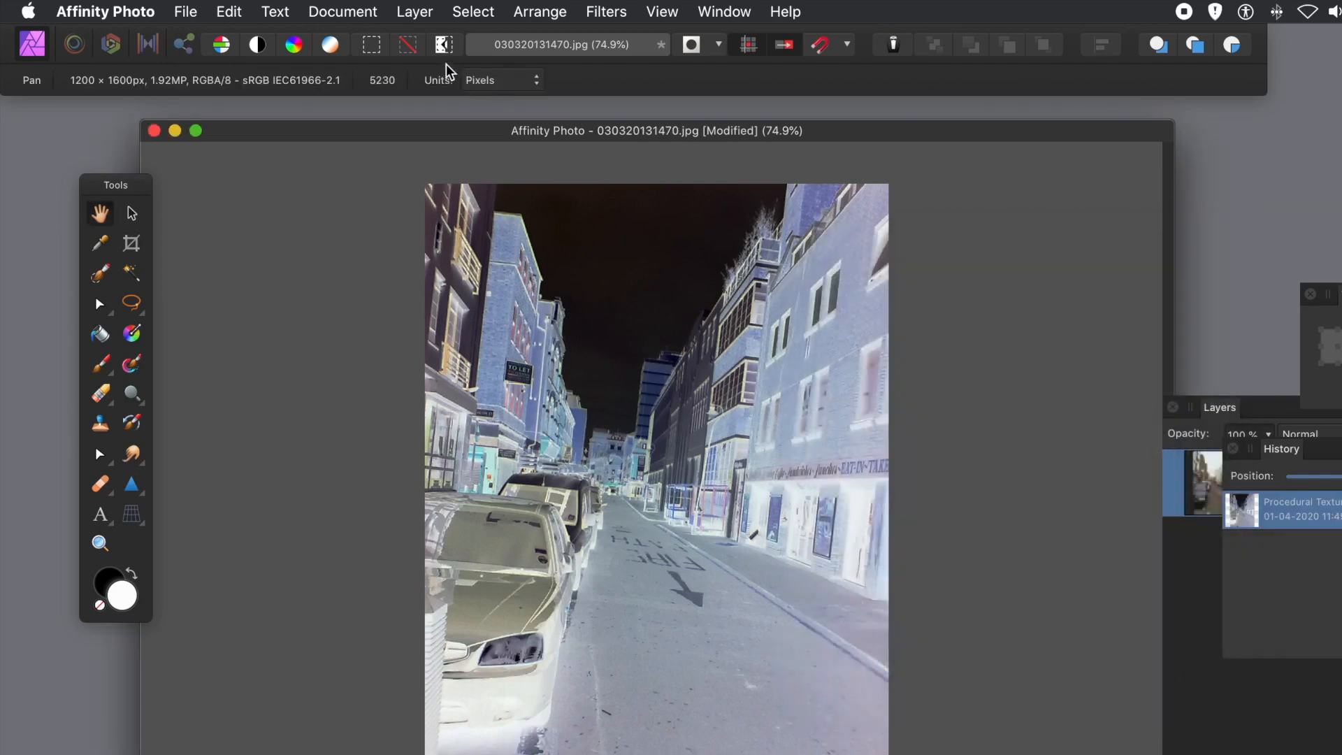
pyautogui.click(414, 11)
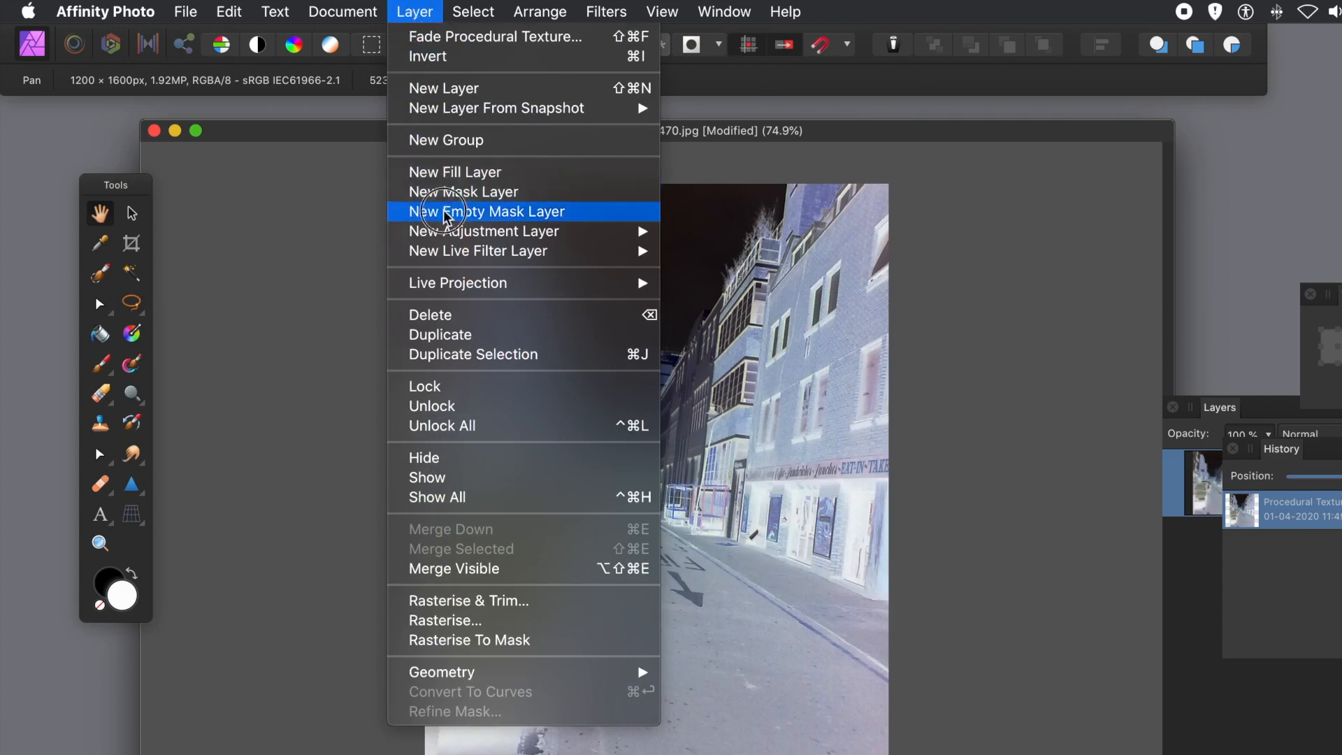
pyautogui.moveTo(477, 250)
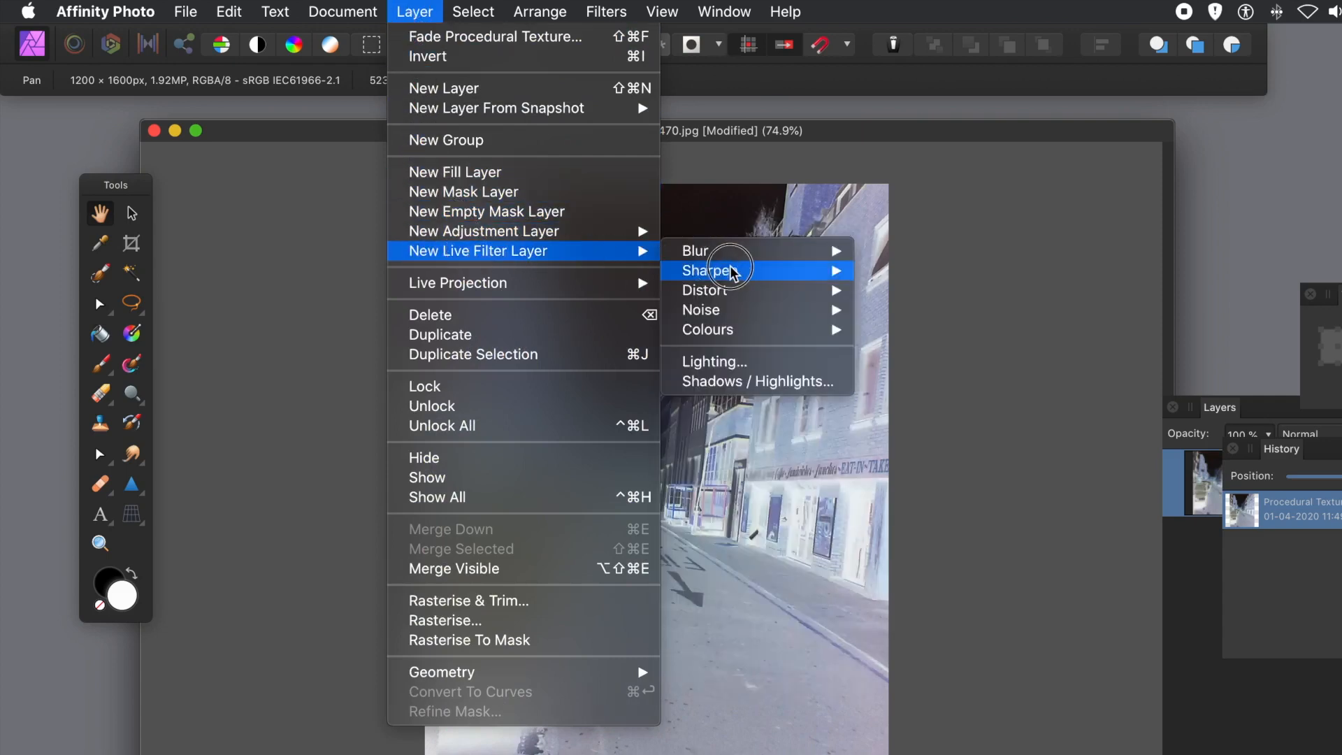
pyautogui.moveTo(749, 342)
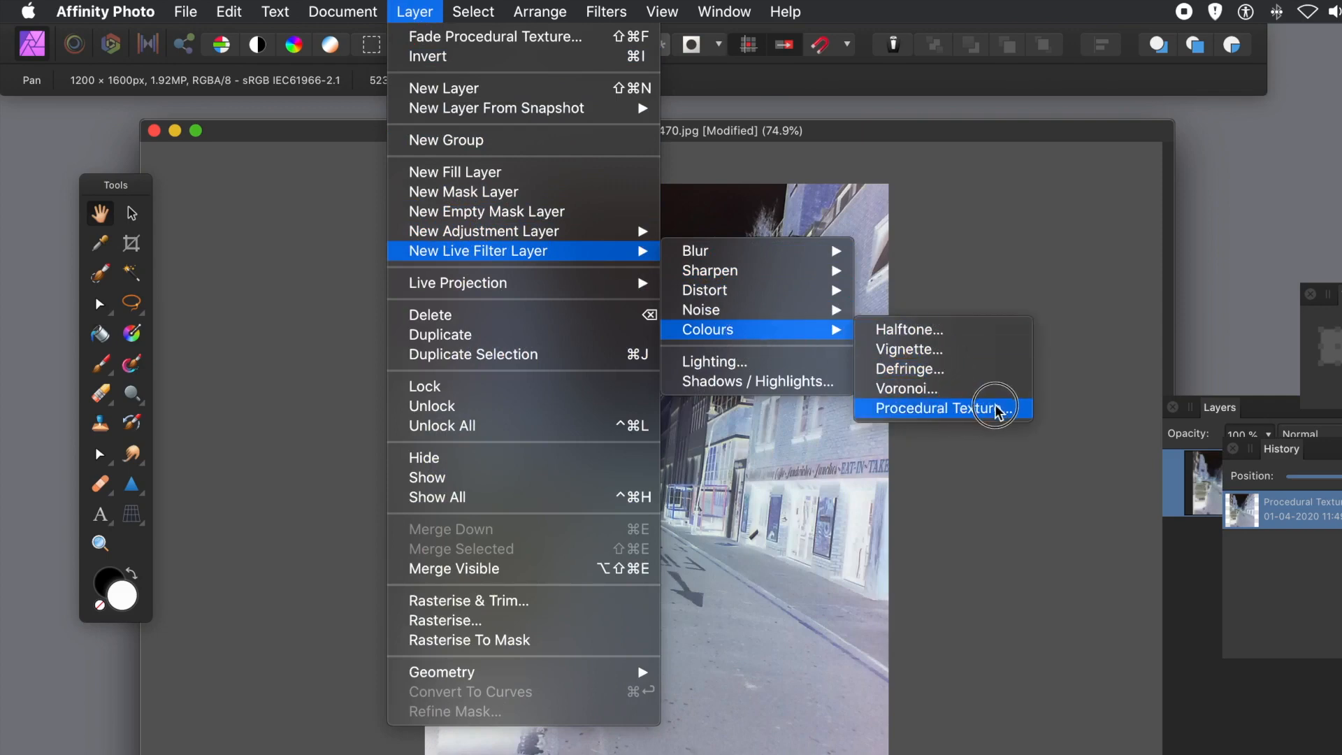
pyautogui.moveTo(992, 418)
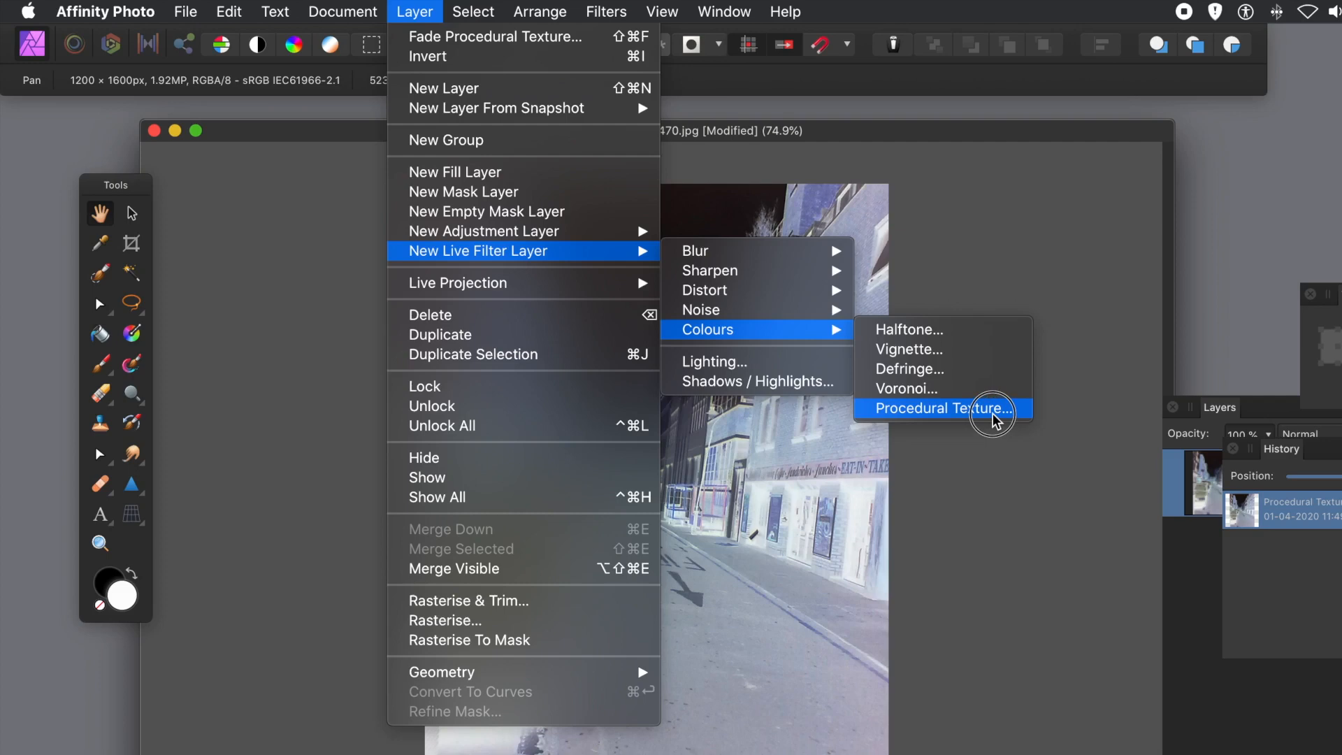
pyautogui.moveTo(1040, 429)
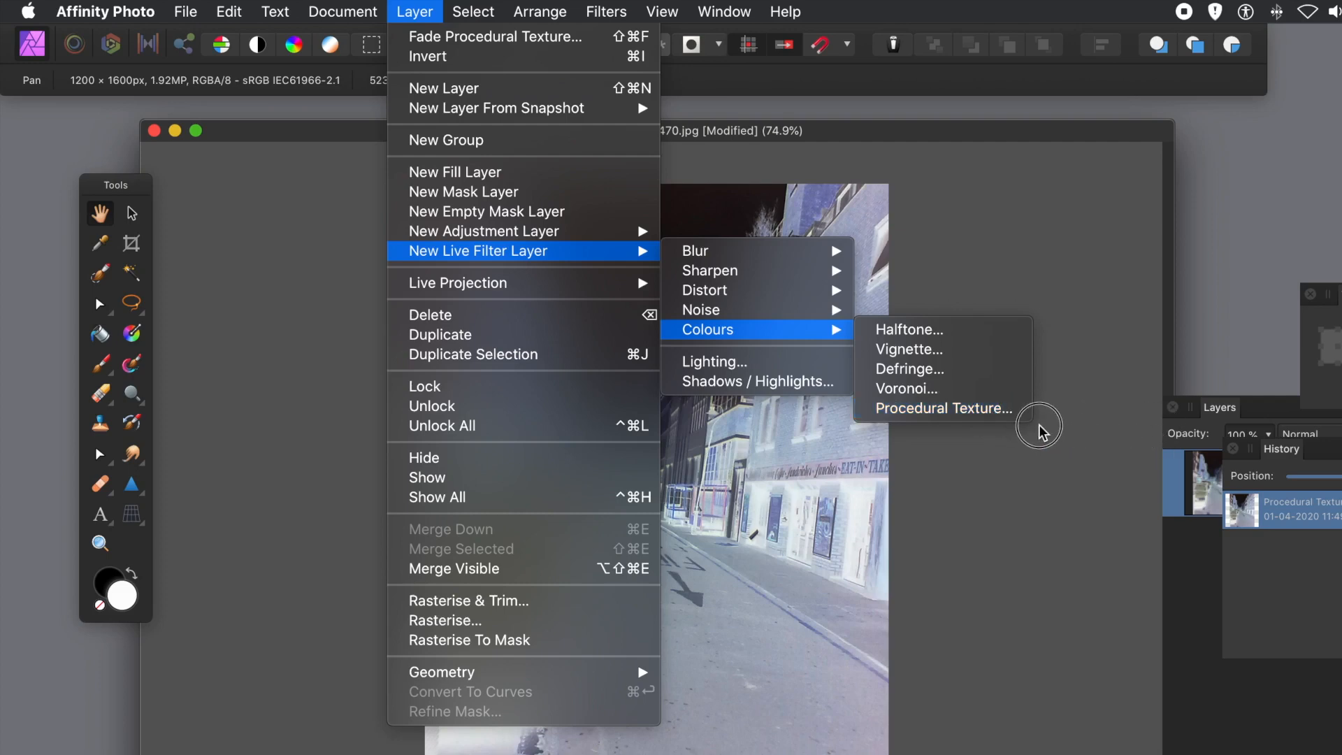
pyautogui.moveTo(1049, 525)
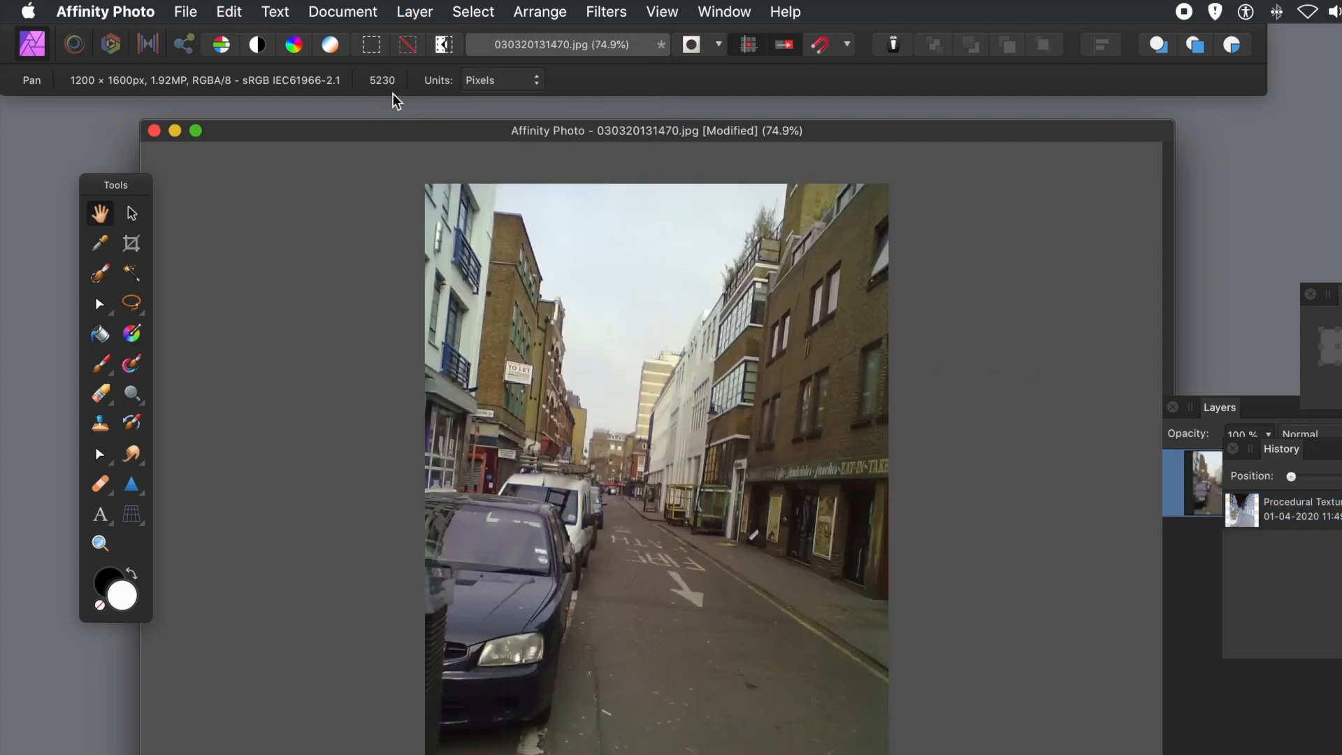
# Step: Add a Live Procedural Texture layer, move its dialog aside and add equation rows
pyautogui.click(414, 12)
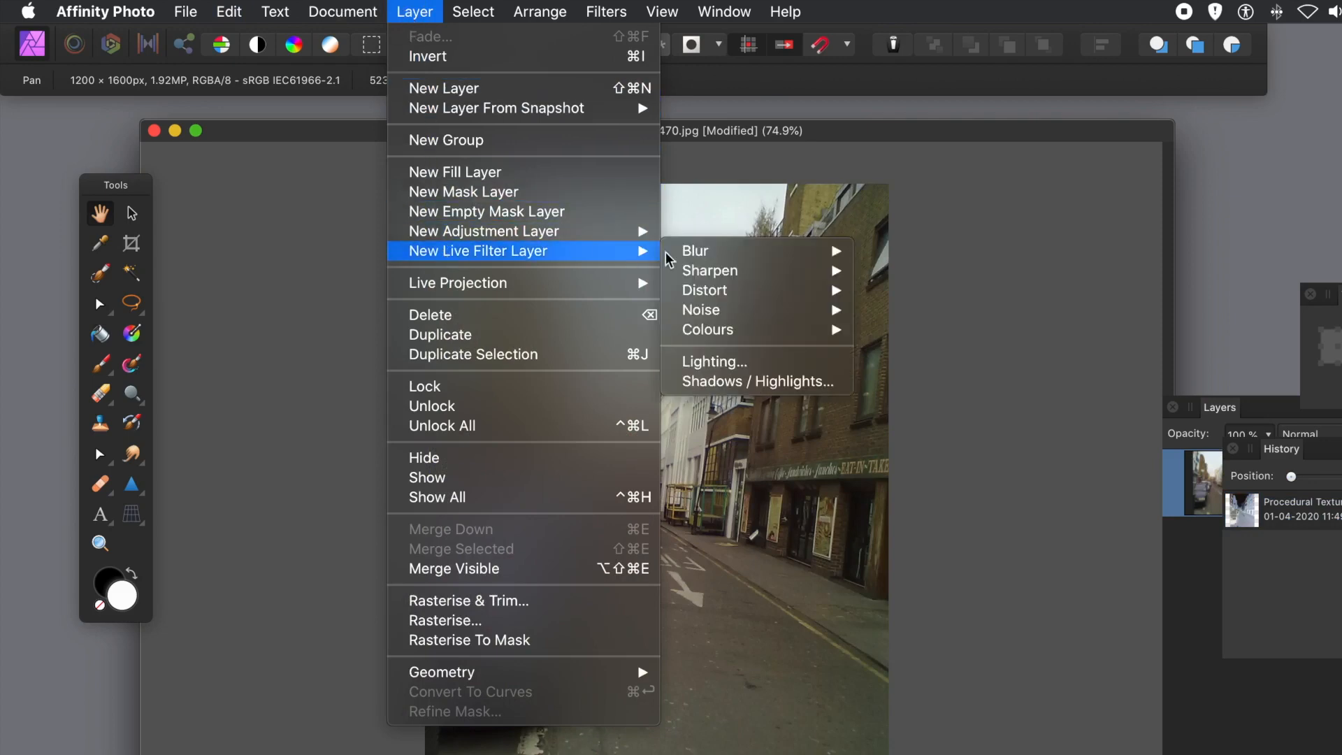
pyautogui.moveTo(746, 330)
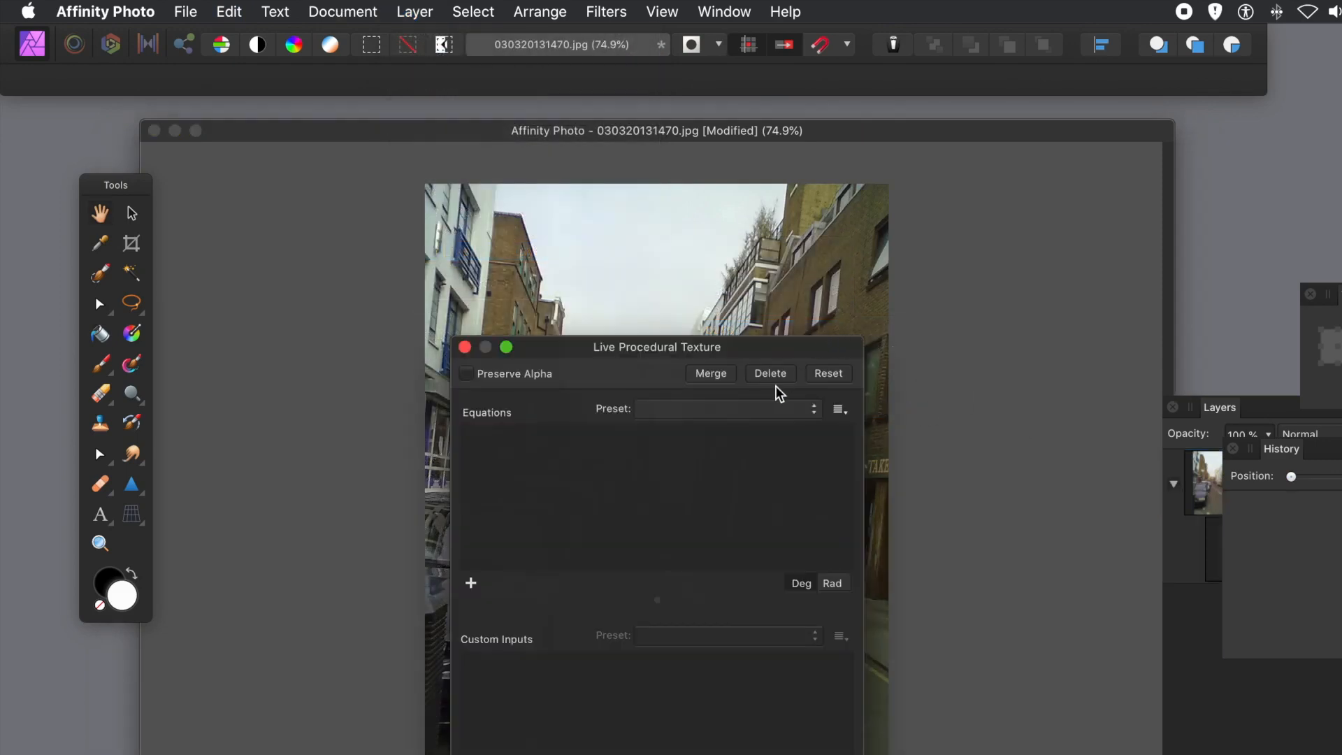
pyautogui.moveTo(656, 347); pyautogui.dragTo(908, 204)
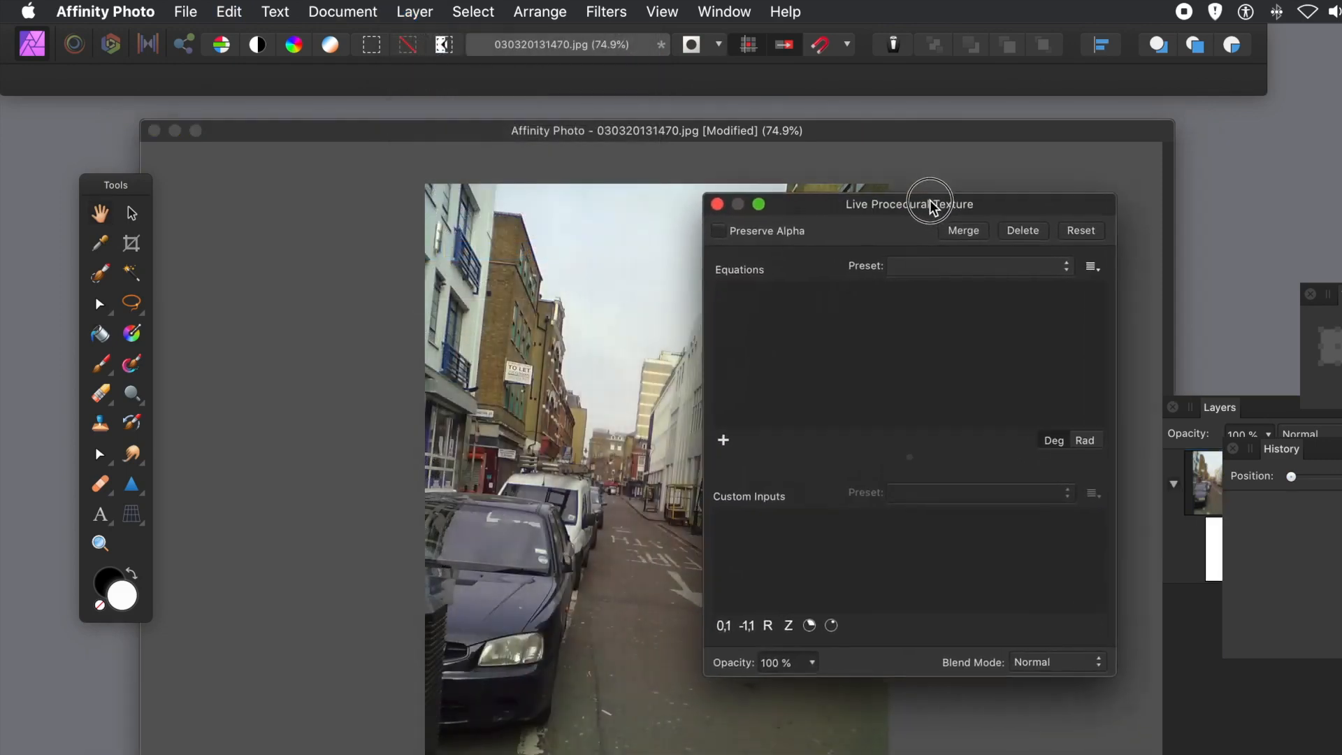
pyautogui.moveTo(929, 203); pyautogui.dragTo(964, 200)
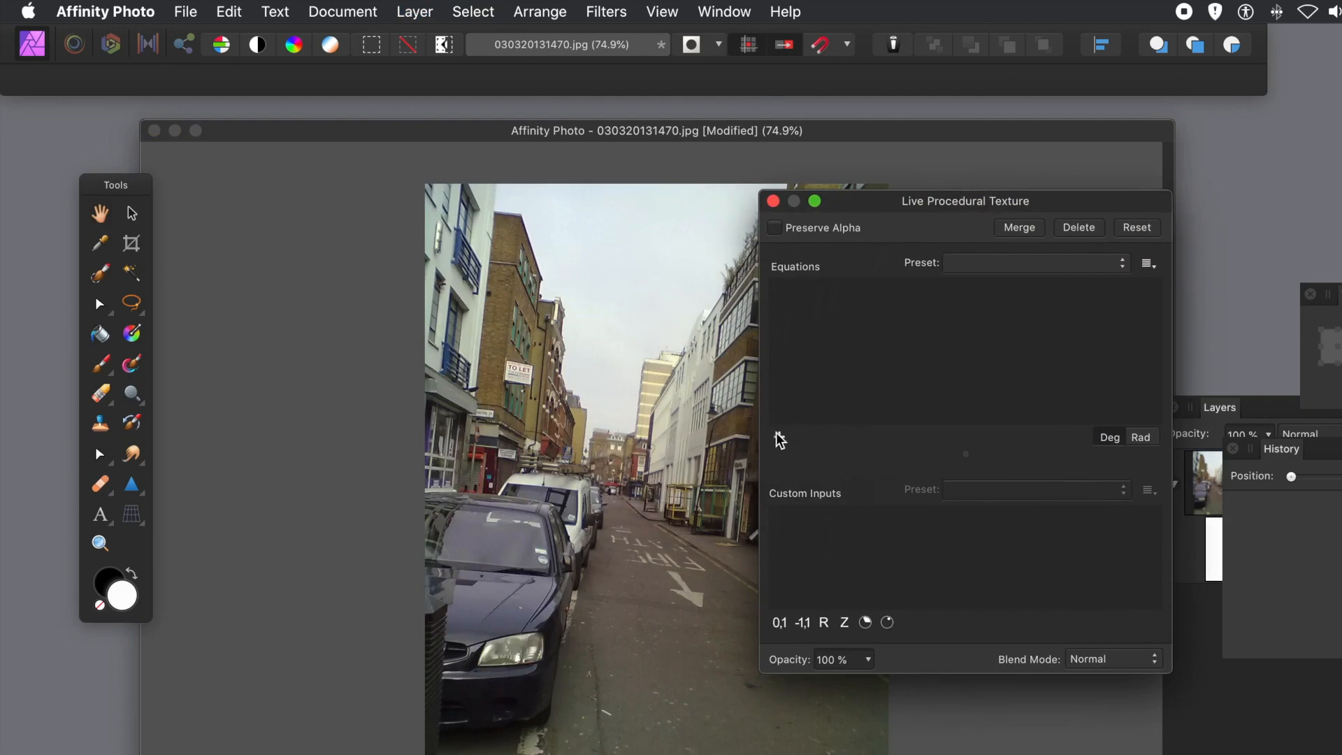
pyautogui.click(780, 437)
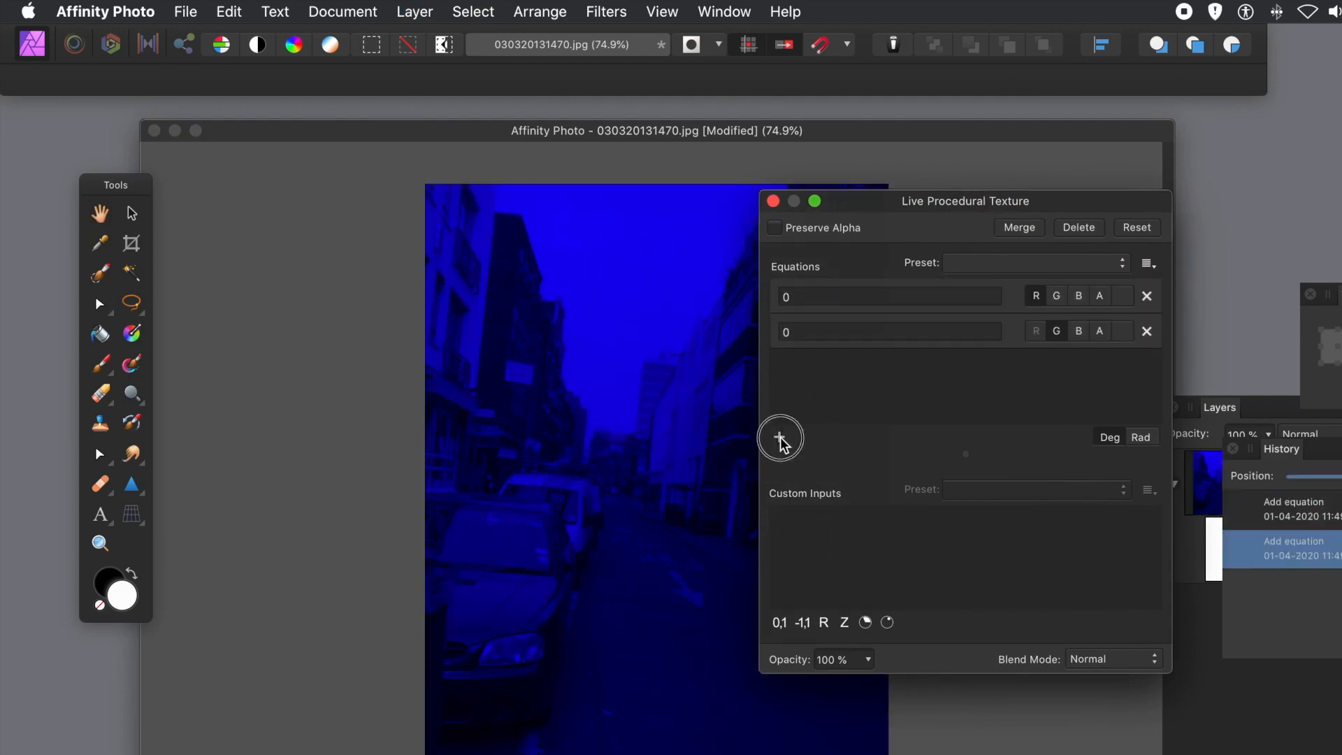
pyautogui.click(779, 438)
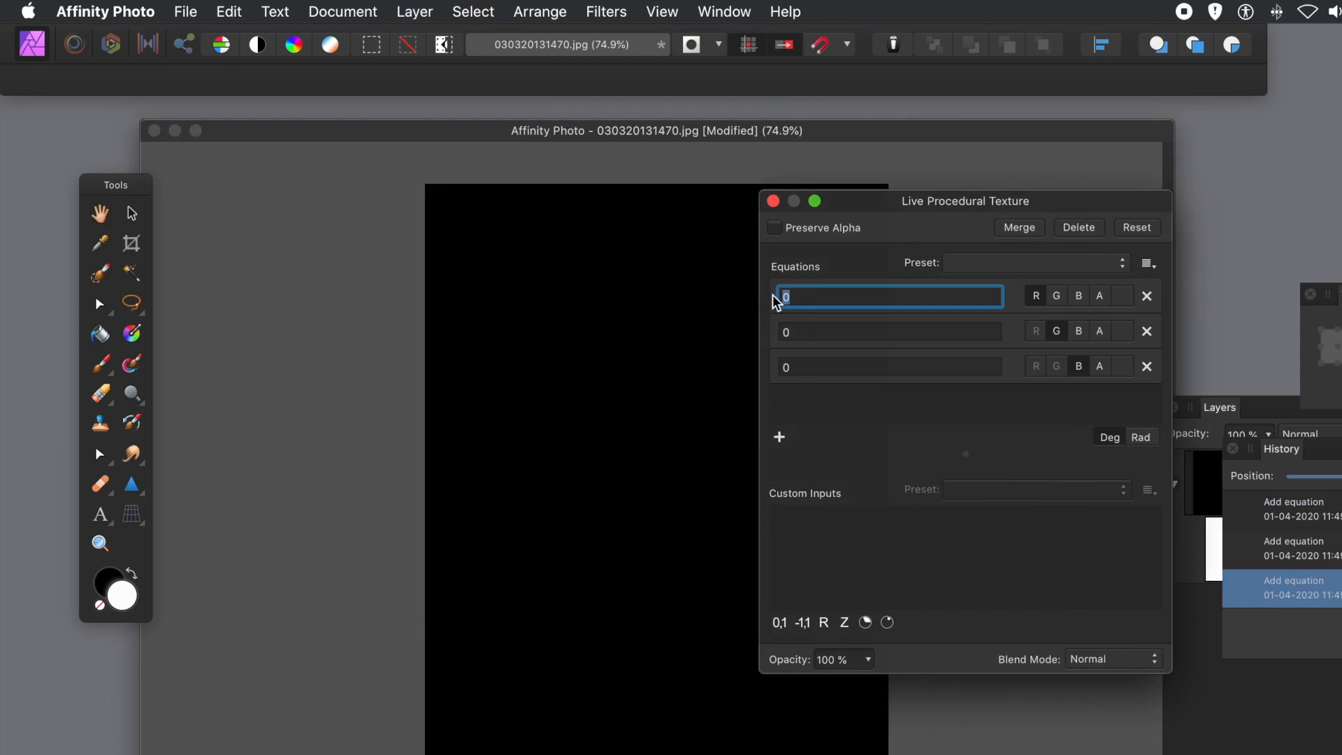
# Step: Enter 1-R, 1-G and 1-B as the red, green and blue equations
pyautogui.write('1-')
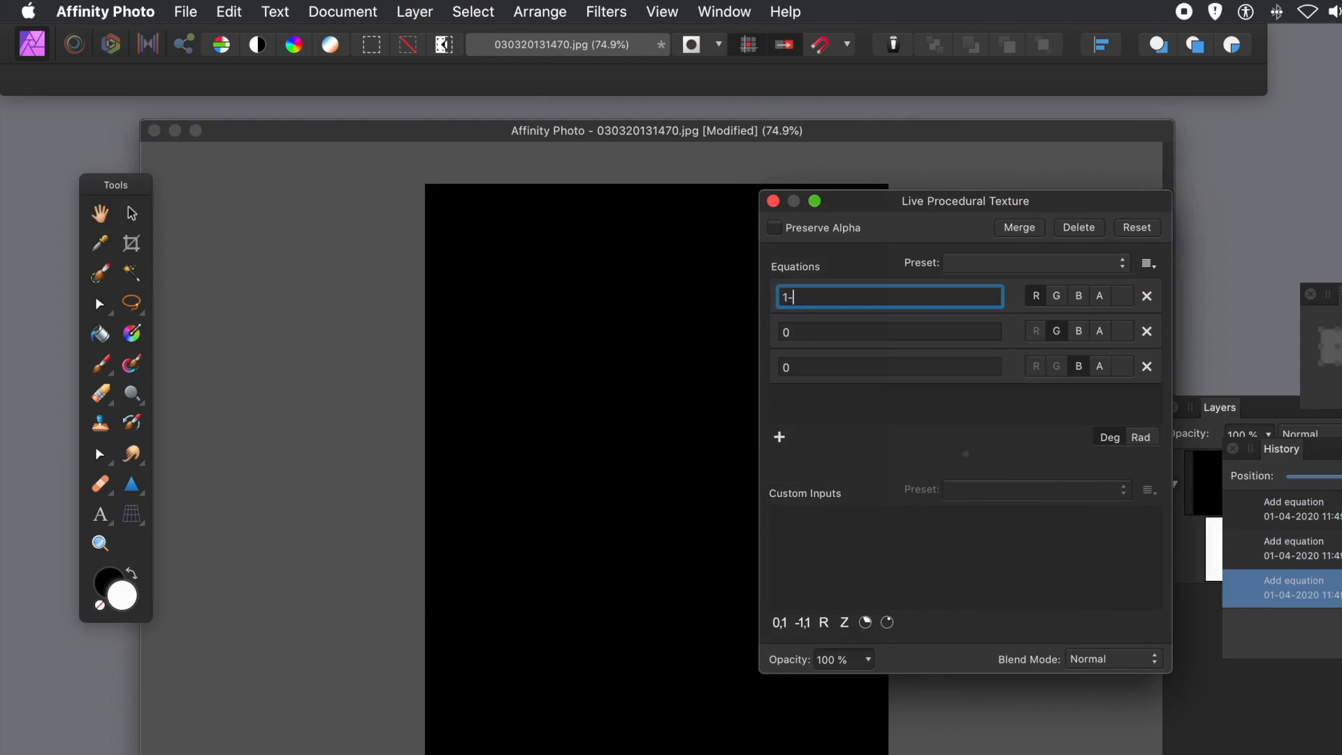
pyautogui.write('R')
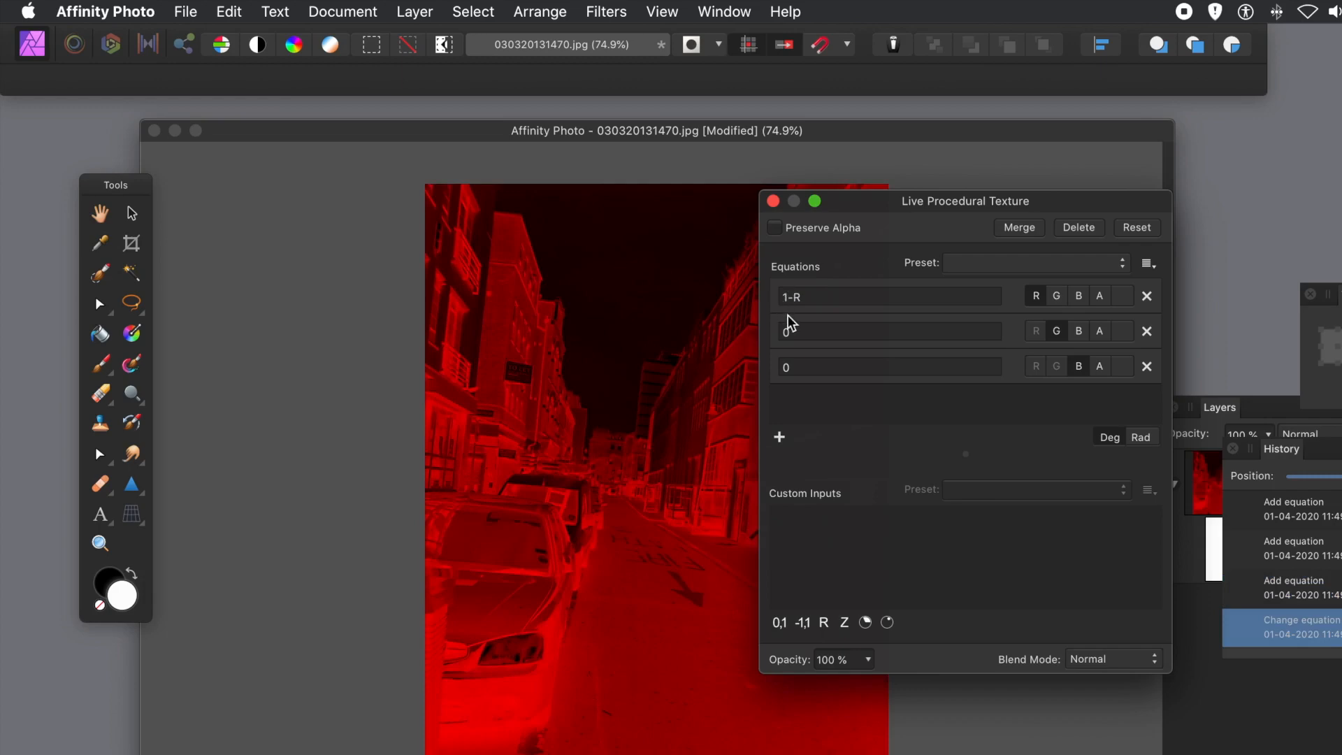
pyautogui.click(889, 330)
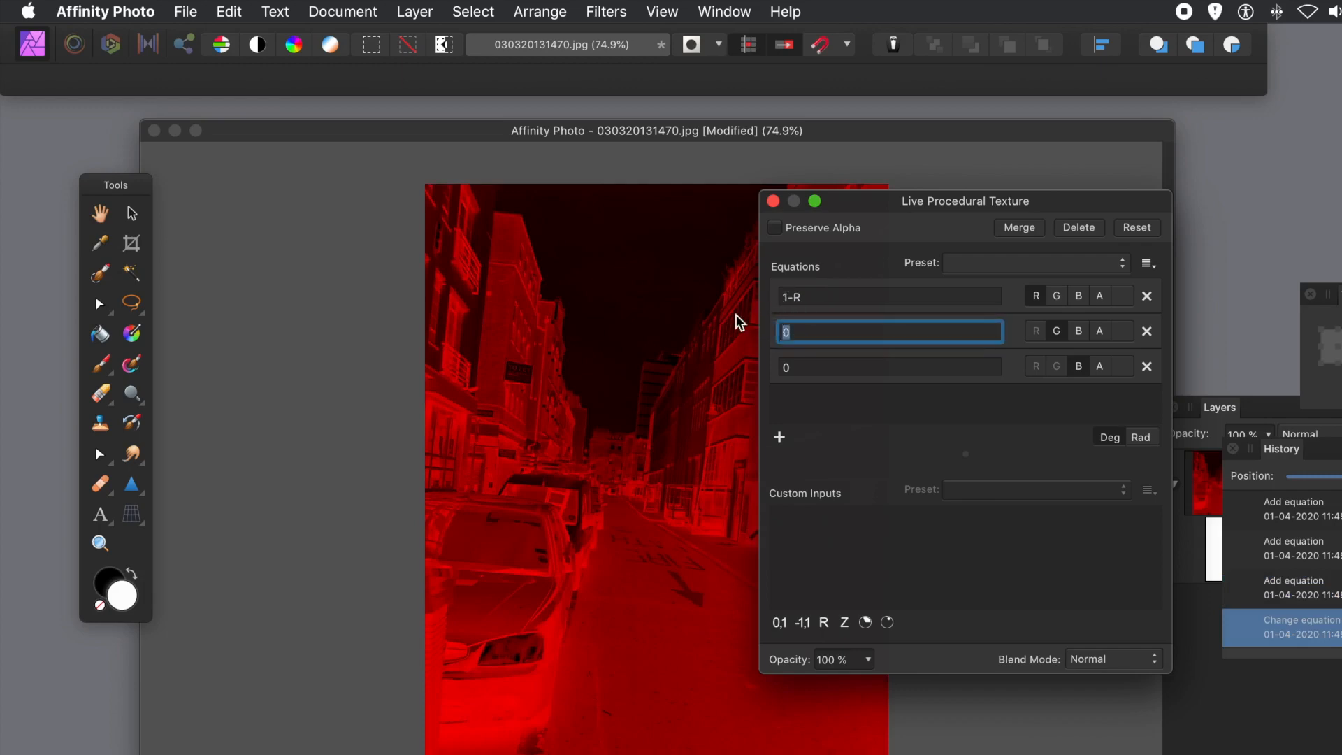
pyautogui.write('1-G')
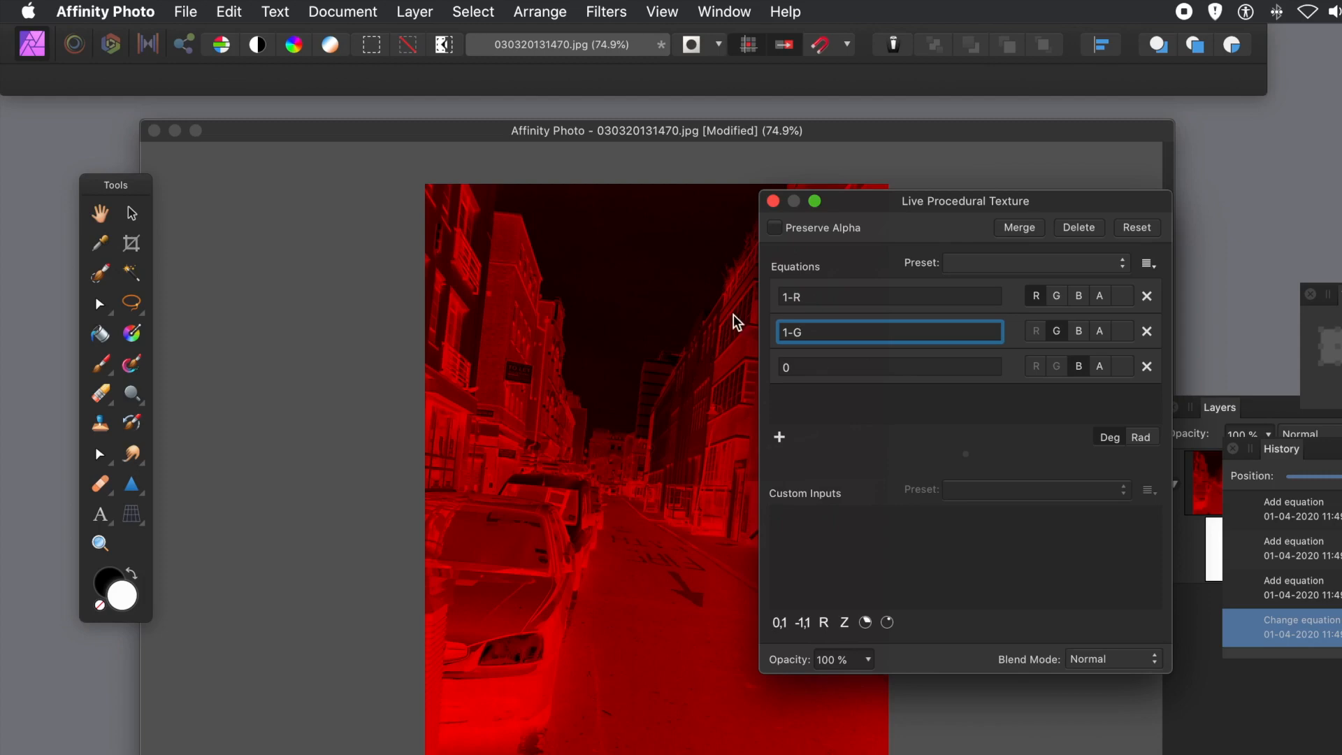
pyautogui.click(890, 366)
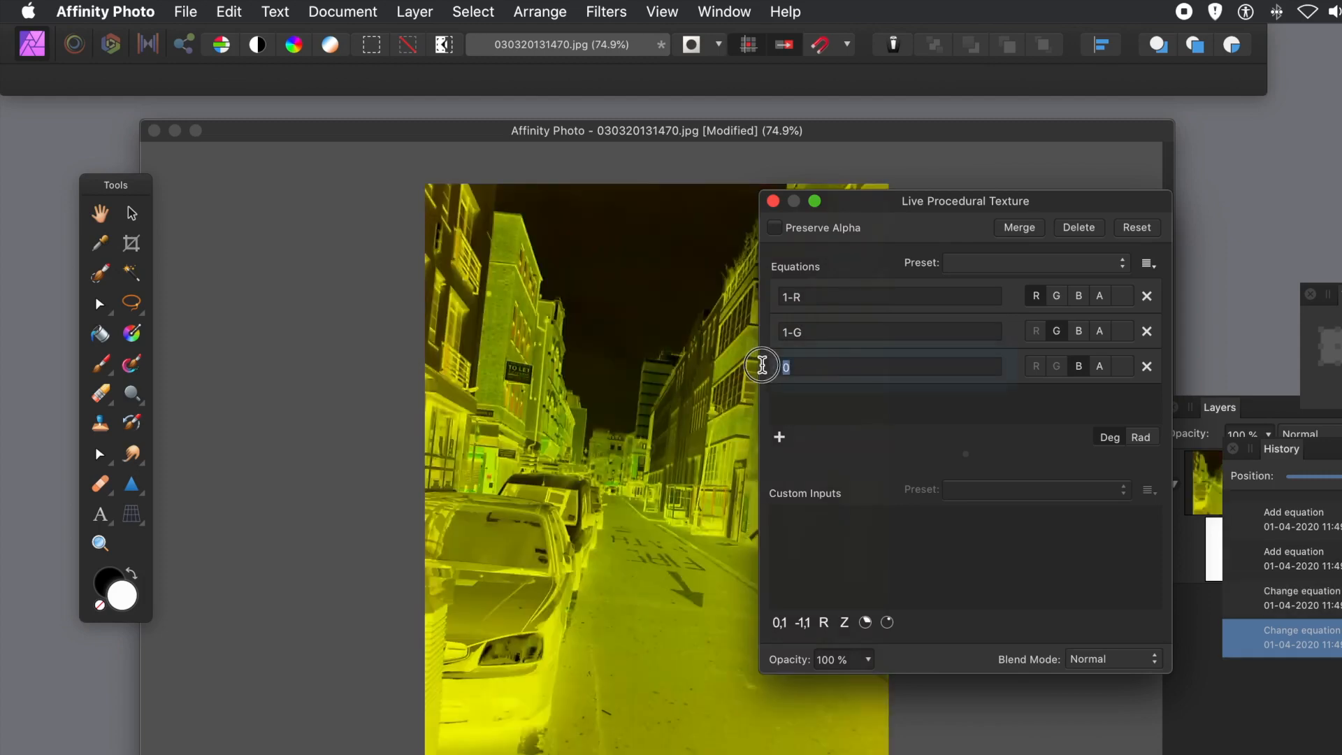
pyautogui.write('1-')
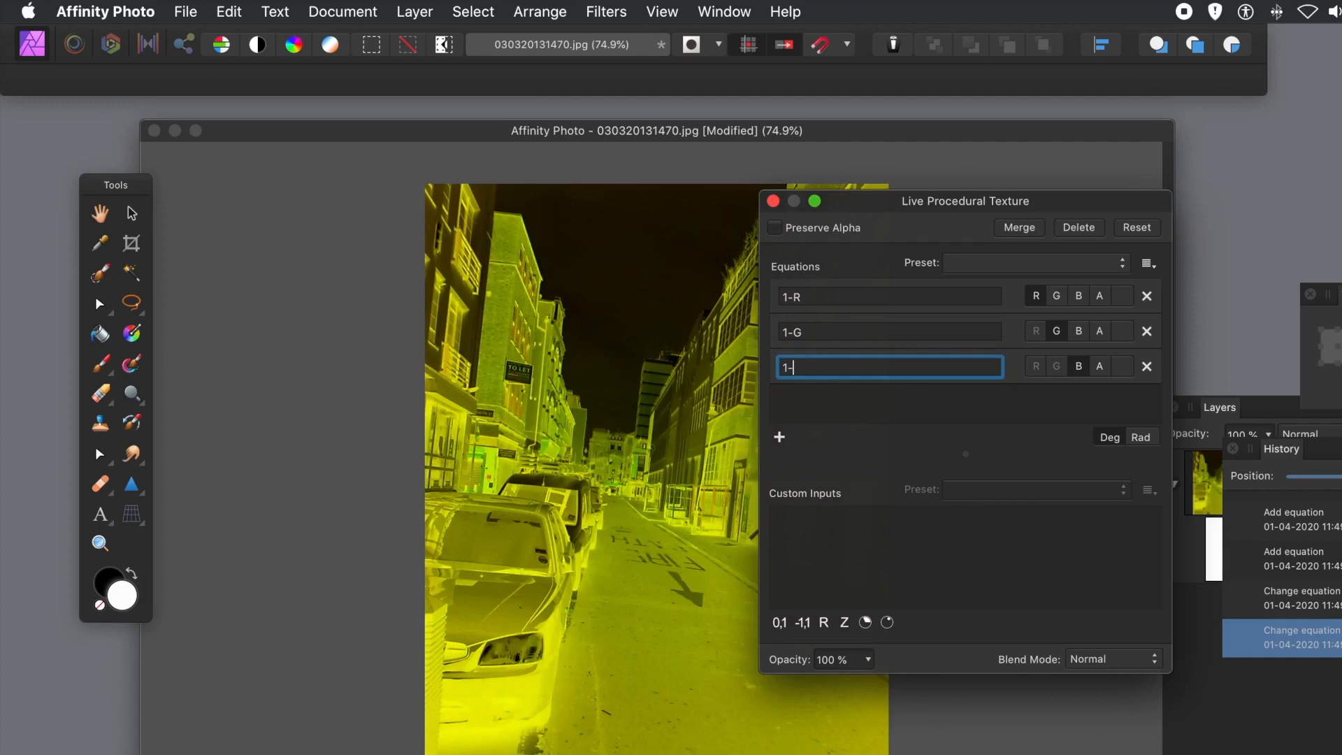
pyautogui.write('B')
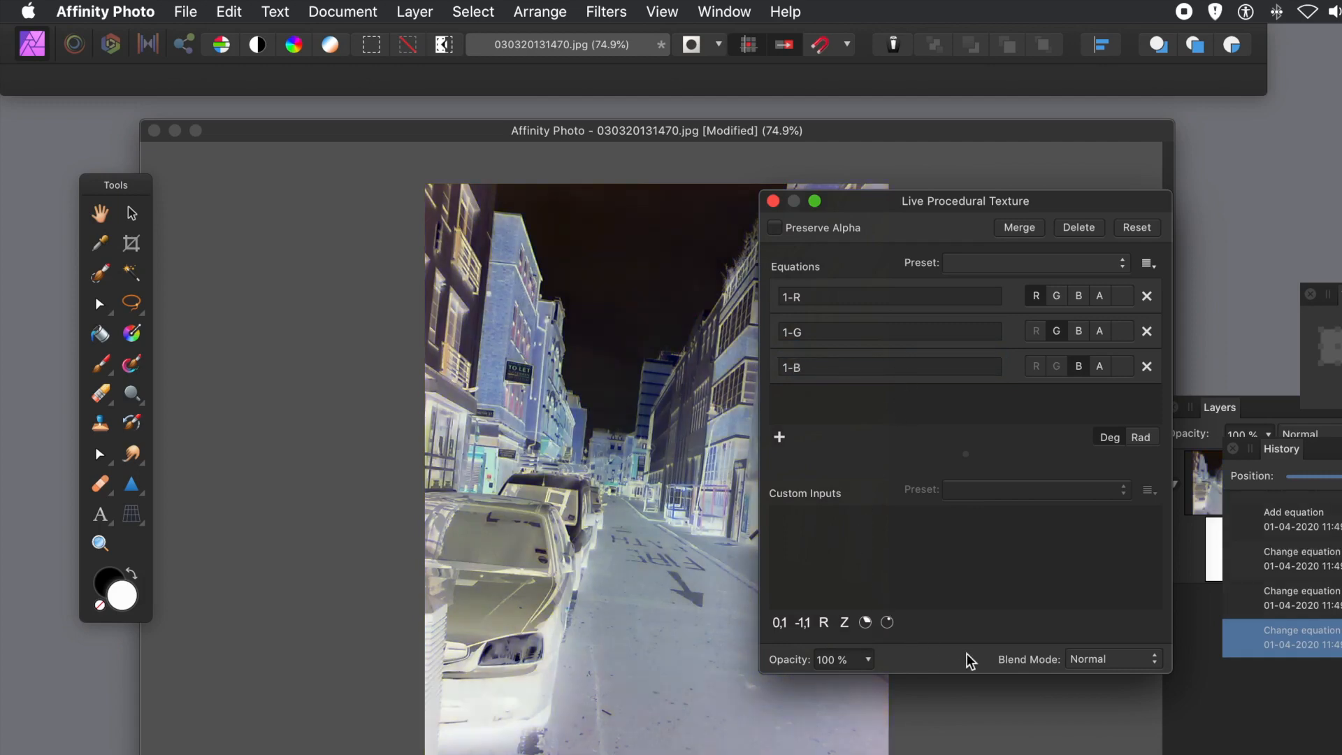
# Step: Try Linear Burn and Multiply, then set the texture blend mode to Lighten
pyautogui.click(1112, 659)
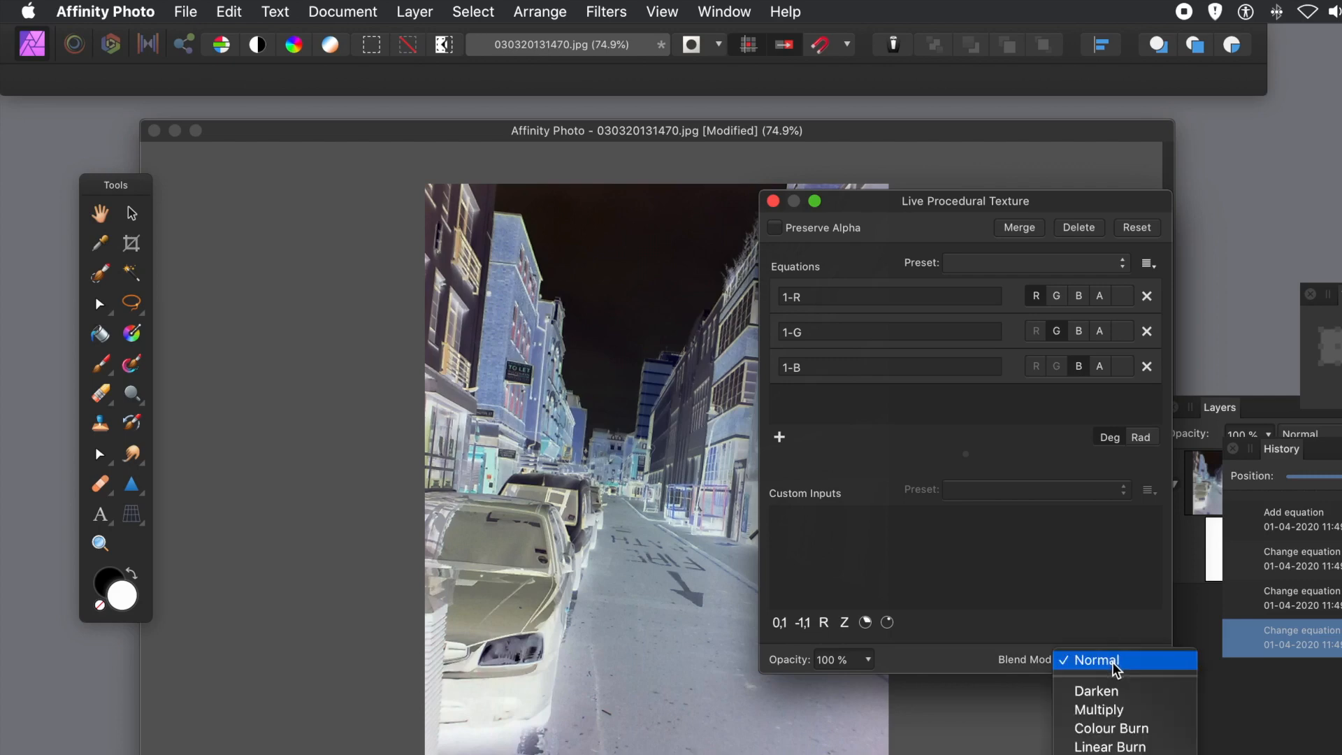
pyautogui.click(1113, 747)
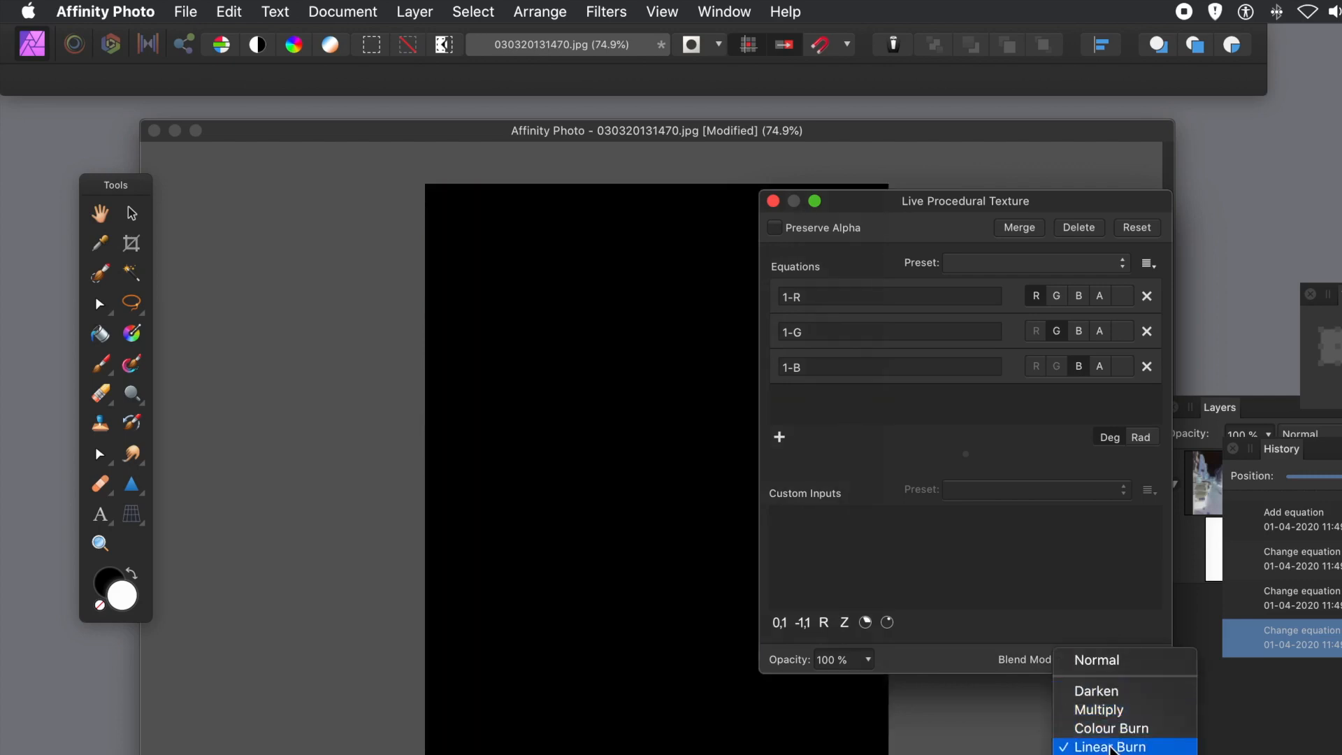
pyautogui.click(1098, 709)
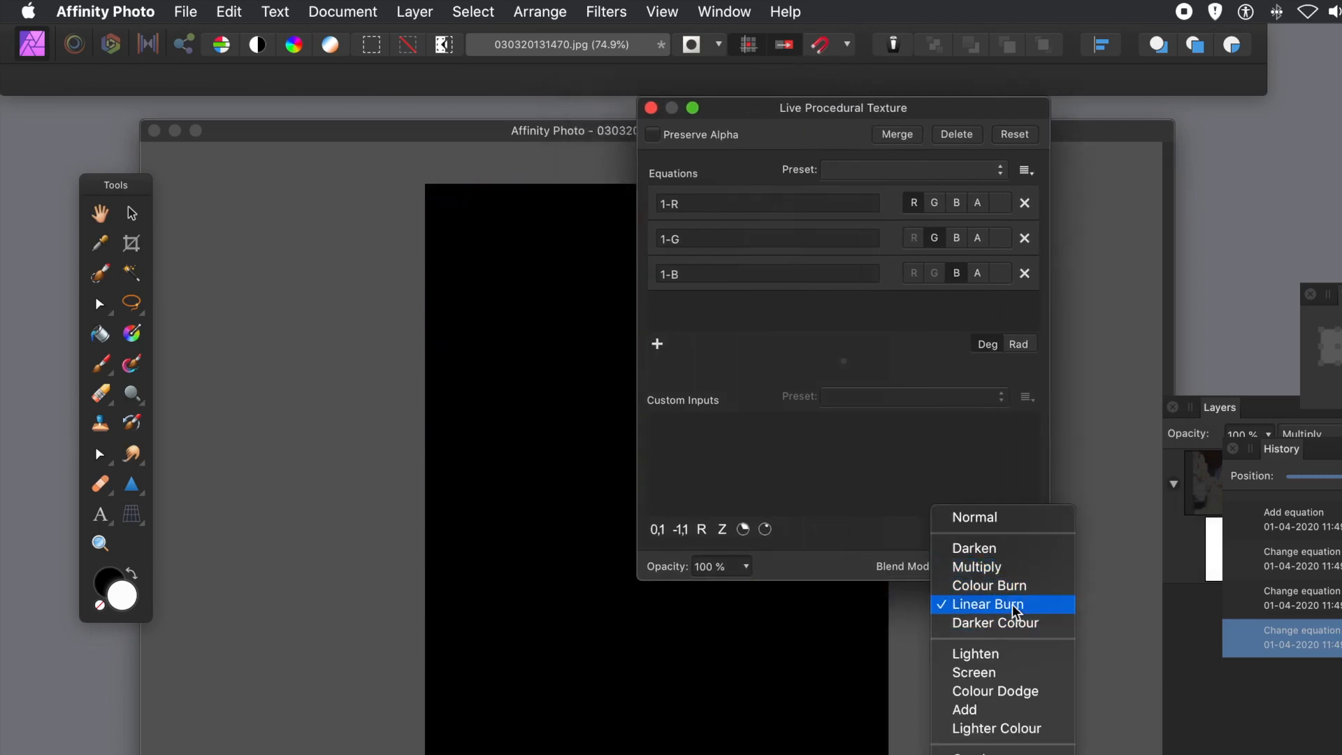
pyautogui.click(975, 654)
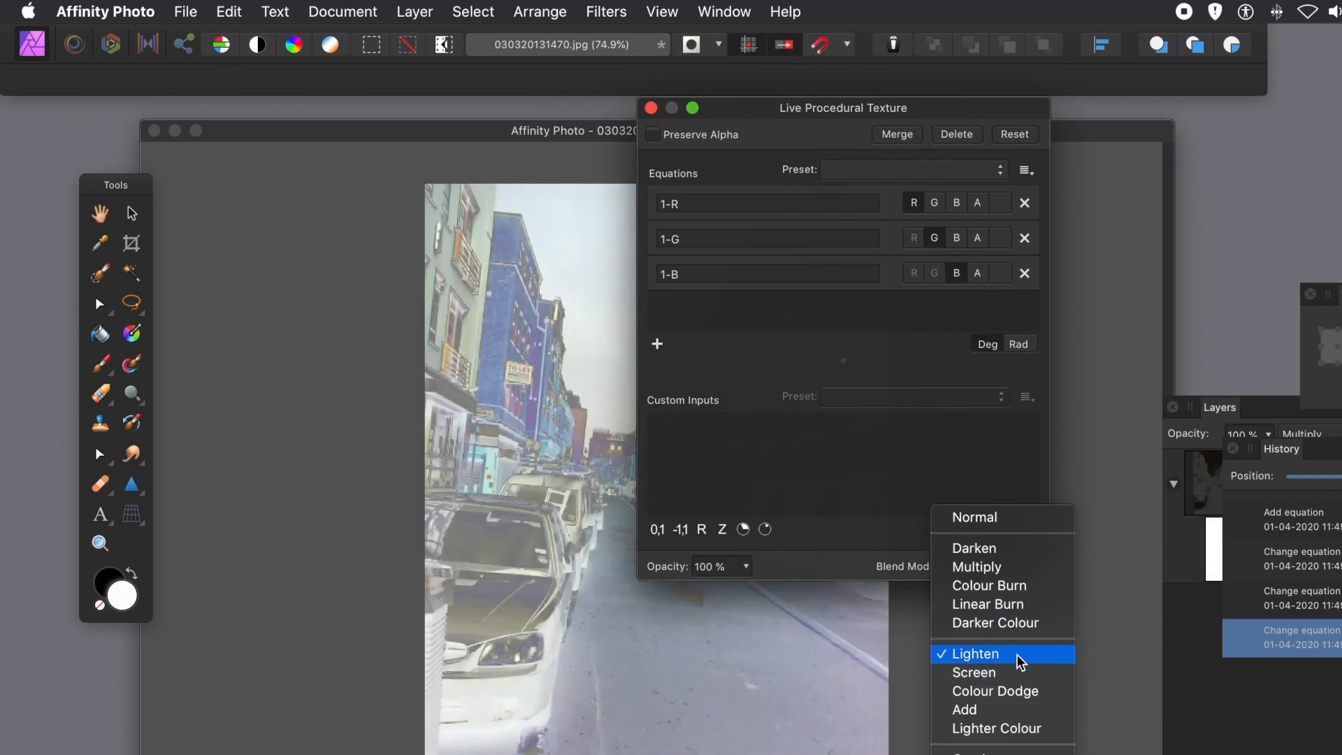
pyautogui.click(975, 653)
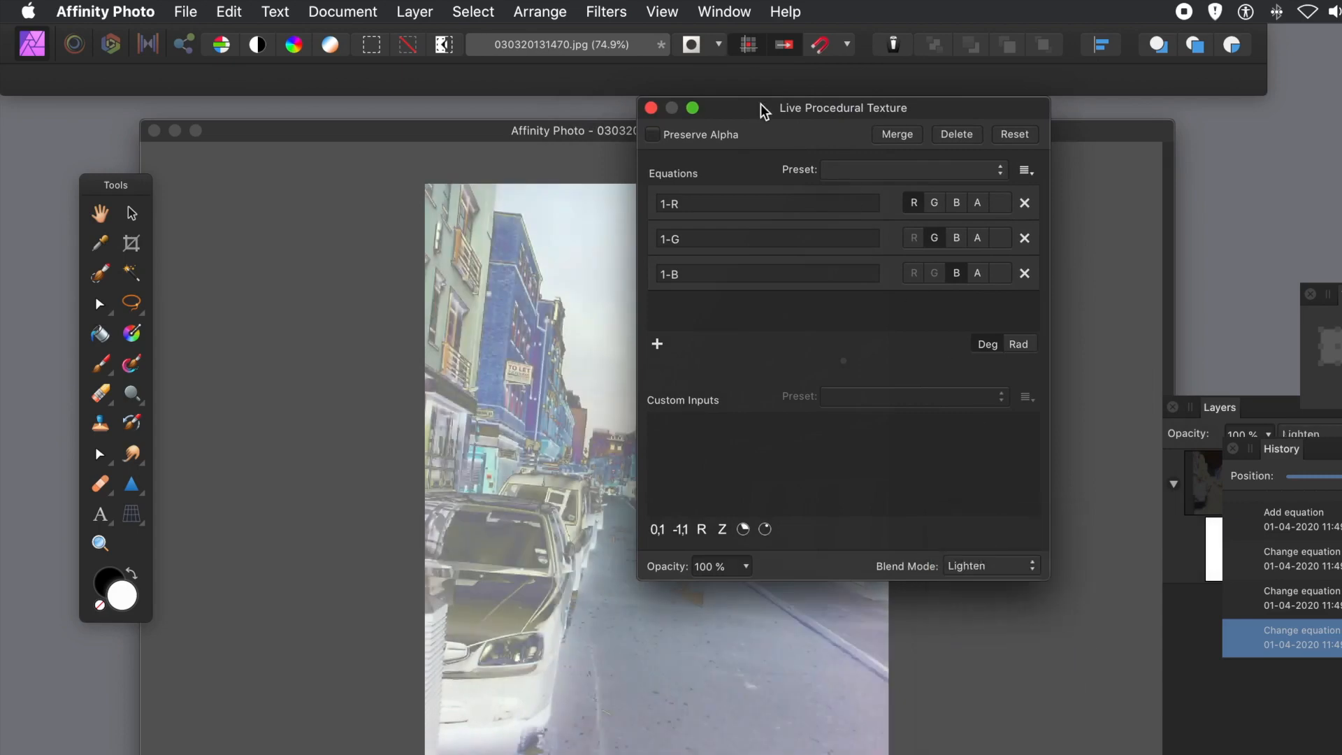
pyautogui.moveTo(764, 107); pyautogui.dragTo(1059, 128)
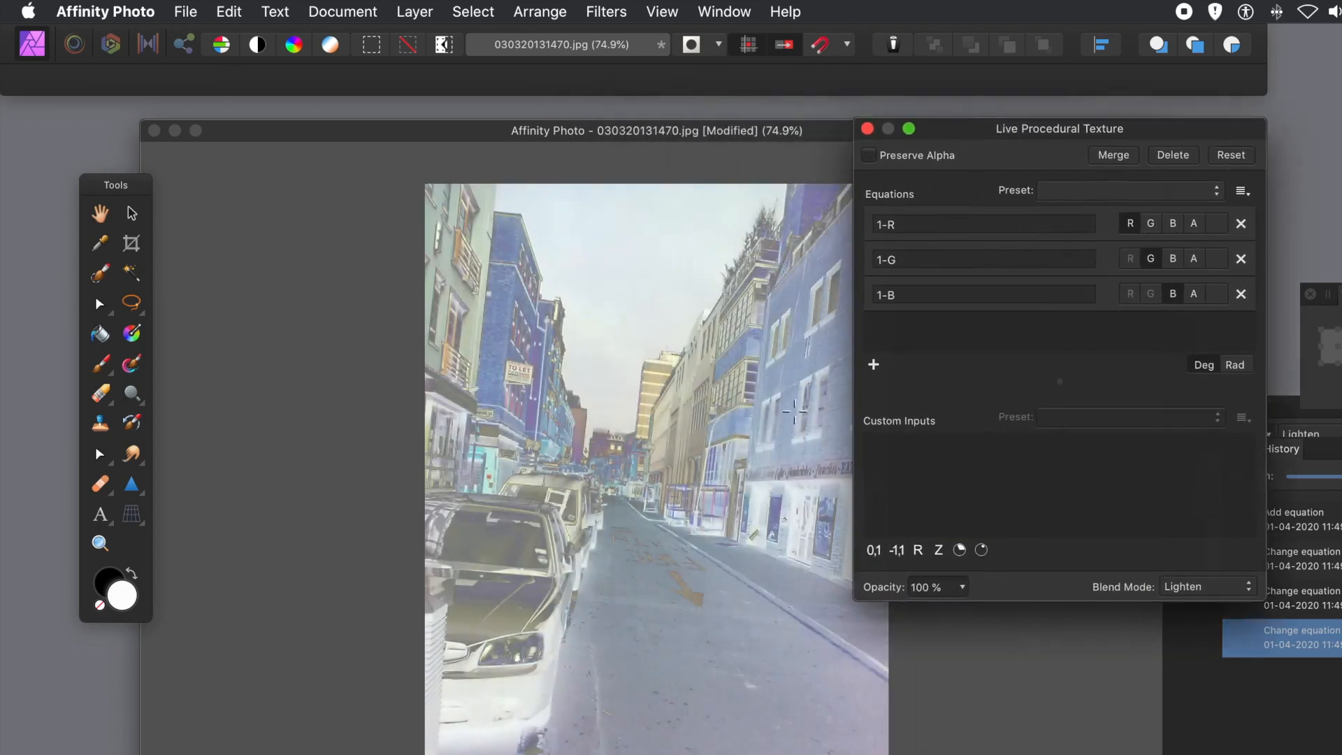
# Step: Change the texture equations to 1-R*0.3, 1-G*0.4 and B
pyautogui.click(892, 225)
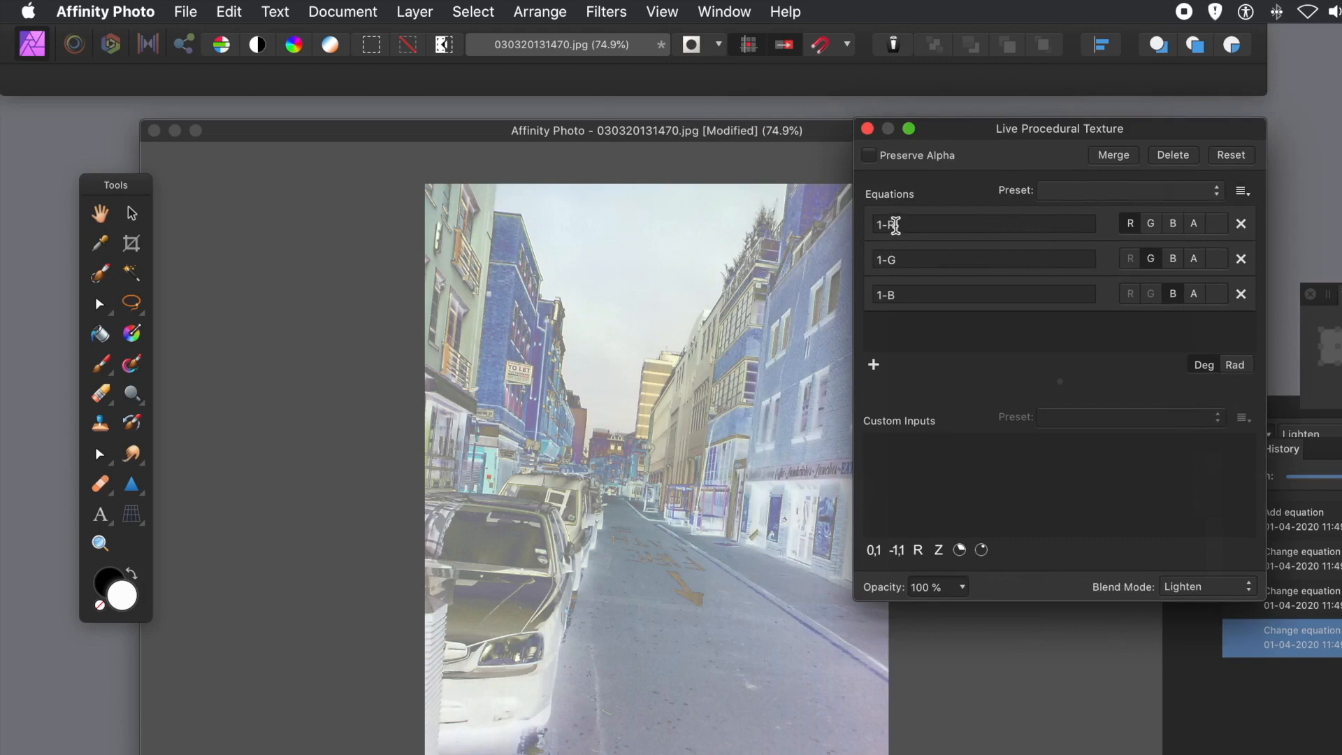
pyautogui.click(952, 224)
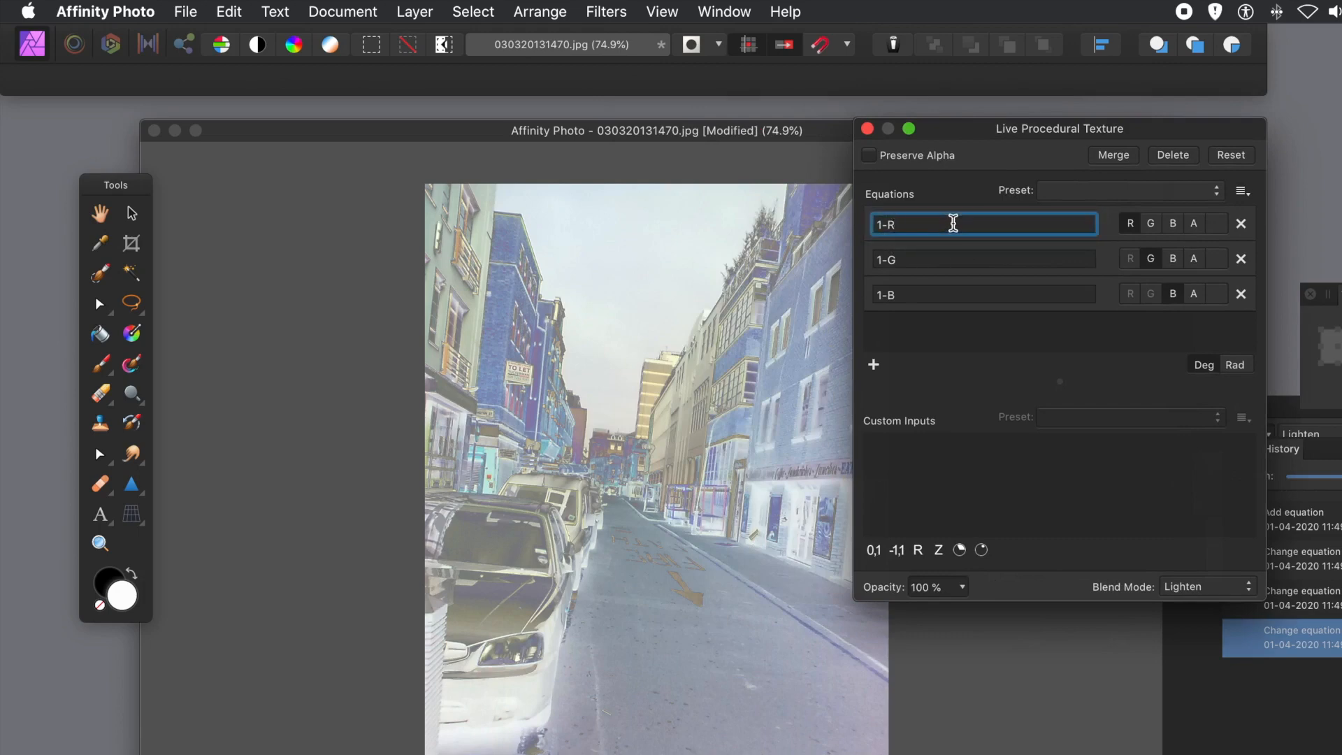
pyautogui.write('*')
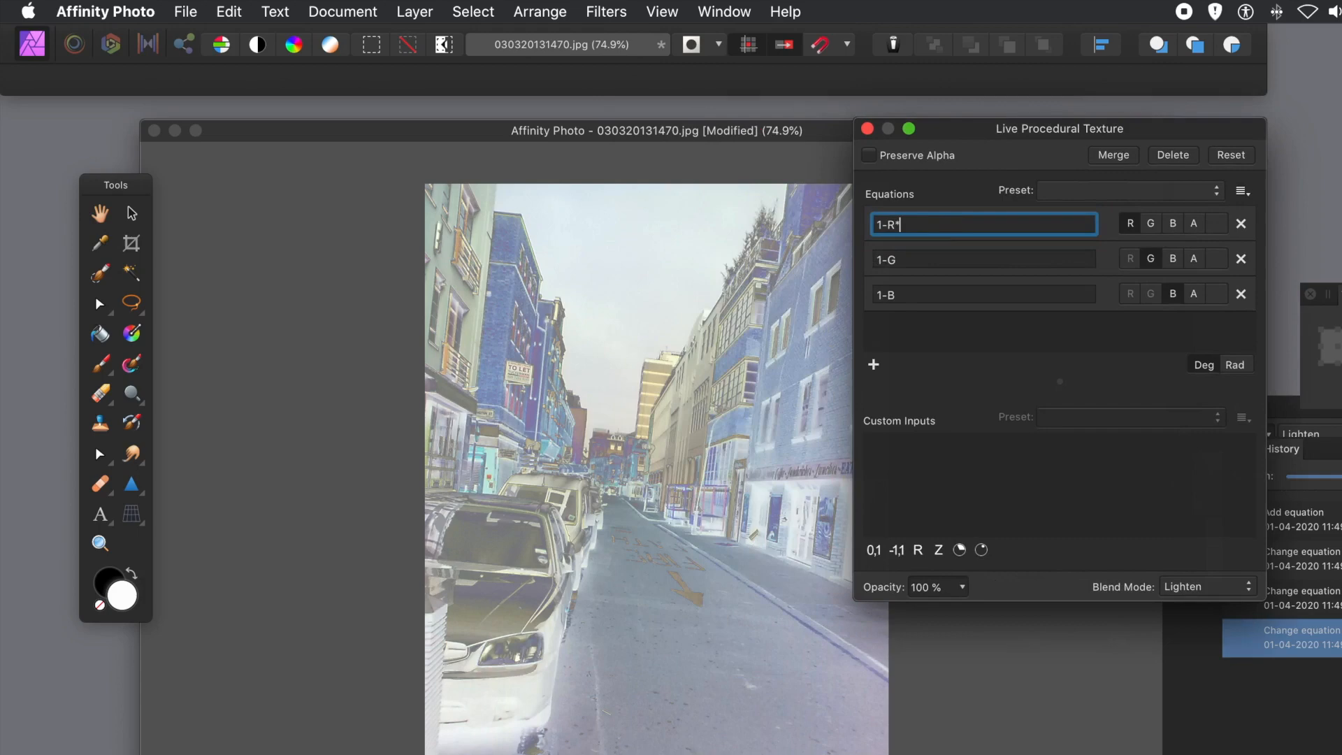
pyautogui.write('0.3')
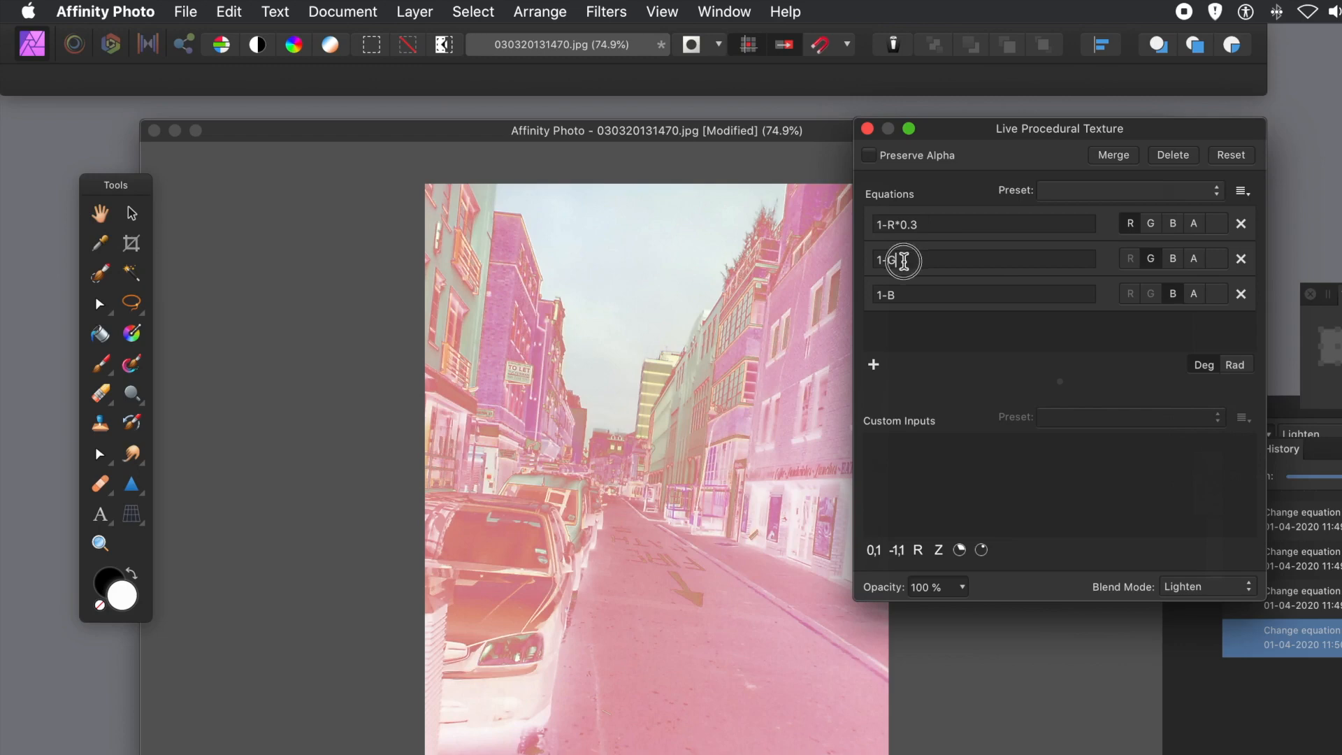
pyautogui.click(902, 260)
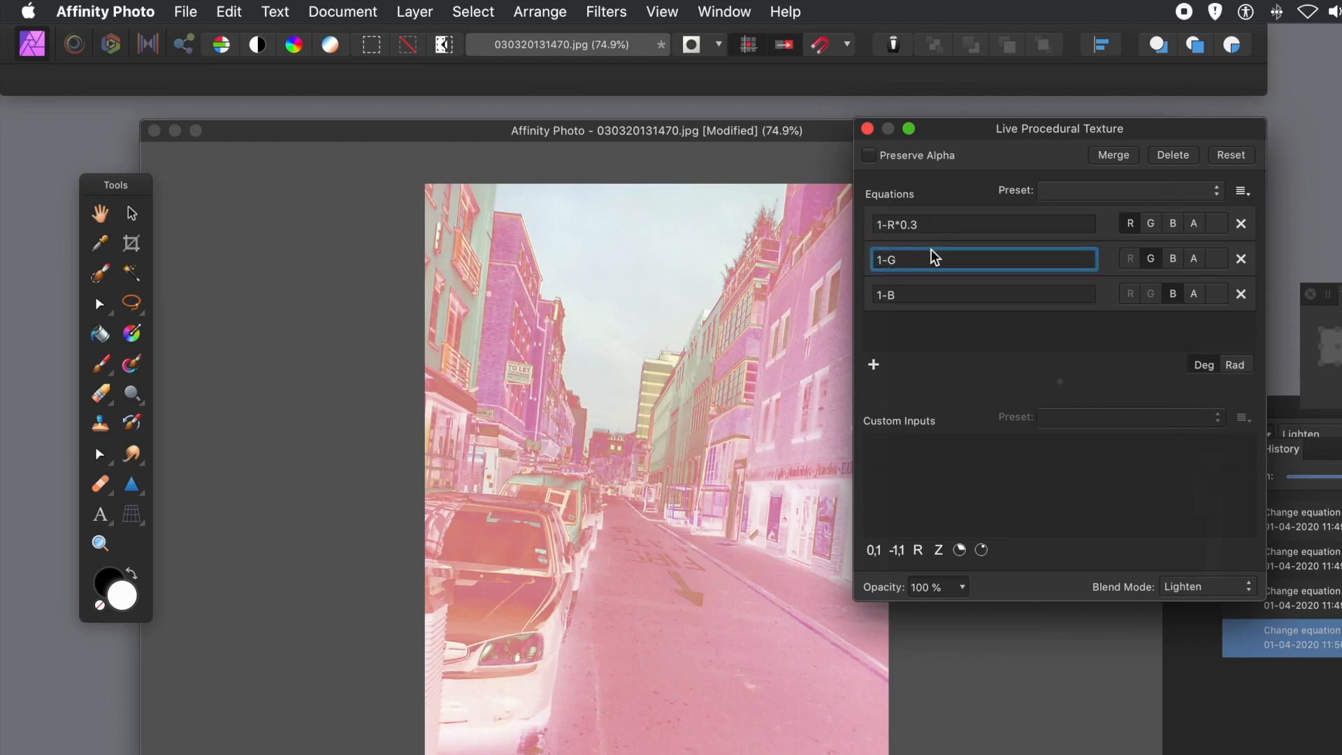
pyautogui.write('*')
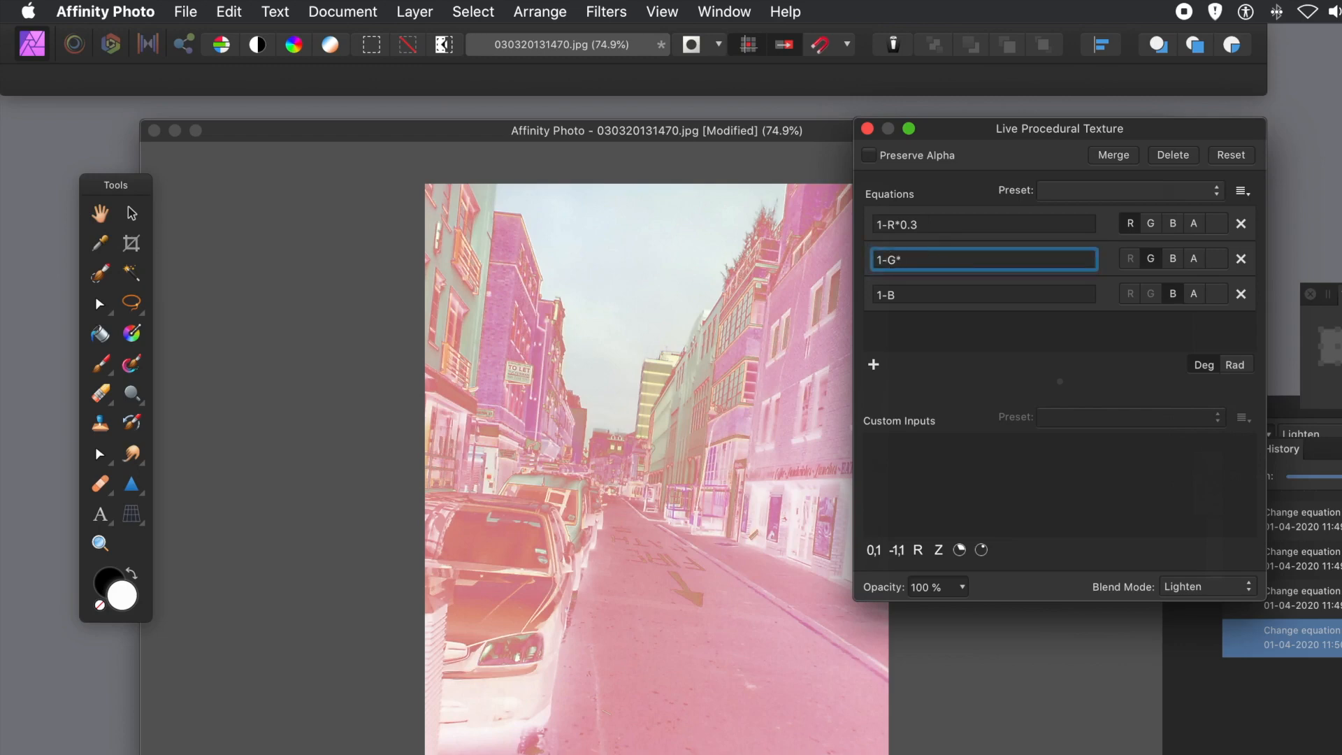
pyautogui.write('0.4')
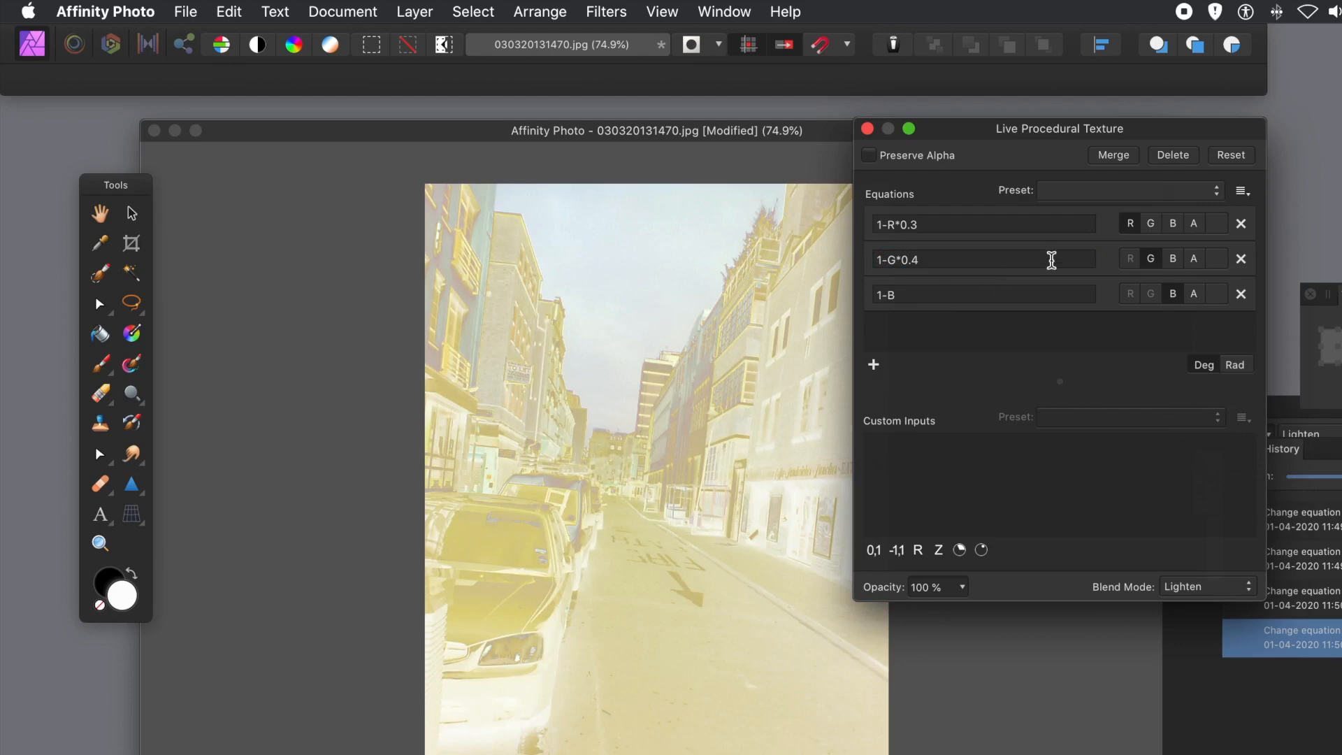
pyautogui.click(981, 294)
pyautogui.write('*1.2')
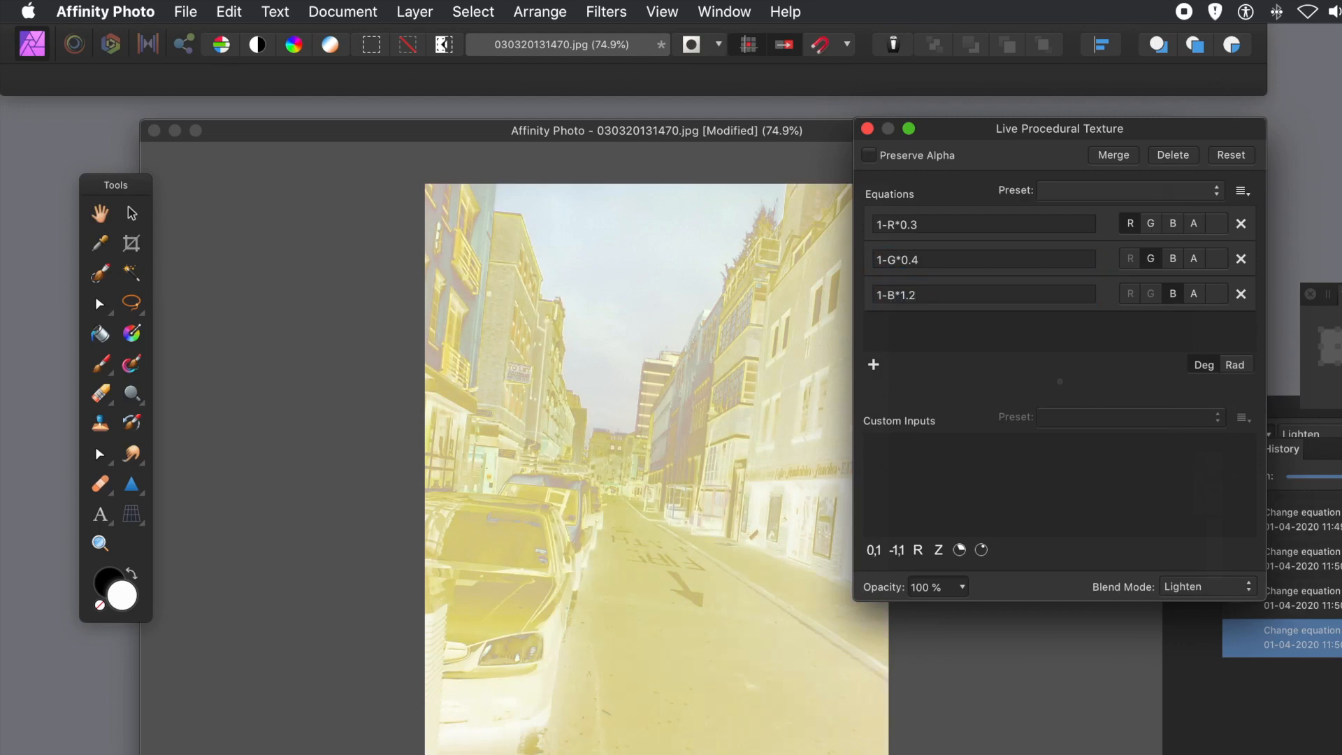
pyautogui.click(923, 294)
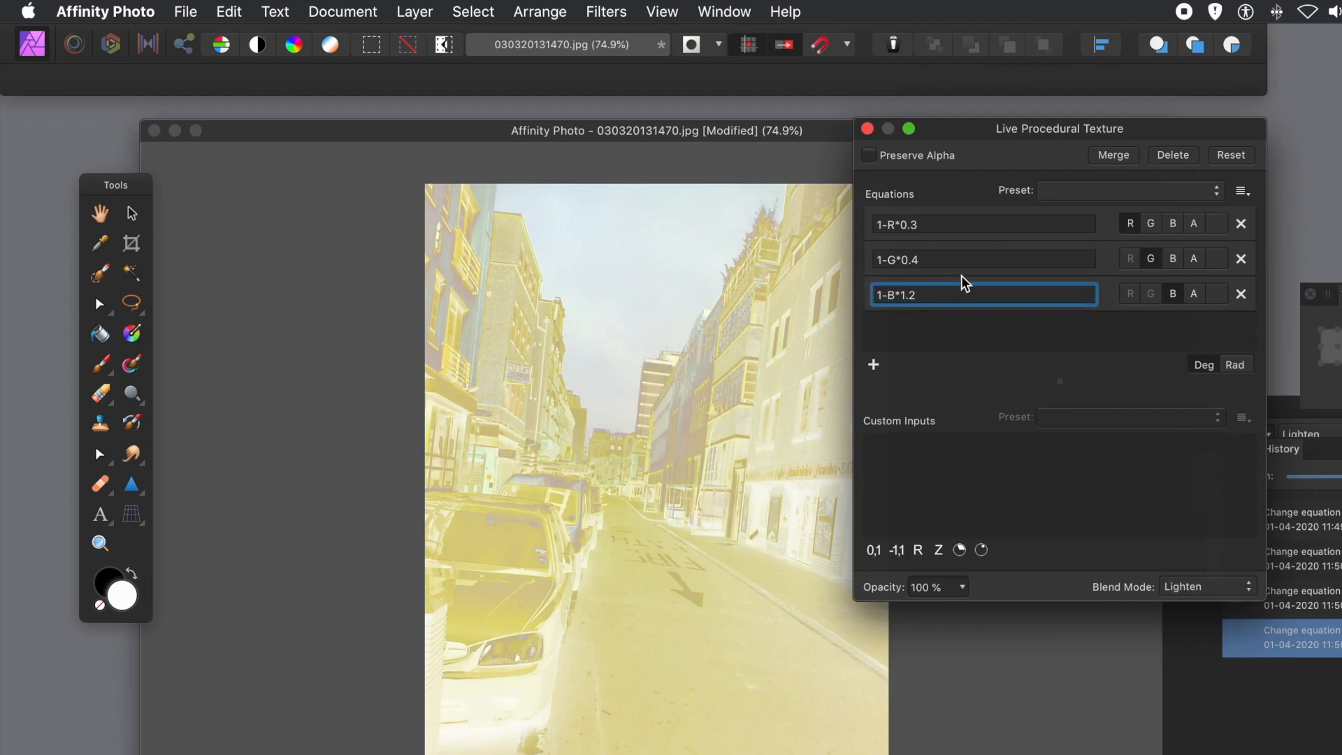
pyautogui.moveTo(952, 295)
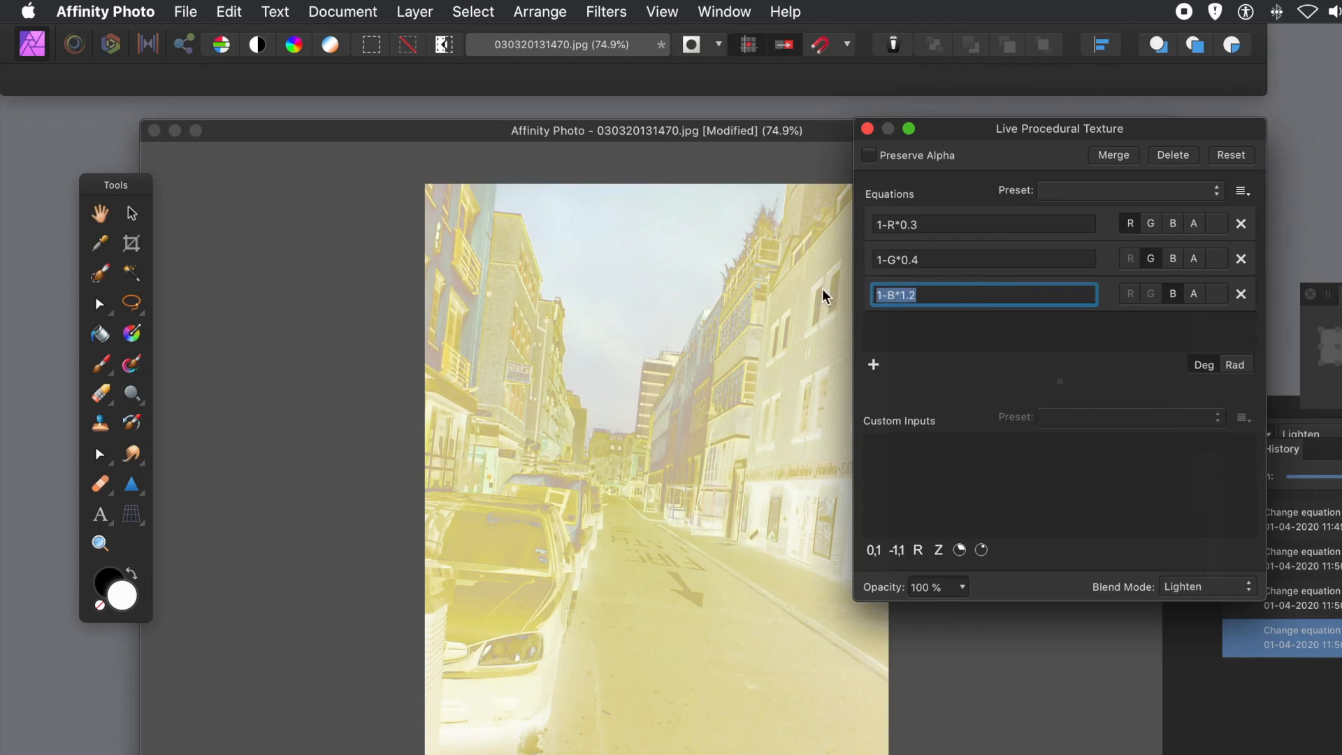
pyautogui.write('B')
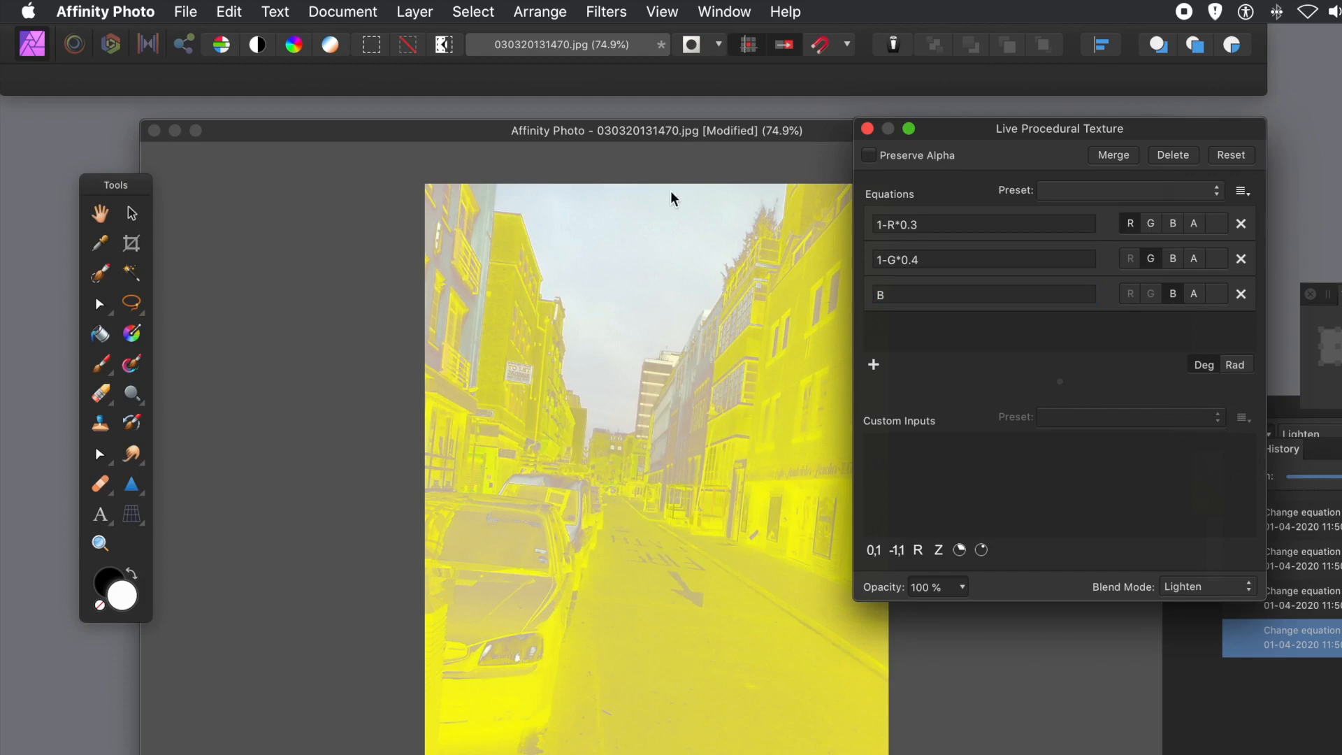
pyautogui.moveTo(1201, 590)
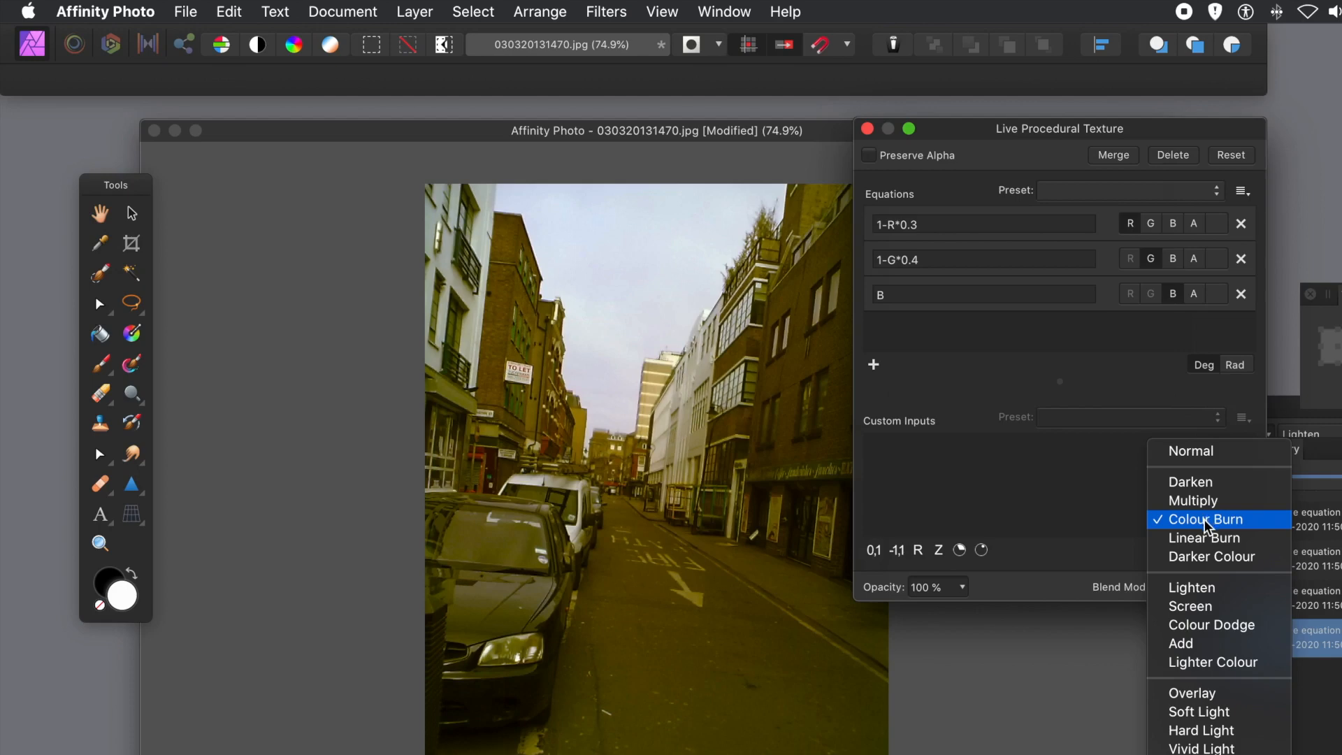
# Step: Try Darken, then set Lighter Colour blending and close the texture settings
pyautogui.click(1190, 482)
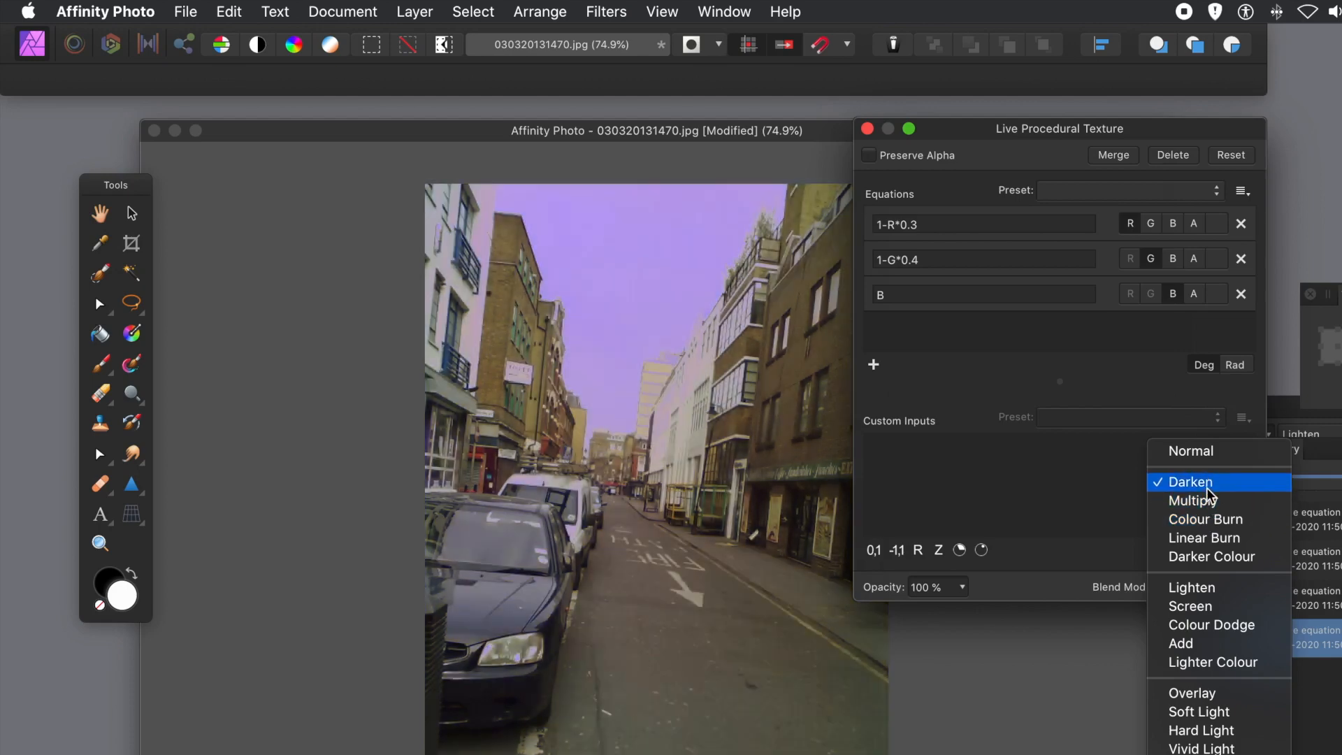
pyautogui.click(1190, 481)
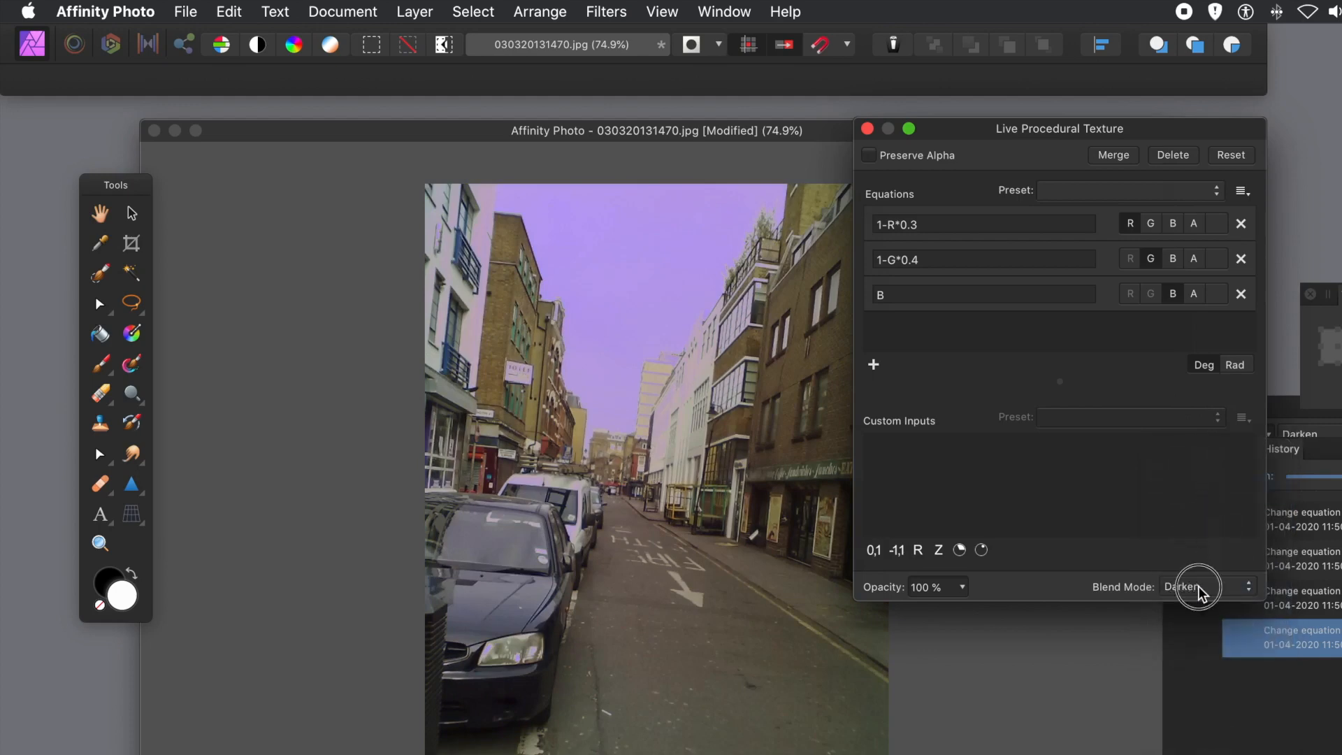
pyautogui.click(1220, 587)
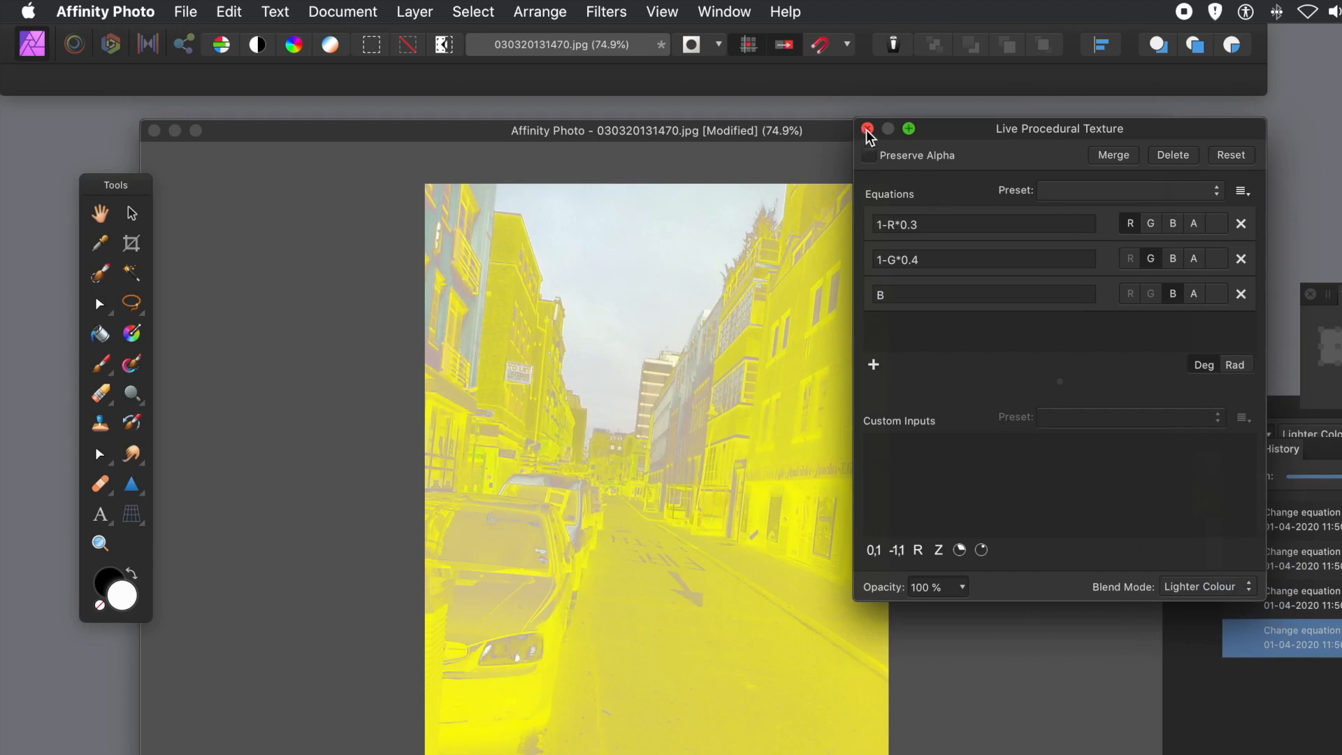
pyautogui.click(867, 128)
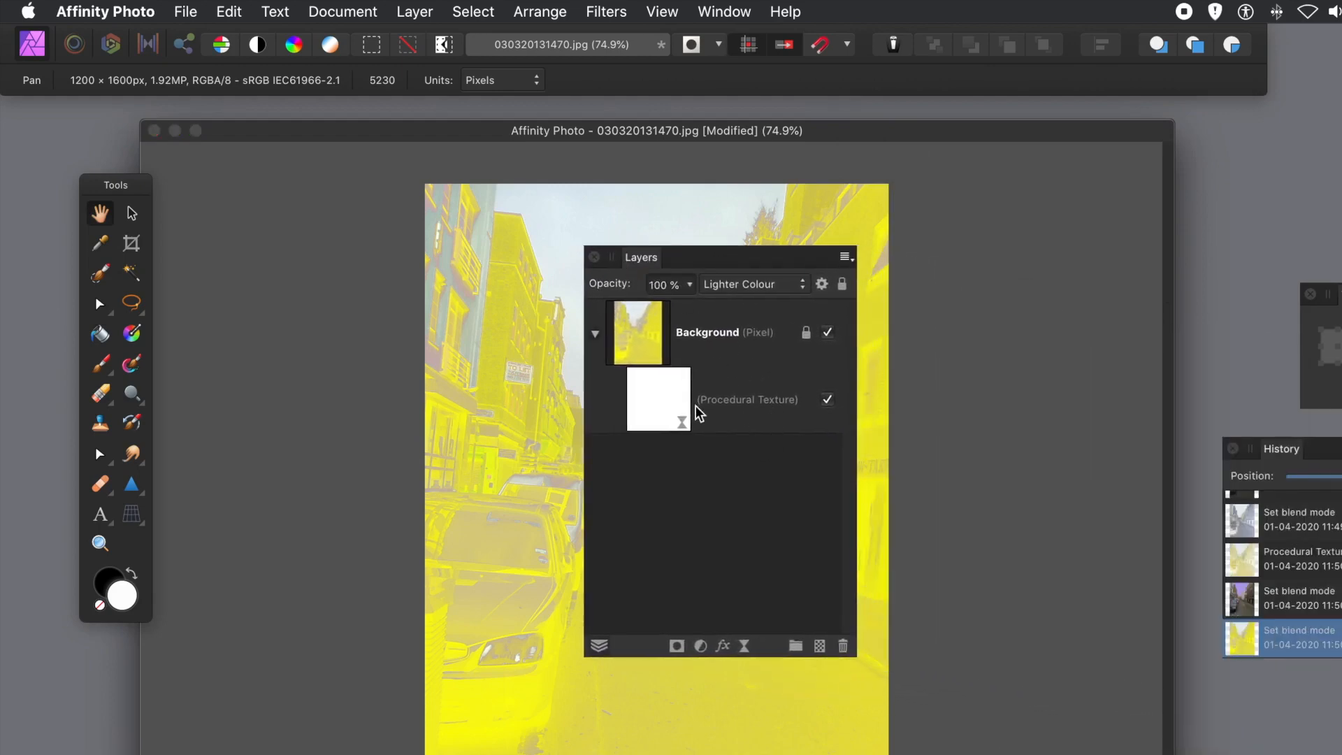
pyautogui.moveTo(672, 399)
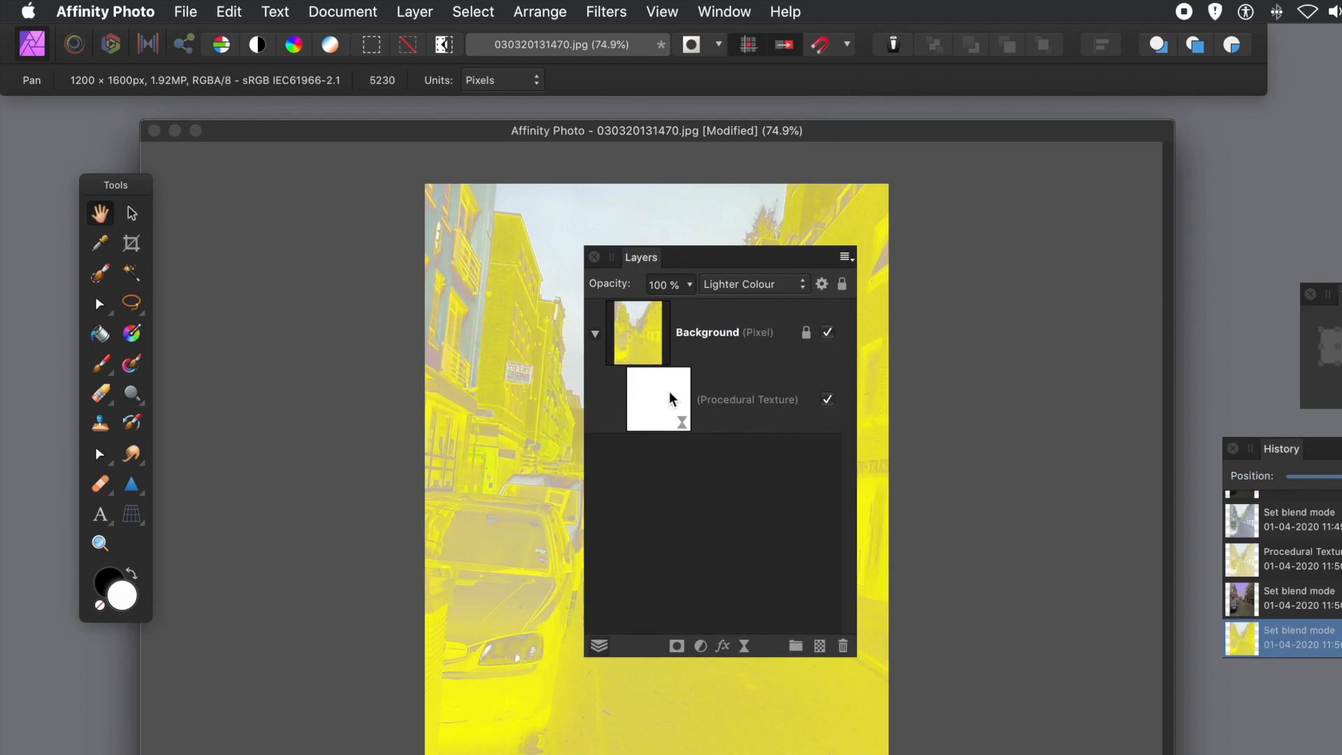
pyautogui.moveTo(644, 418)
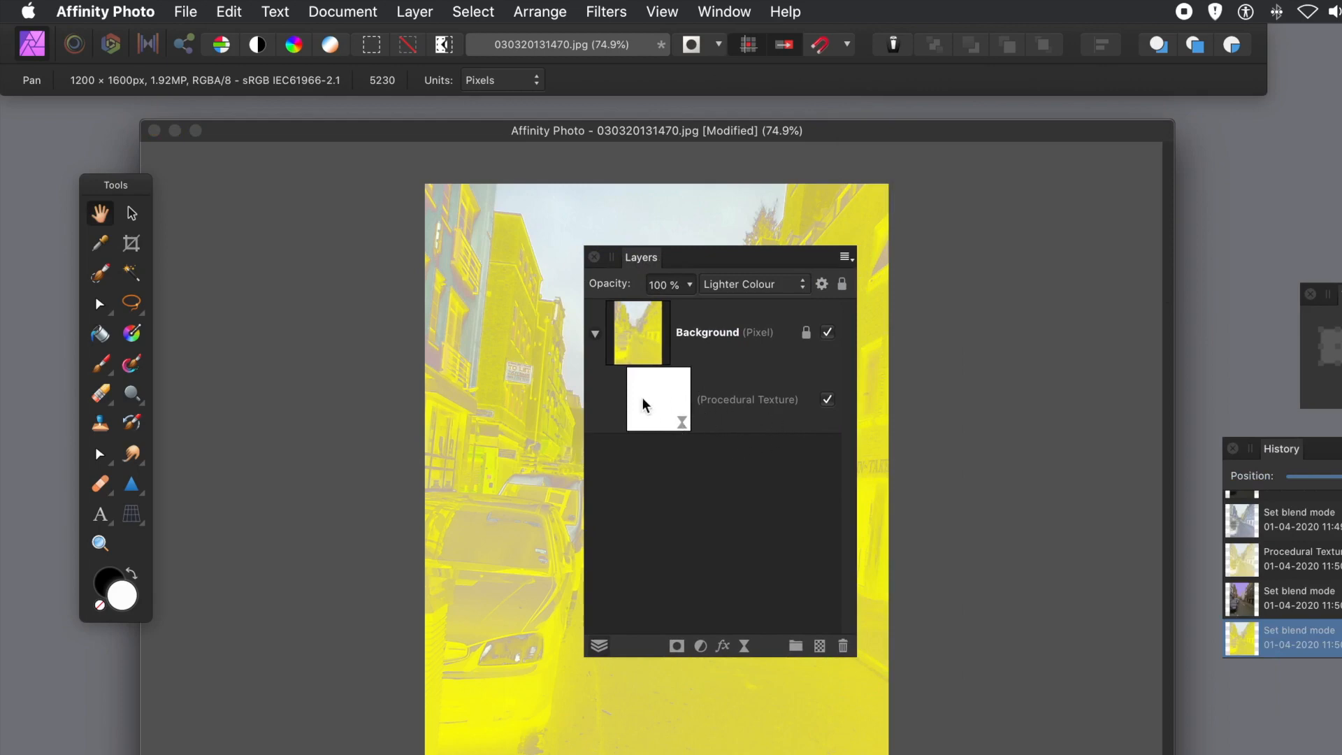
pyautogui.doubleClick(657, 399)
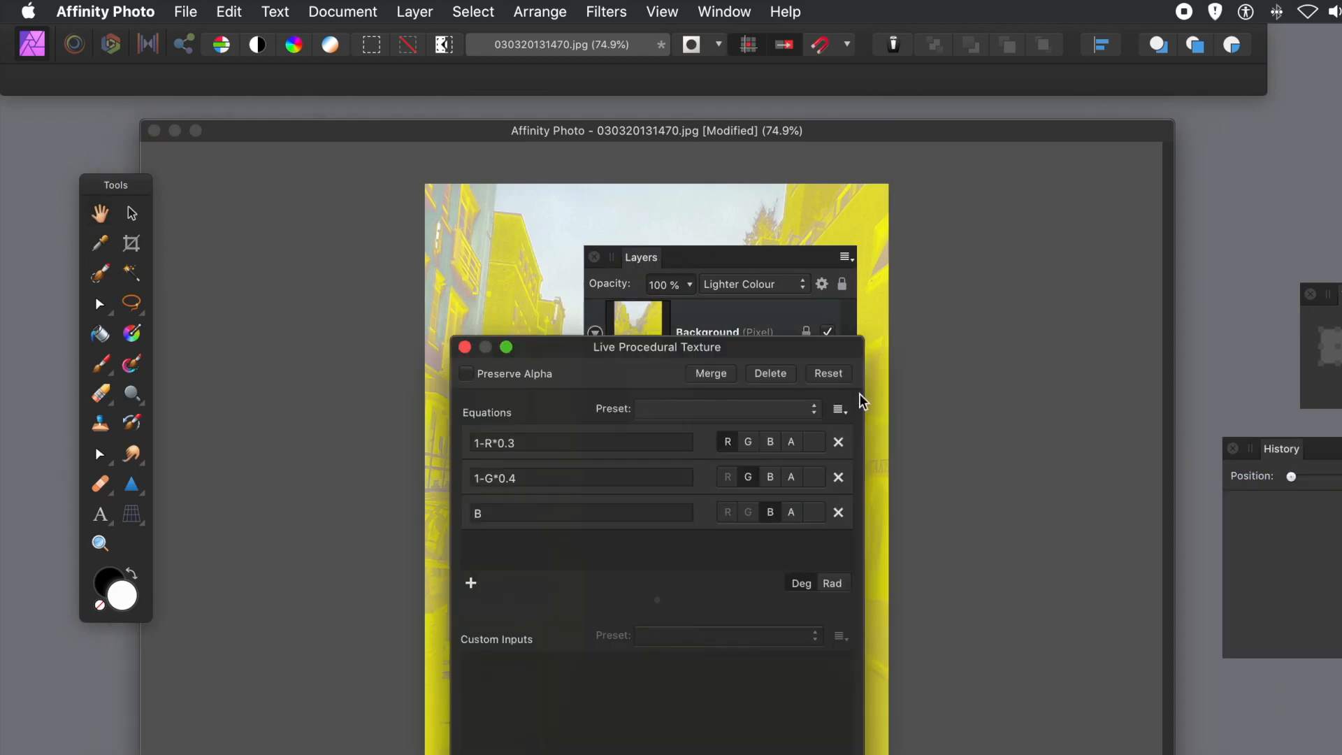
pyautogui.moveTo(656, 346); pyautogui.dragTo(921, 244)
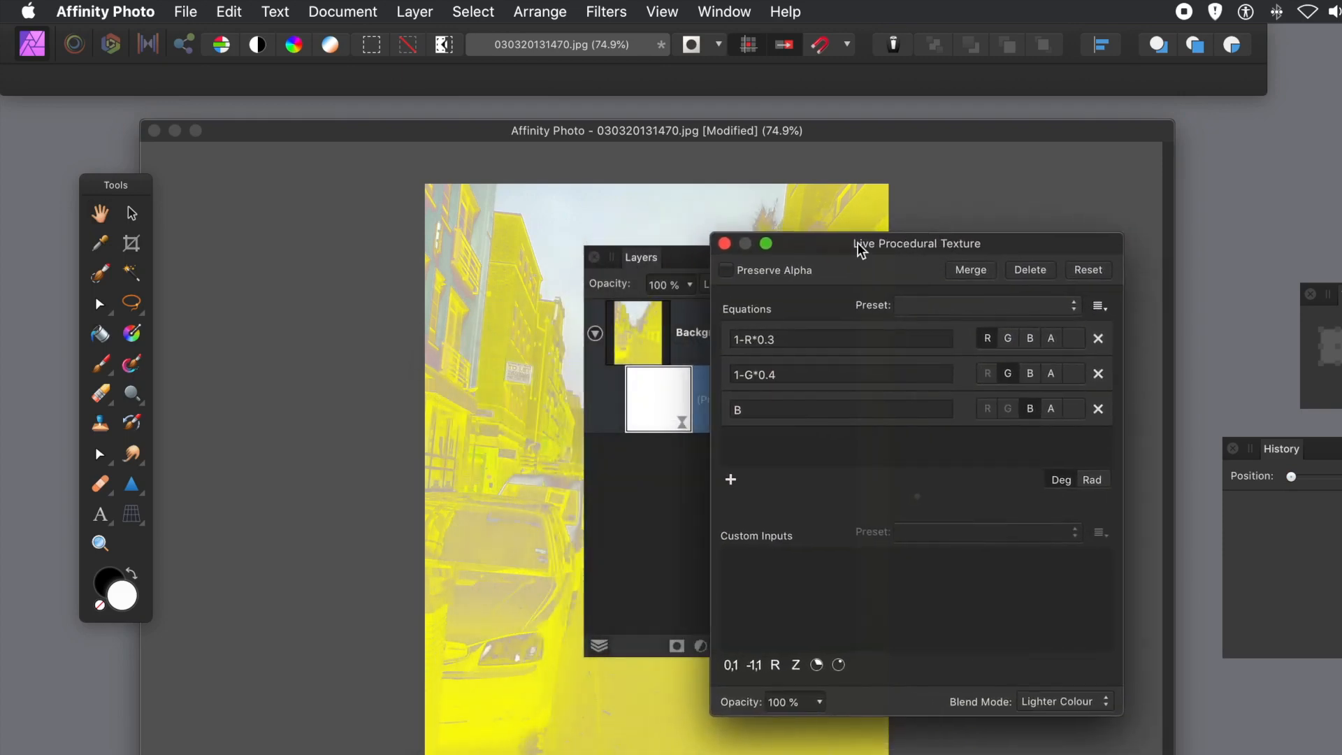
pyautogui.moveTo(725, 244)
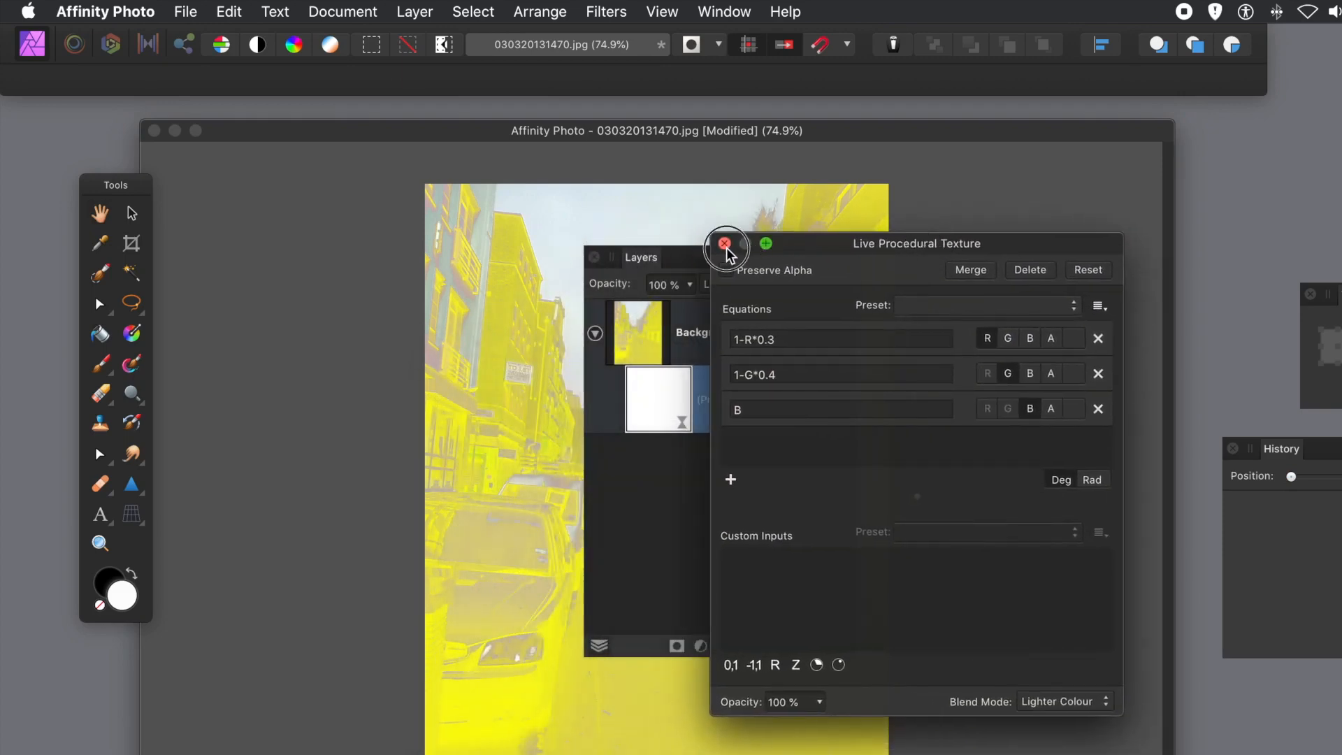
pyautogui.click(726, 244)
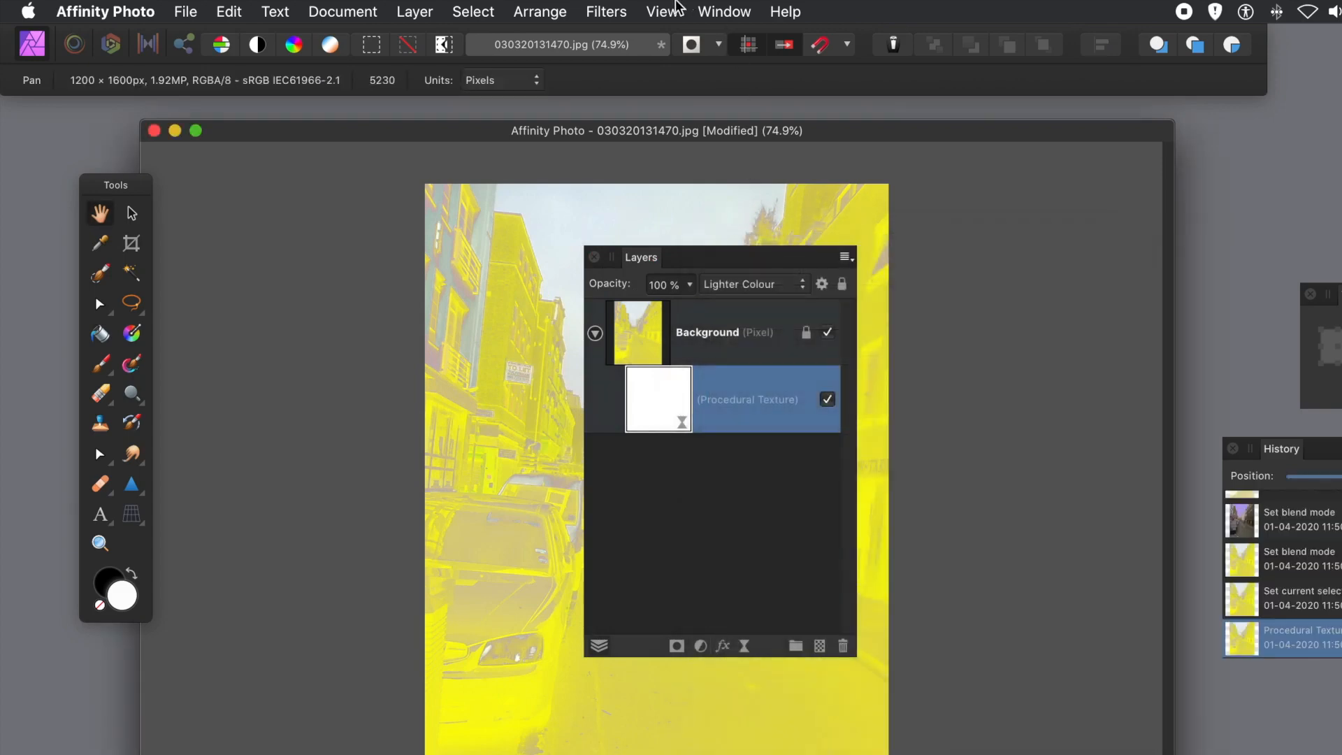
# Step: Show the View menu's Studio submenu listing the studio panels
pyautogui.click(660, 11)
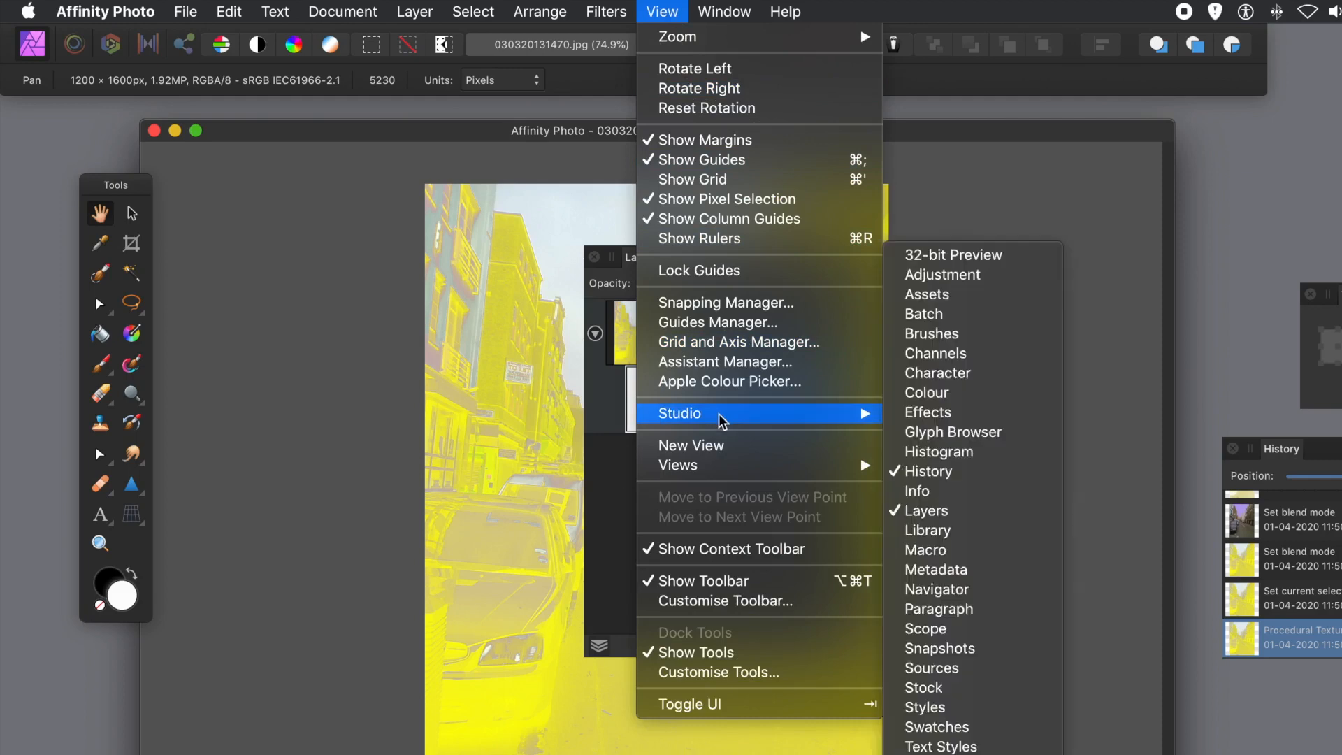
pyautogui.moveTo(970, 562)
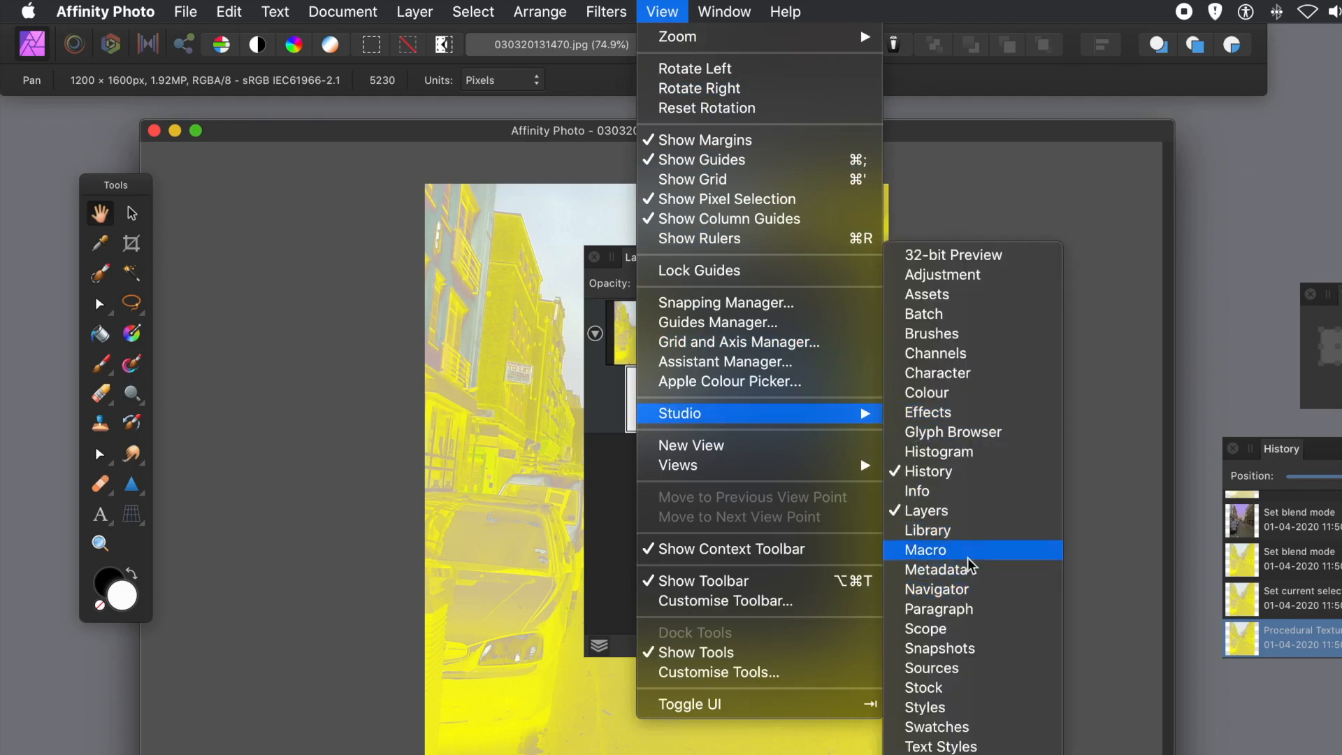
pyautogui.moveTo(964, 559)
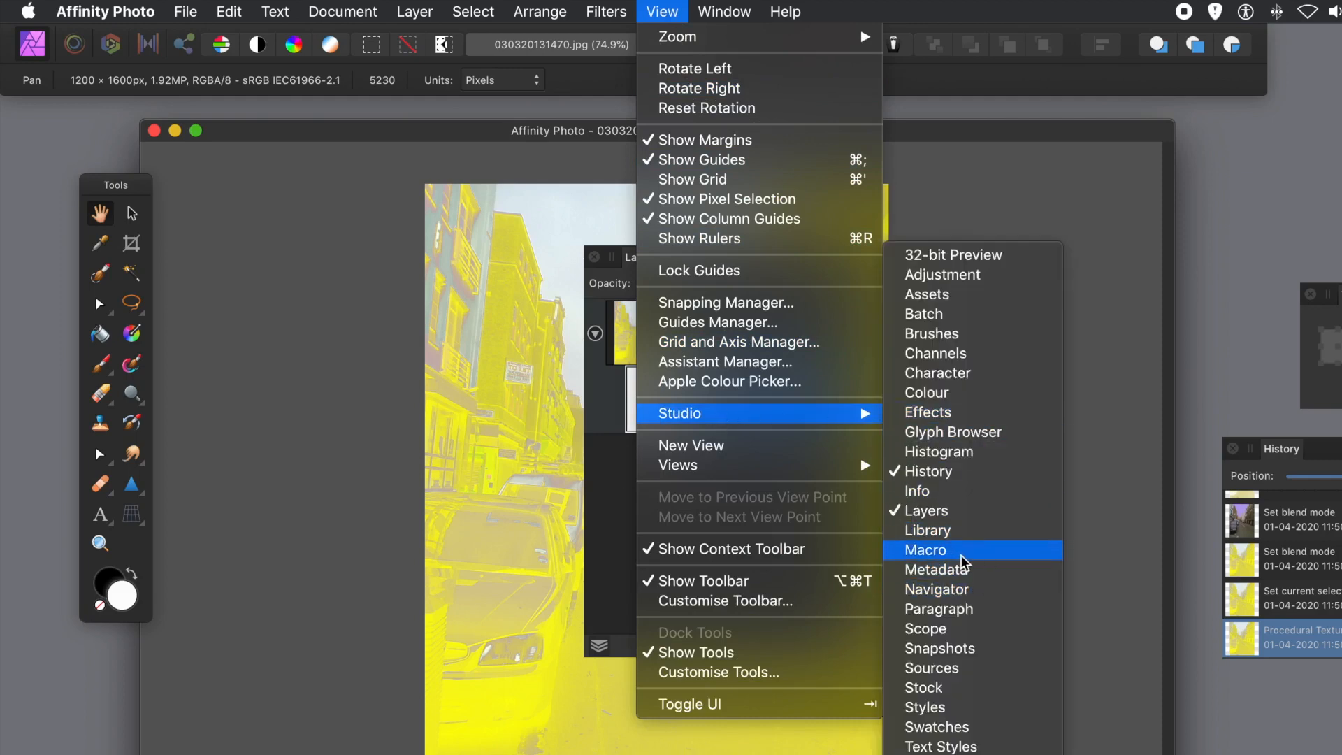